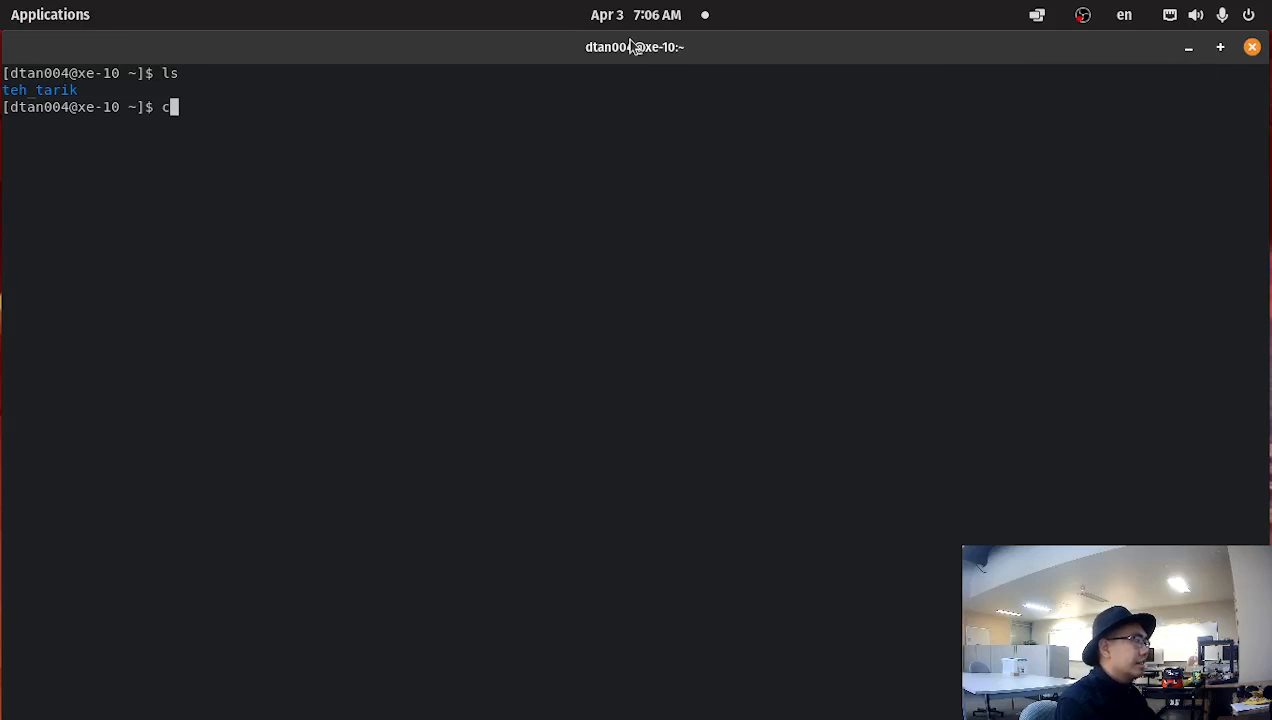
Enter the container with ./cs152.sh and move up to the home directory
text(d teh_tarik/)
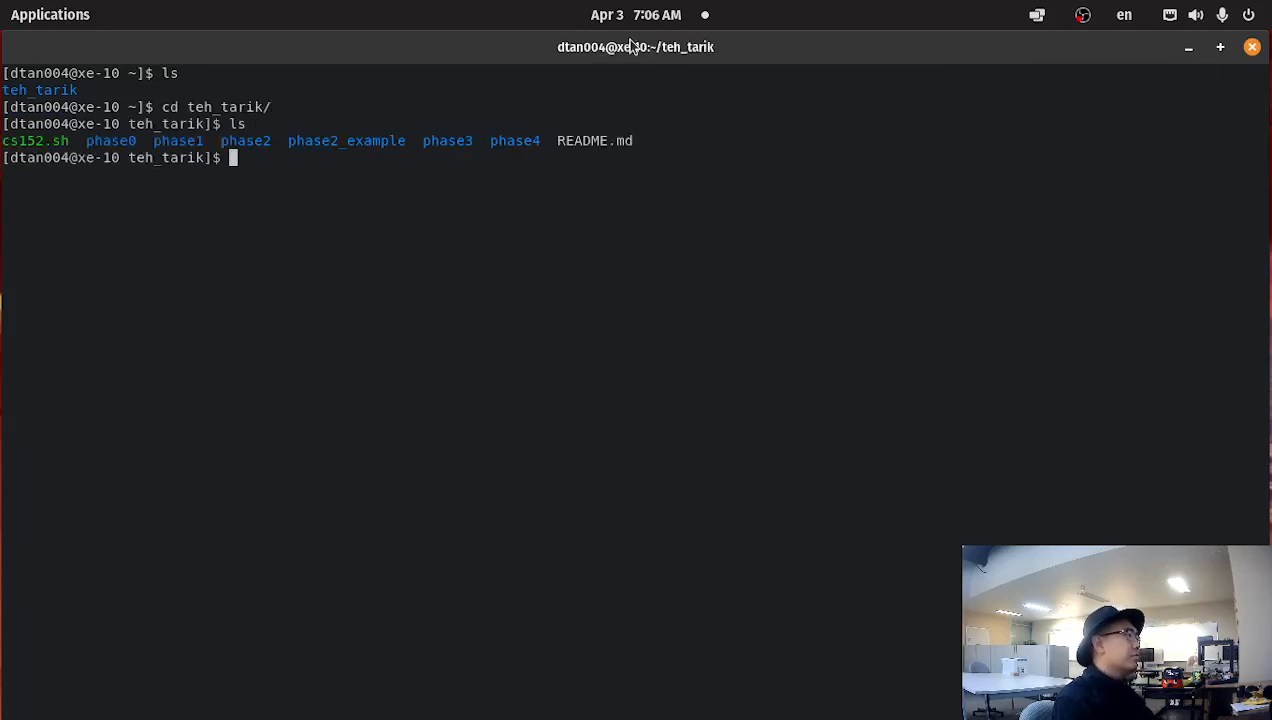
text(./cs15)
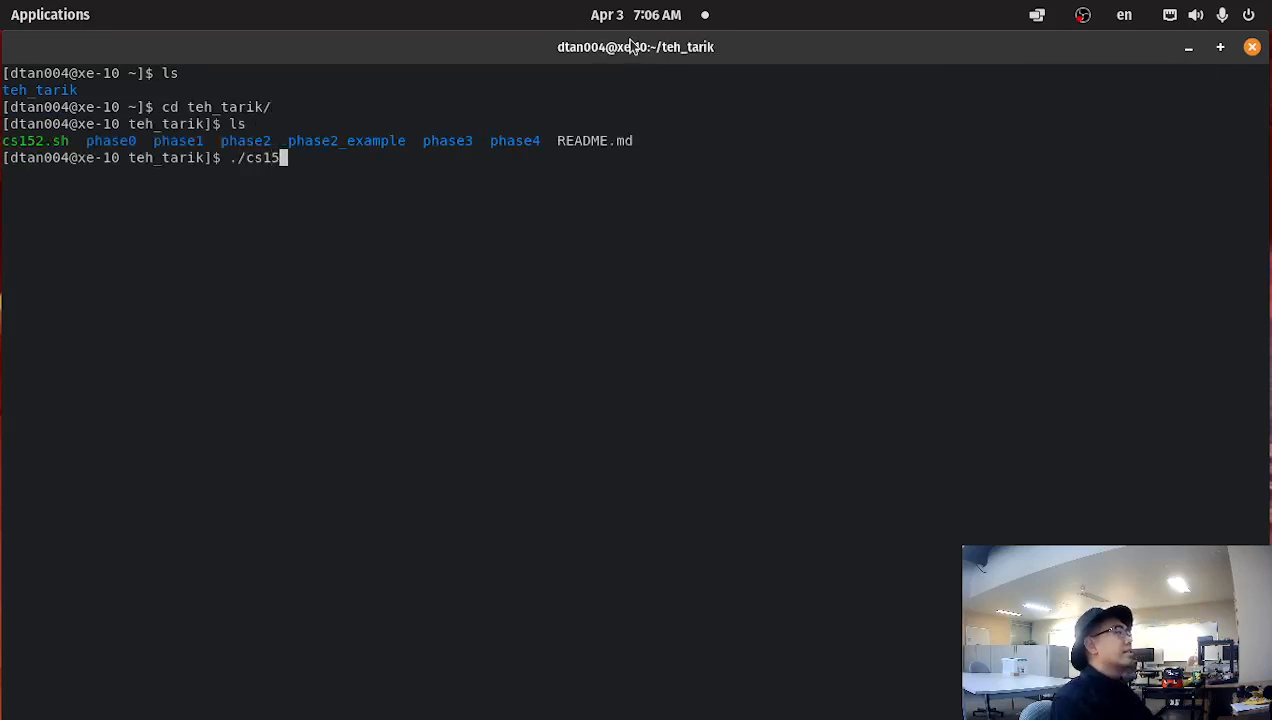
key(Return)
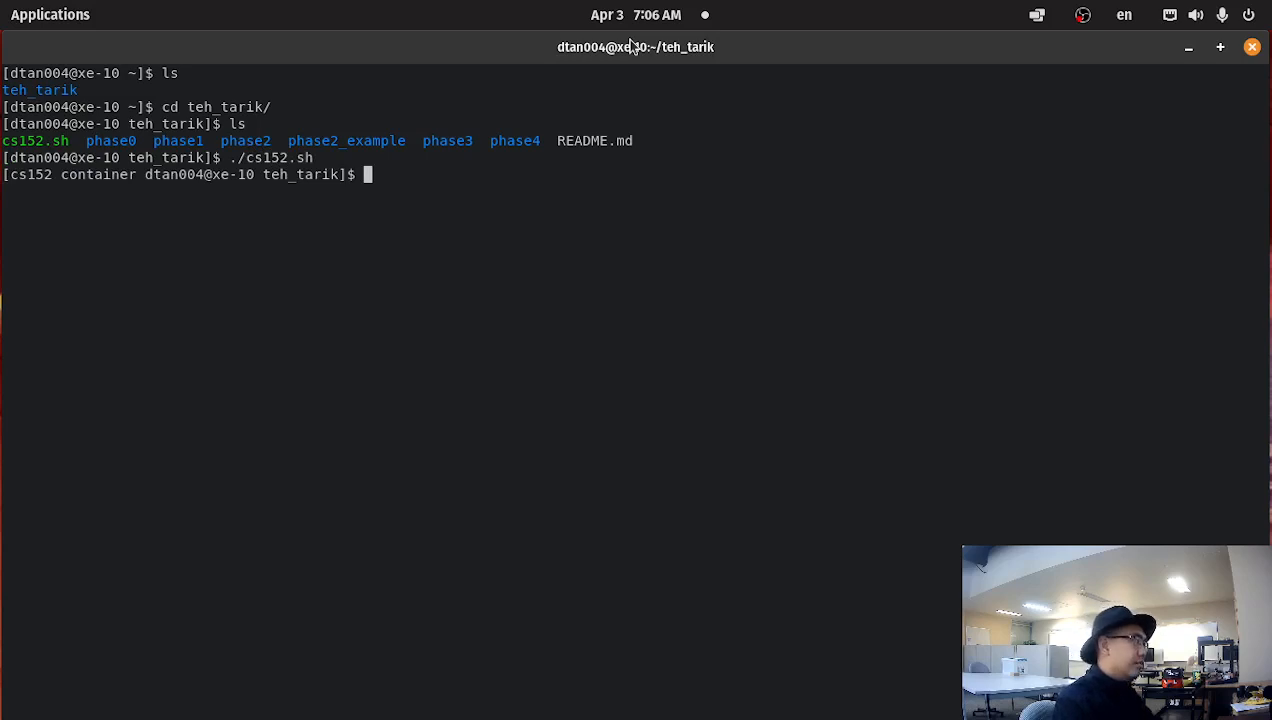
text(cd ..)
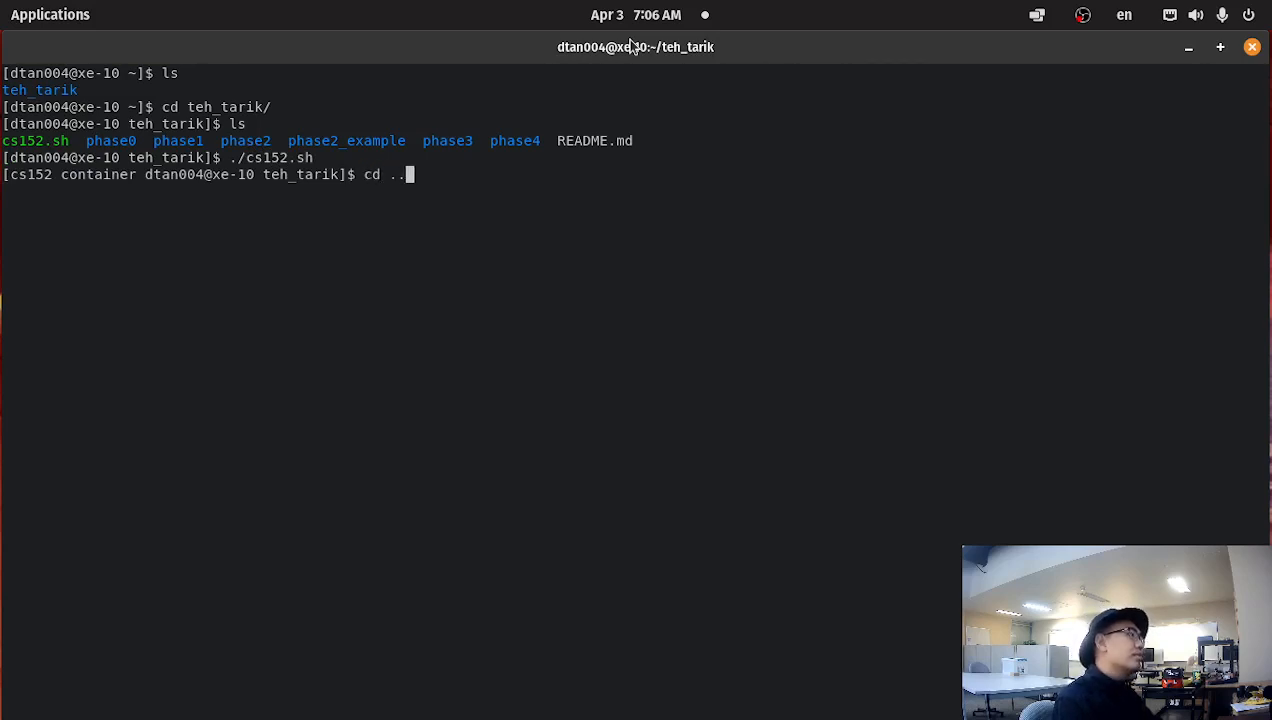
key(Return)
text(ls)
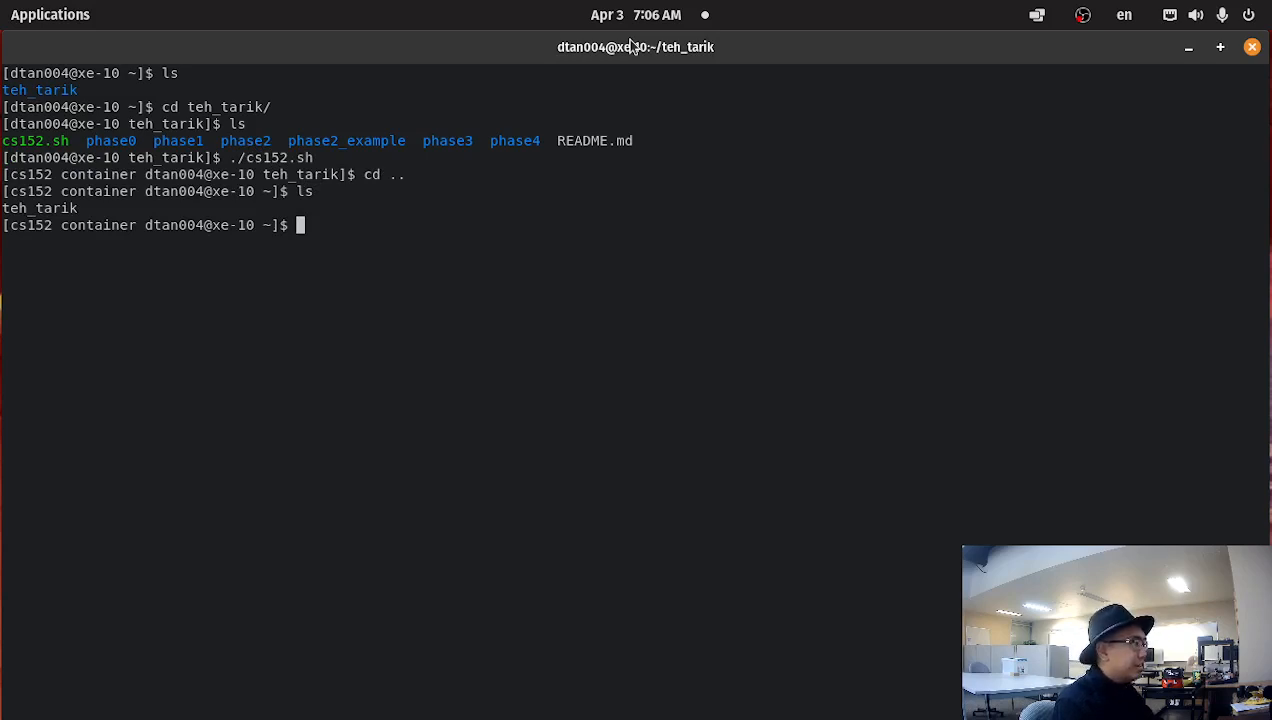
Create the 'compiler' package with cargo new, enter it, and open main.rs in vim
text(car)
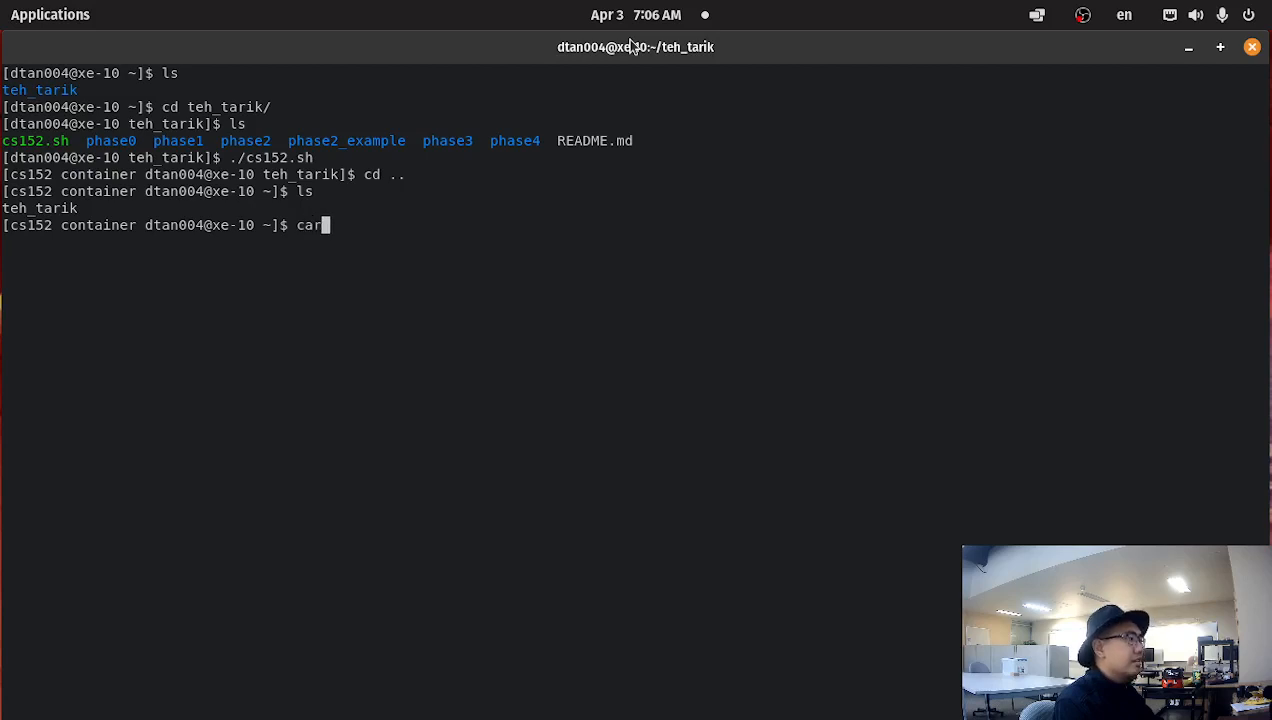
text(go)
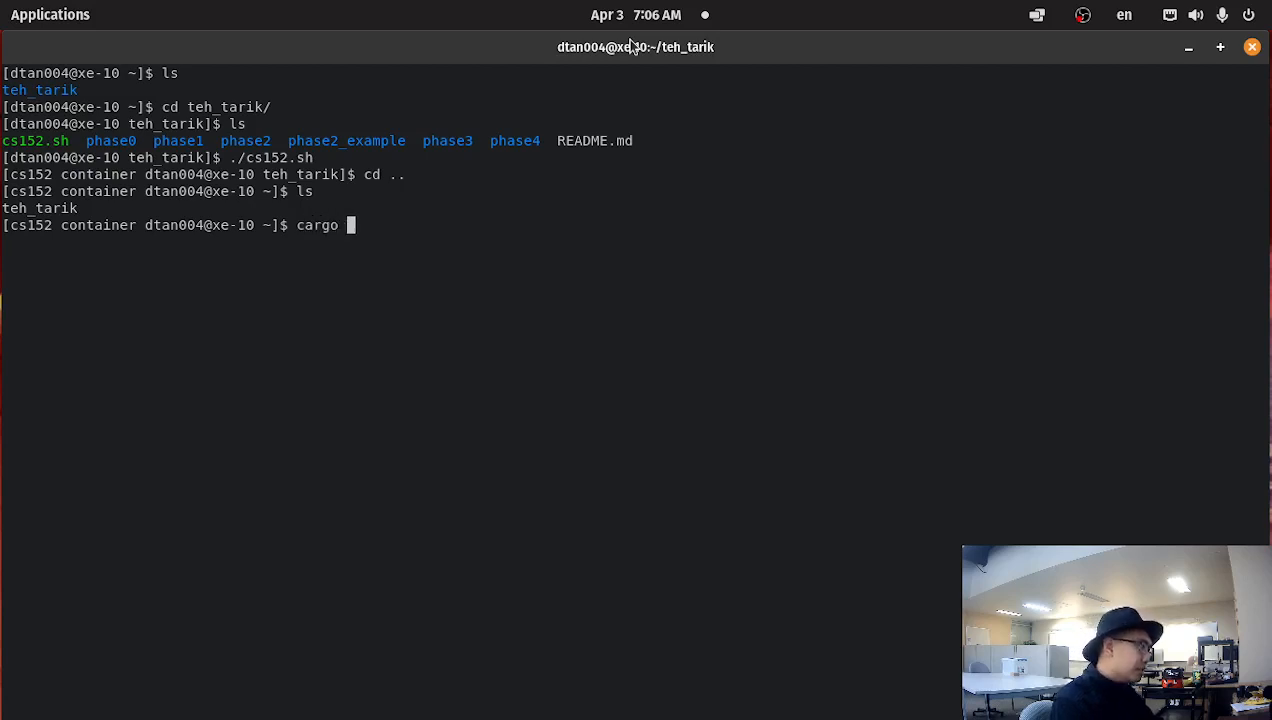
text(new compiler)
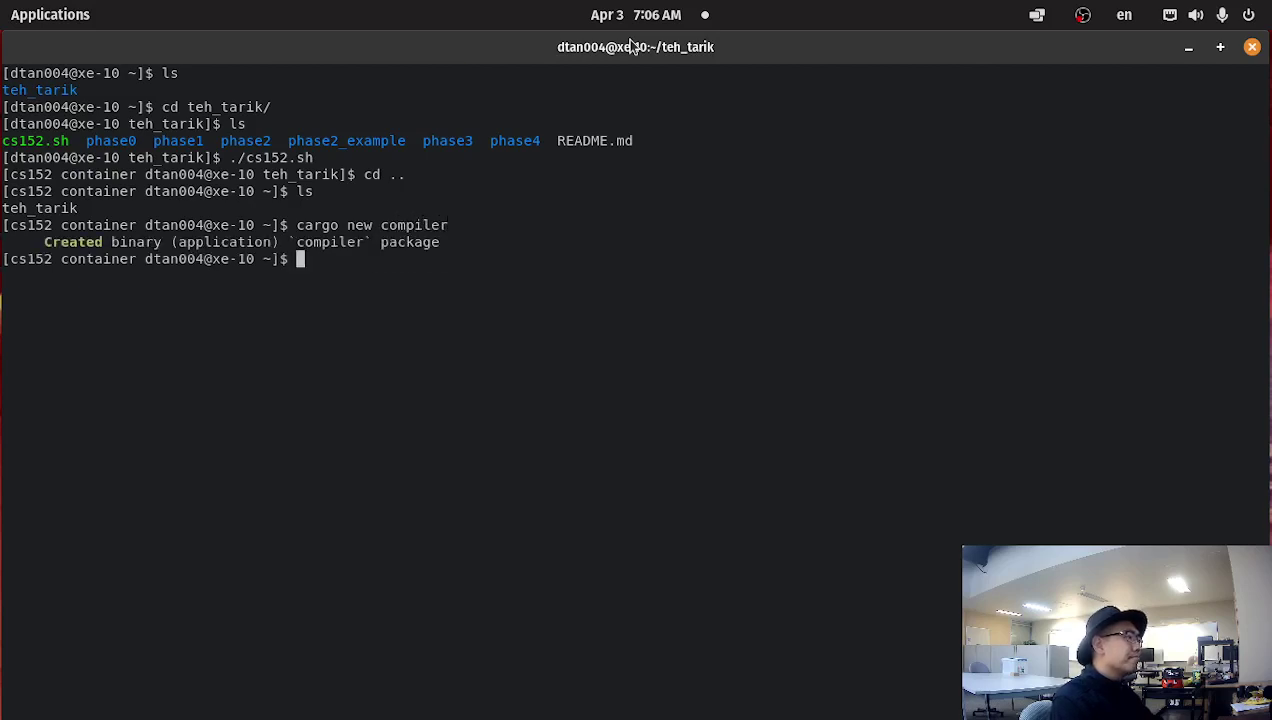
text(cd compiler/)
text(cd src/)
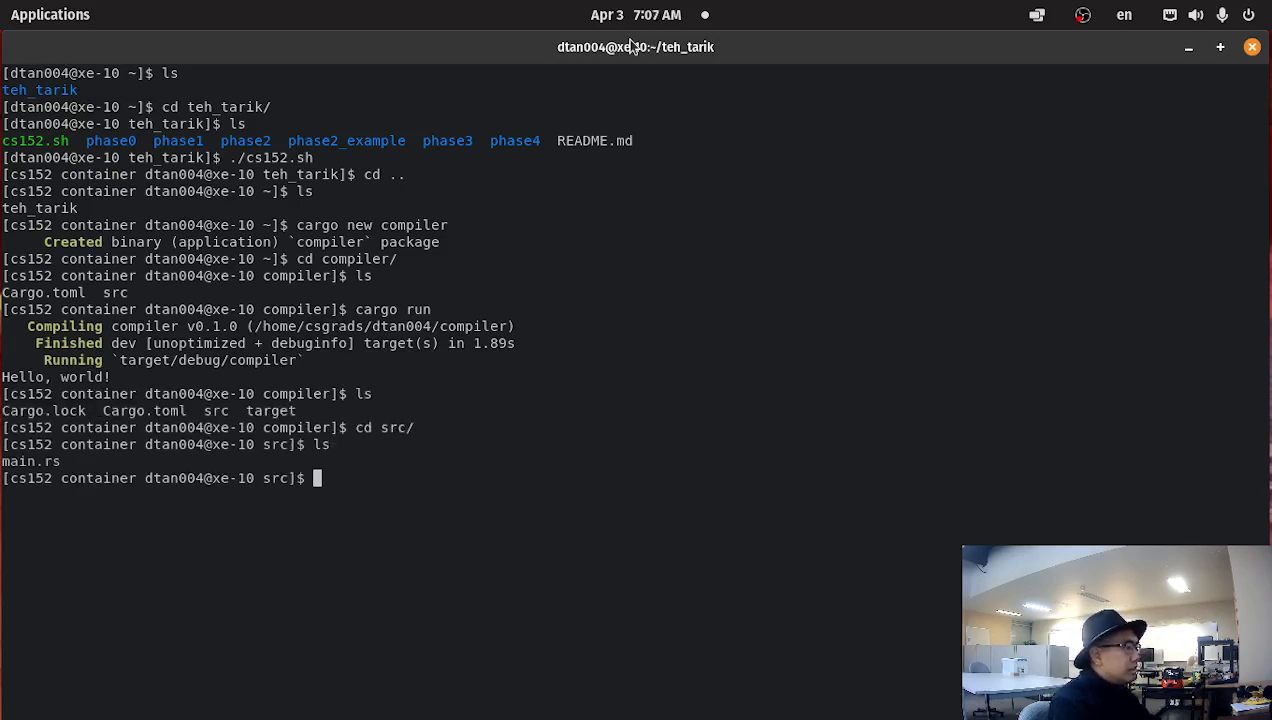
text(vim main.rs)
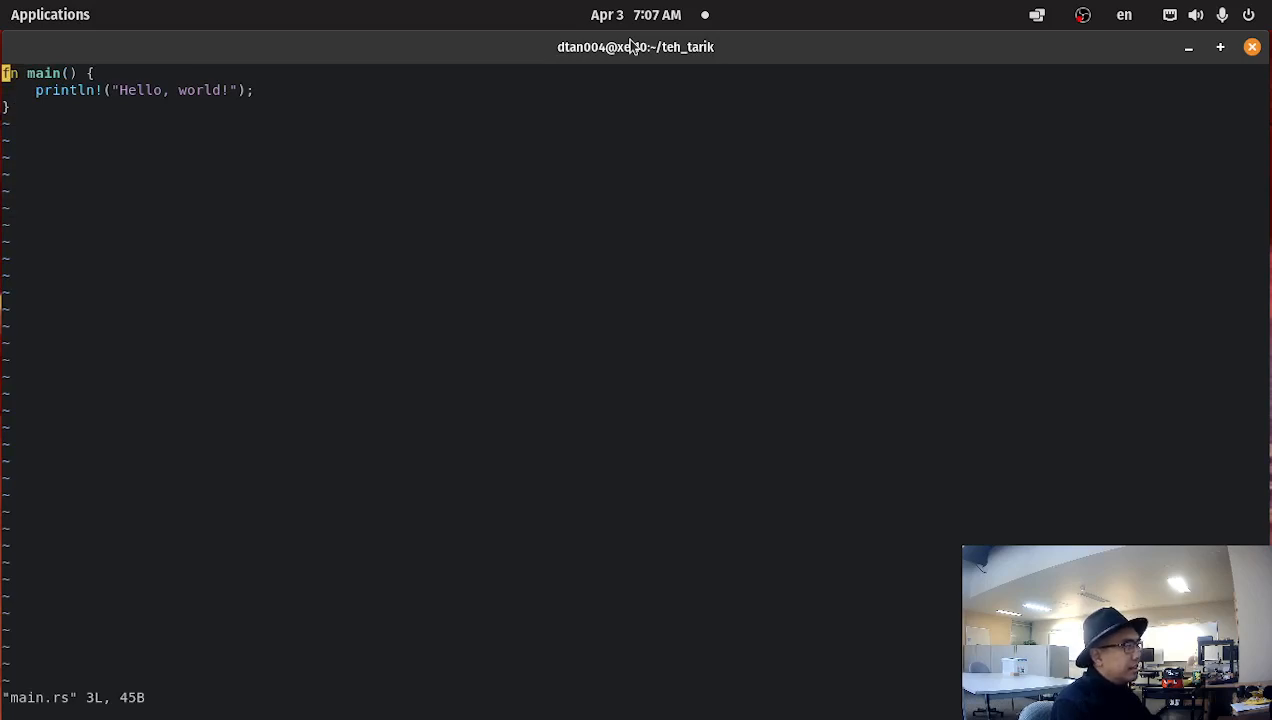
Insert two blank lines above fn main in main.rs and save
key(i)
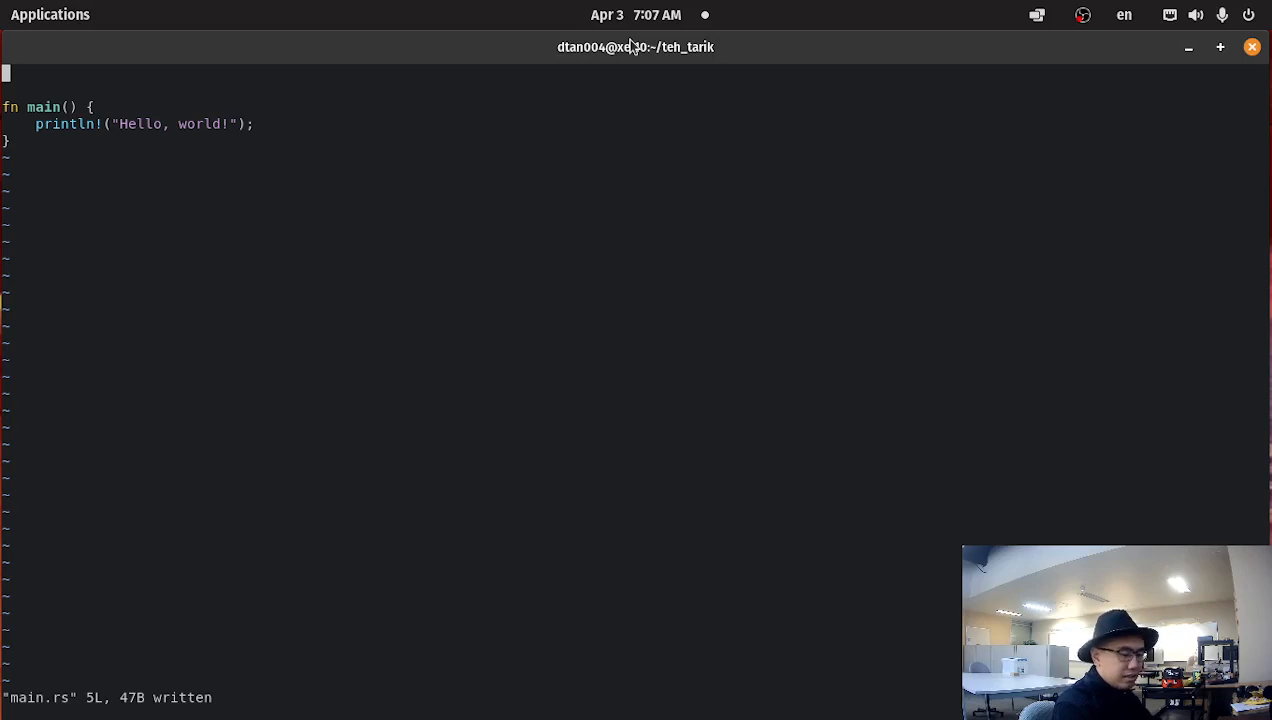
key(i)
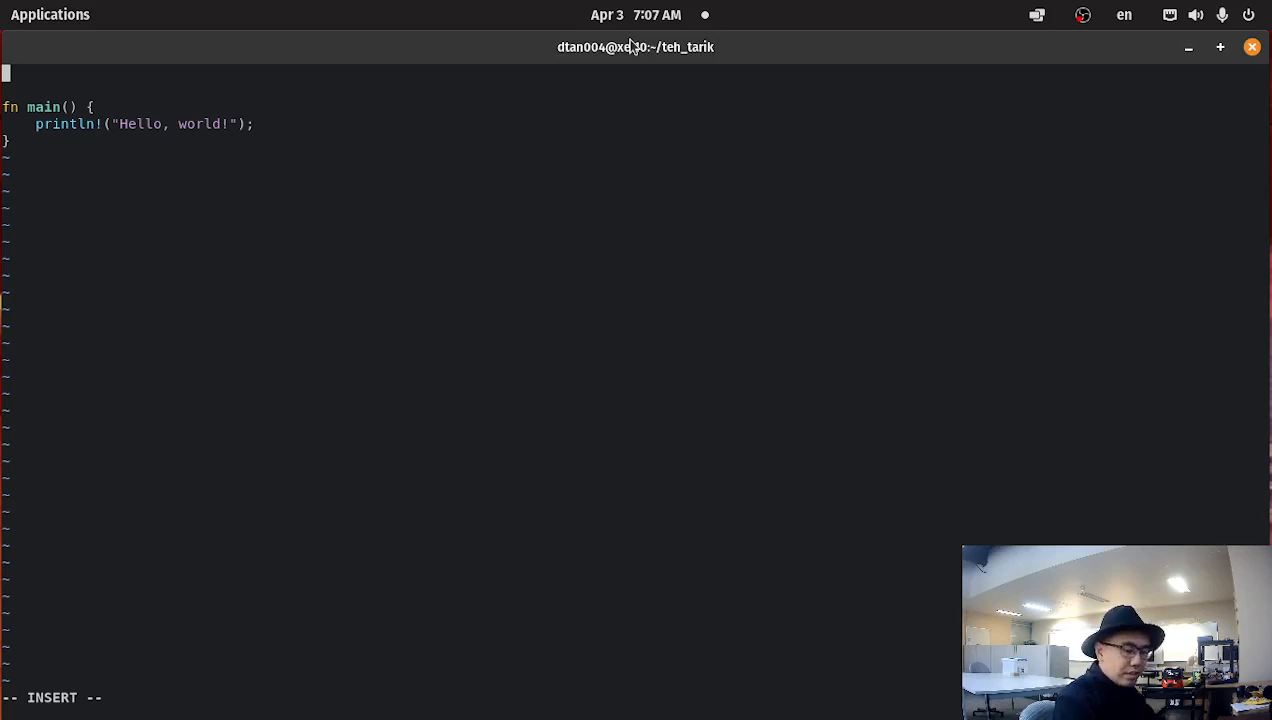
Add 'use std::env;' at the top of main.rs
text(u)
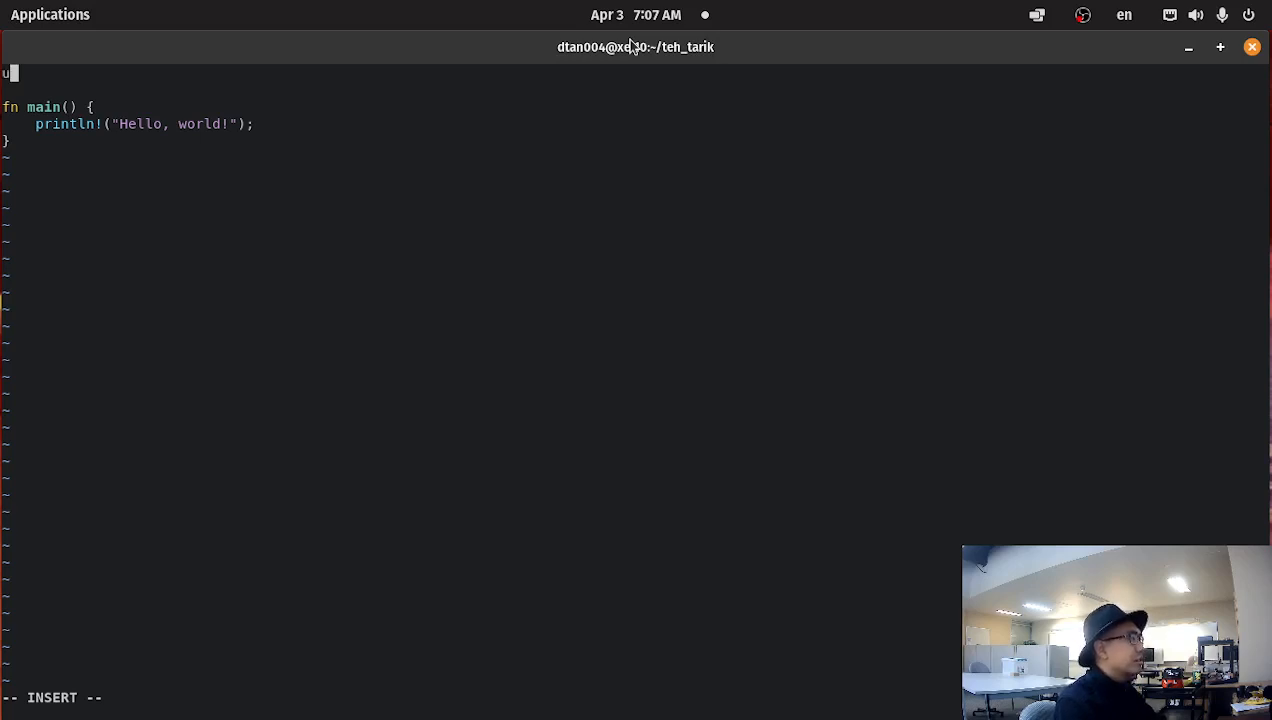
text(se std)
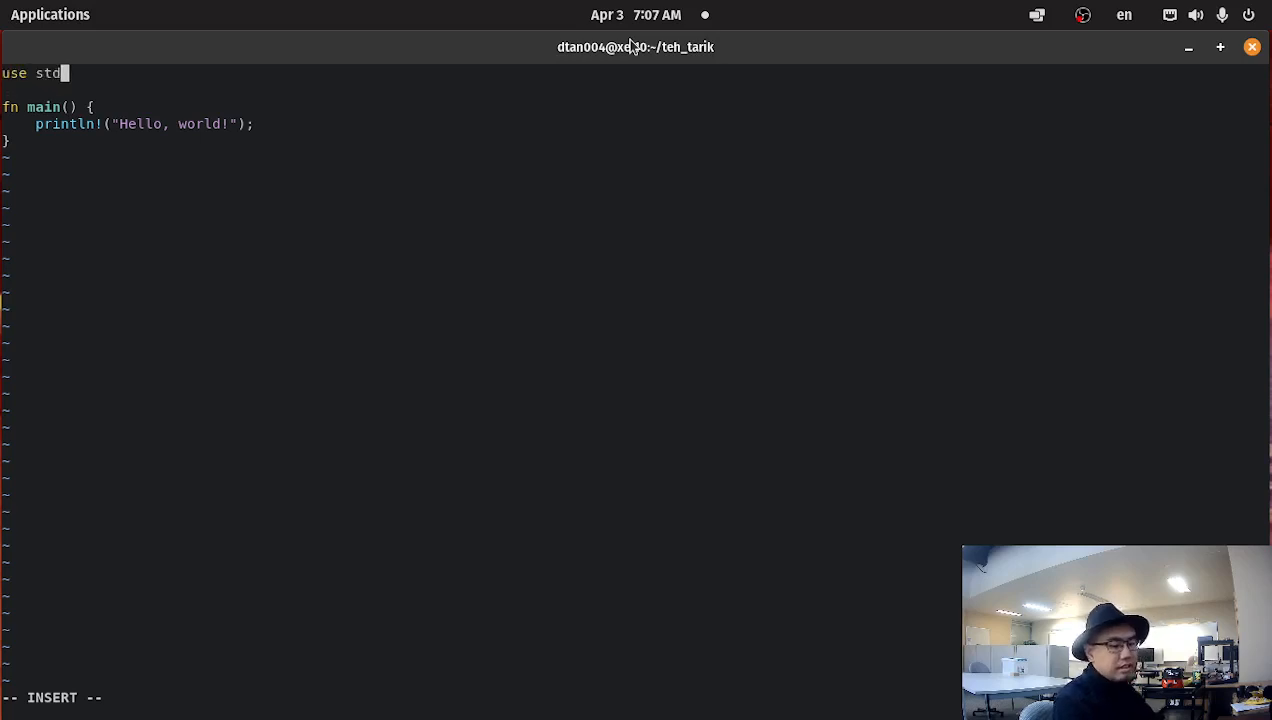
text(::env;)
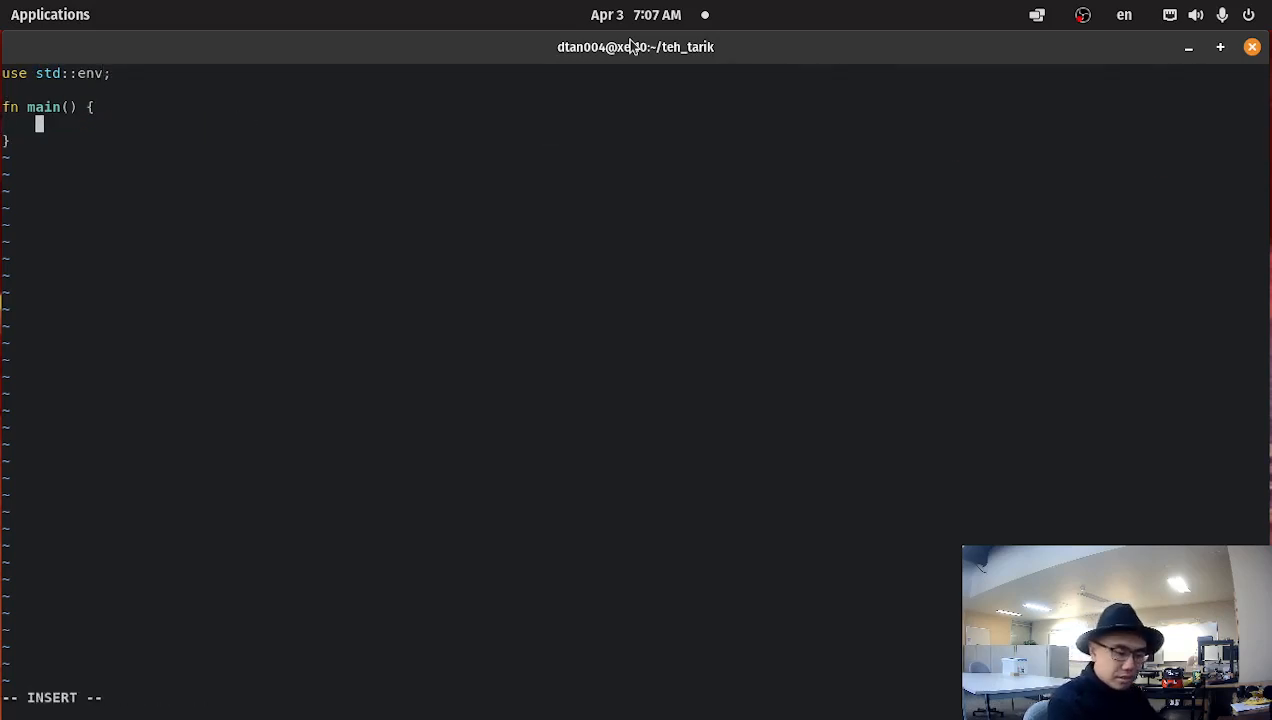
Replace Hello, world with 'let args: Vec<String> = env::args().collect();' under a commandline-arguments comment
text(let ar)
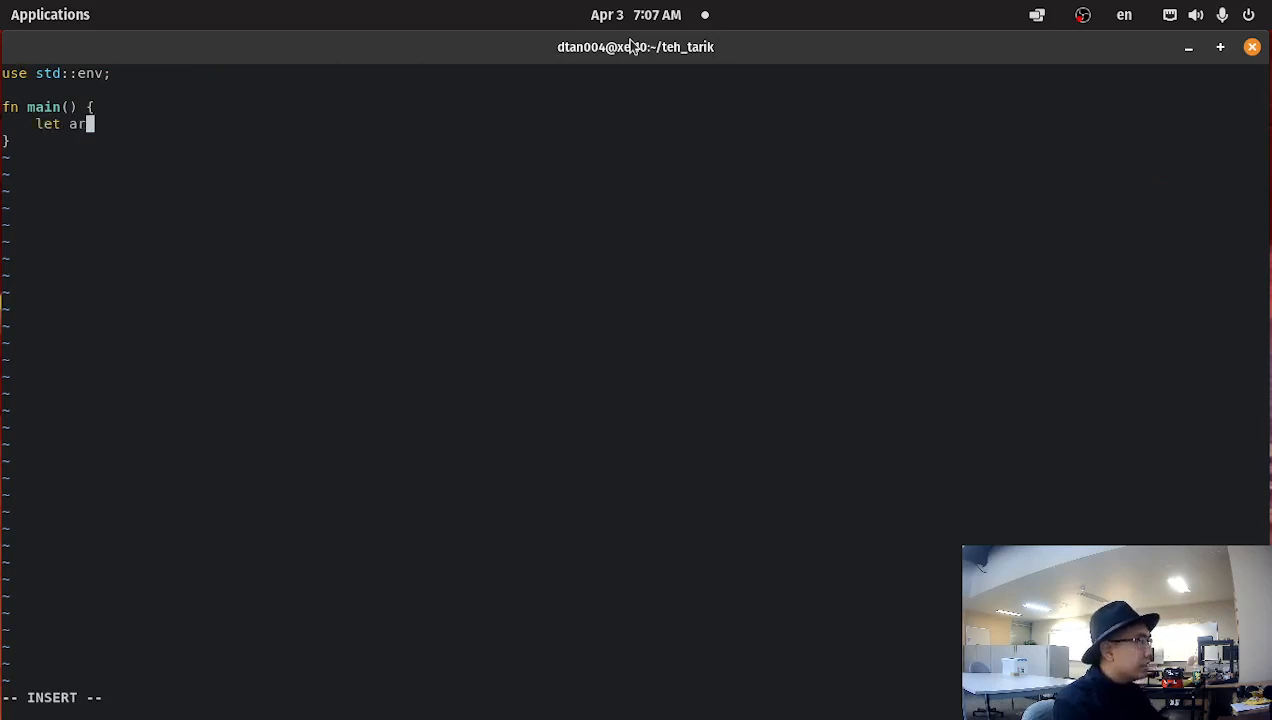
text(gs: Vec<)
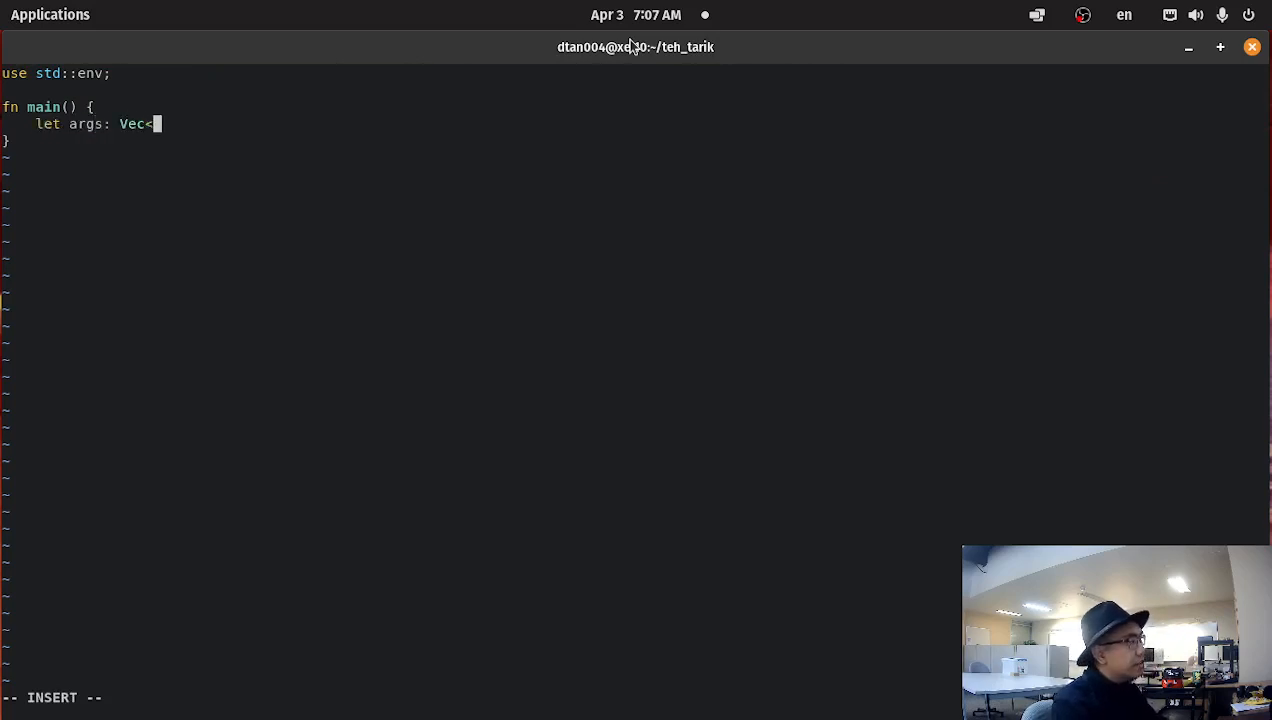
text(String> =)
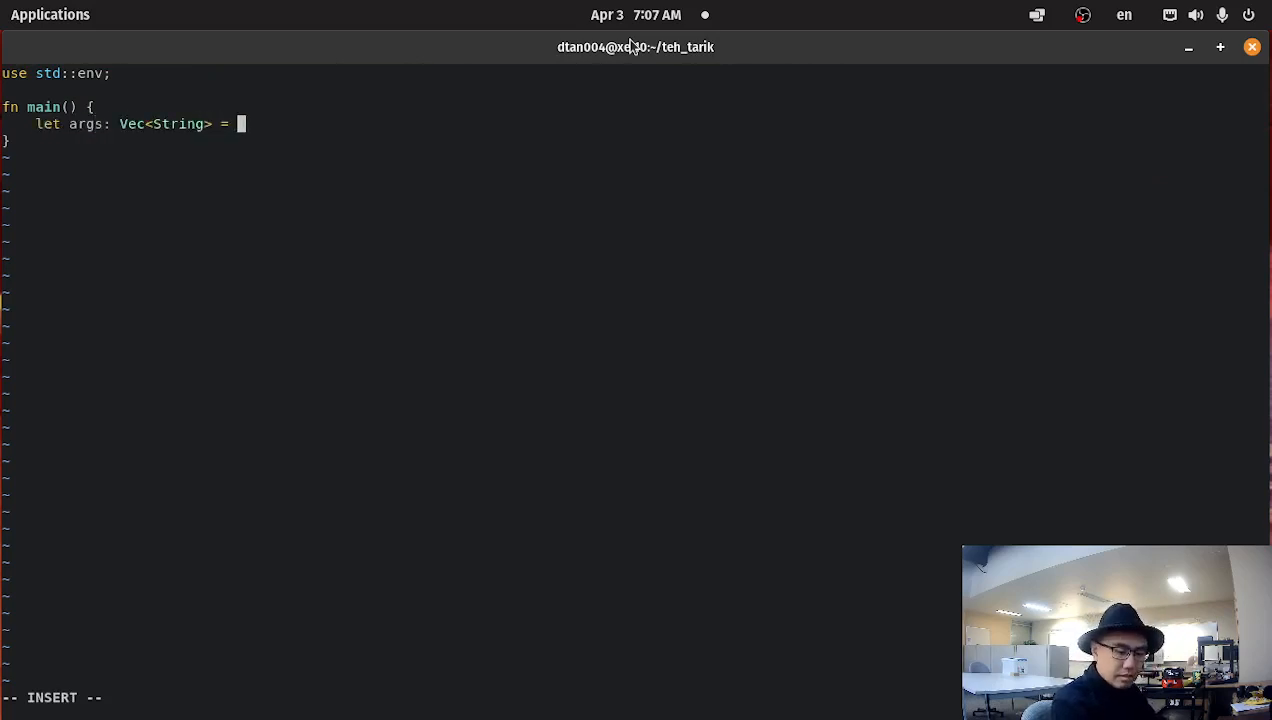
text(env::ar)
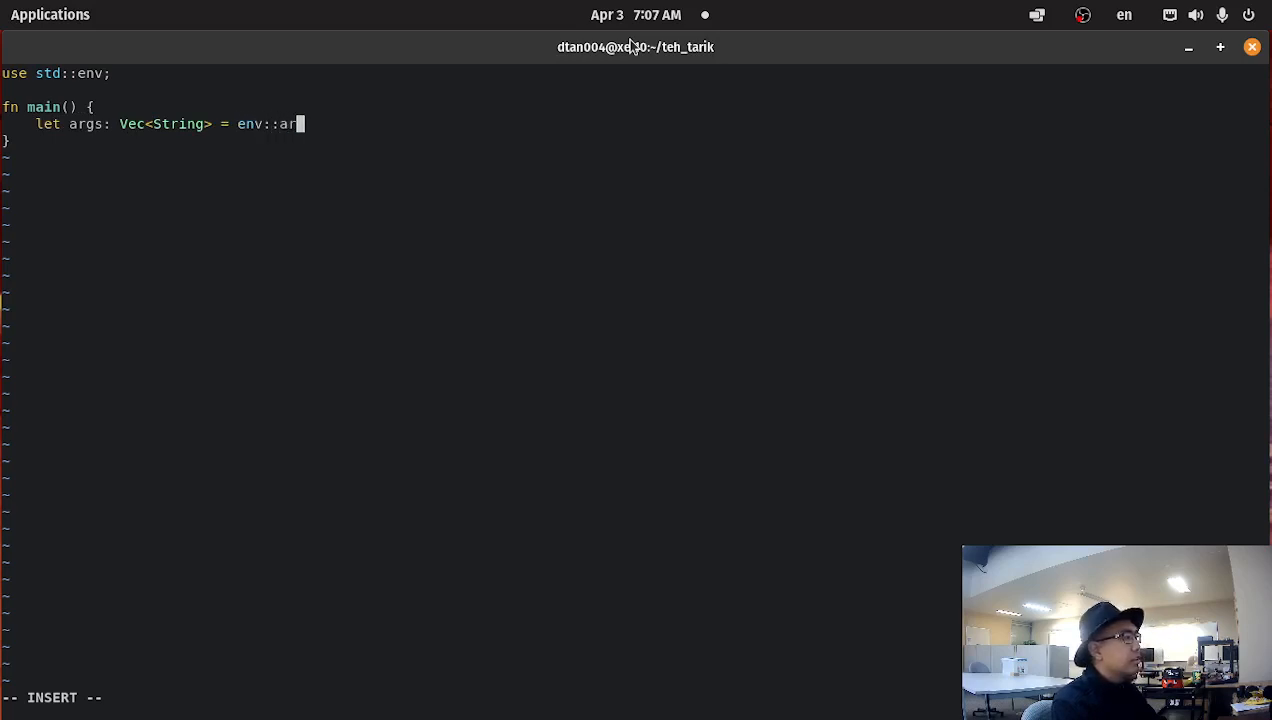
text(gs().co)
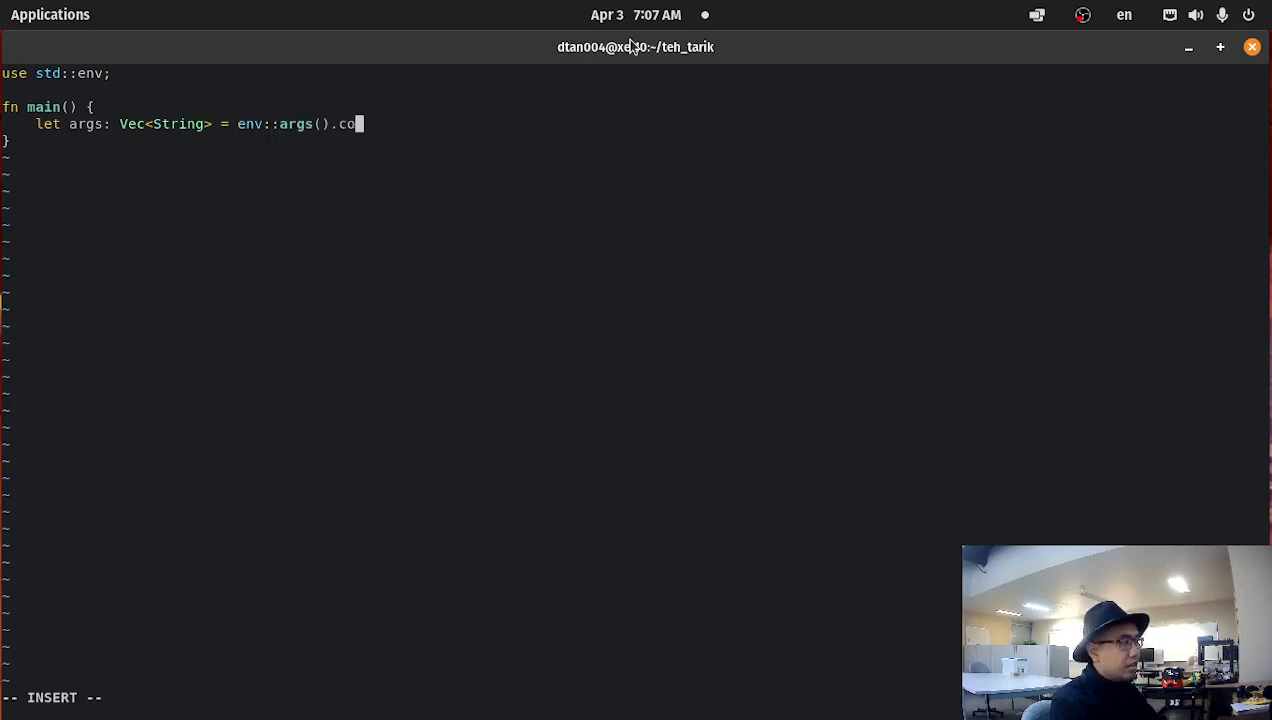
text(llect();)
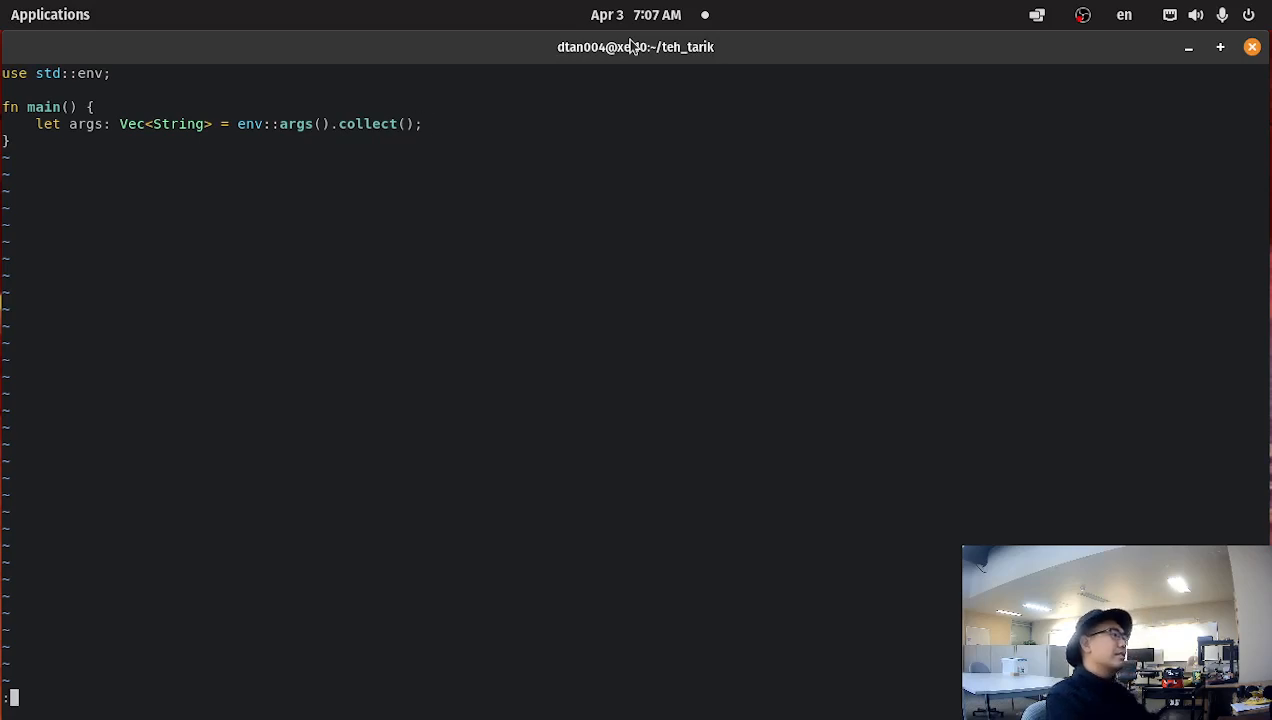
text(//)
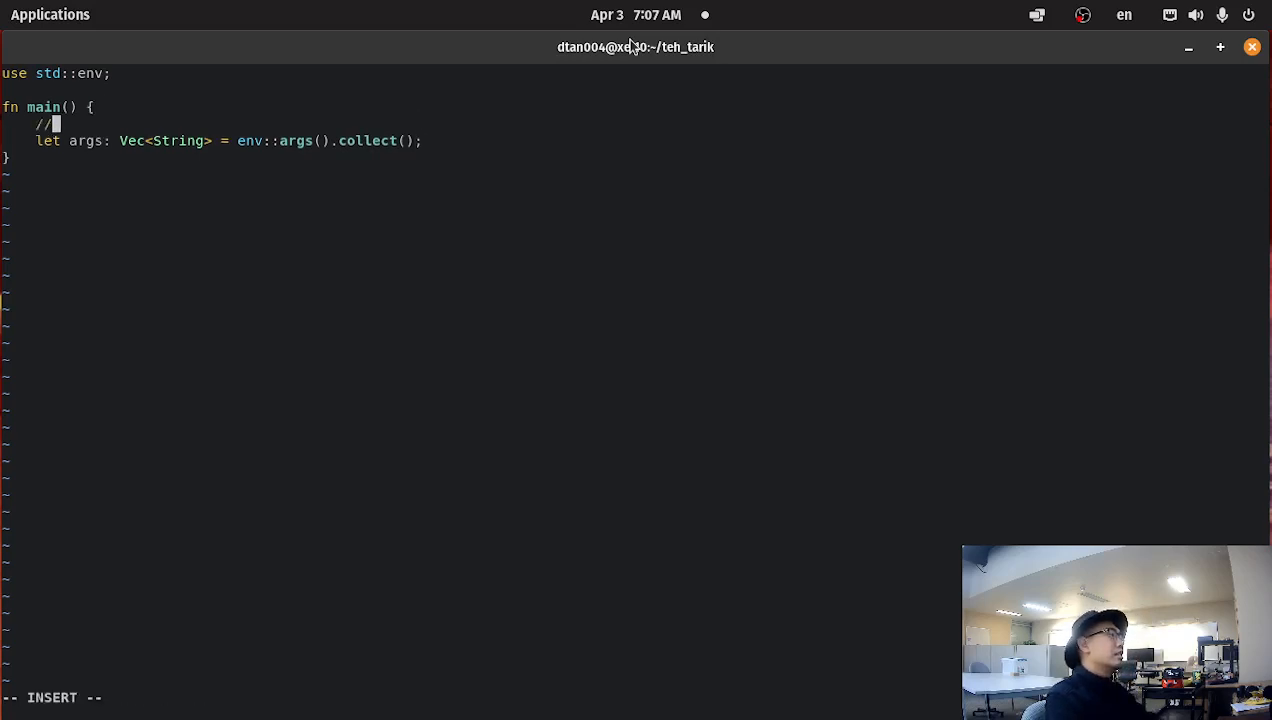
text(get the comm)
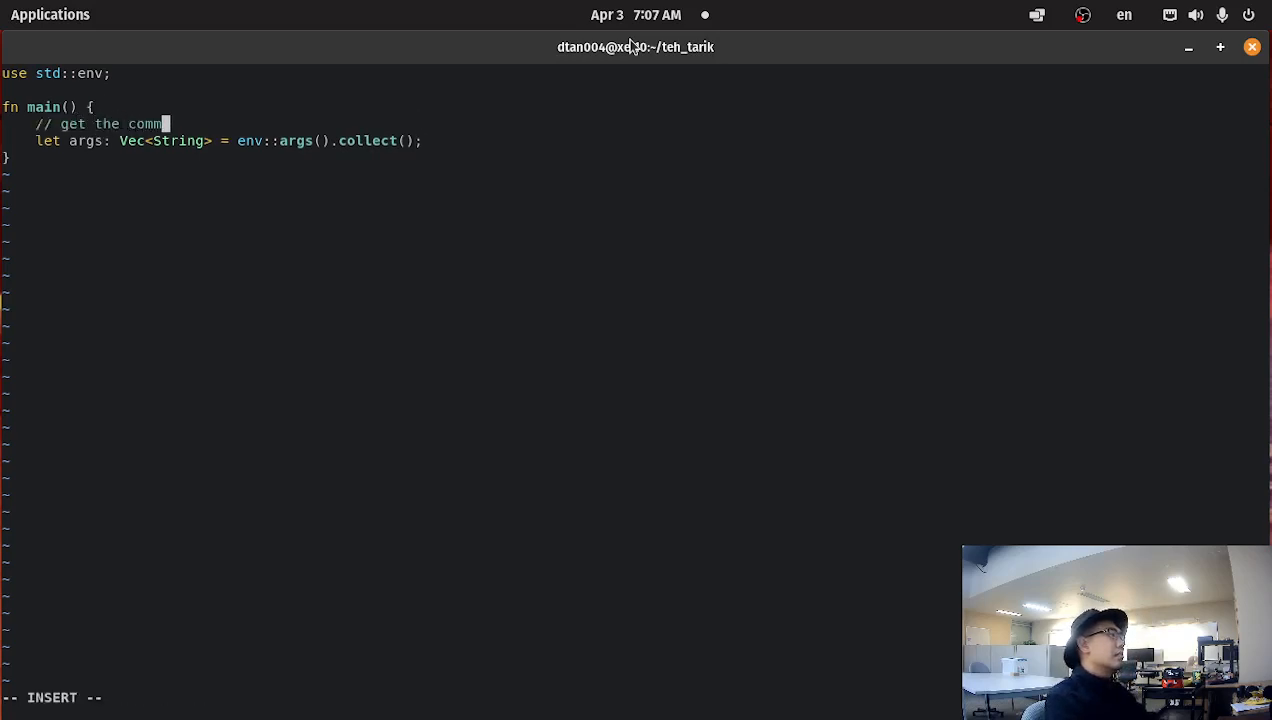
text(andline arguments.)
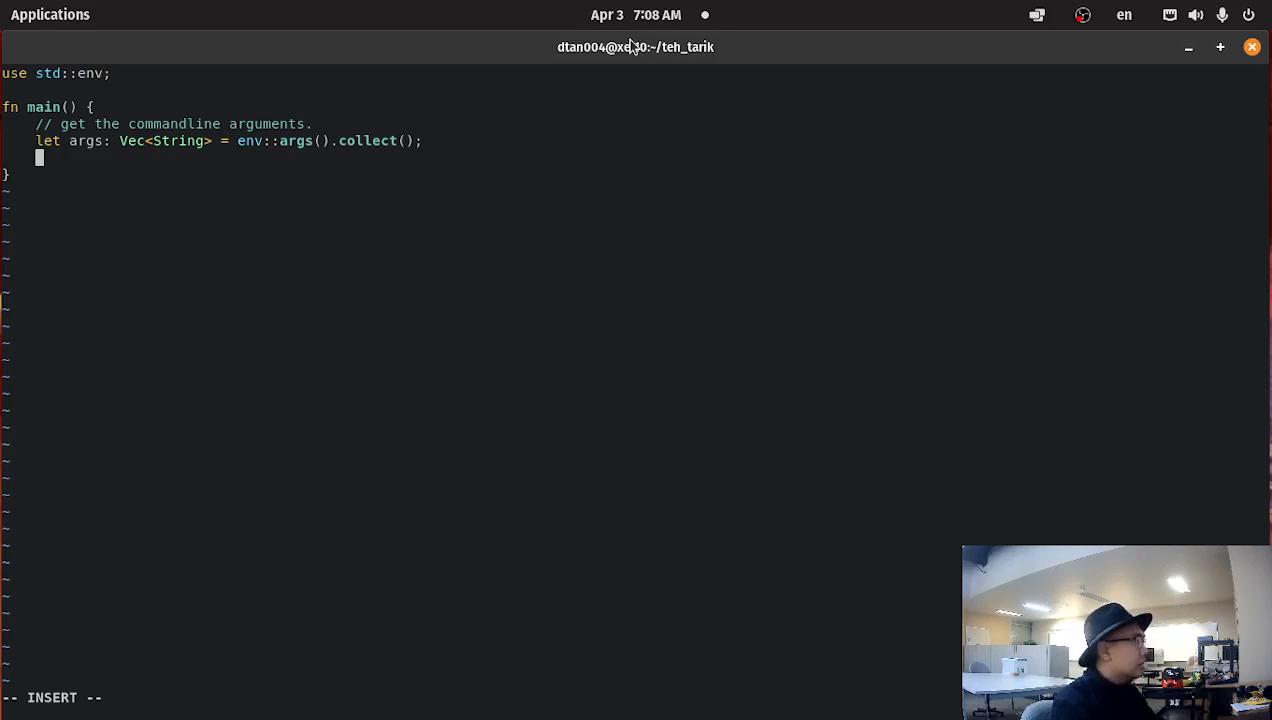
Add an args.len() == 0 check printing "Please provide an input file." and returning
text(if args)
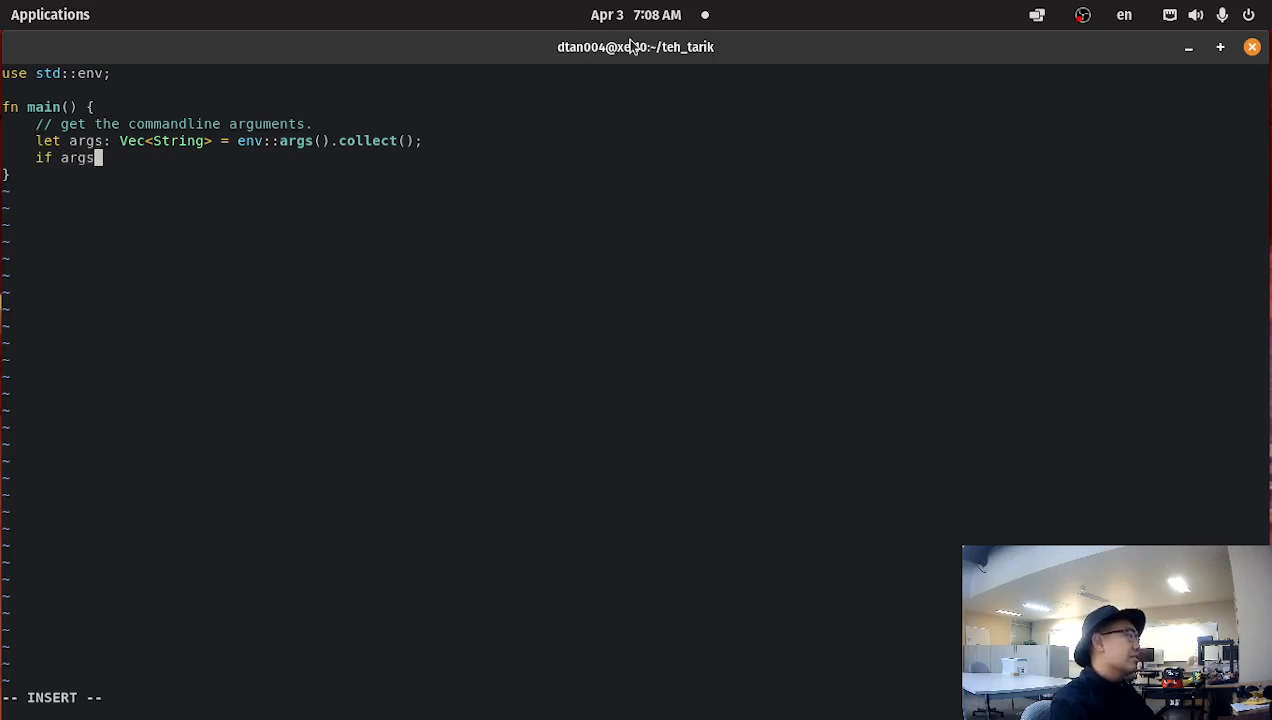
text(.len)
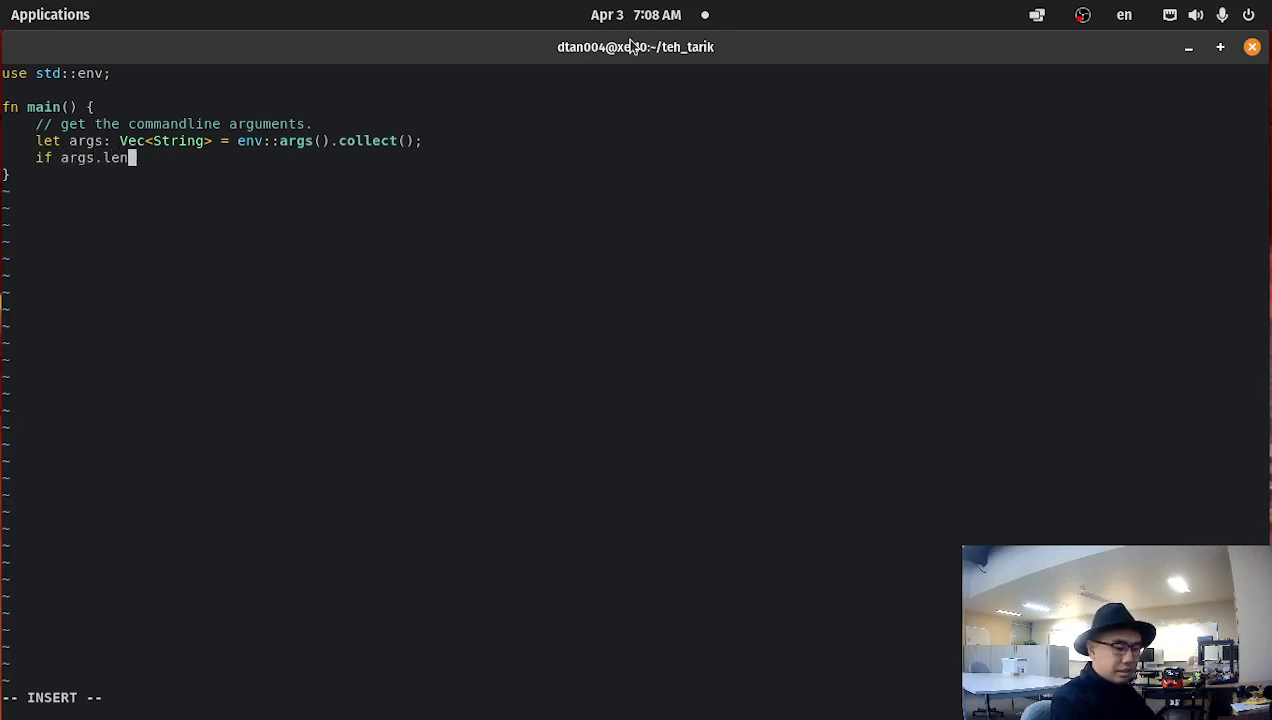
text(() == 0 {)
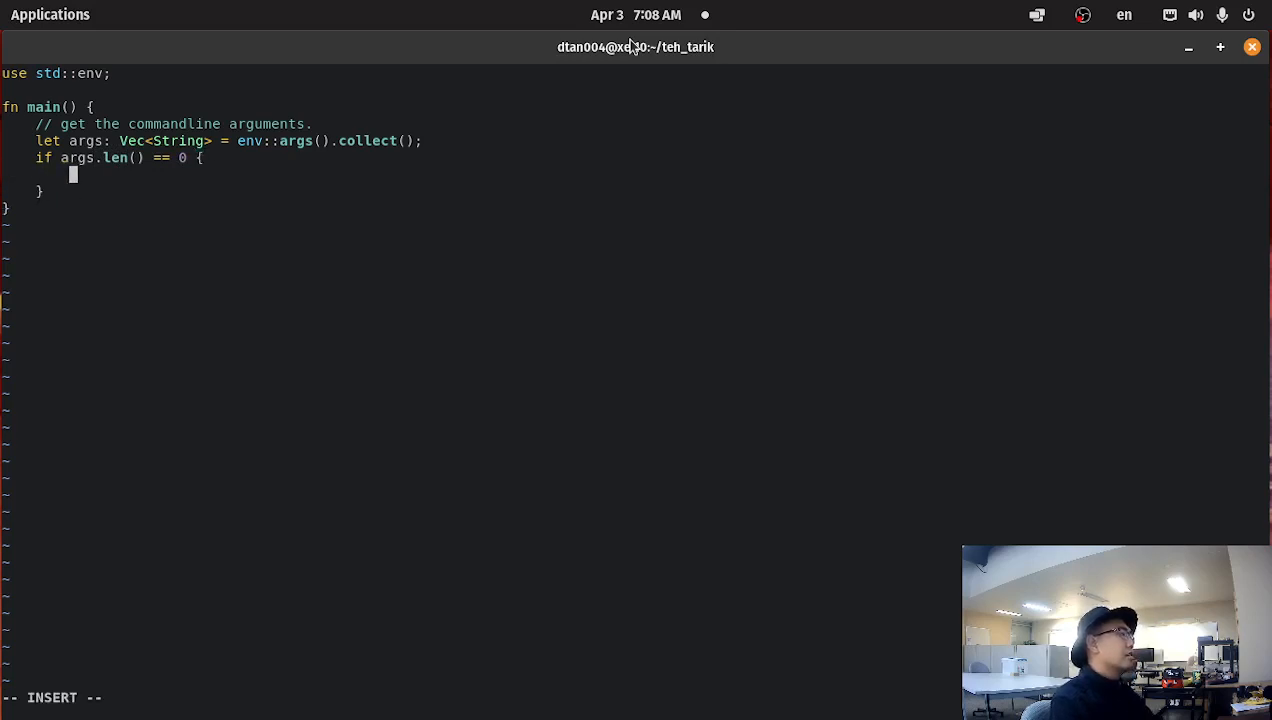
text(println!(")
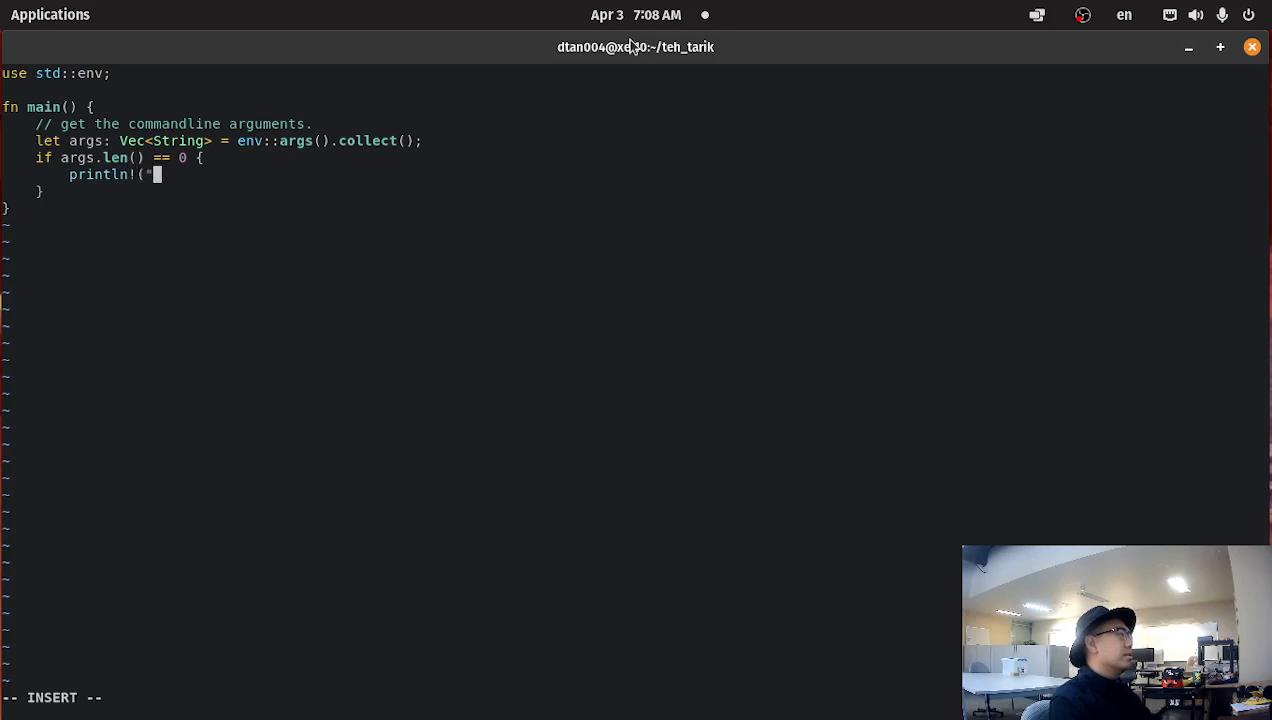
text(Pleas)
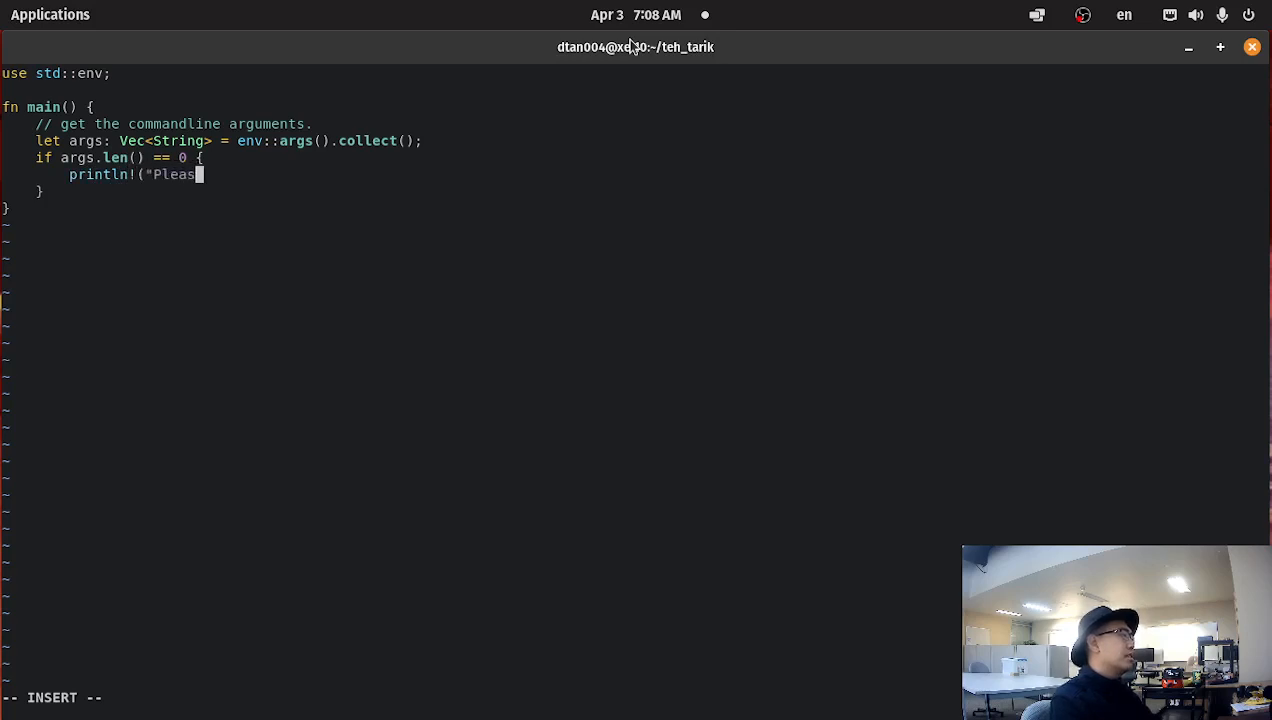
text(e provide)
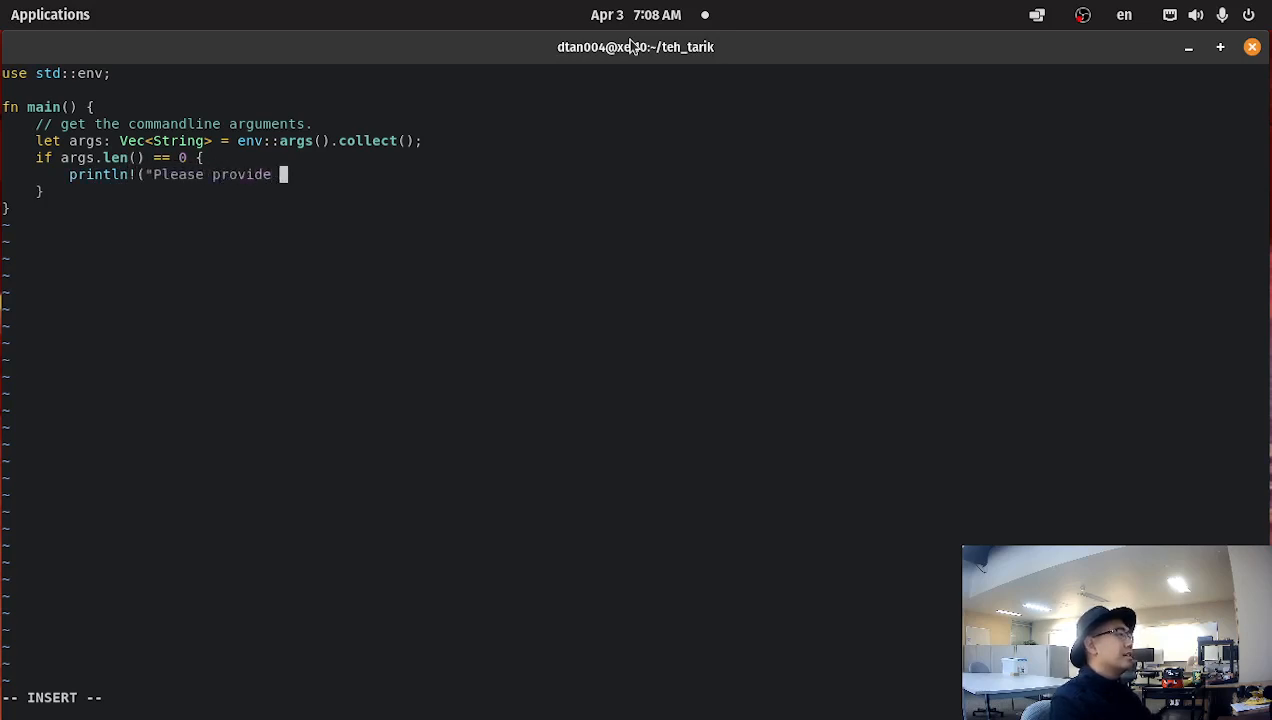
text(an input file)
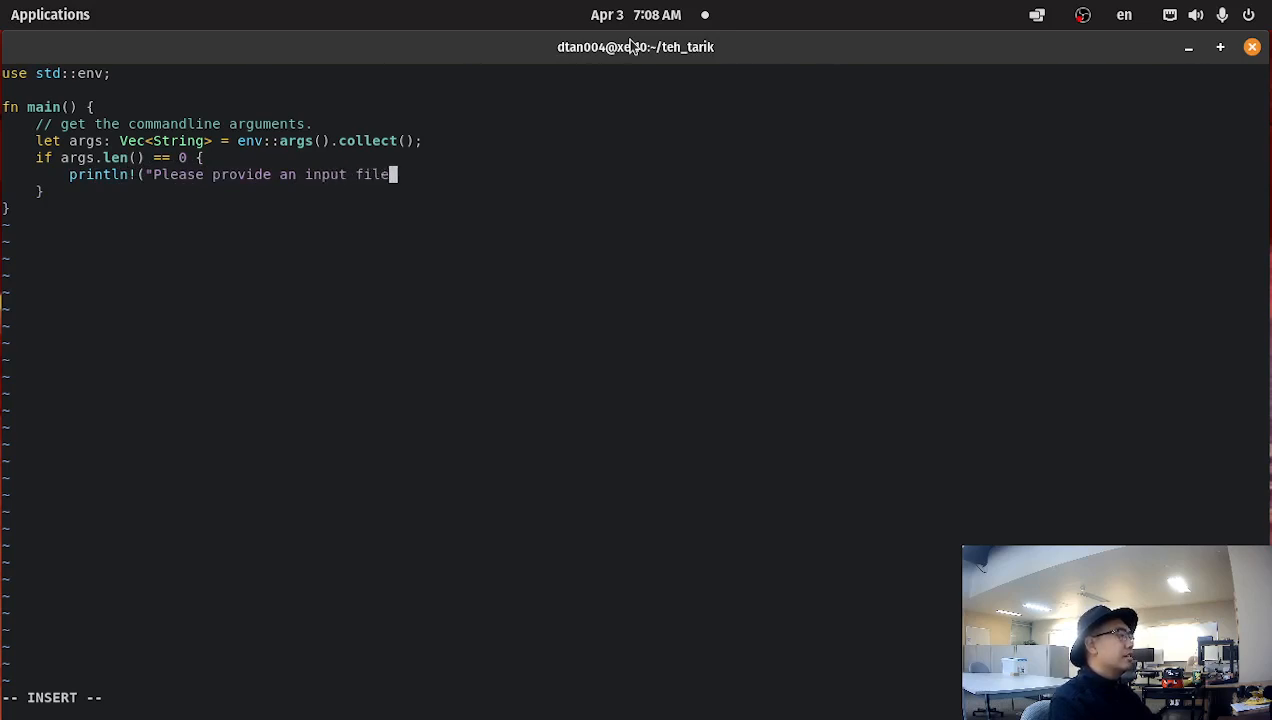
text(.");)
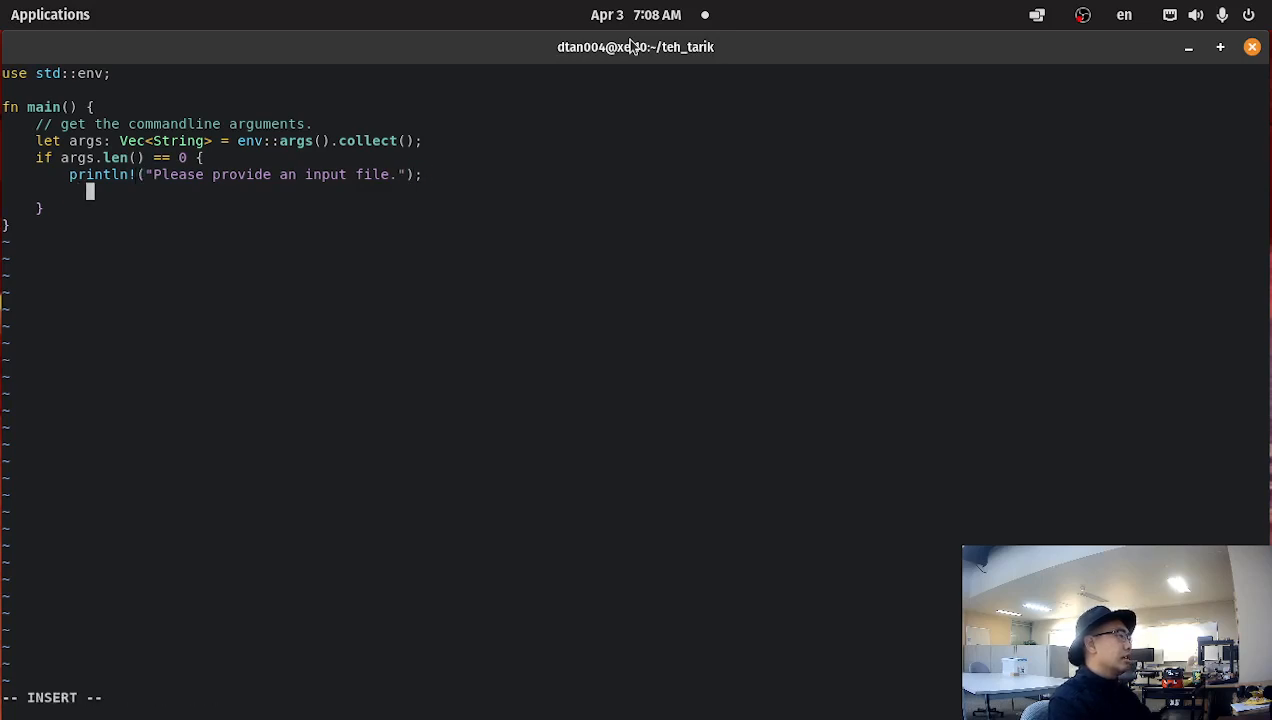
text(return;)
click(635, 207)
text( els)
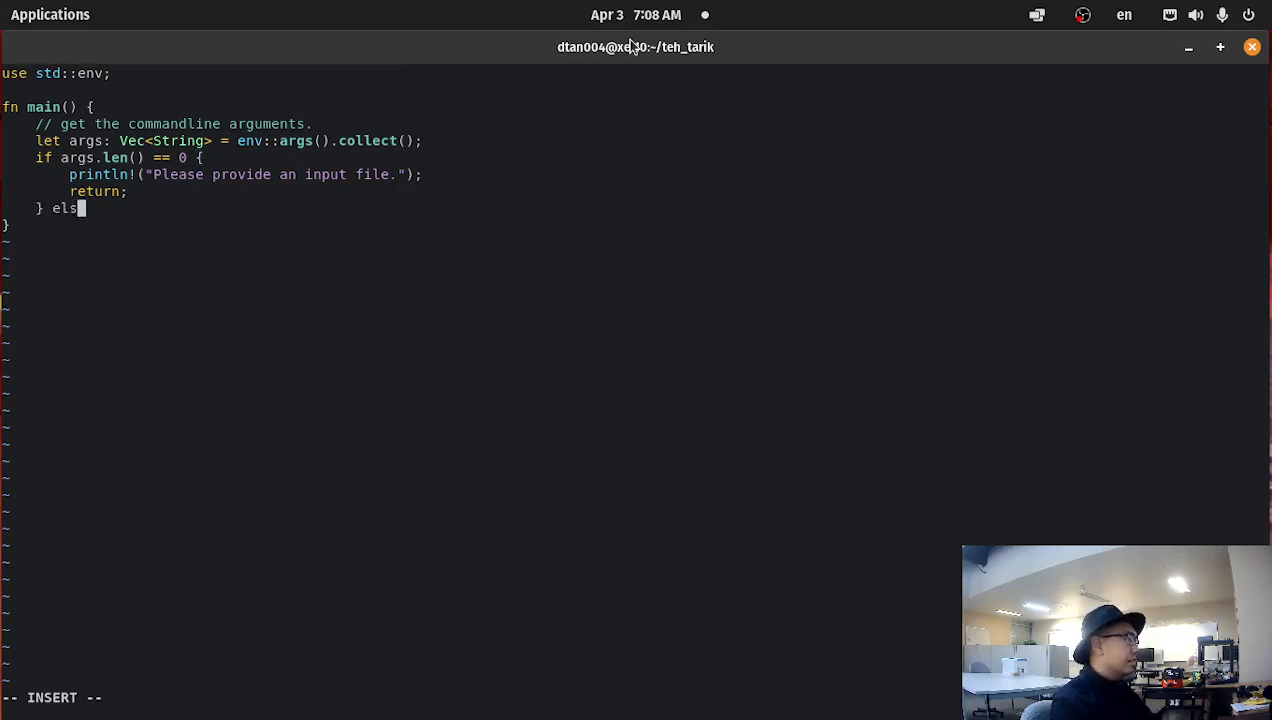
Add an else if args.len() > 1 branch printing "Too many commandline arguments." and returning
text(e if args.)
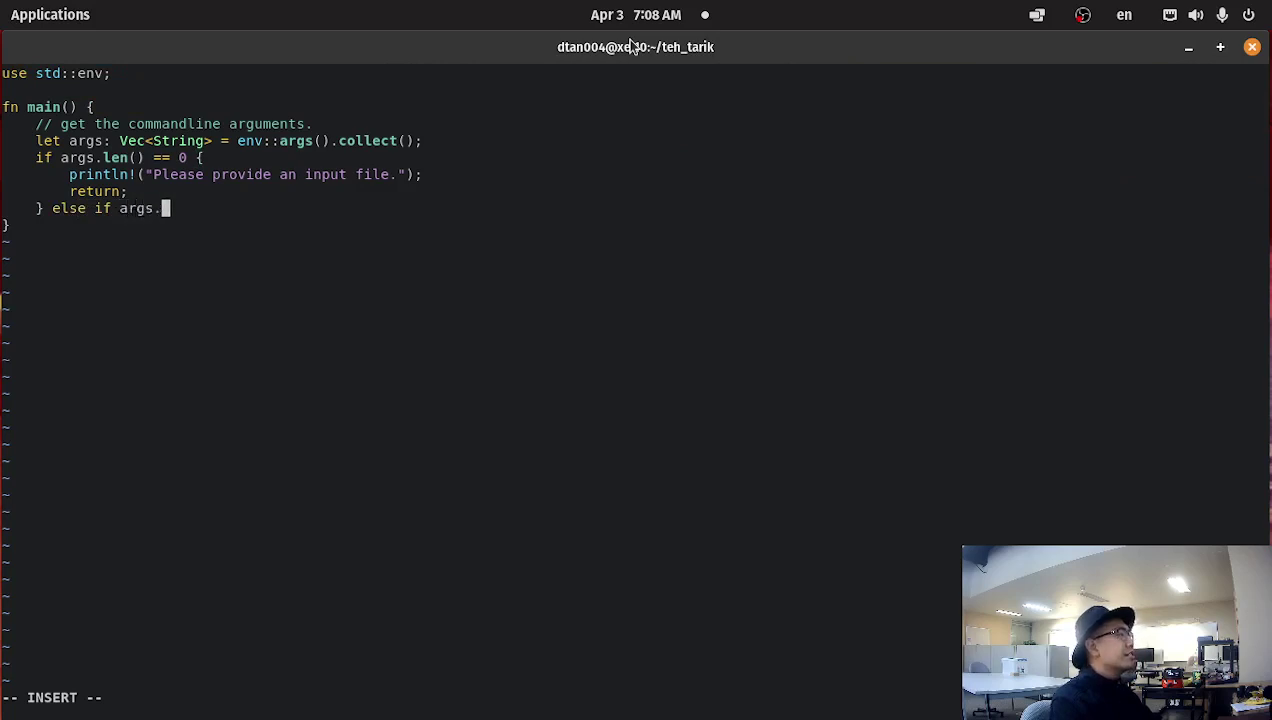
text(len() > 1 {)
text(println!("Too ");)
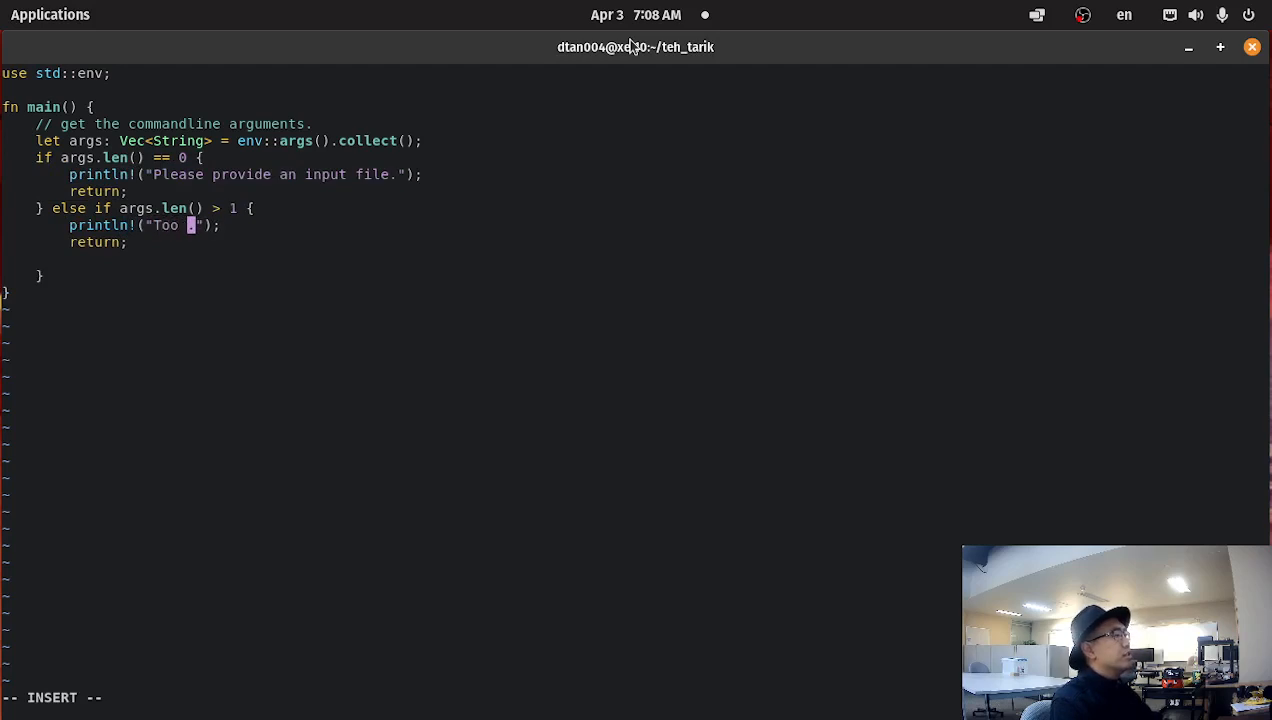
text(many commandline arguments)
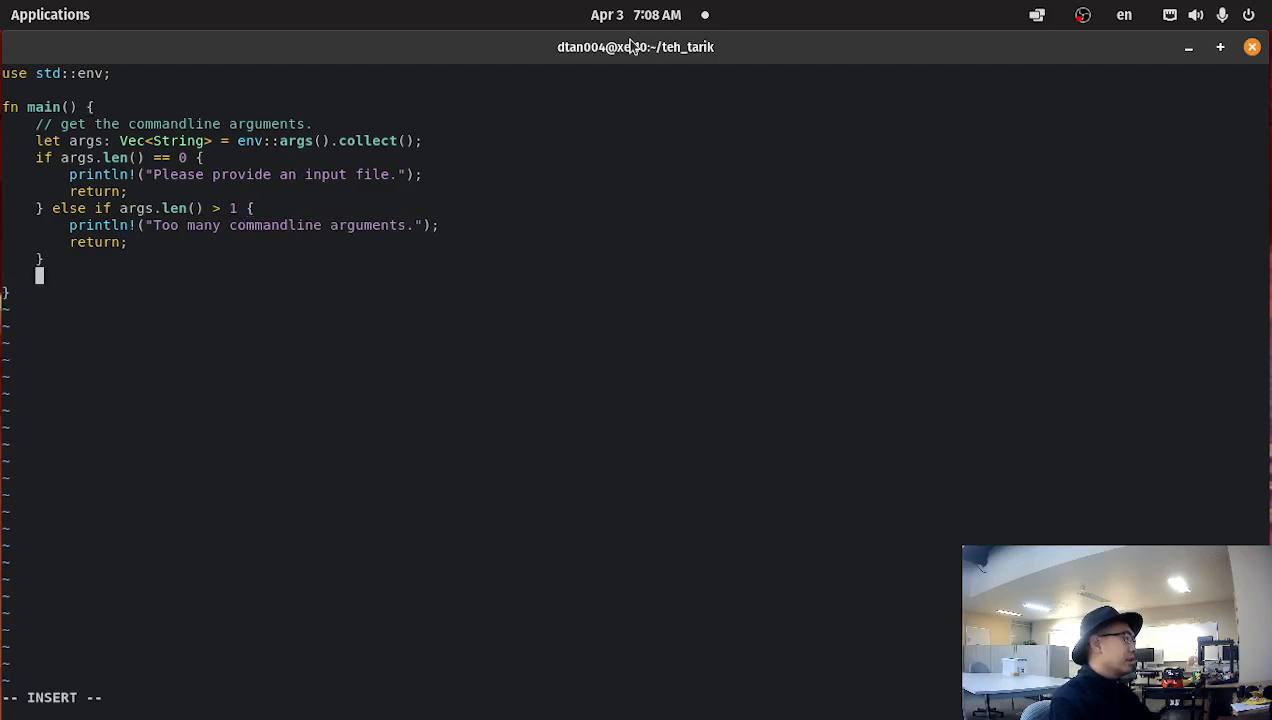
key(Return)
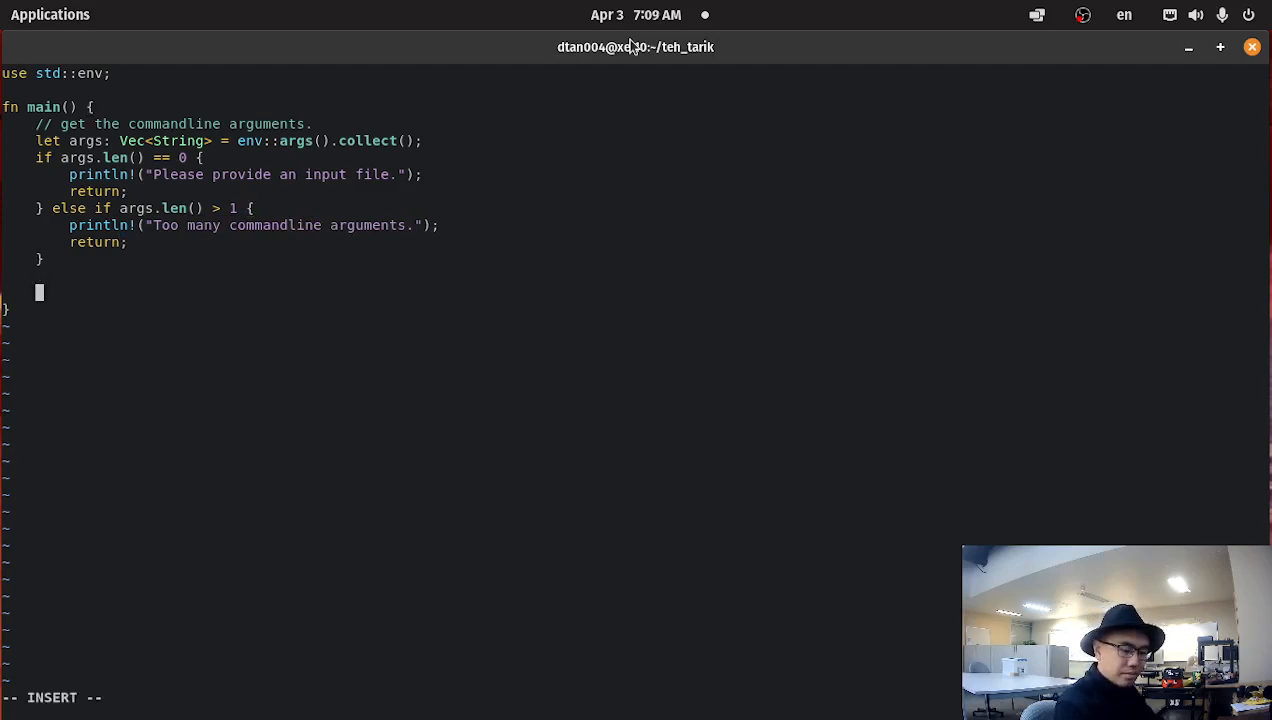
Assign args[0] to filename and start a println! that prints it
text(let)
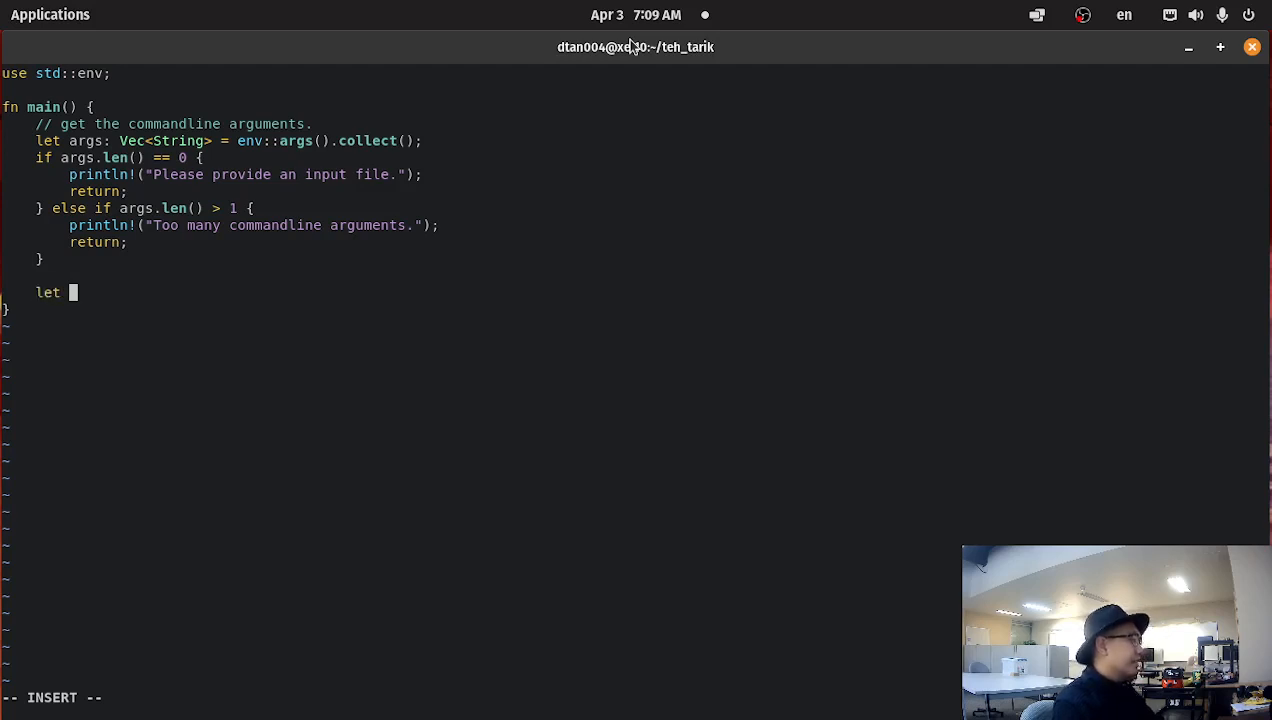
text(filena)
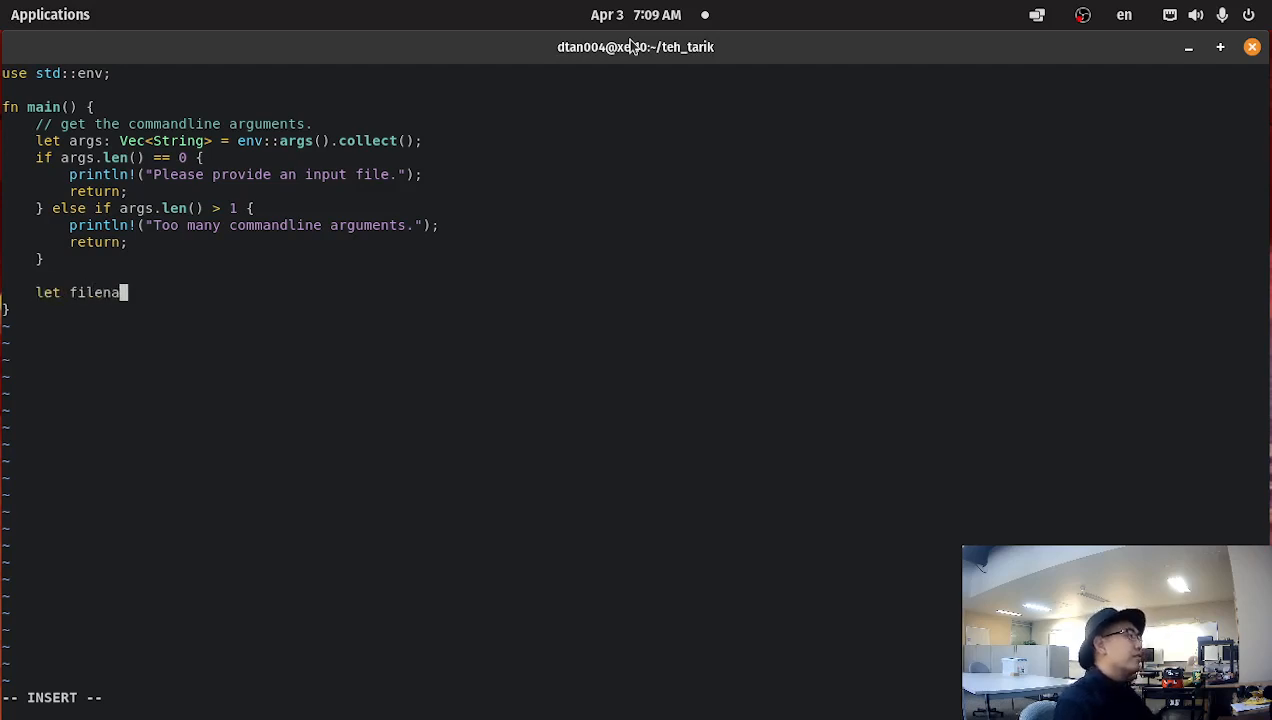
text(me =)
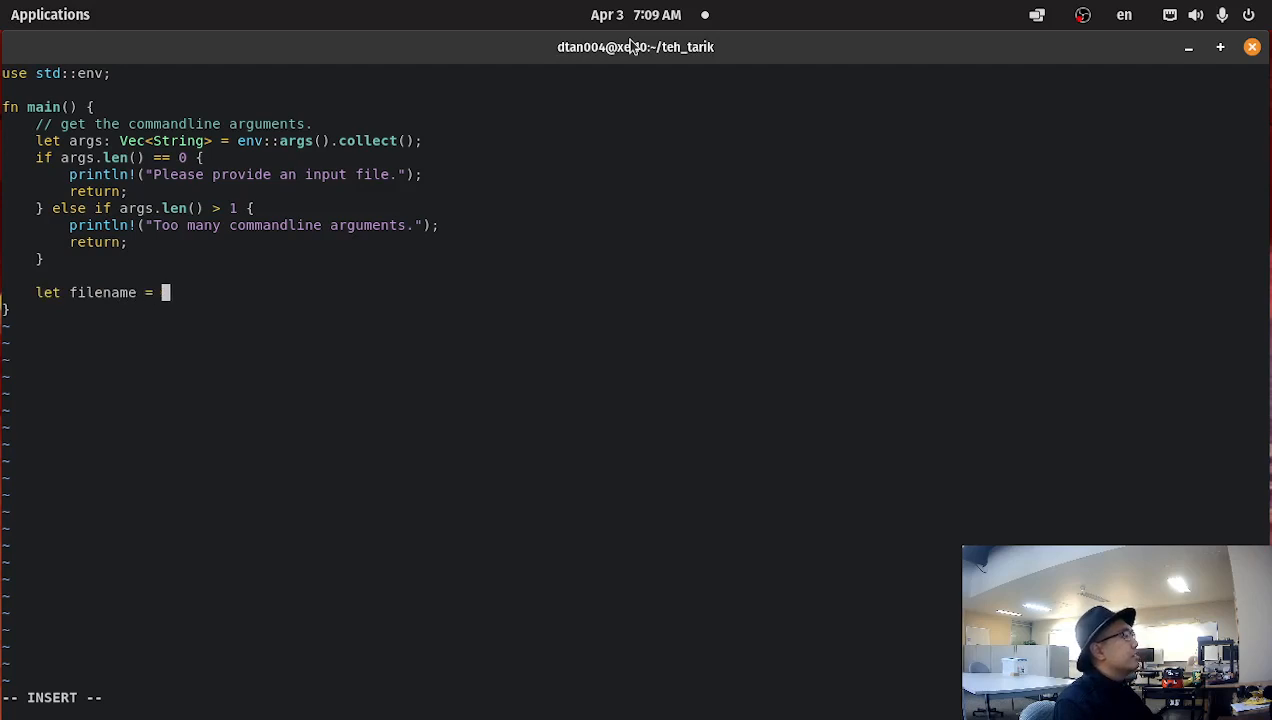
text(args)
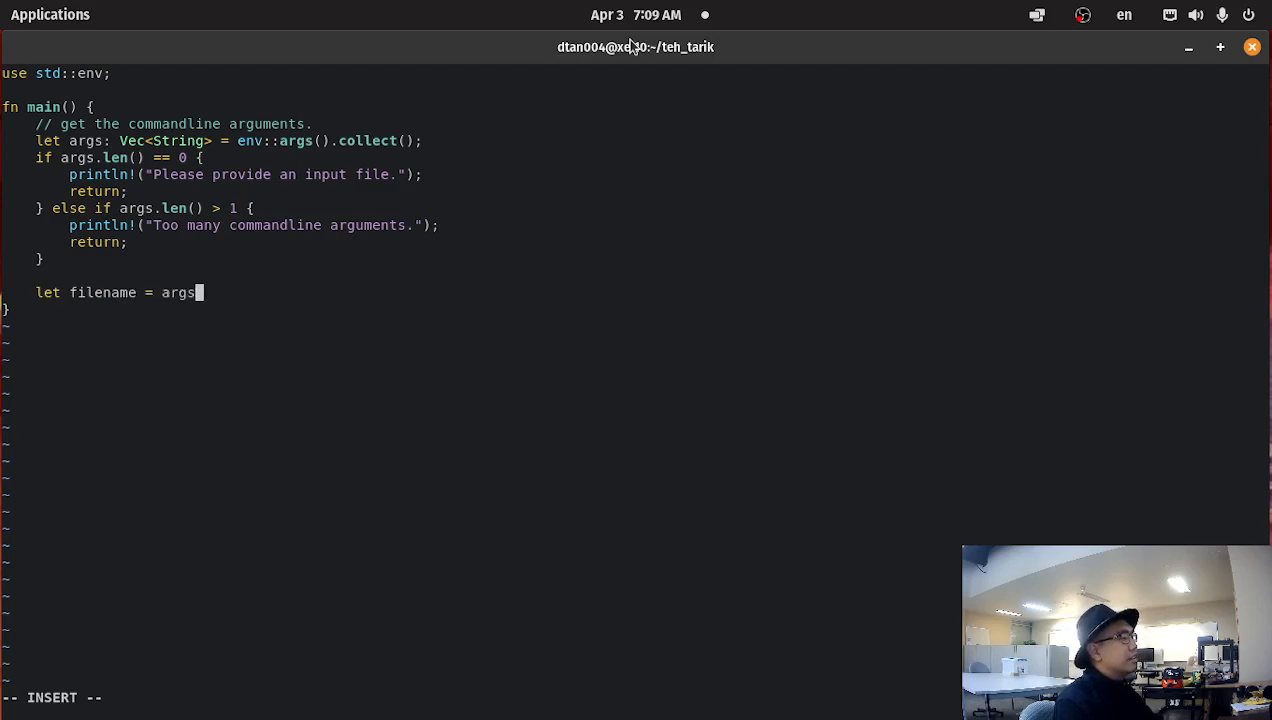
text([0];)
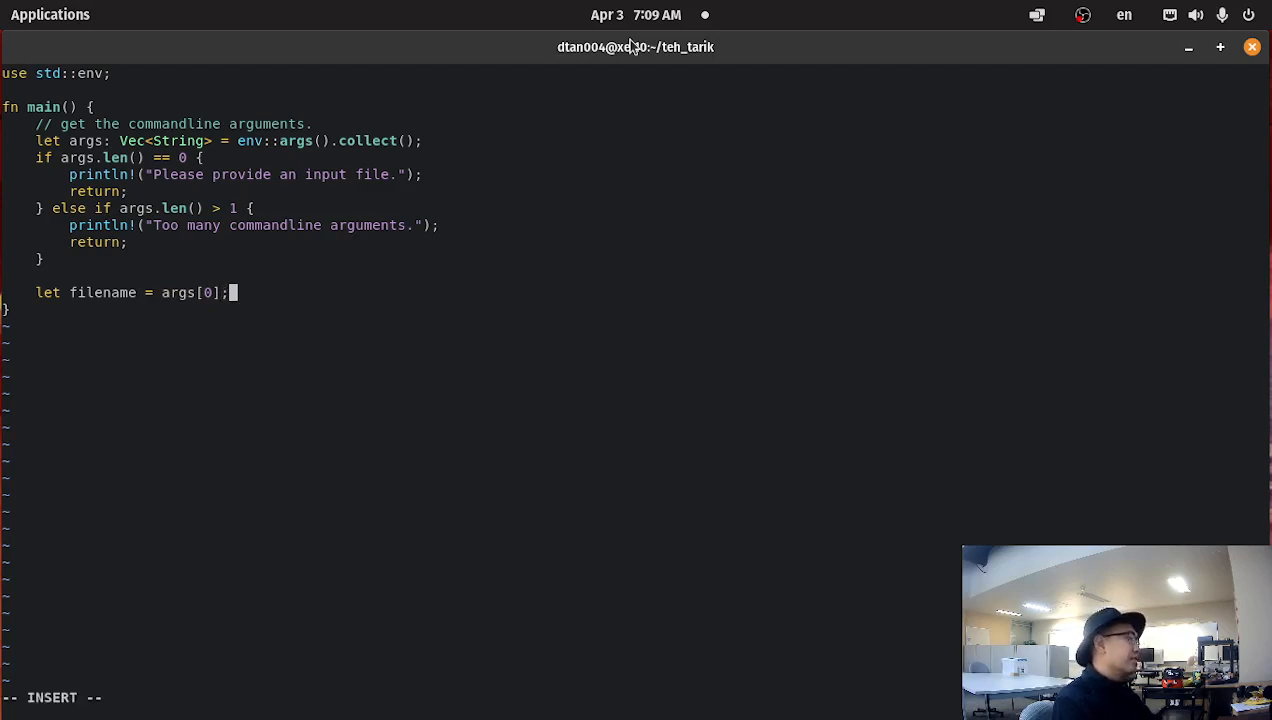
key(Return)
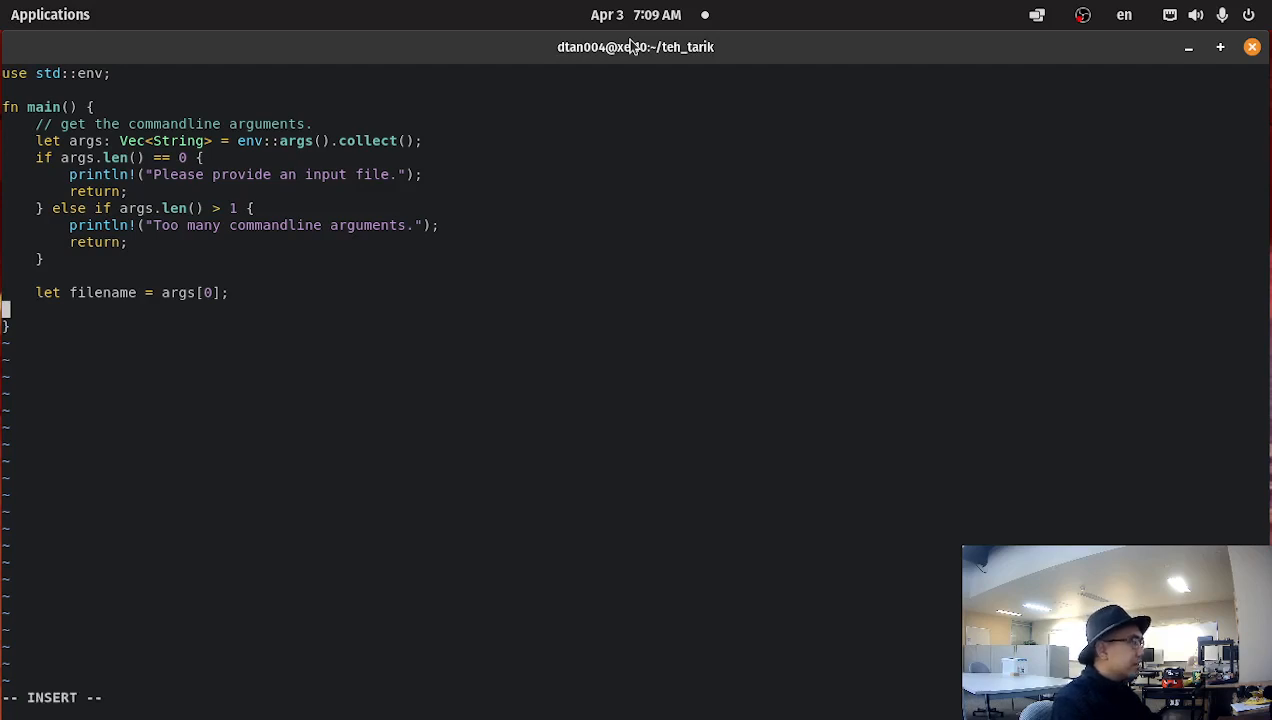
text(println!)
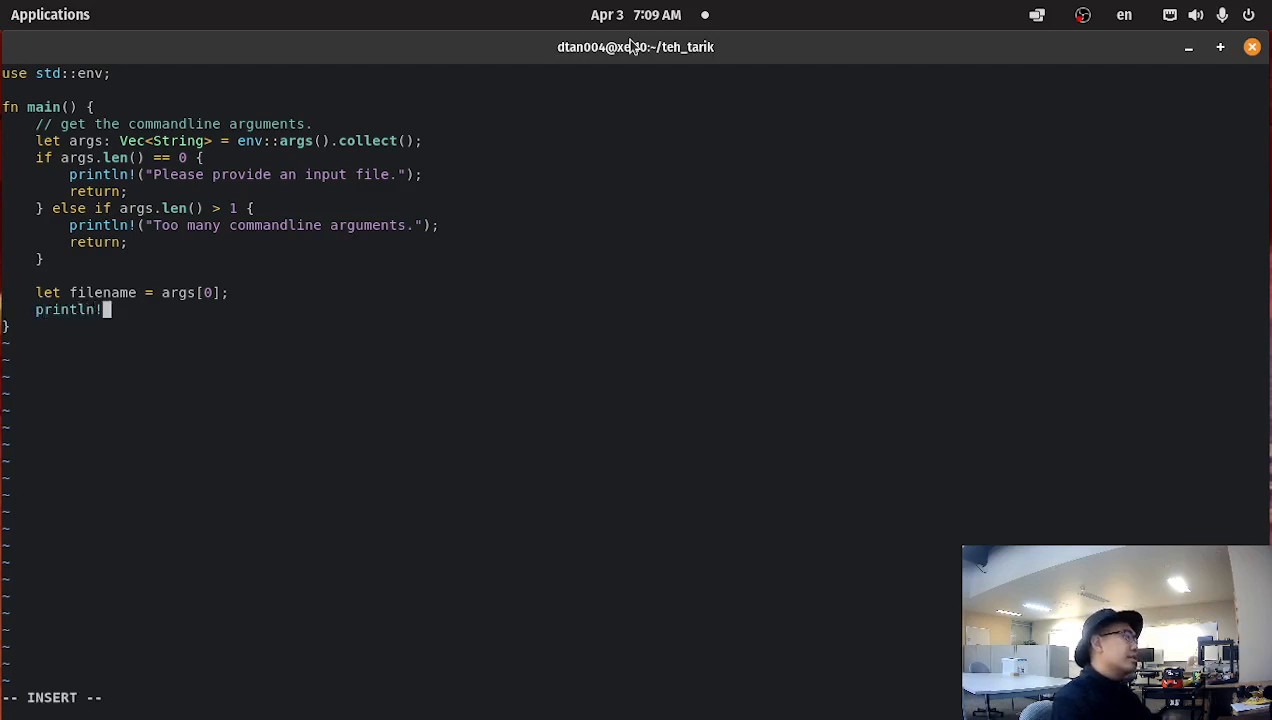
text(("{f)
text(v)
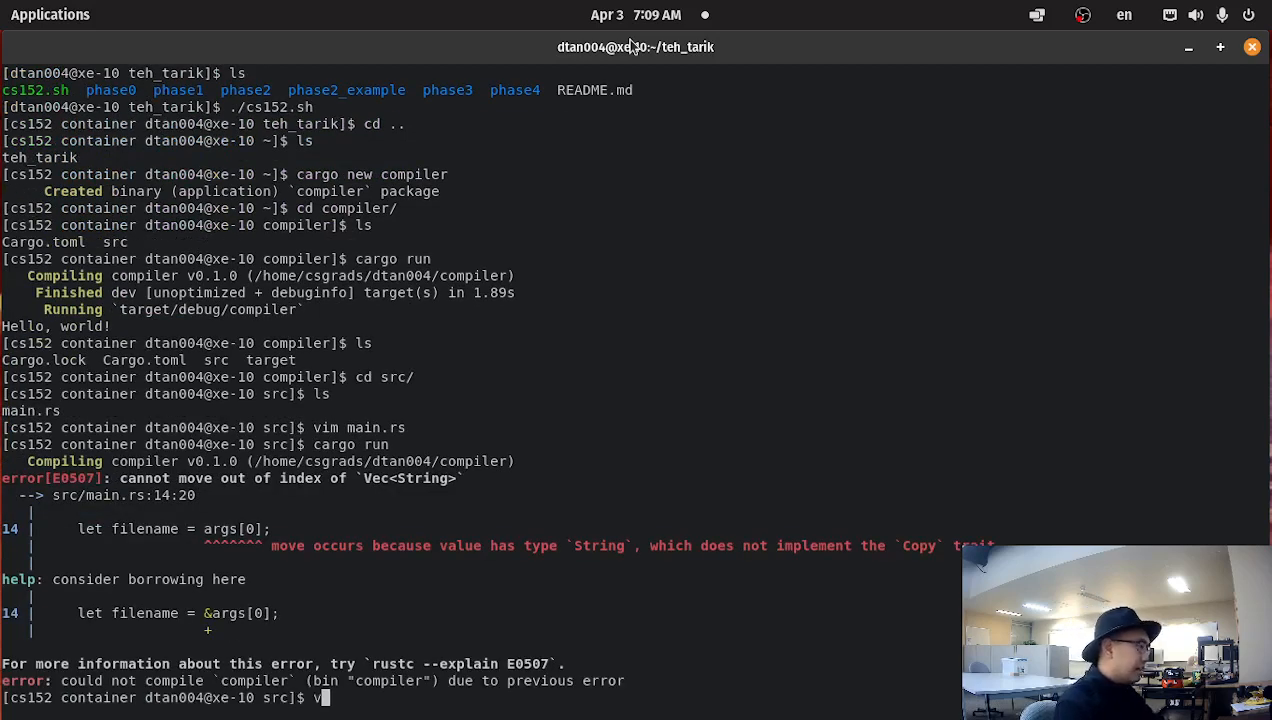
Borrow &args[0], print "Filename = {filename}", and rebuild with cargo run
text(im main.rs)
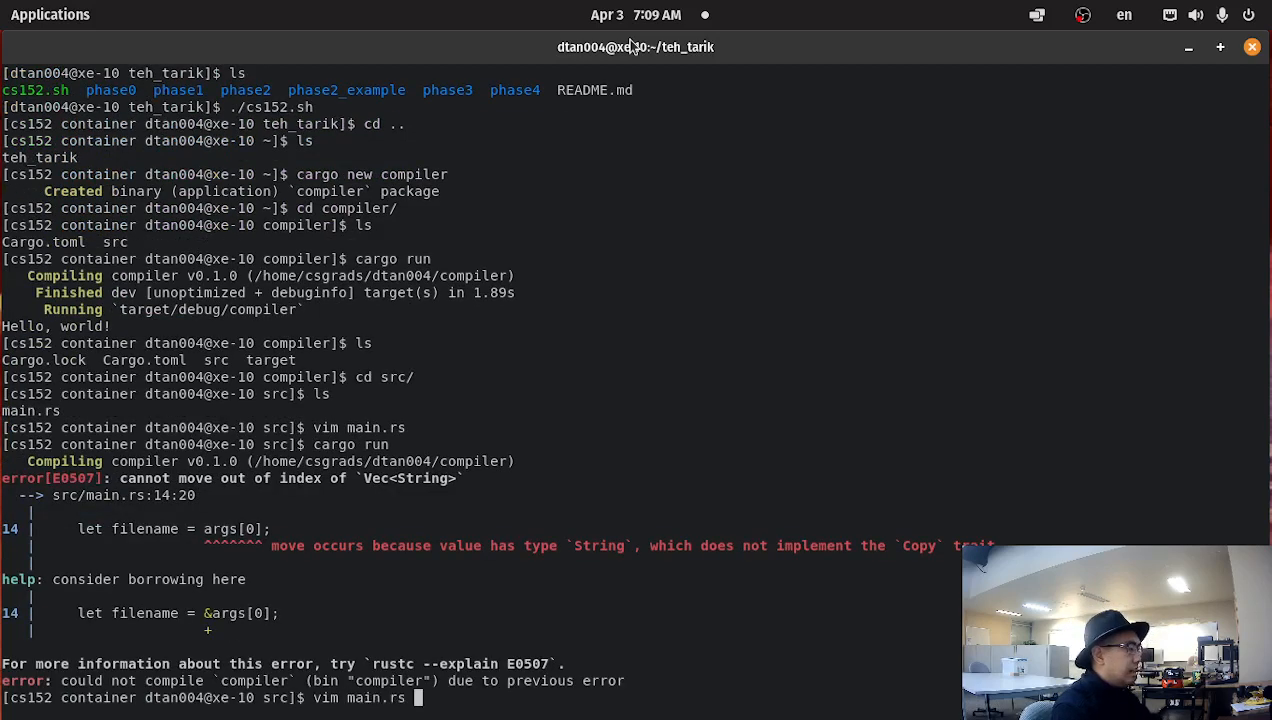
key(Return)
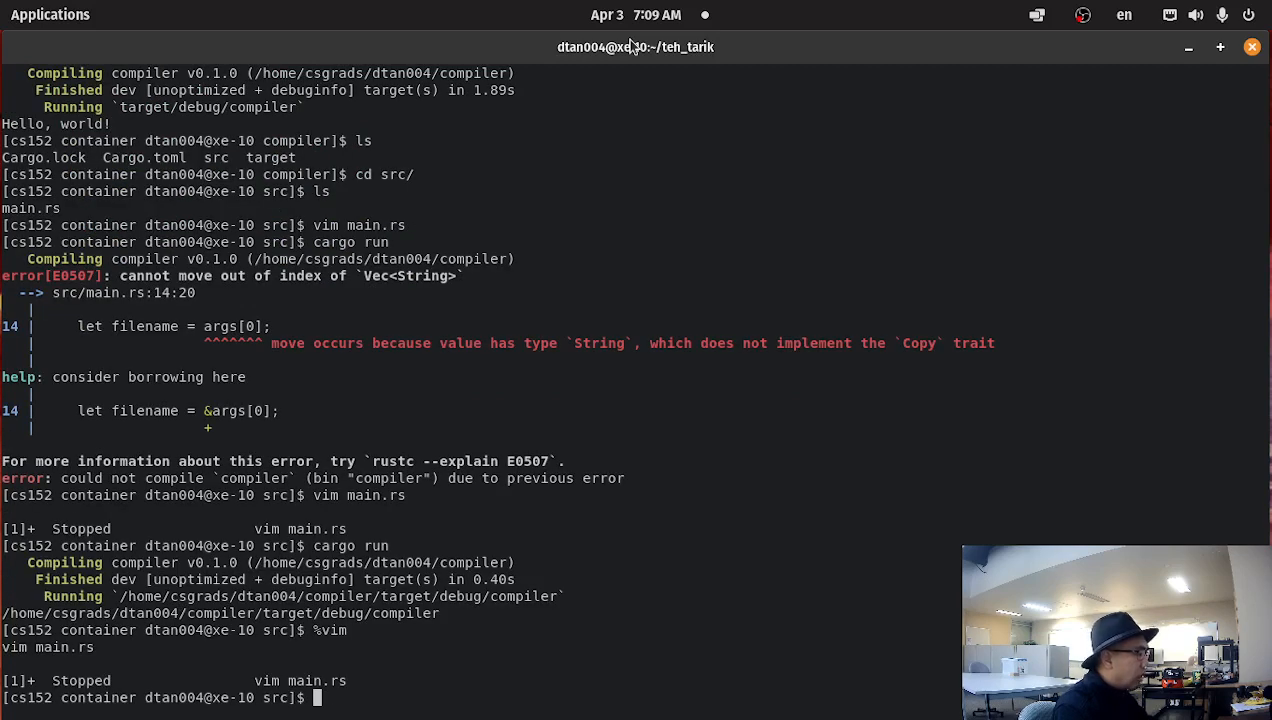
text(%vim)
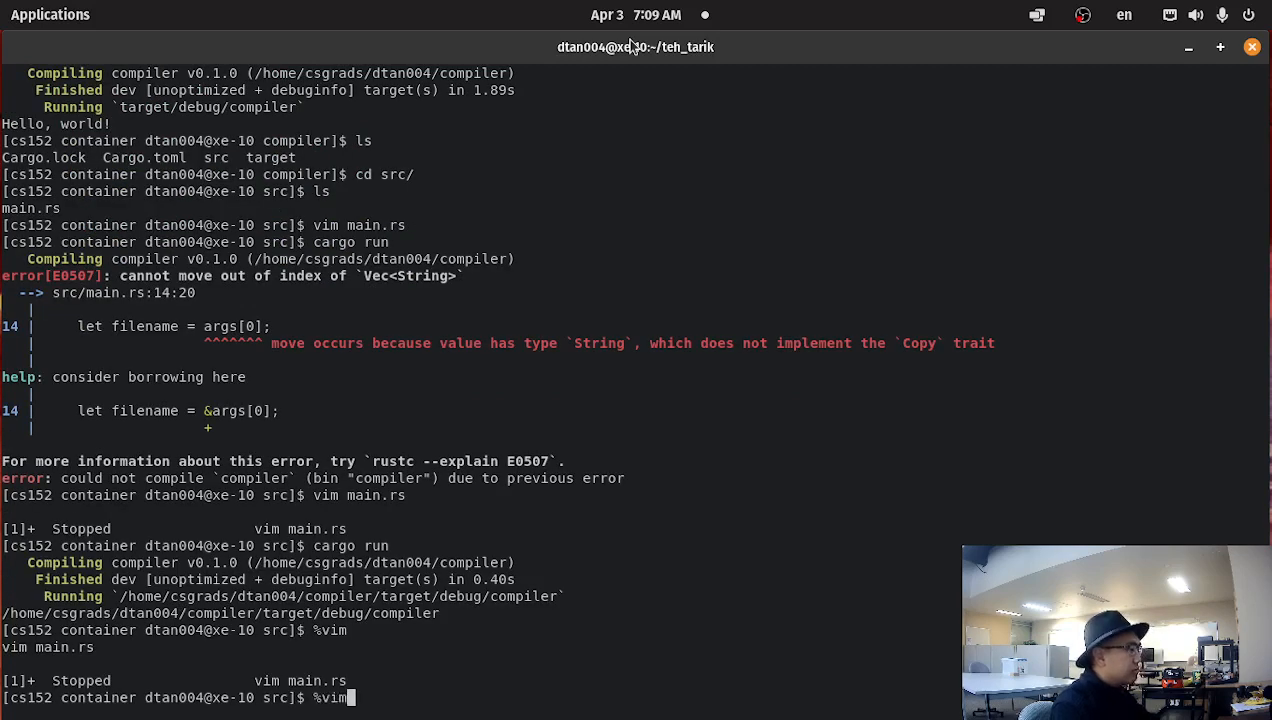
key(Return)
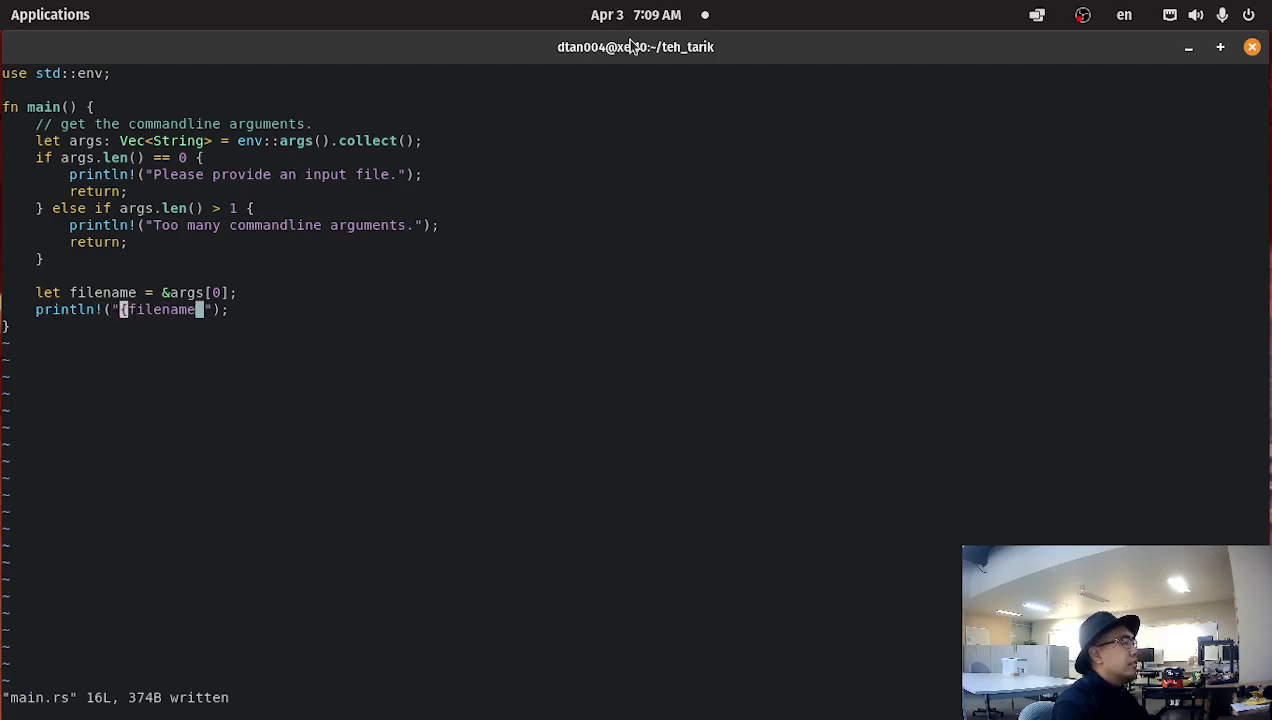
text(Filename =)
text(cargo ru)
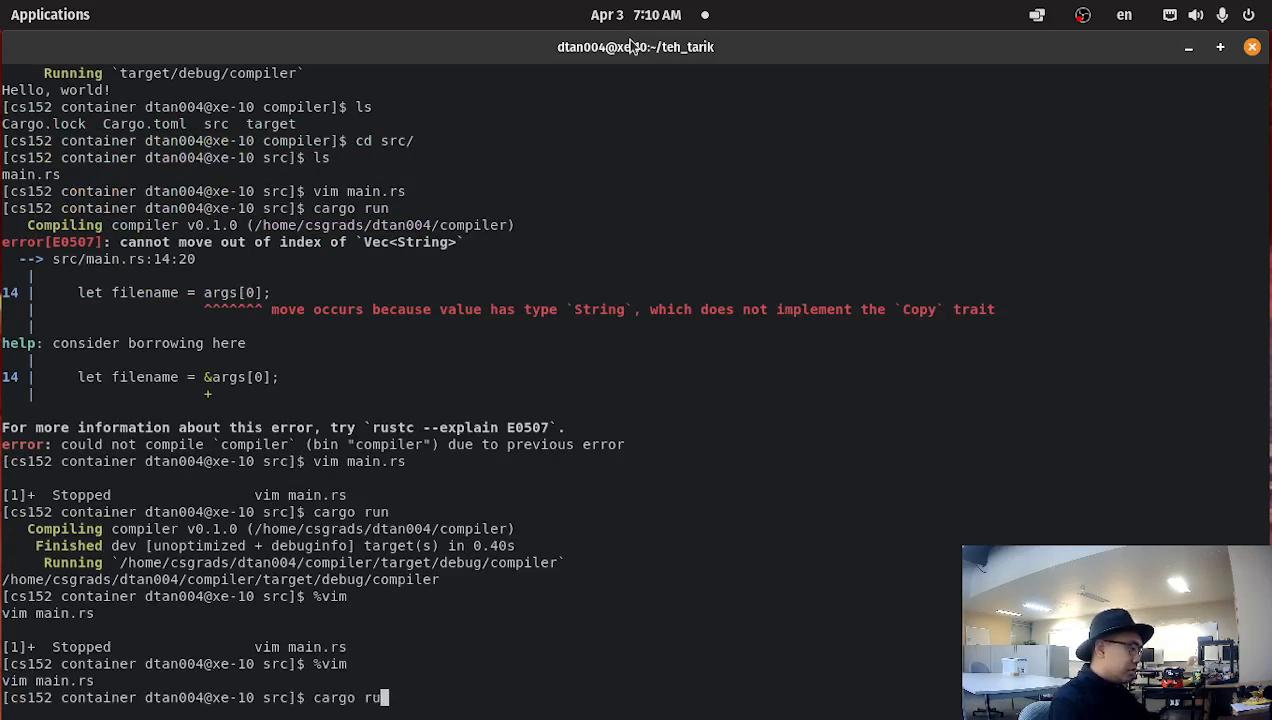
key(Return)
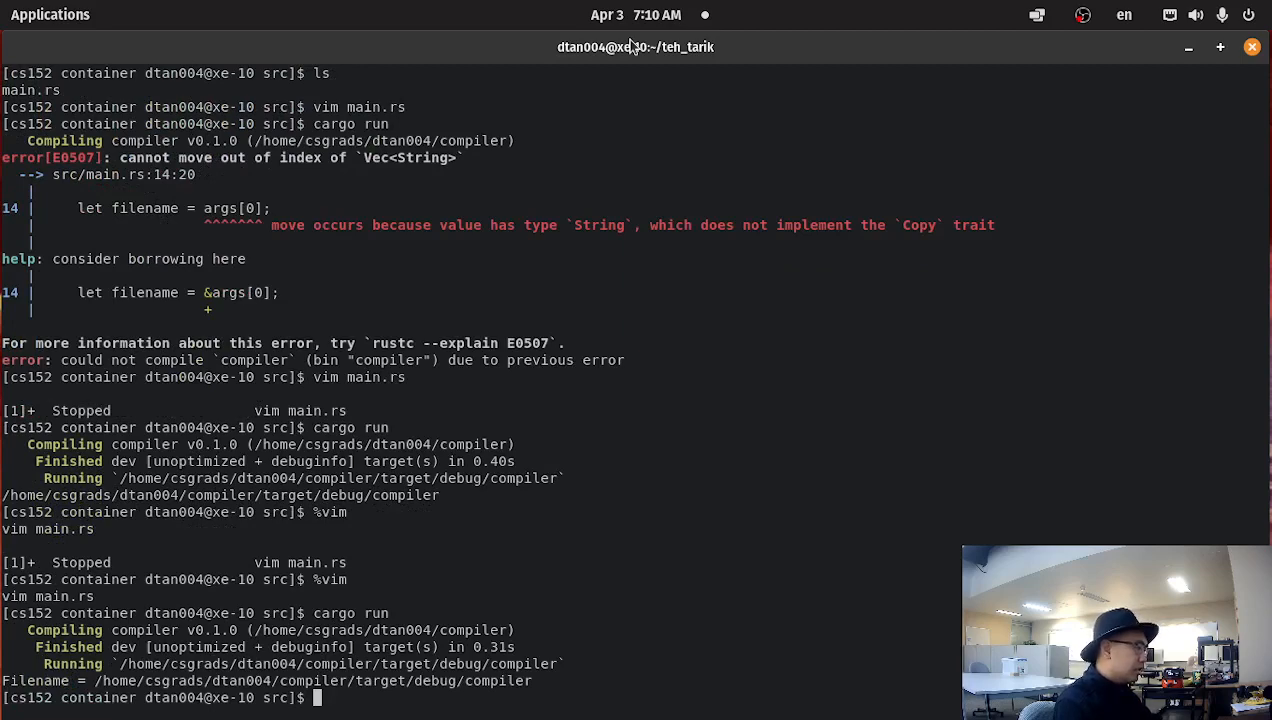
Switch filename to &args[1] and adjust the argument-count checks in main.rs
text(vim main.rs)
text(cargo run)
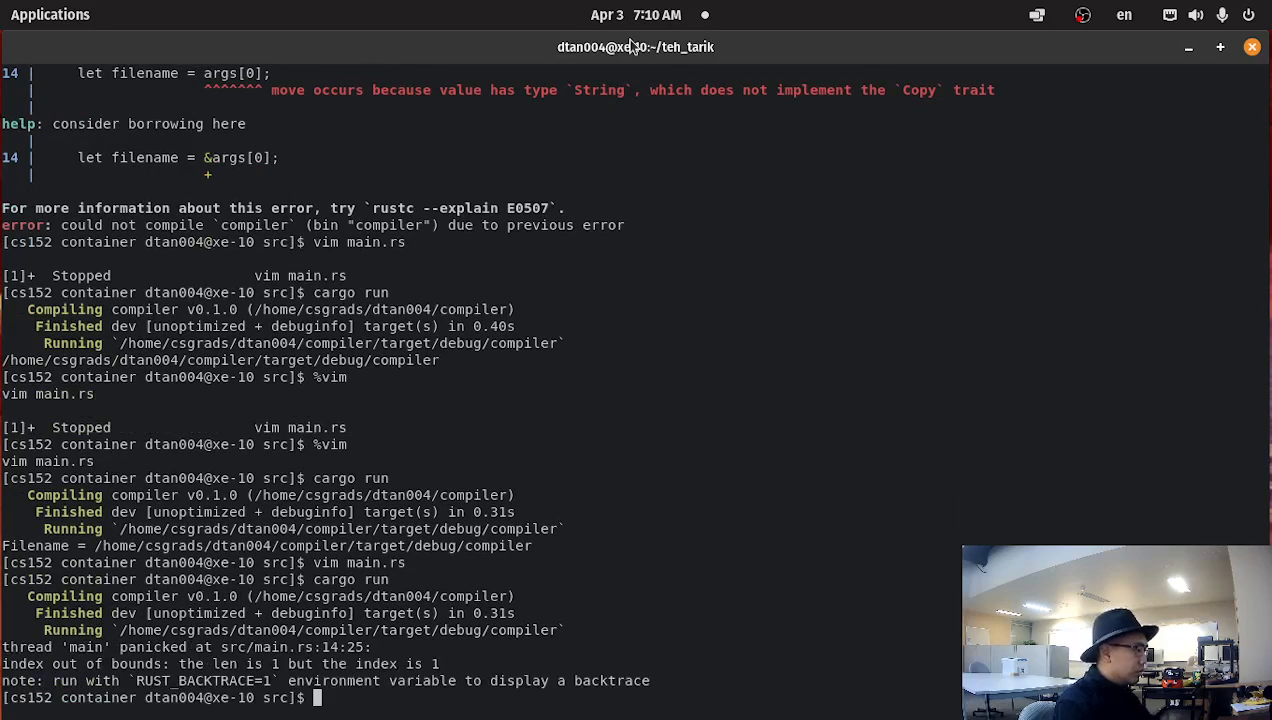
text(vim m)
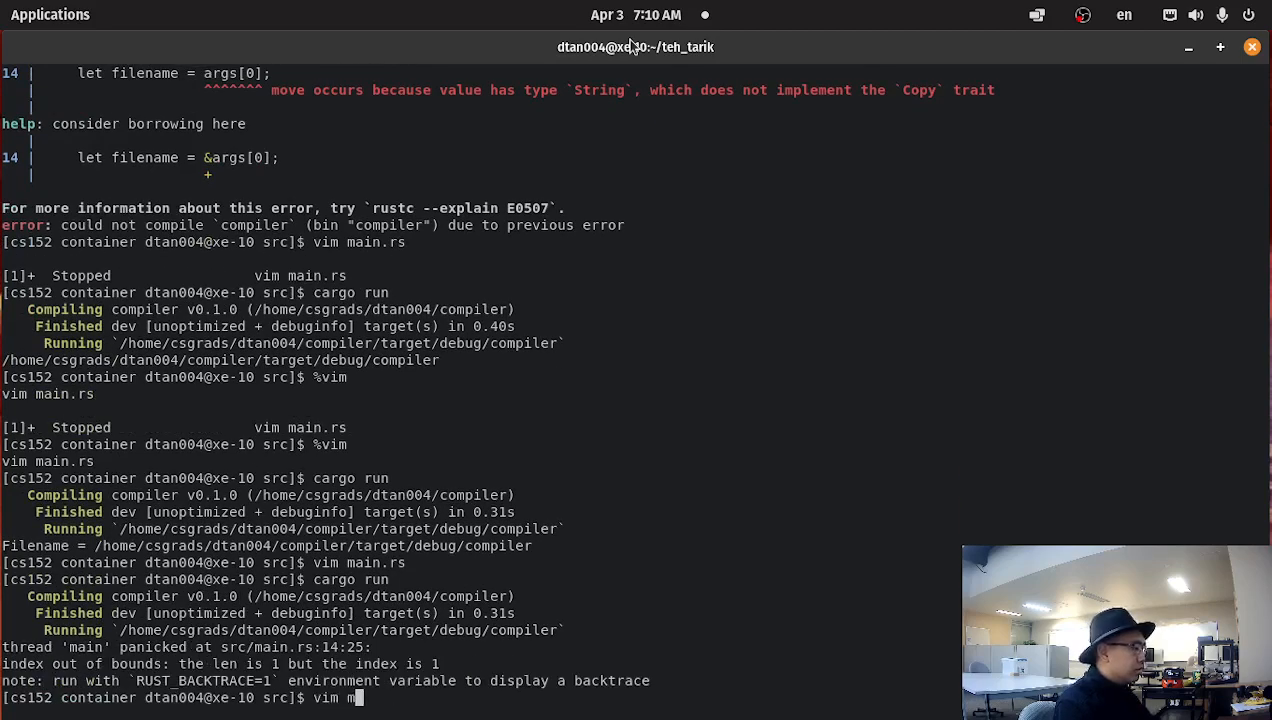
key(Return)
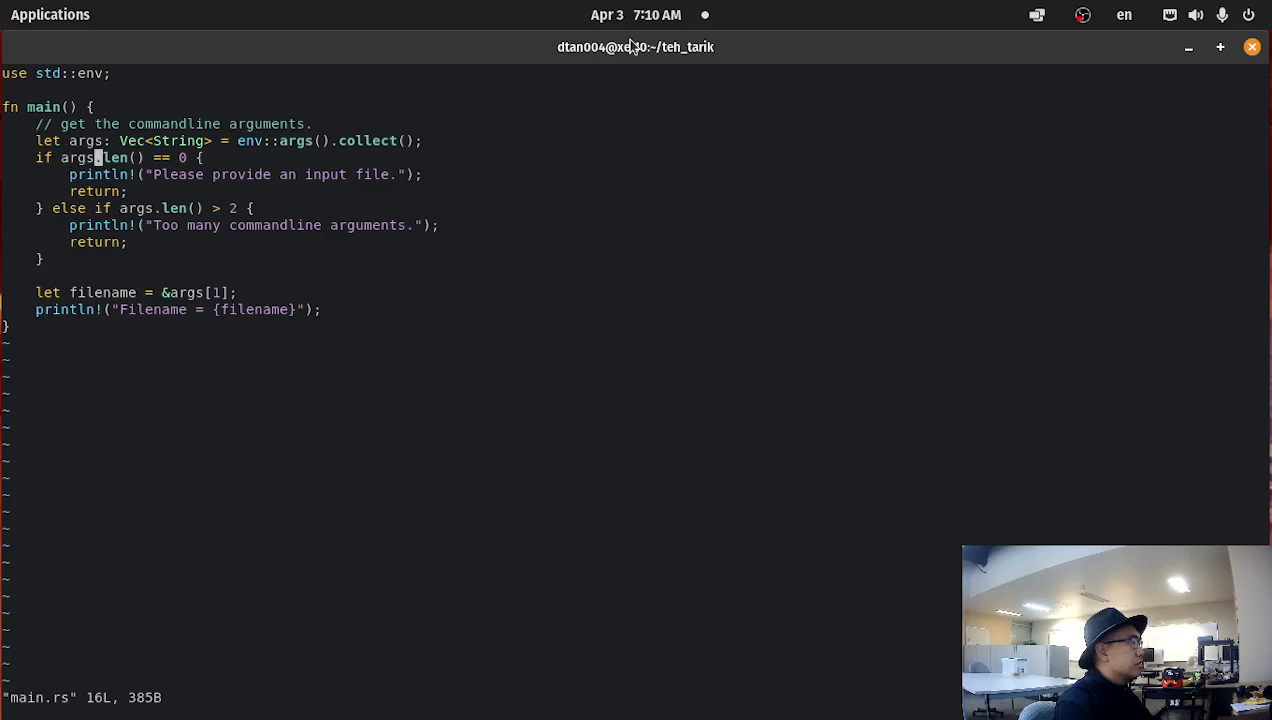
text(1)
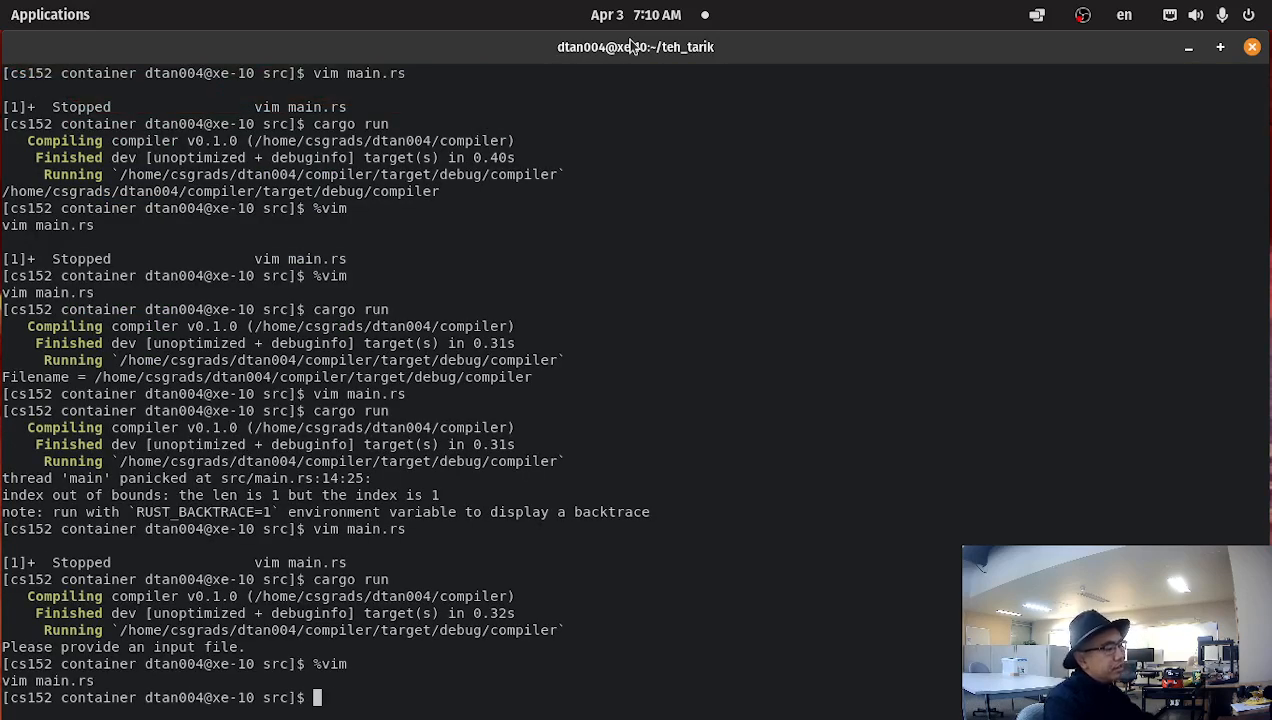
Run the program with the test argument alskdjflak
text(cargo run)
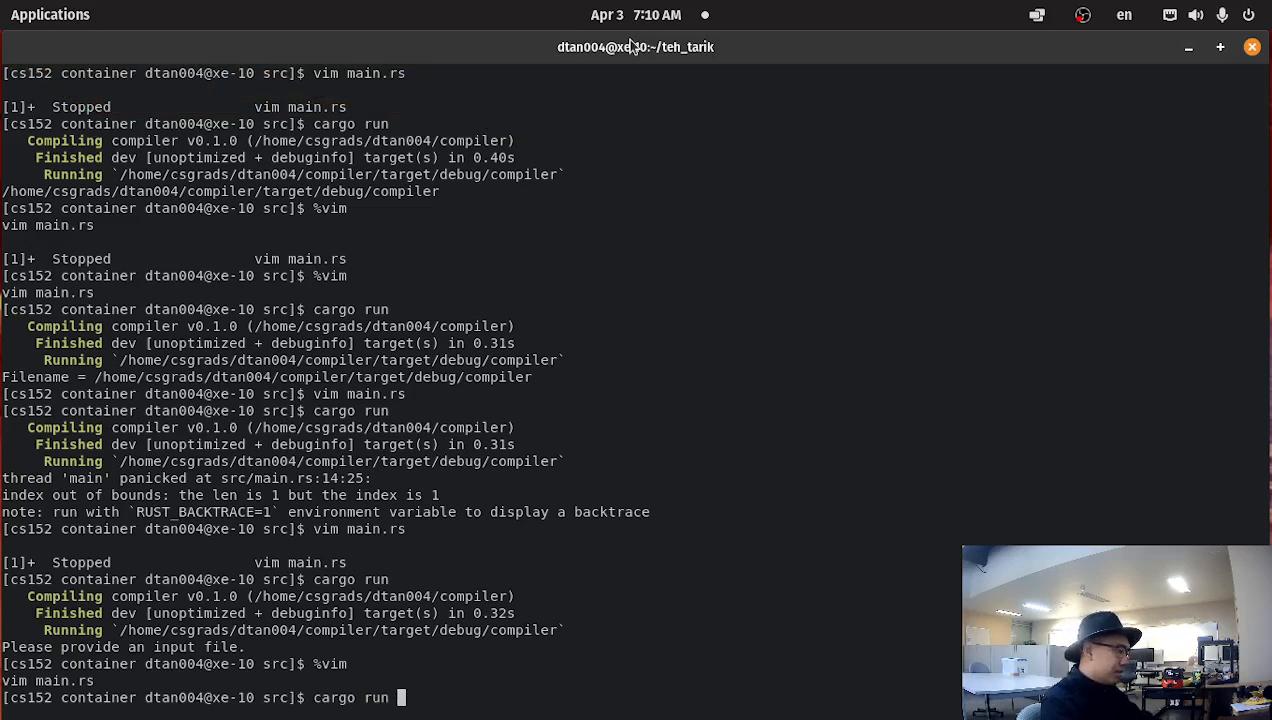
text(alskdjflak)
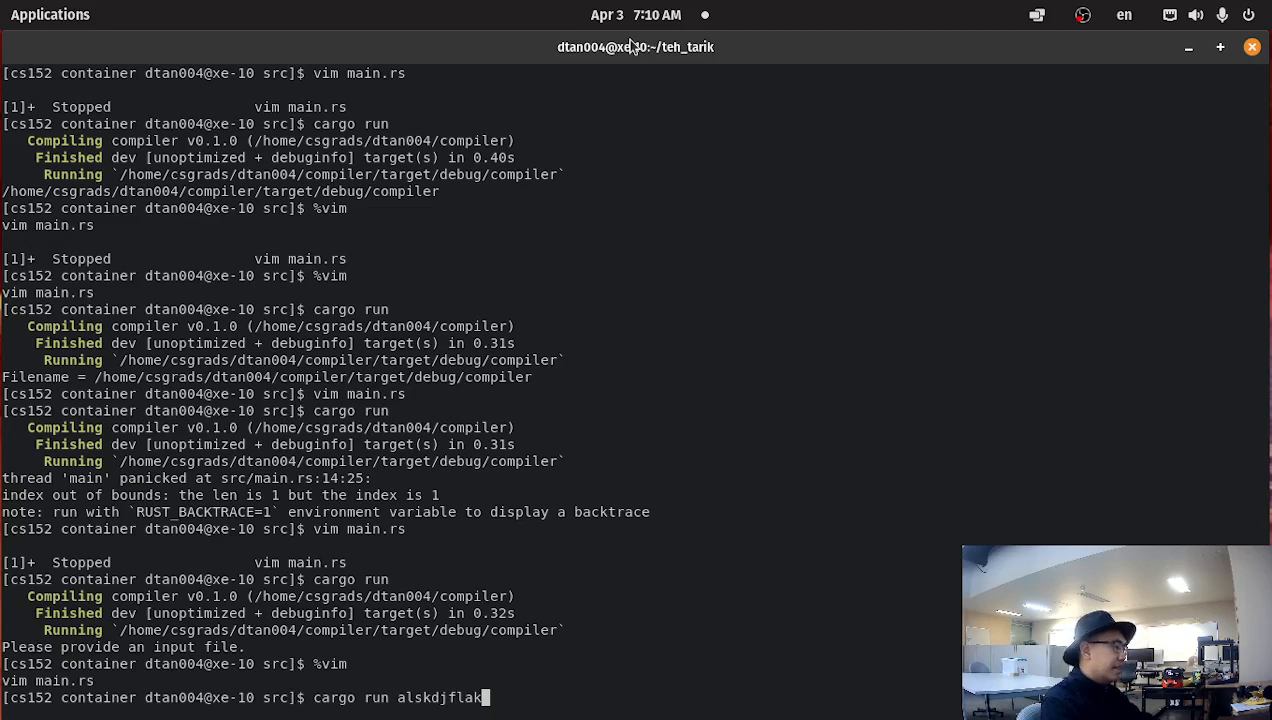
key(Return)
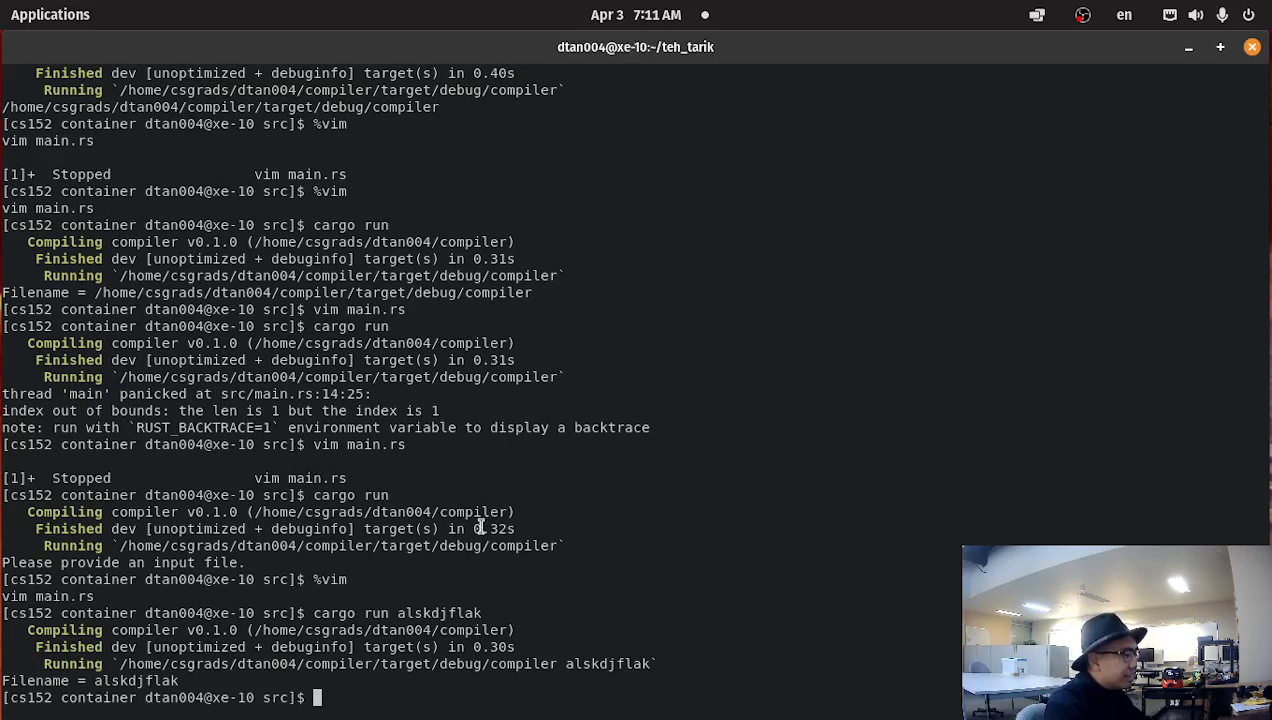
double_click(439, 613)
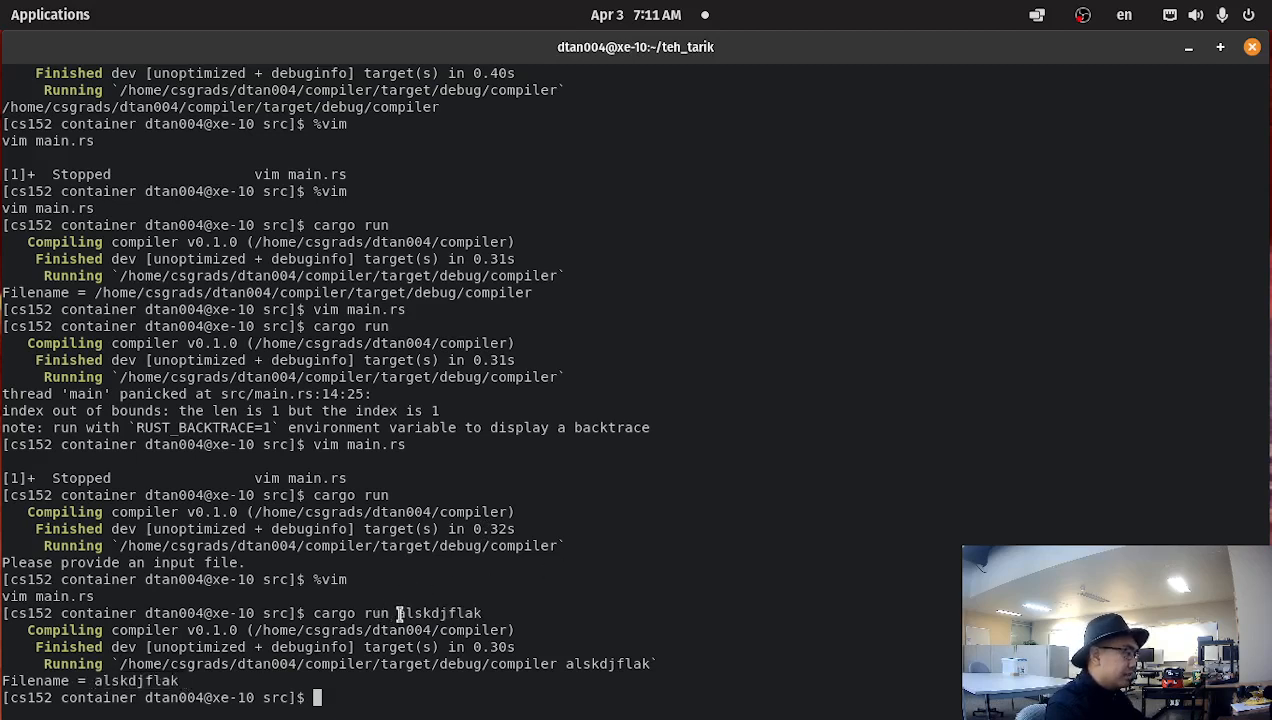
double_click(438, 613)
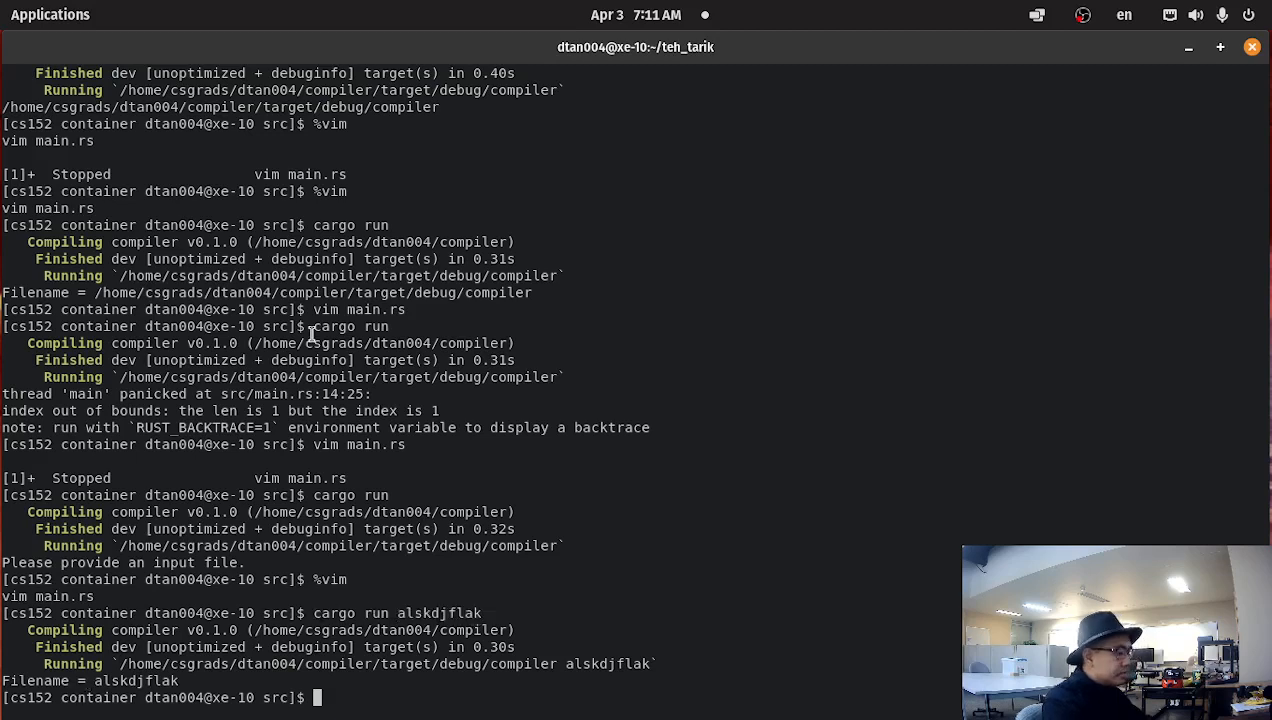
Run the program with the test argument JackandJill
text(cargo run)
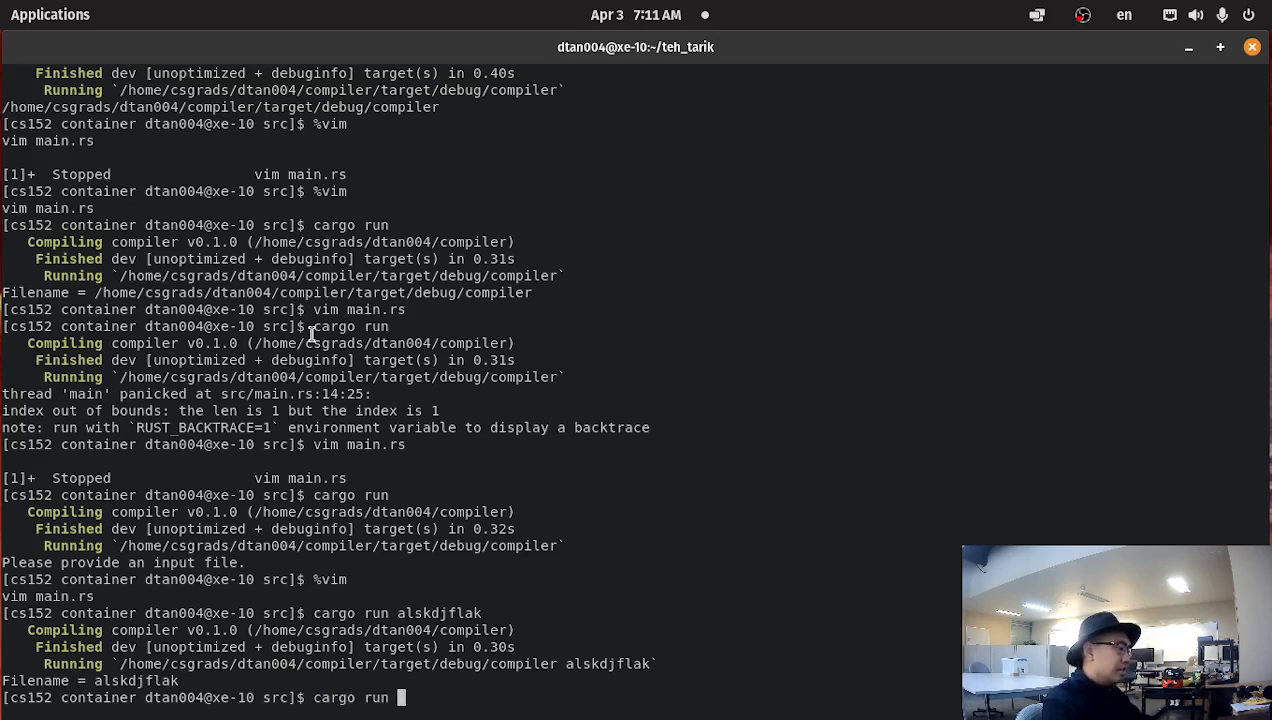
text(Jackand)
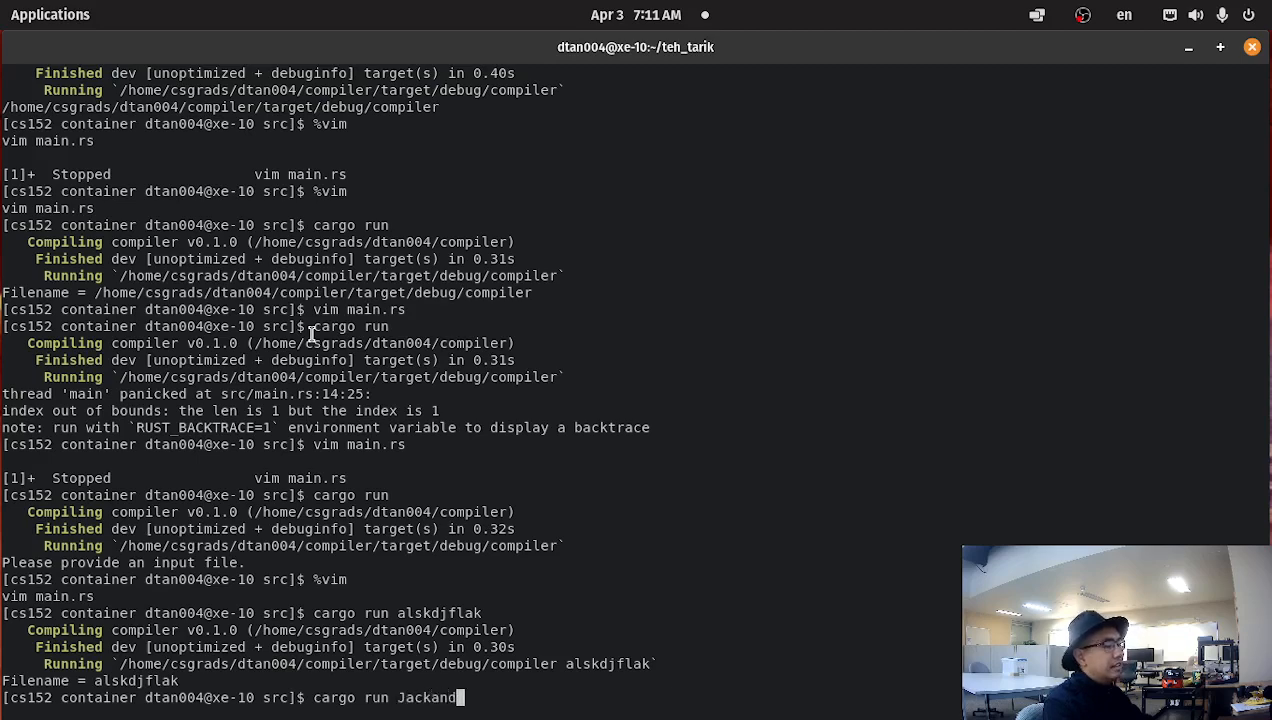
text(Jill)
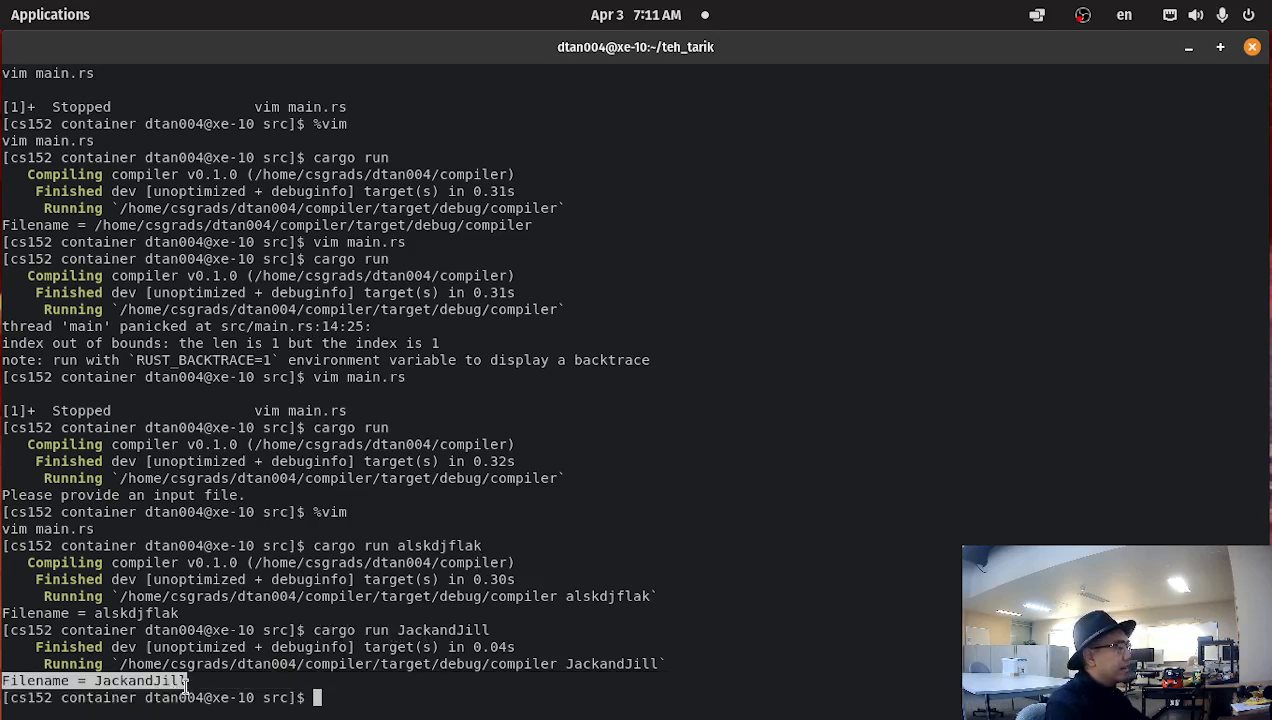
mouse_move(537, 377)
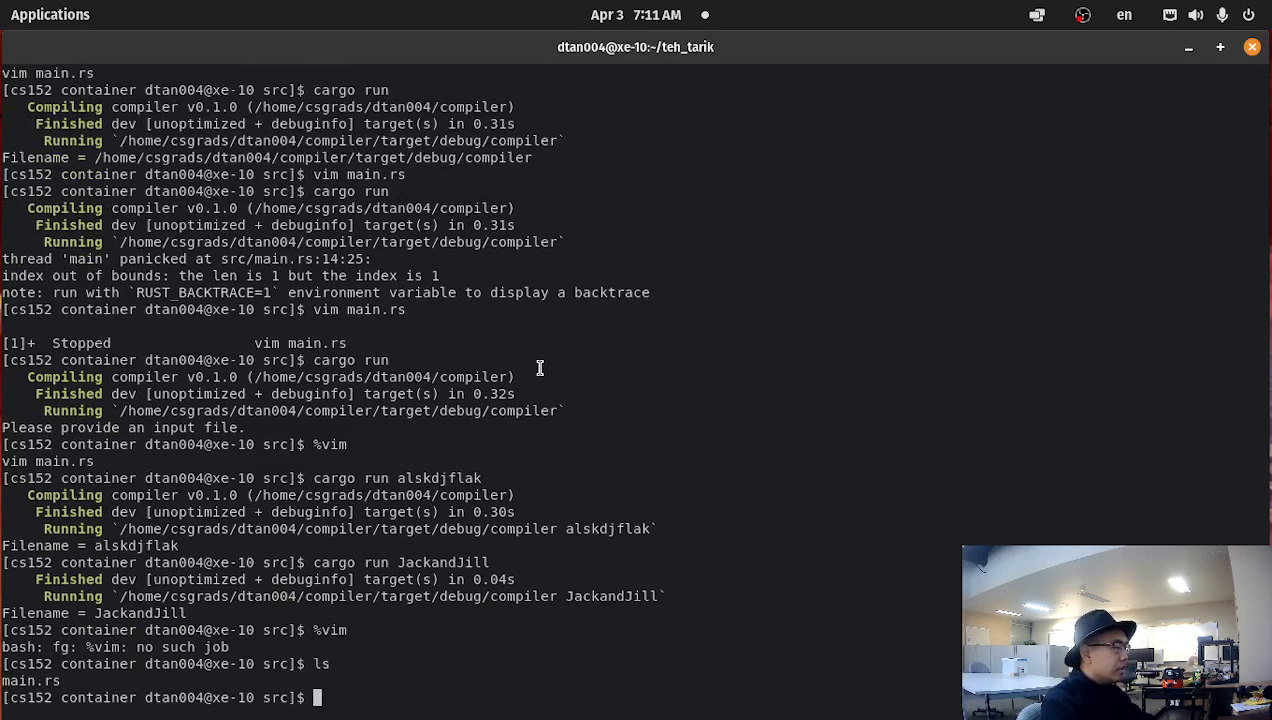
Open a blank line after the filename print and add 'use std::fs;' below std::env
text(vim main.rs)
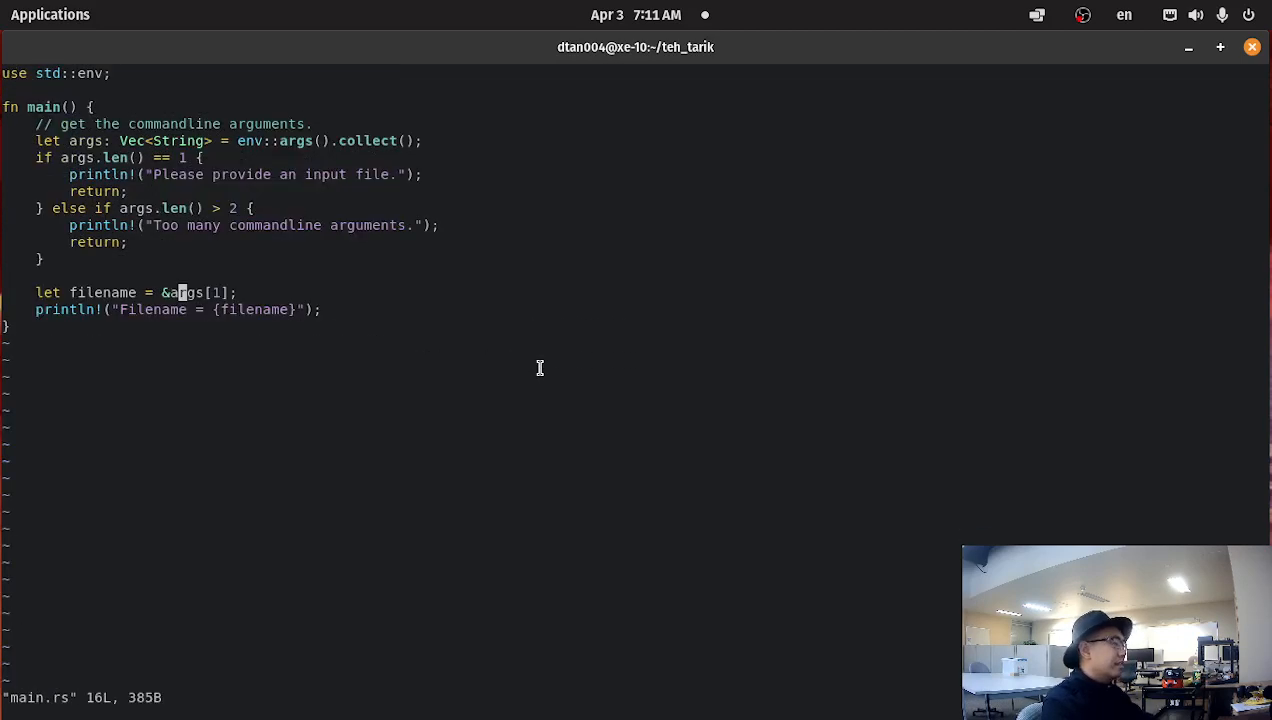
key(j)
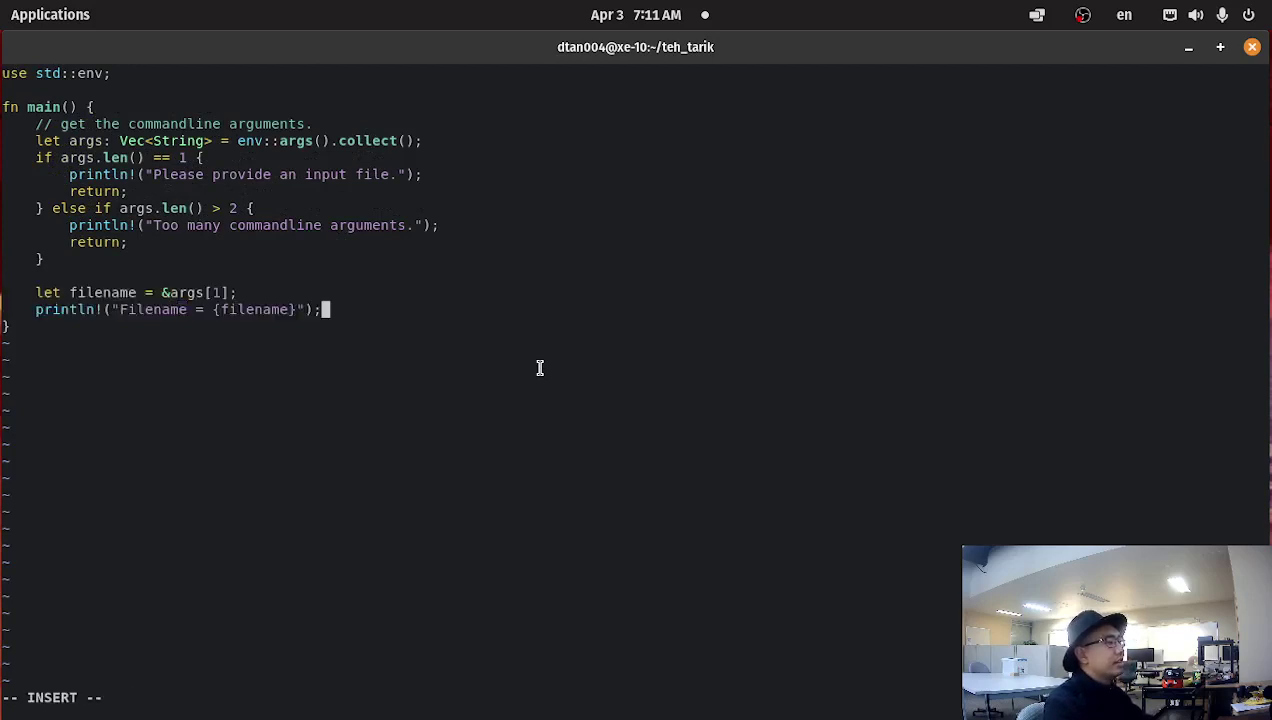
key(Return)
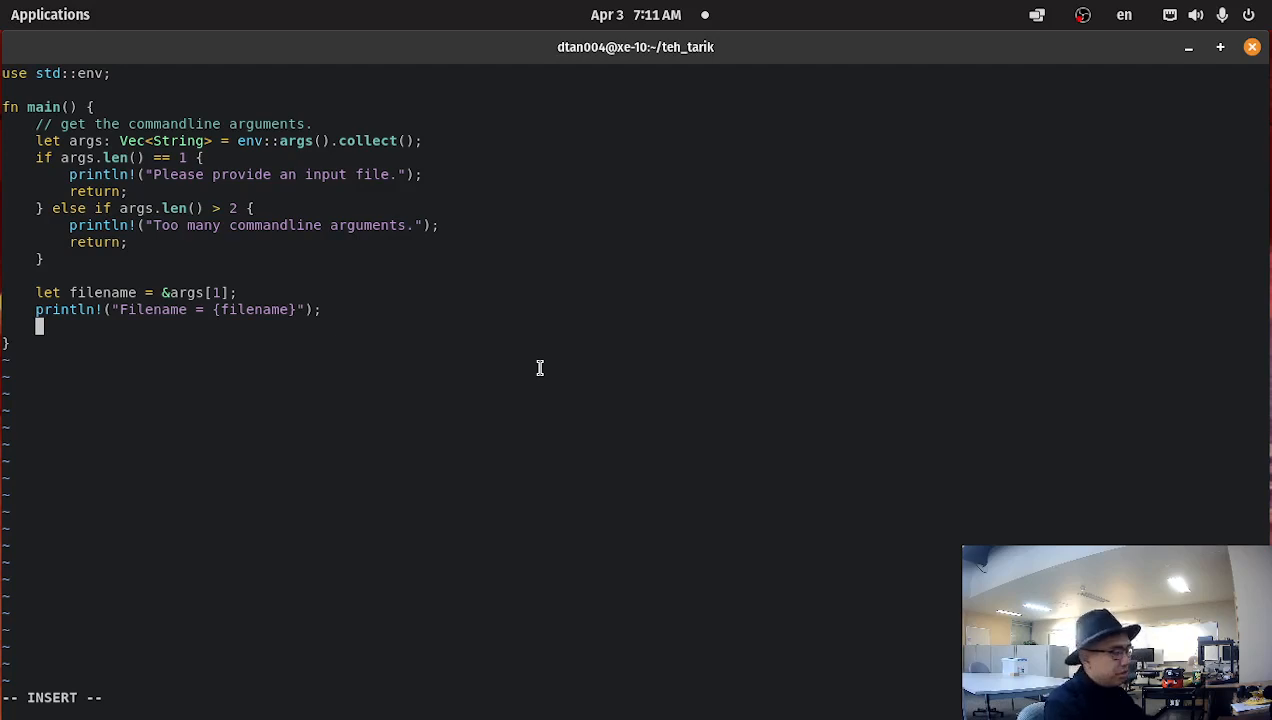
text(fs)
text(use)
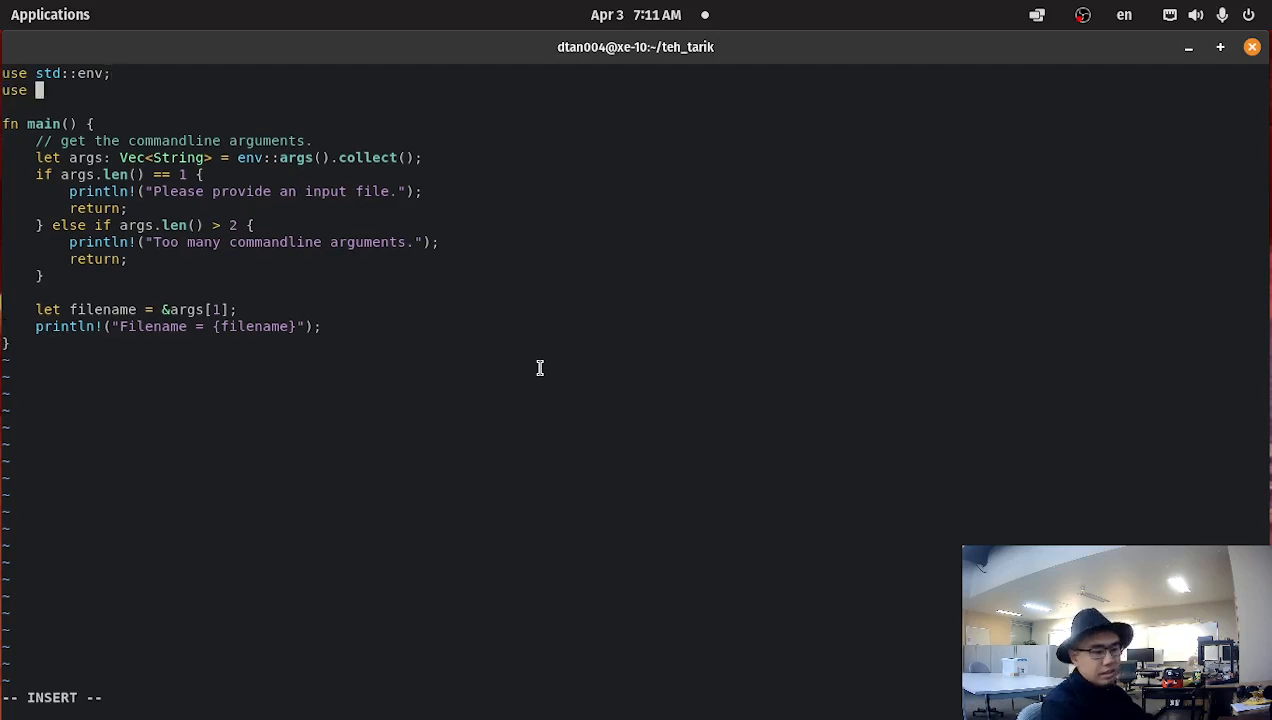
text(std::fs;)
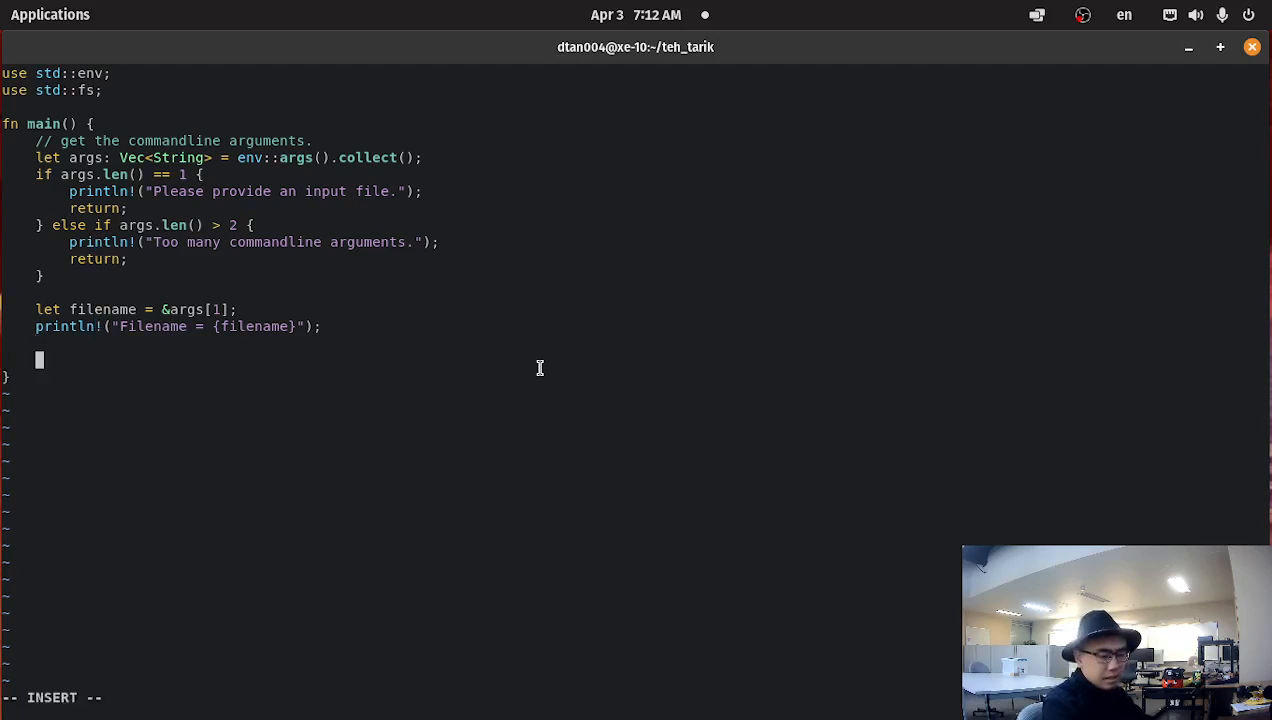
Add the call fs::read_to_string(filename) at the end of main
text(fs)
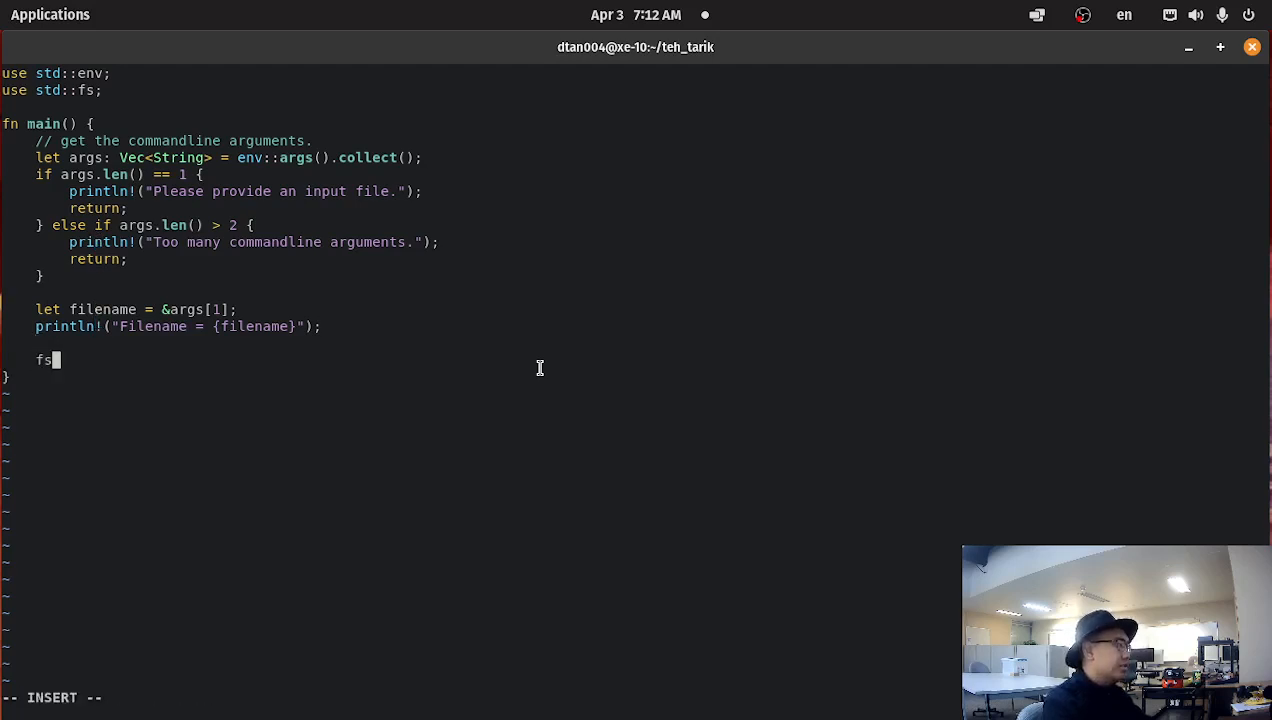
text(::read)
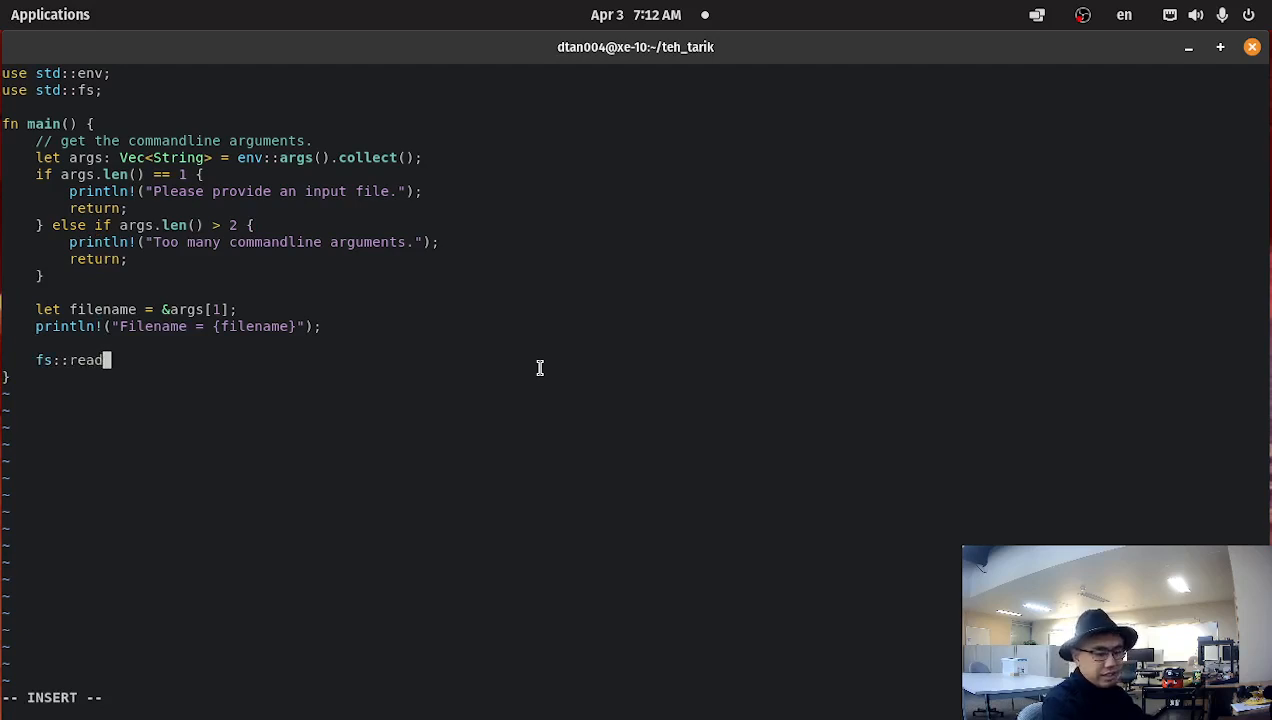
text(_to_string(f)
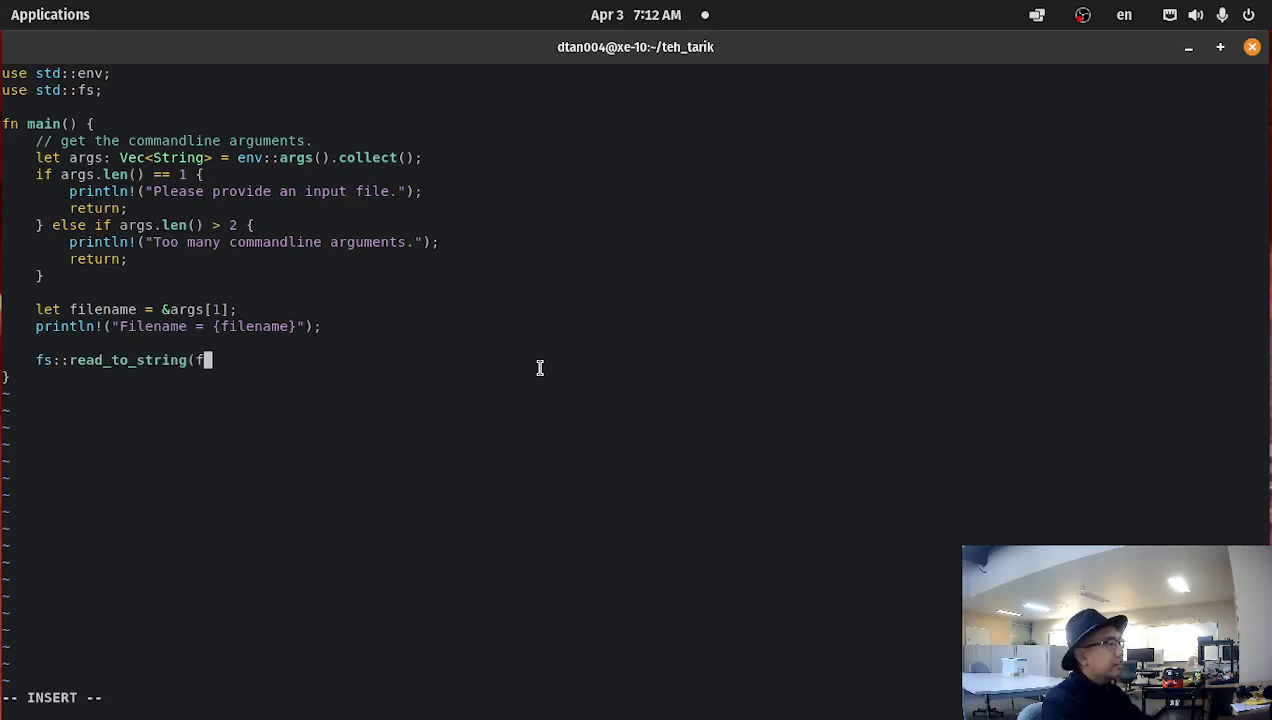
text(ilename)
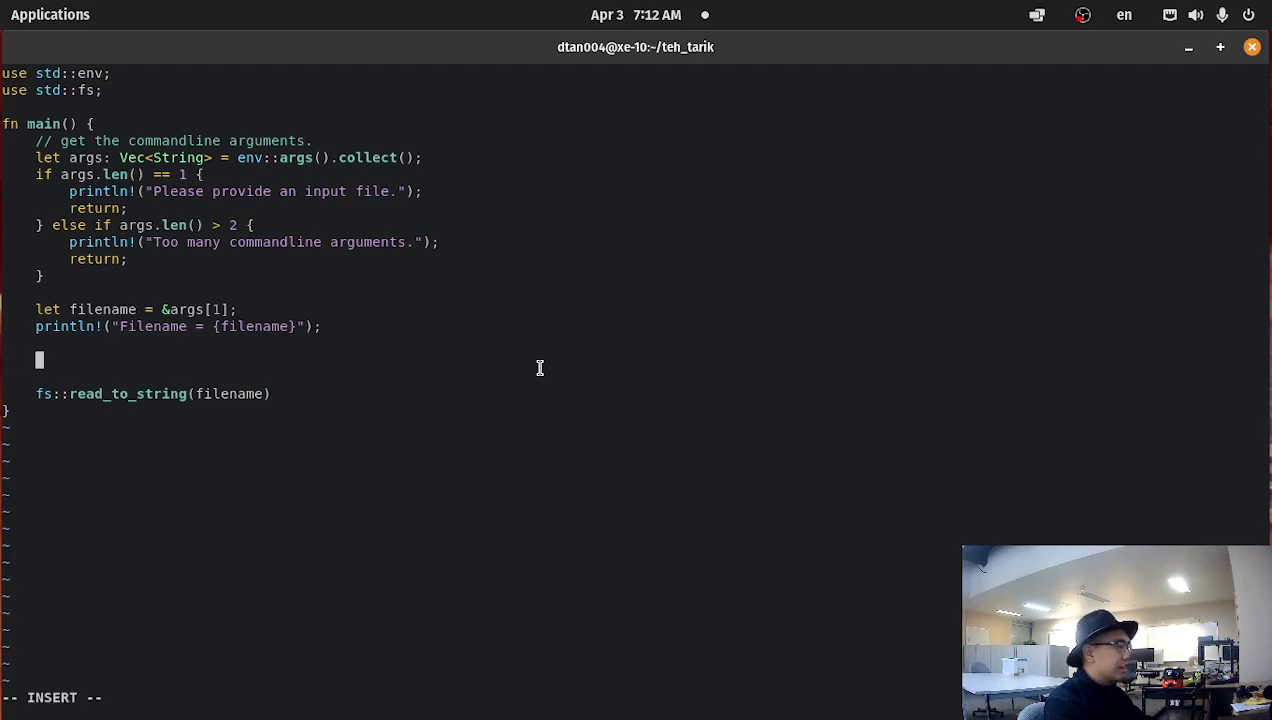
Comment that it reads in all the file contents and returns a Result
text(// reads)
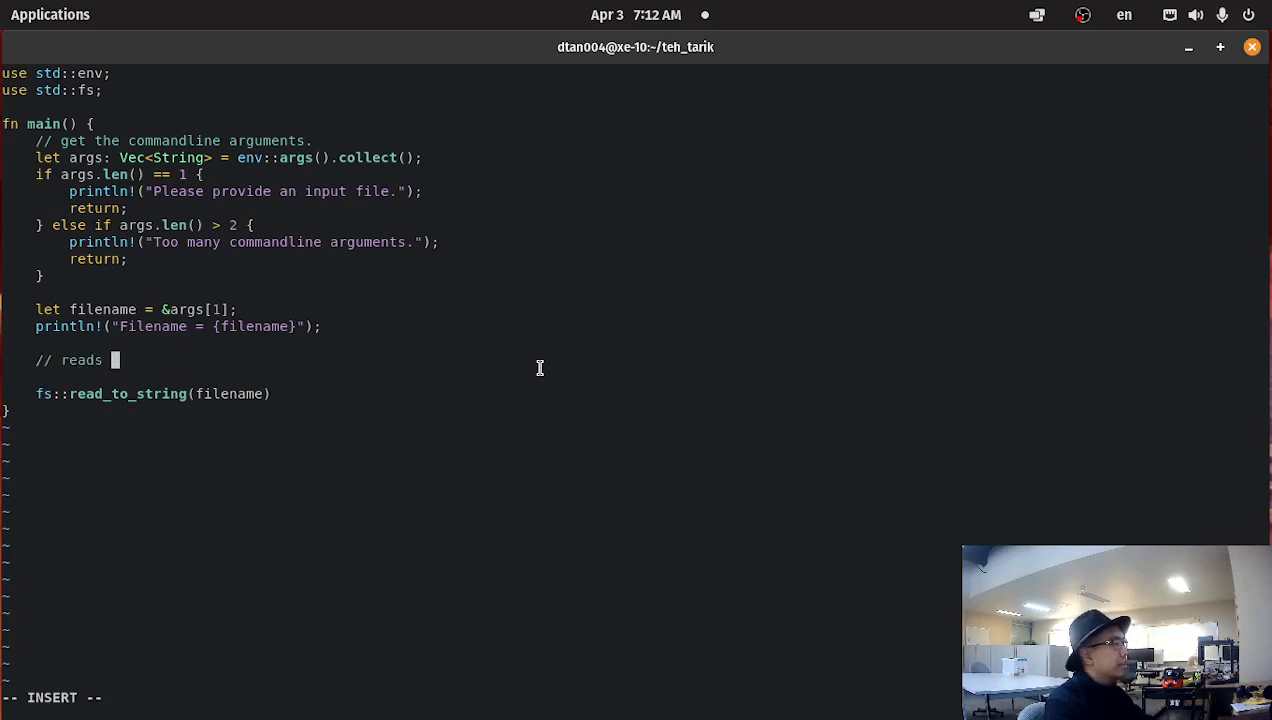
text(in all the)
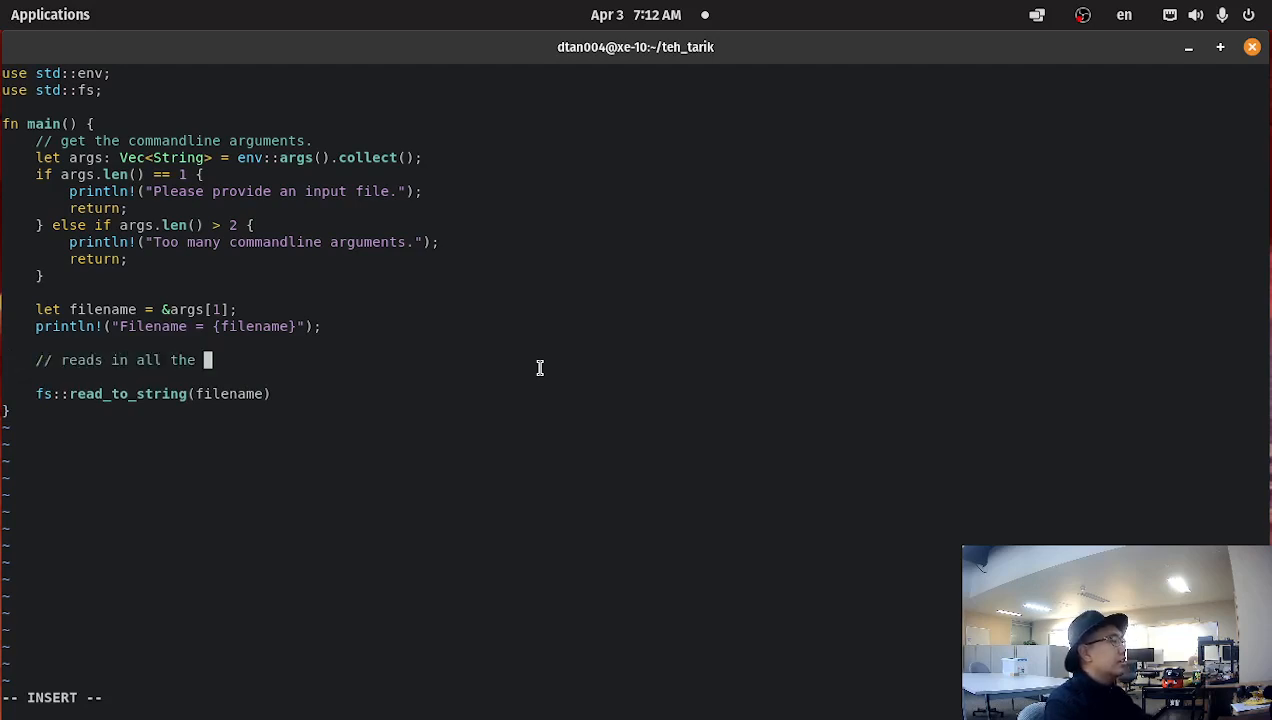
text(contents of the filename)
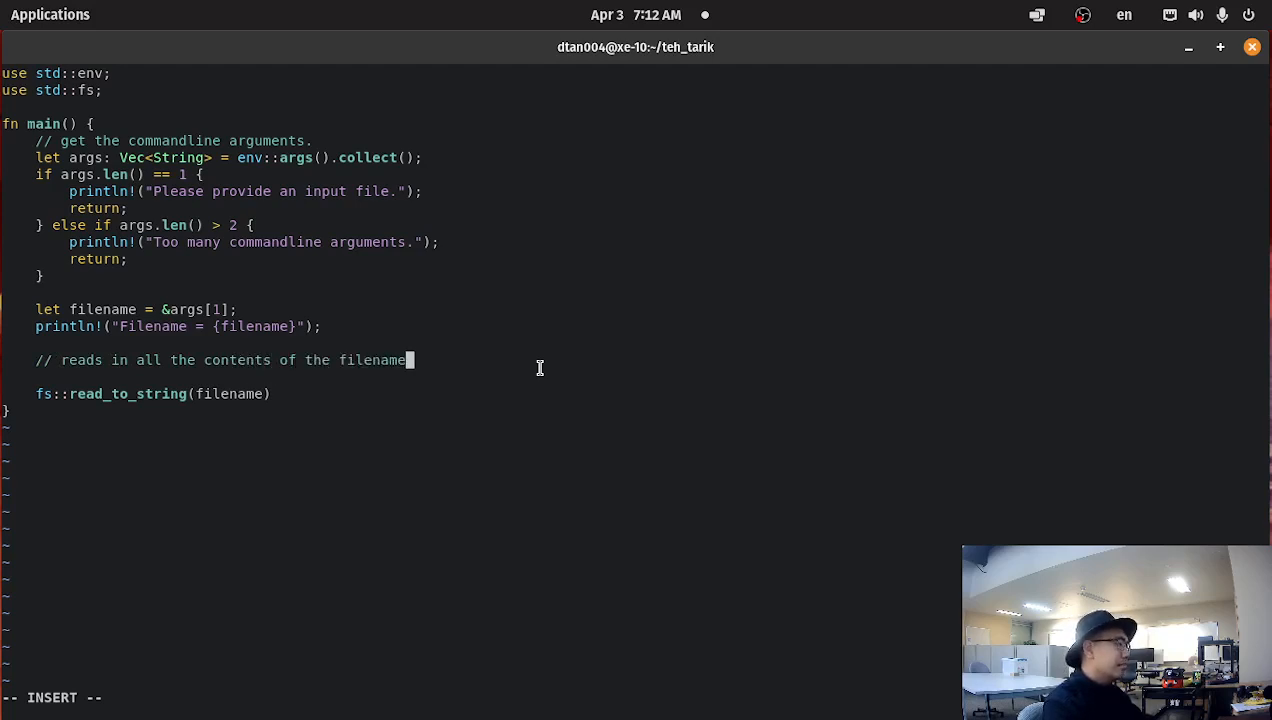
key(Return)
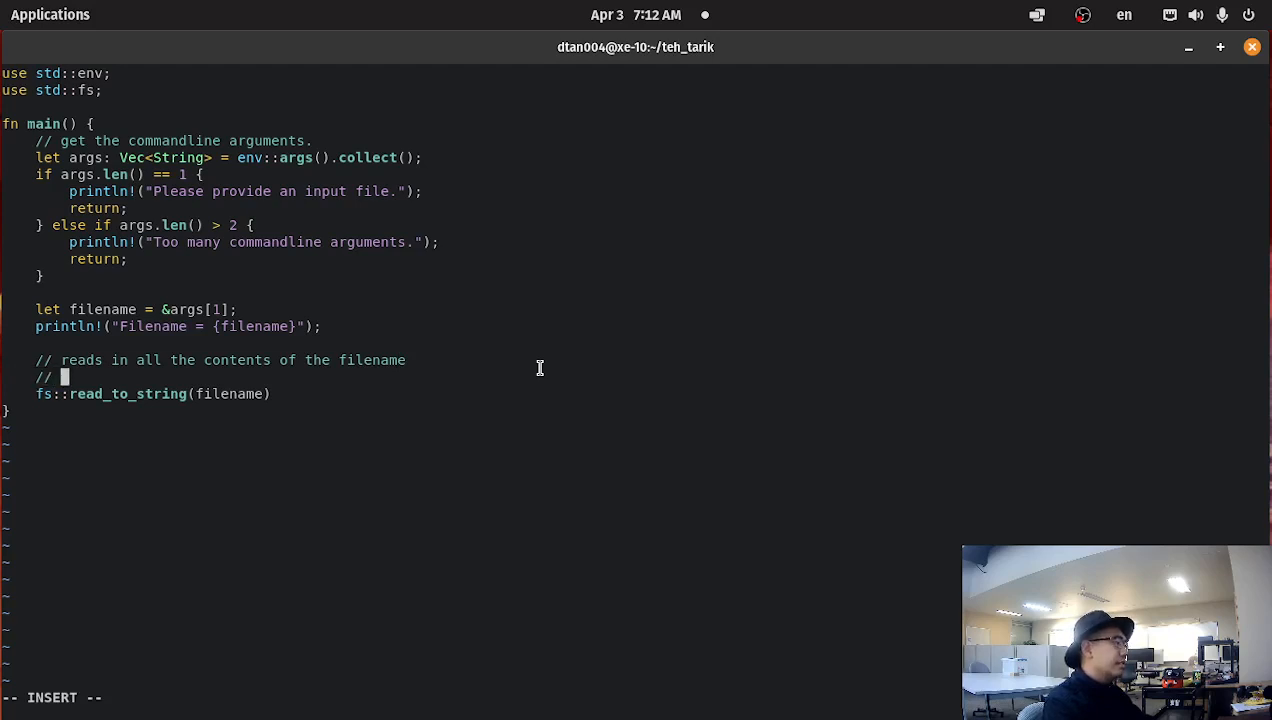
text(returns a R)
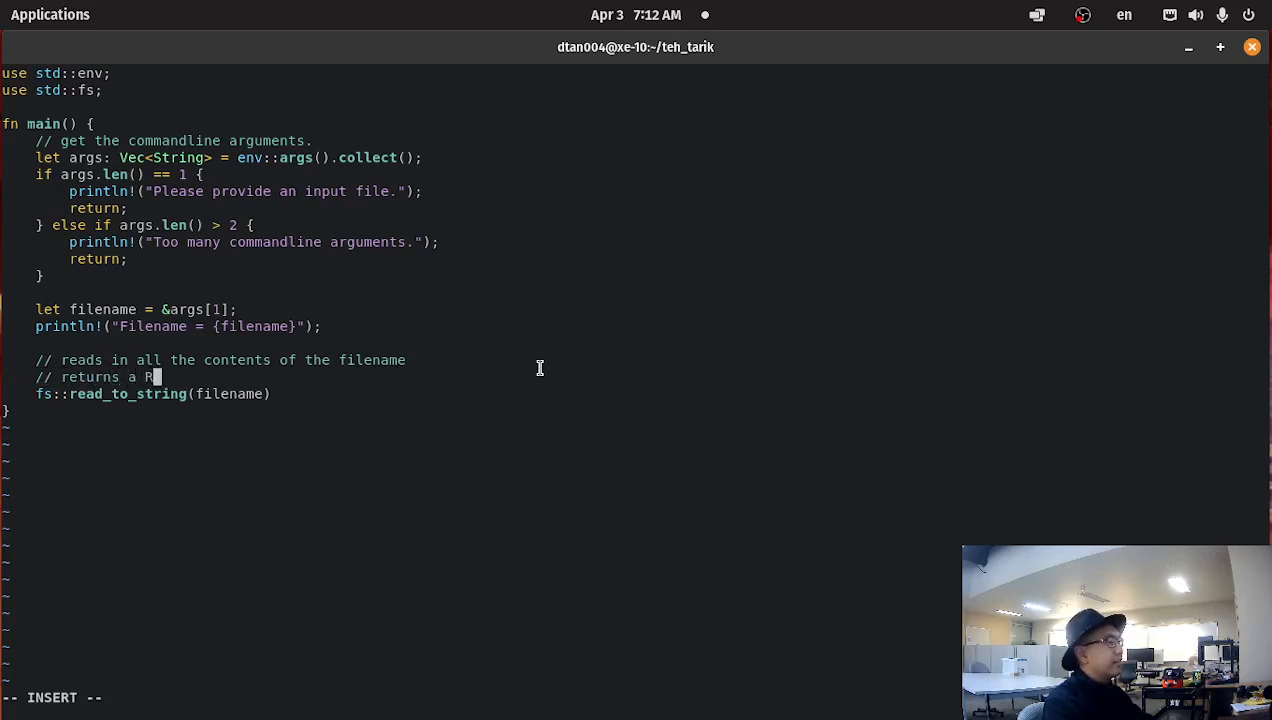
text(esult type)
text(//)
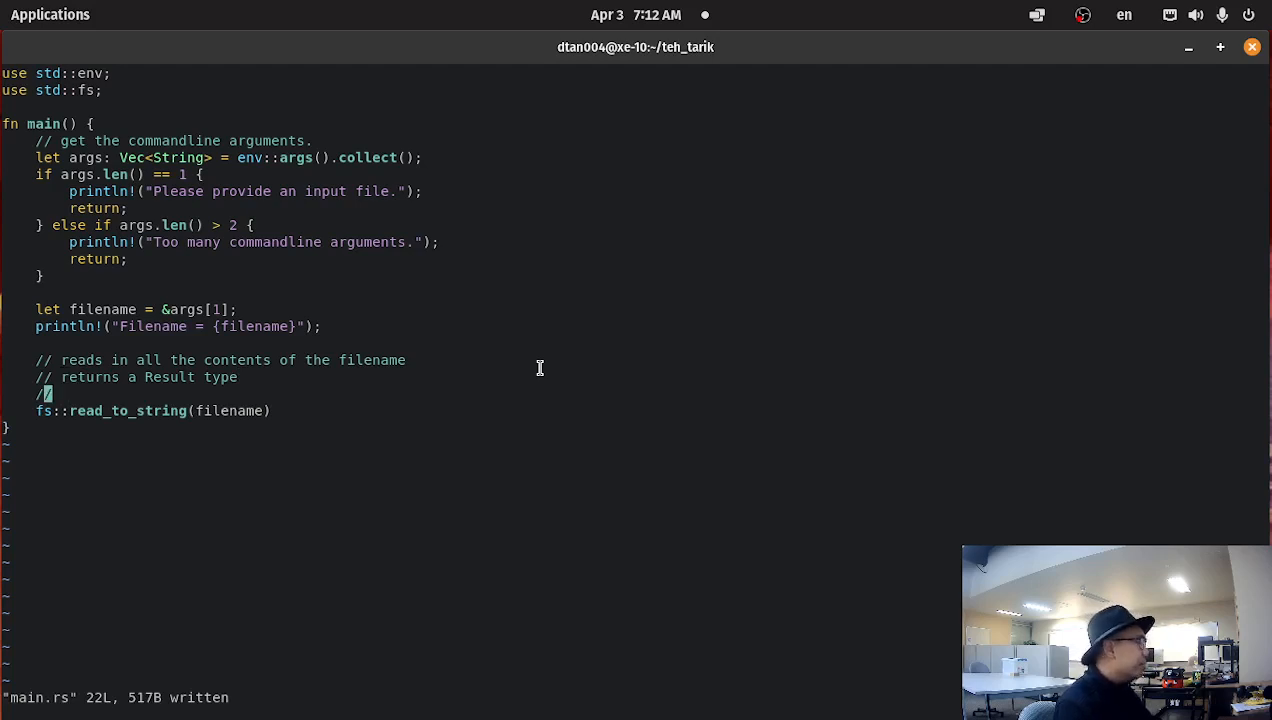
Add the note '1) Ok => success, reads from the file correctly'
key(i)
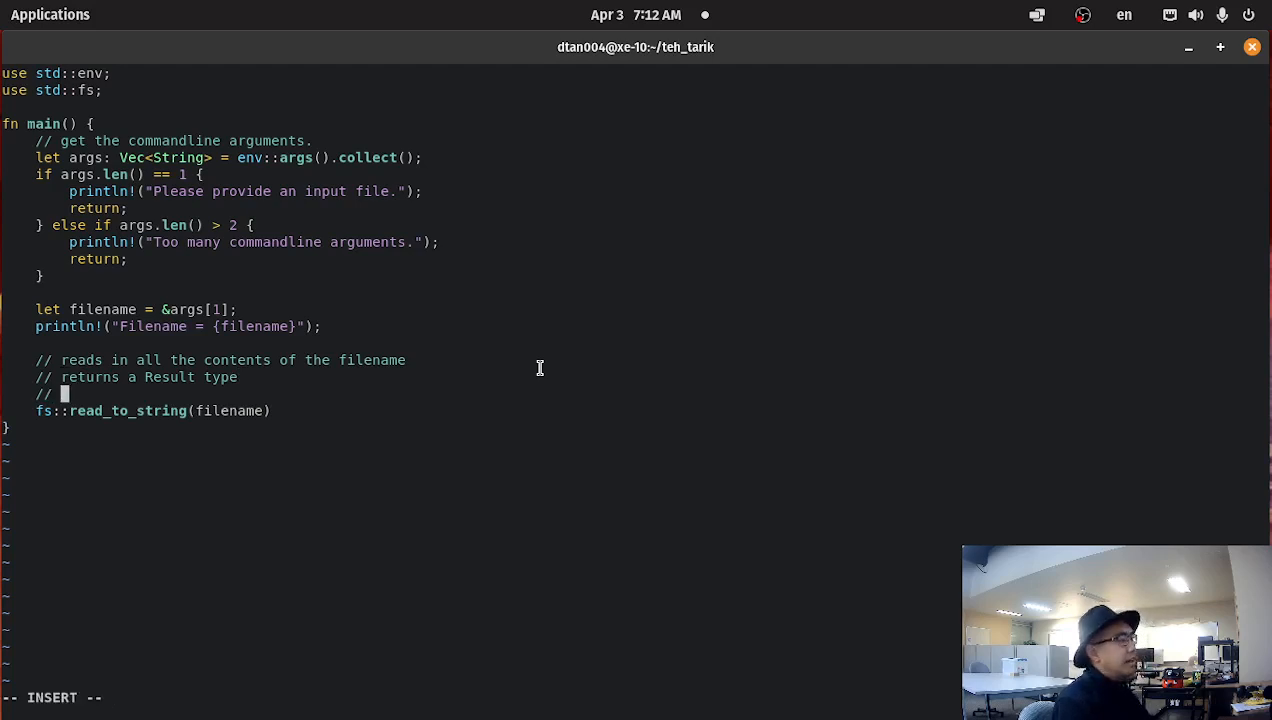
text(Ok)
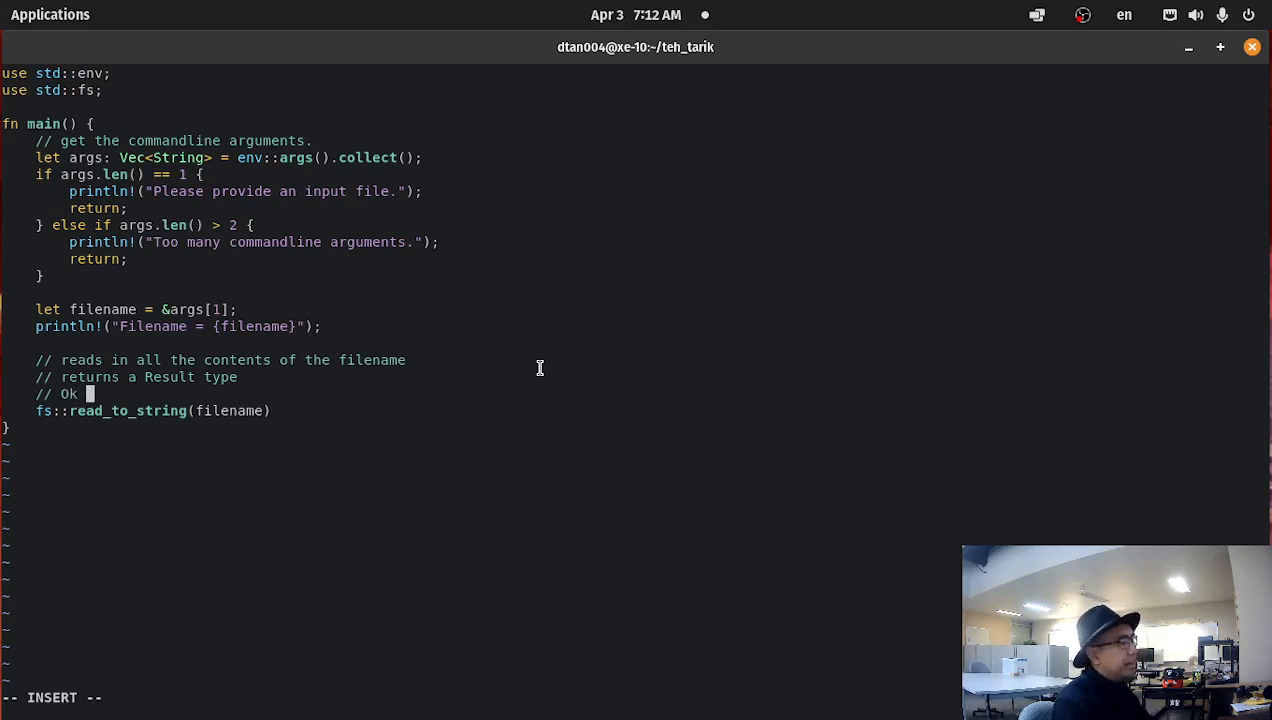
text(=>)
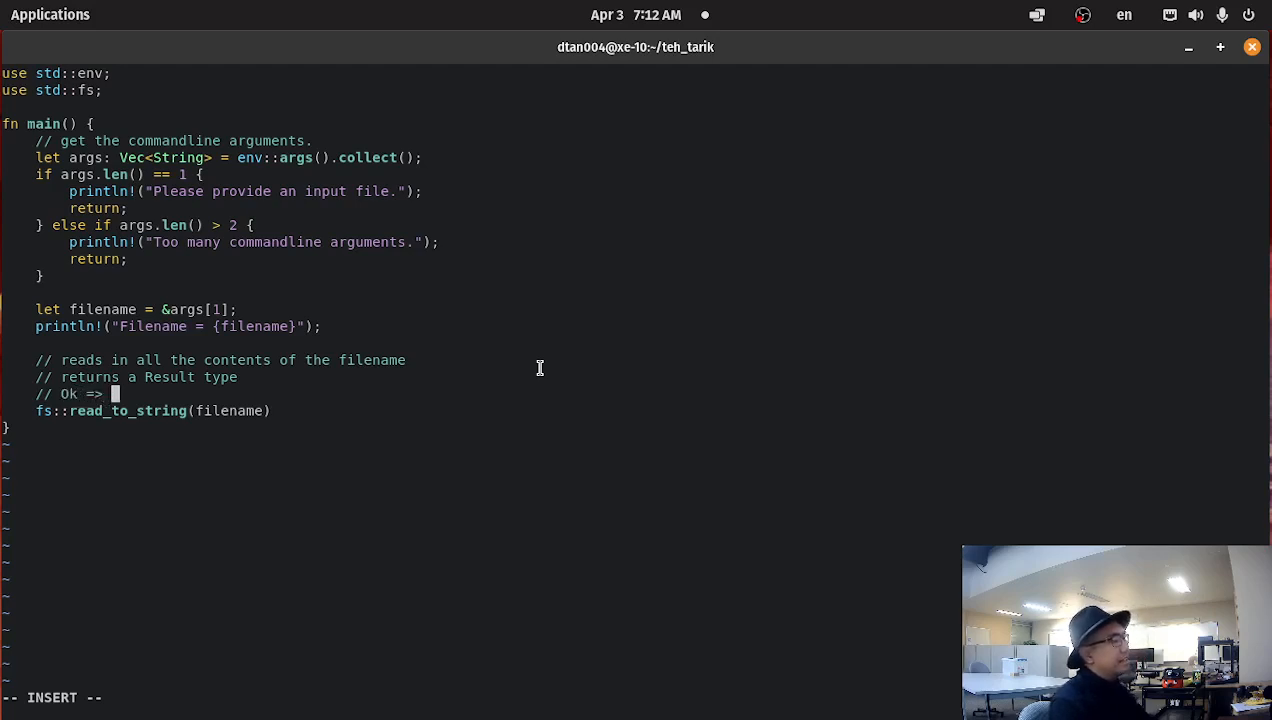
text(s)
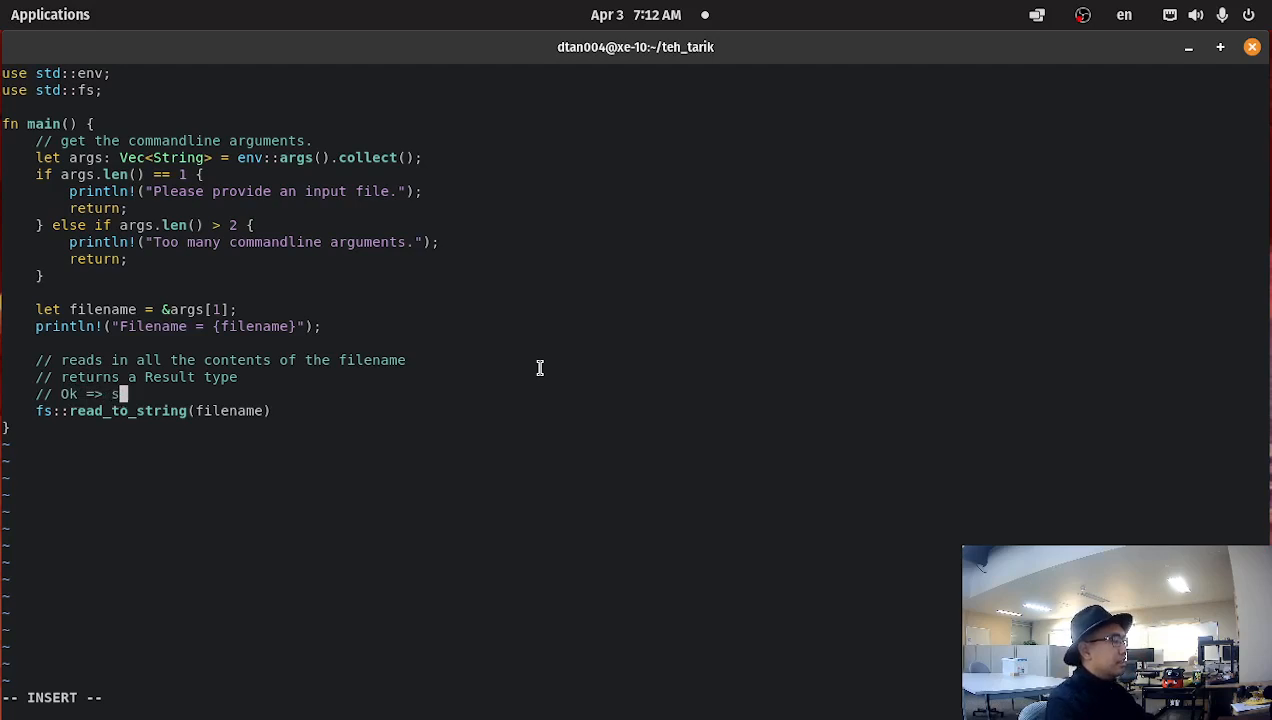
text(uccessfully)
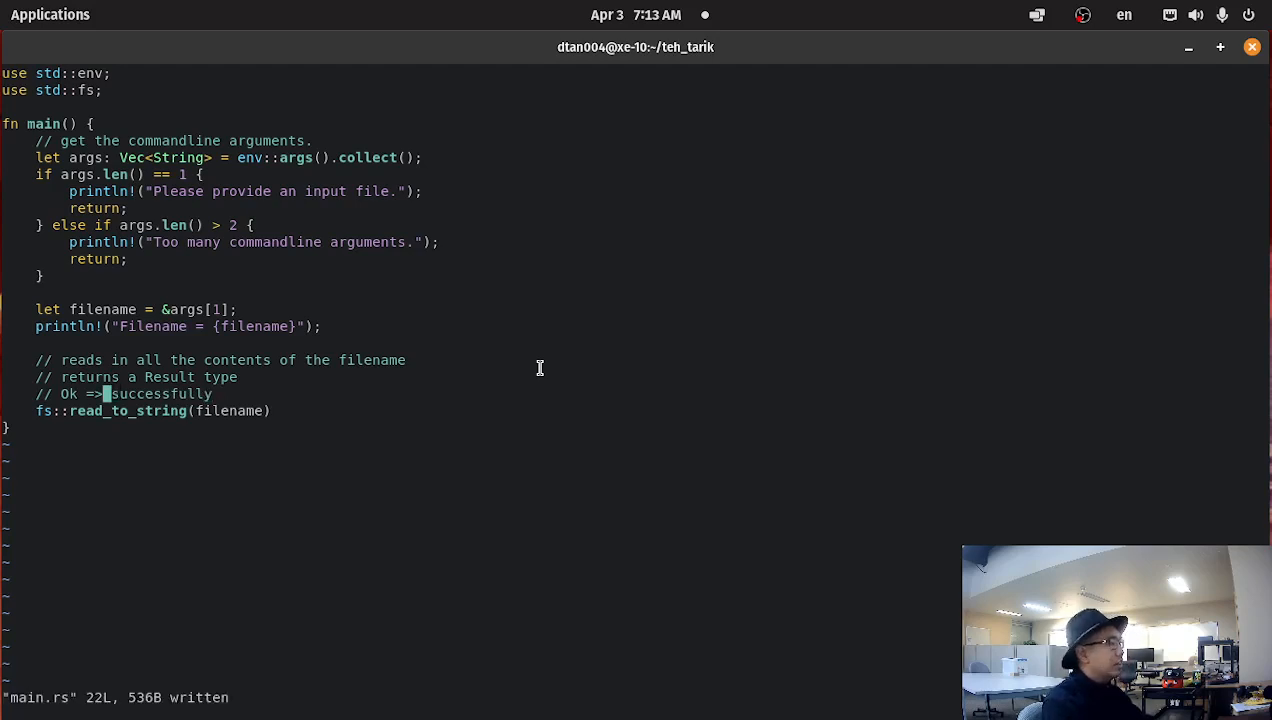
key(i)
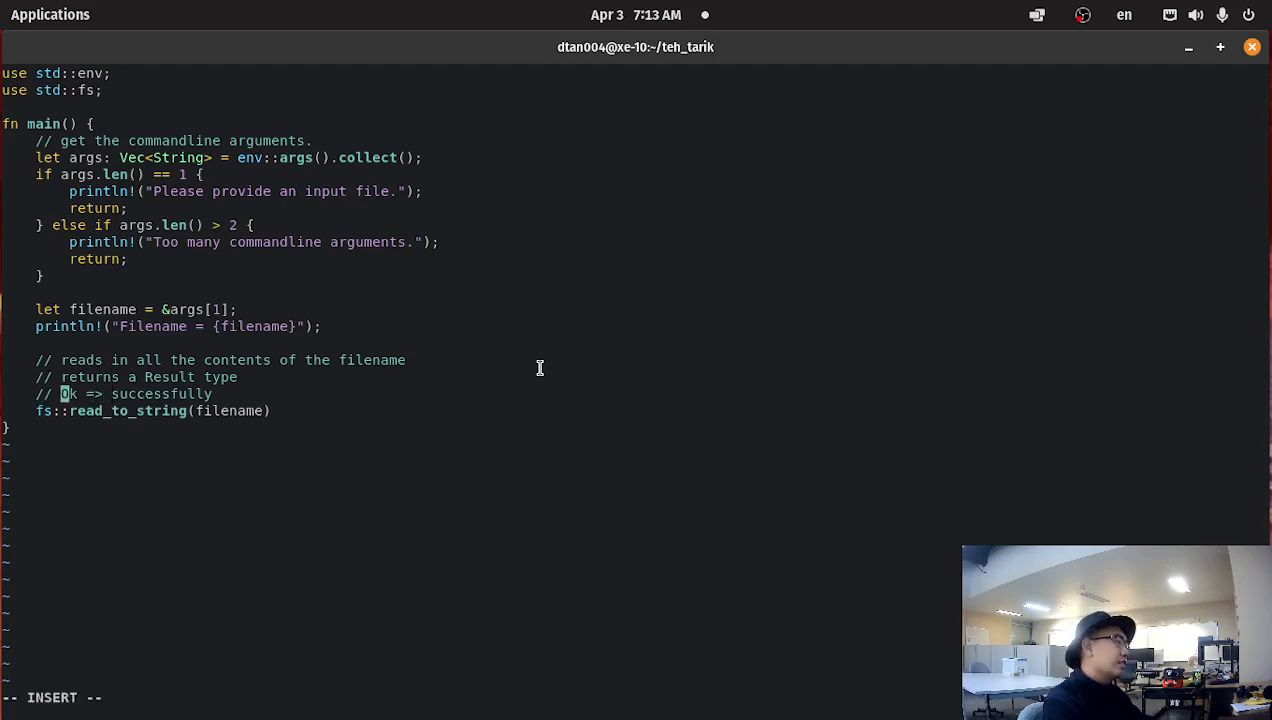
text(---)
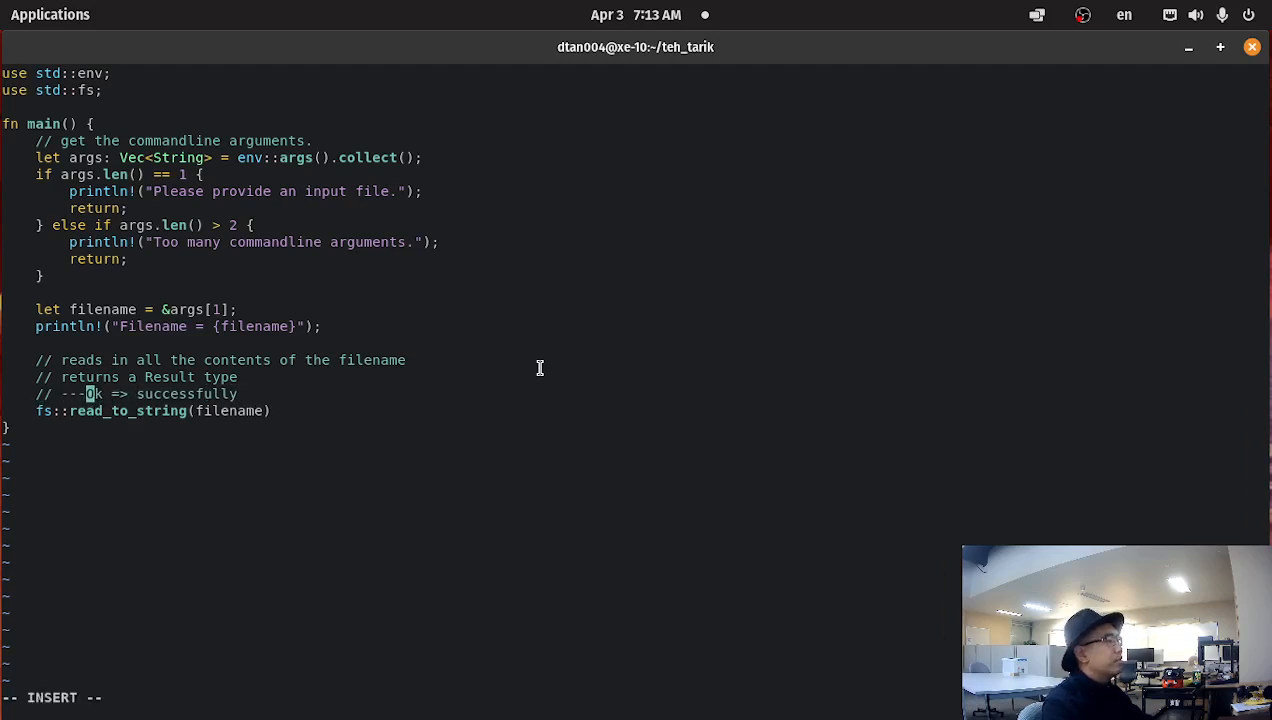
text(1))
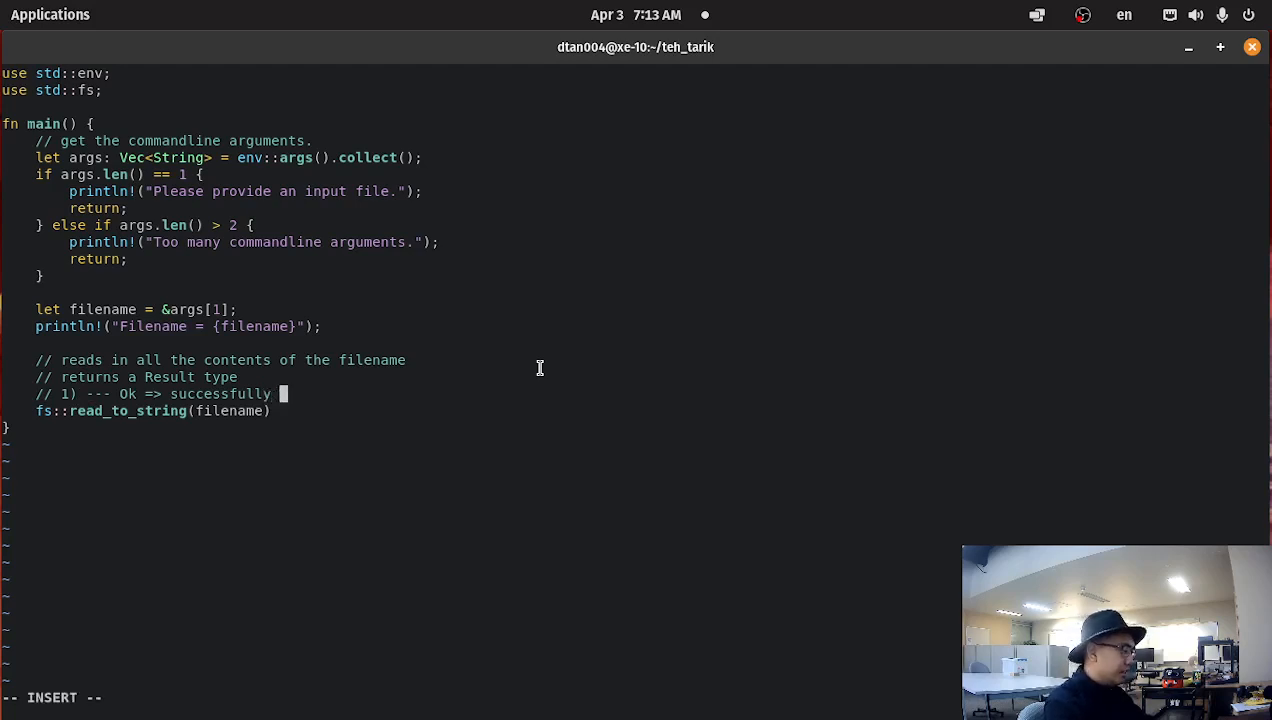
text(reads from)
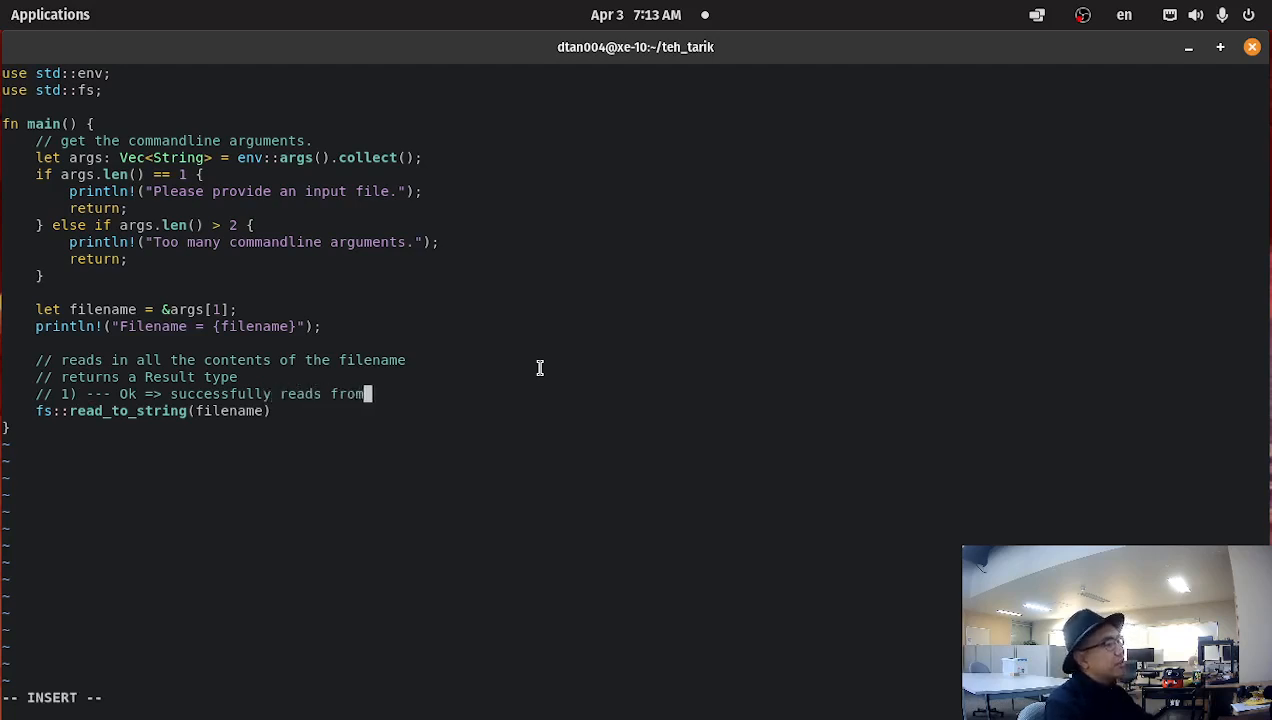
text(the file corre)
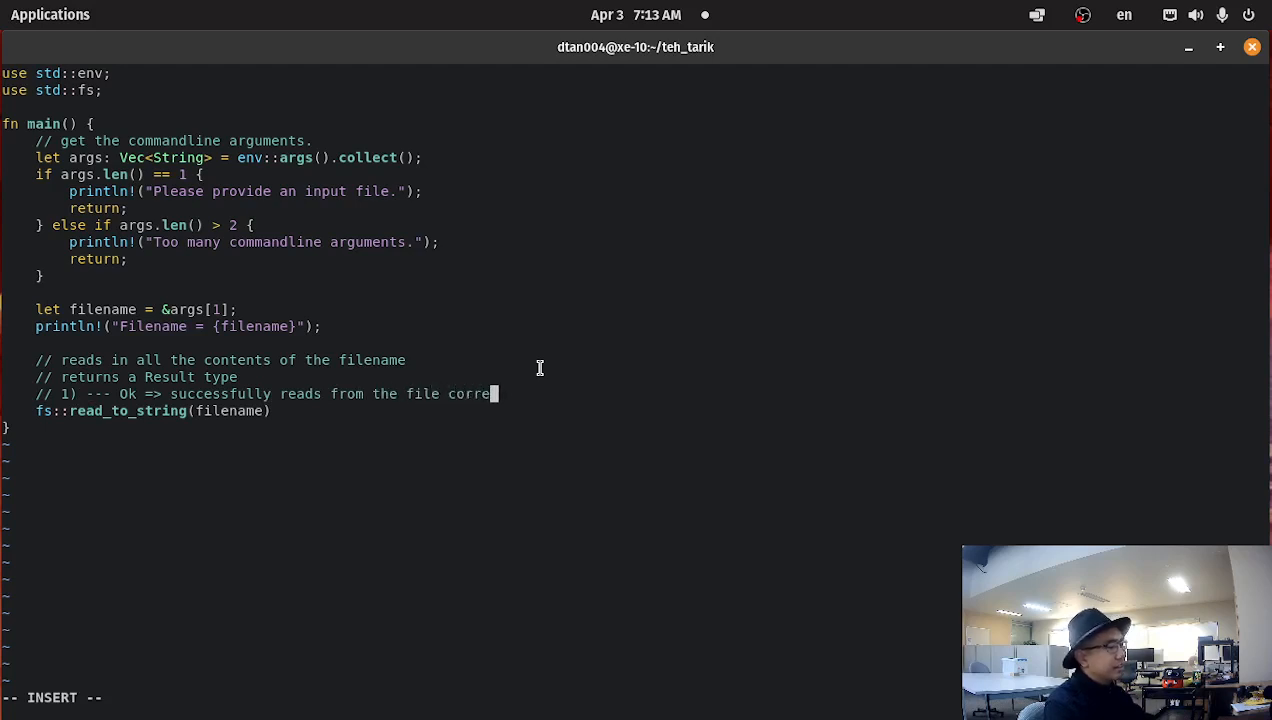
text(ctly)
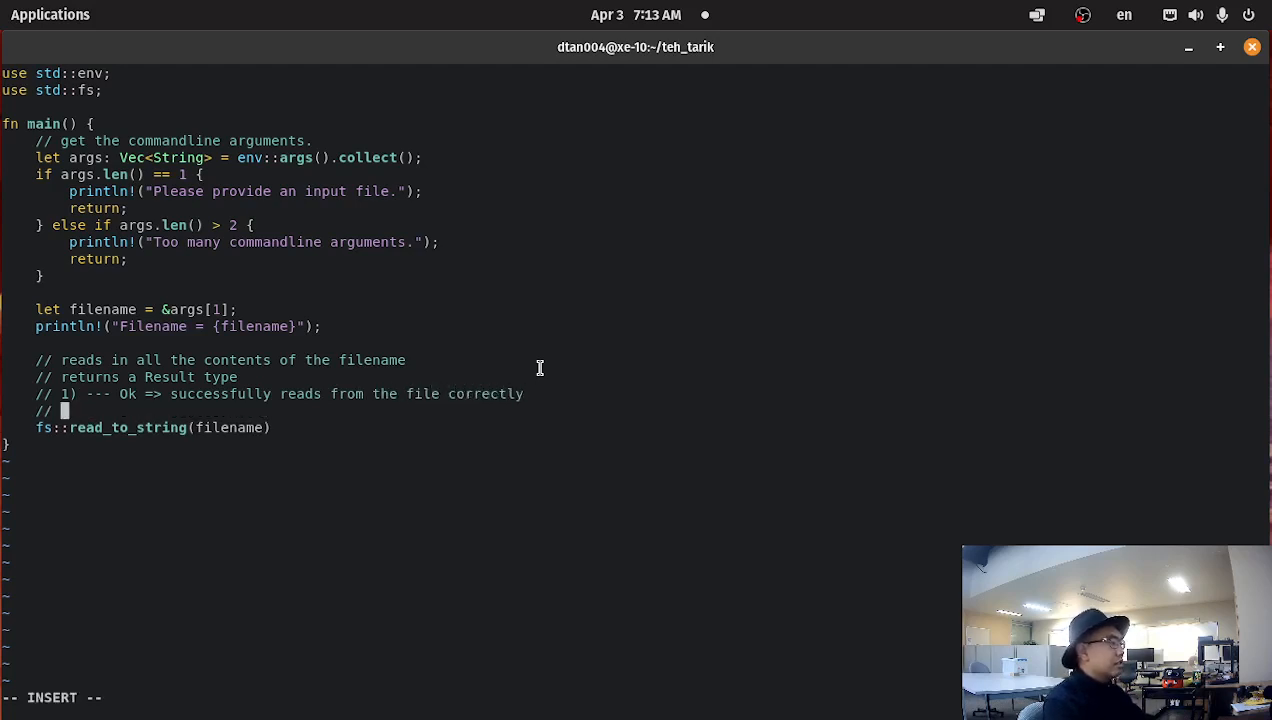
Add the note '2) Err => error, returns error'
text(2) --)
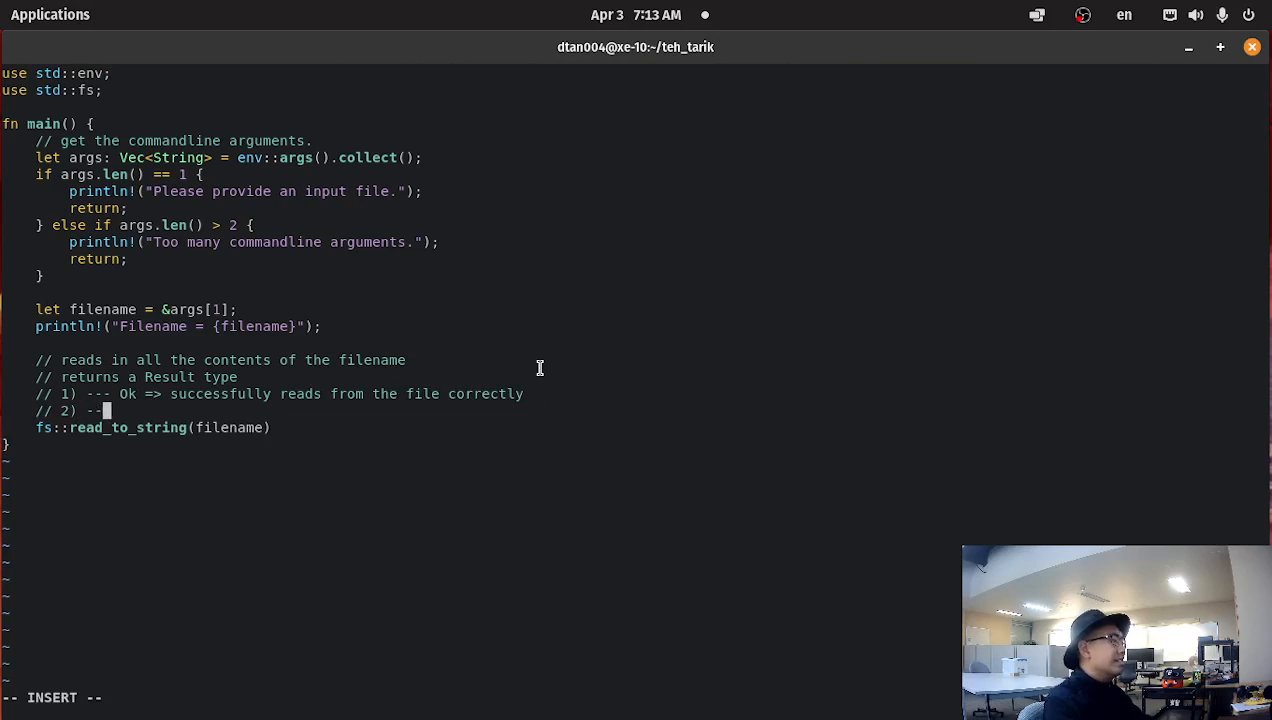
text(Err =>)
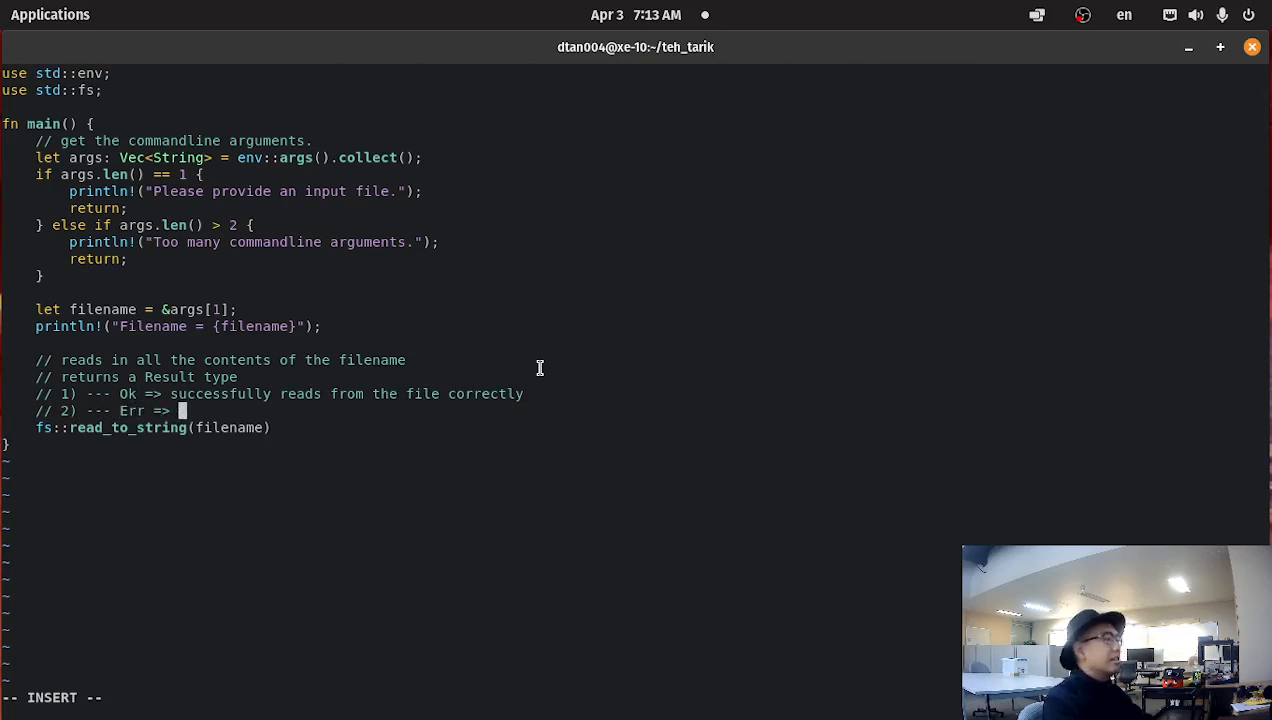
text(error)
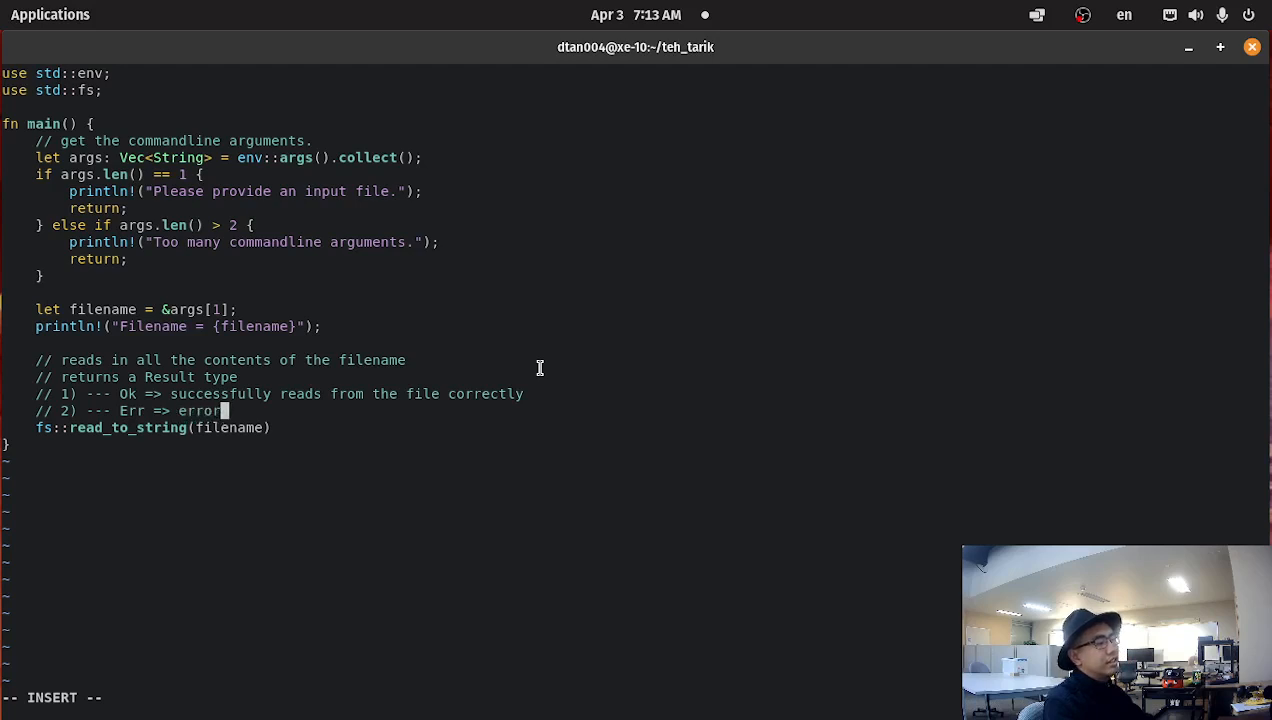
text(returns)
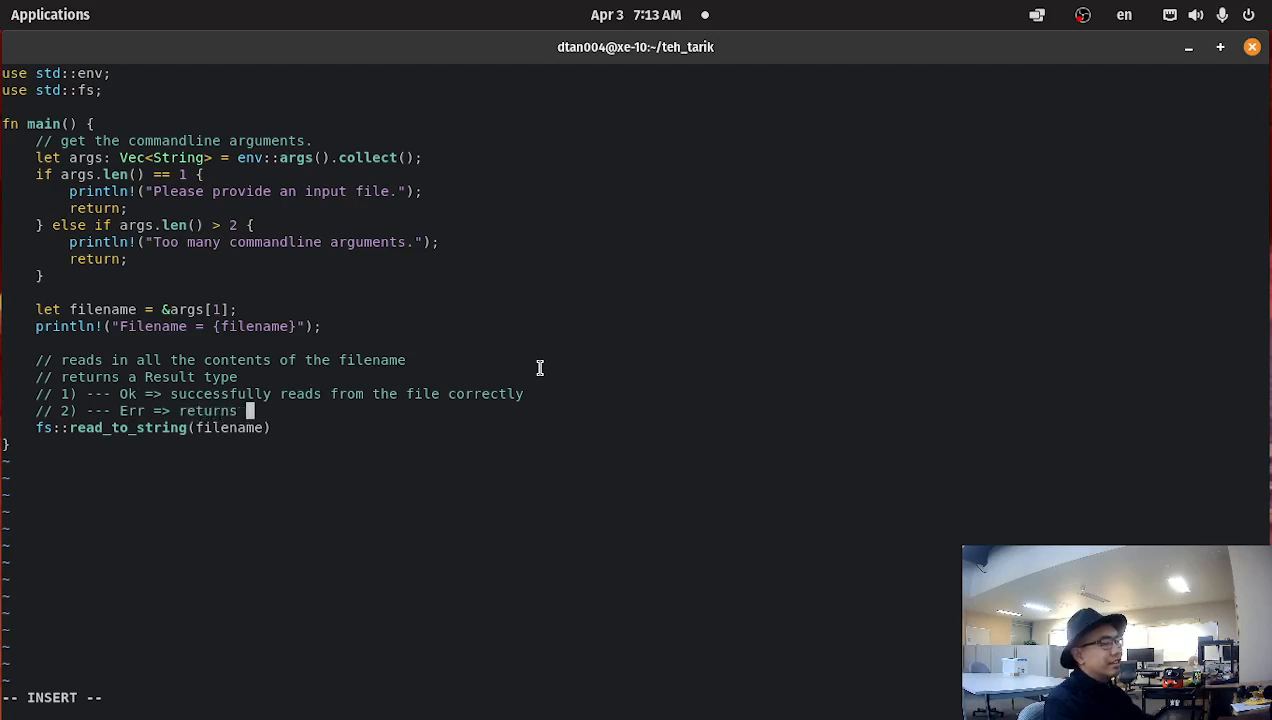
text(error)
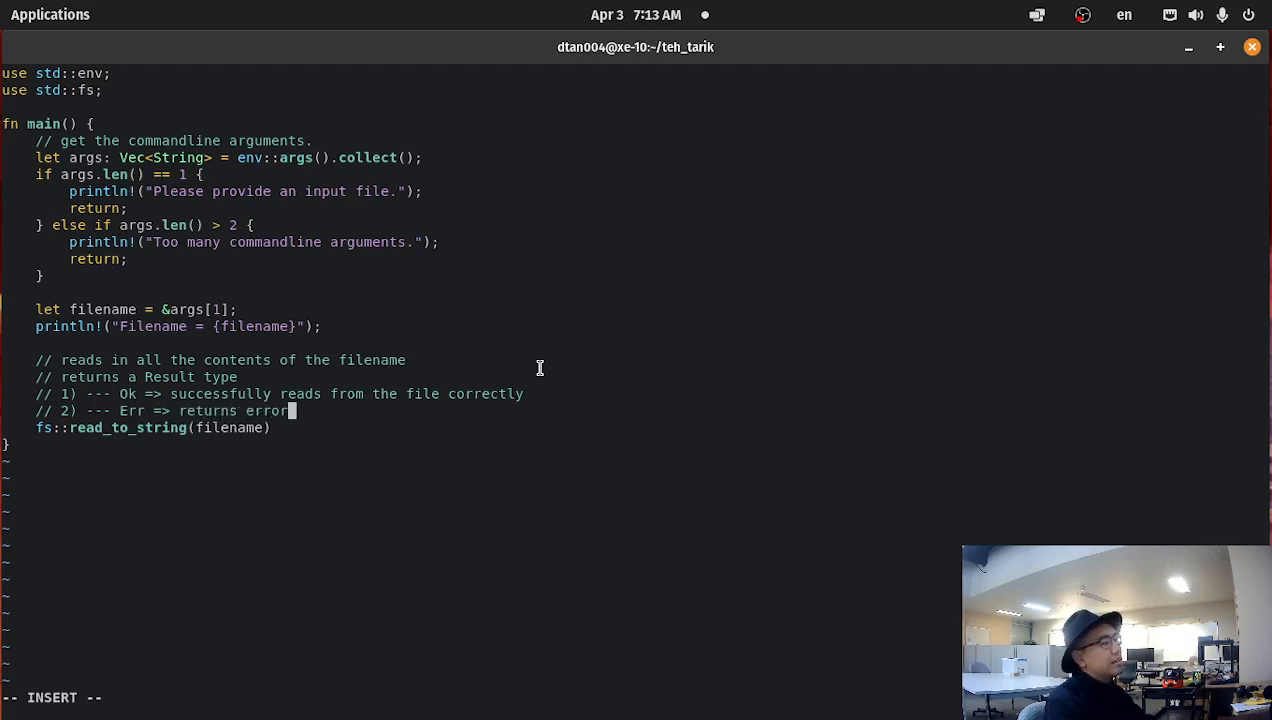
text(,)
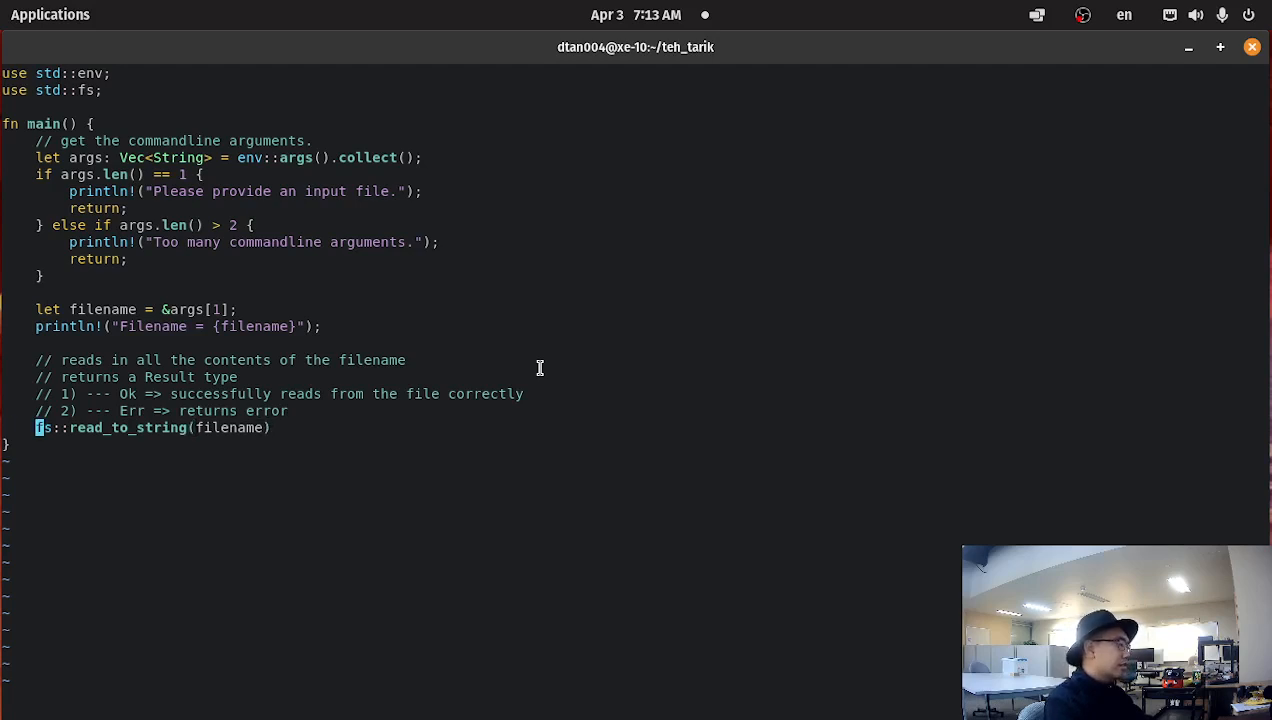
Wrap the fs::read_to_string call in a match block
key(i)
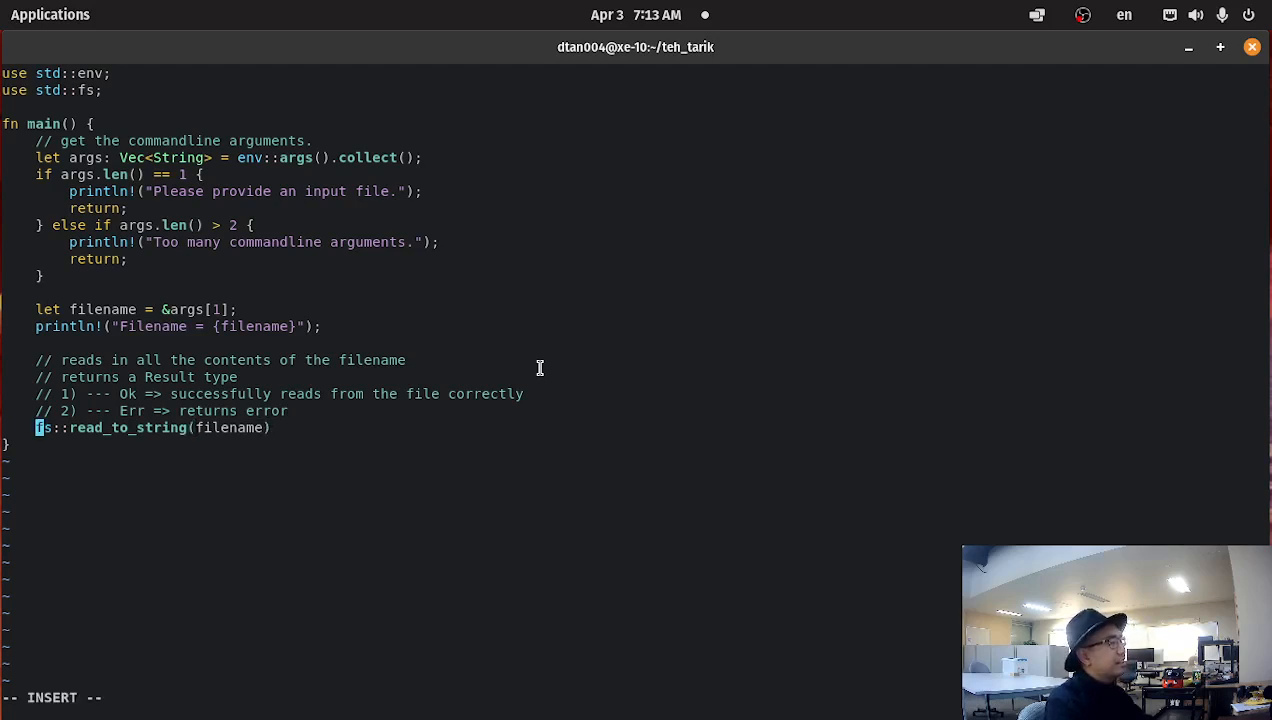
text(maw)
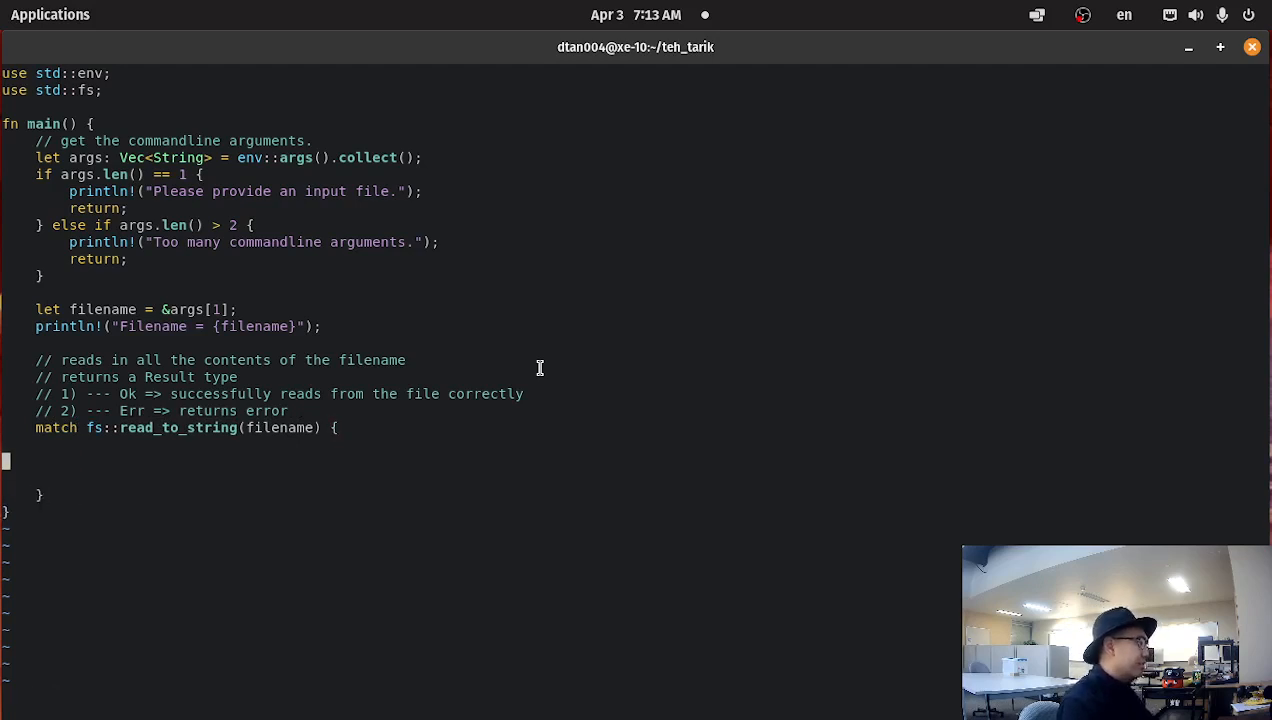
key(i)
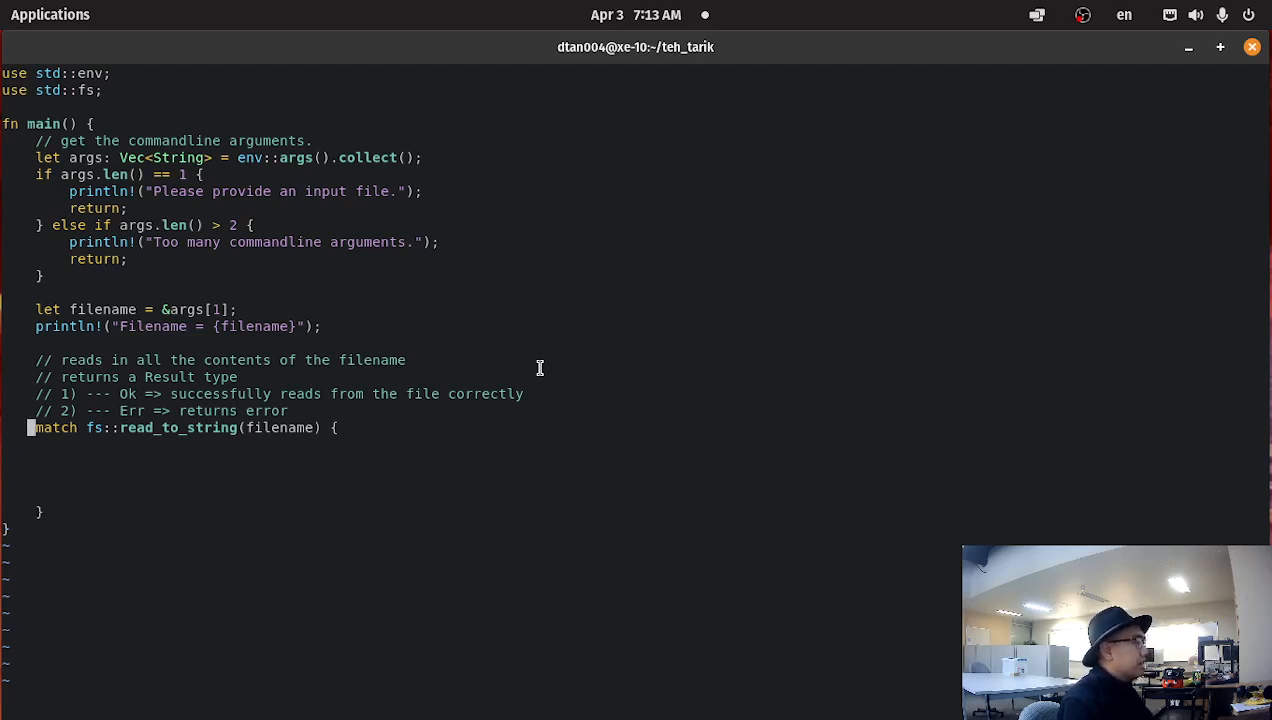
key(Up)
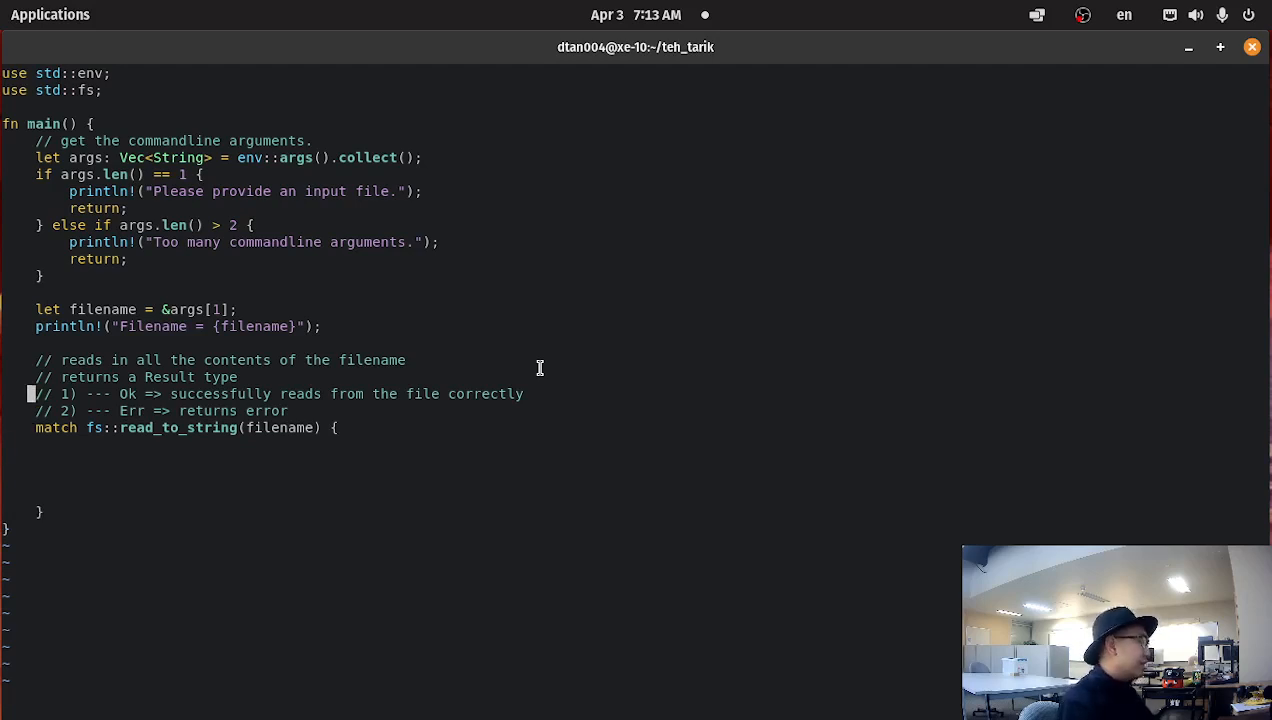
key(V)
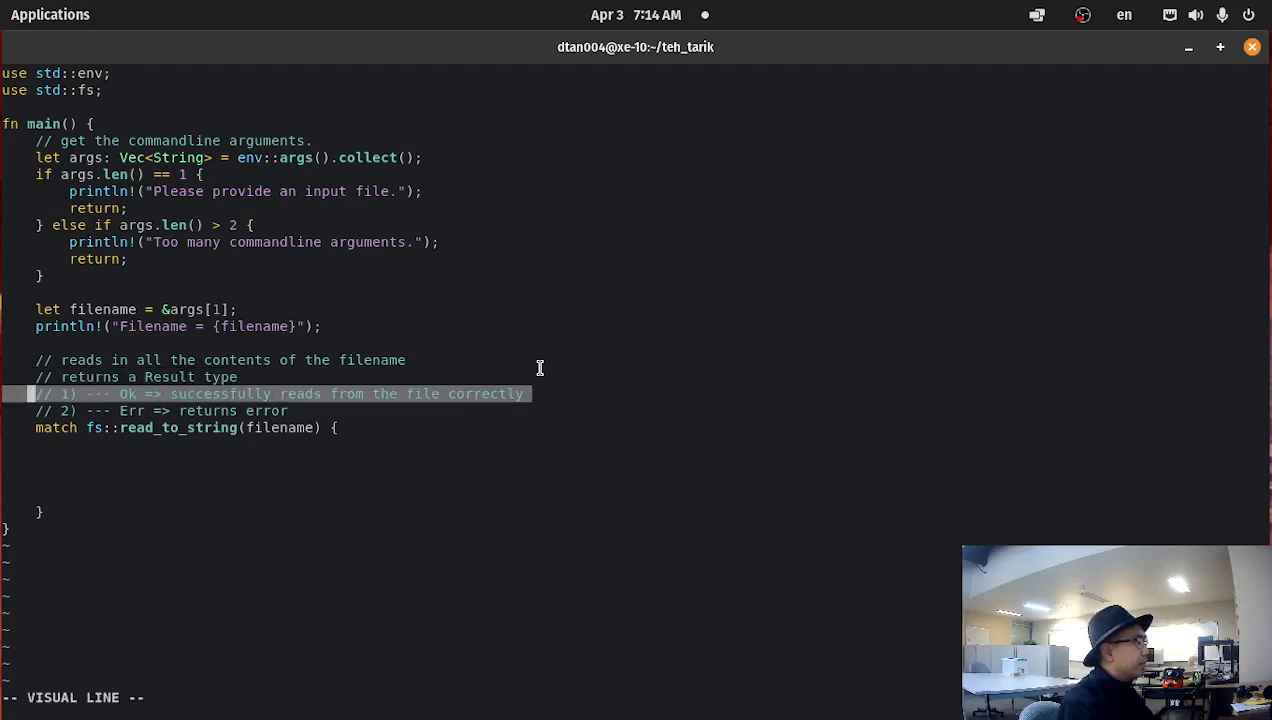
key(Escape)
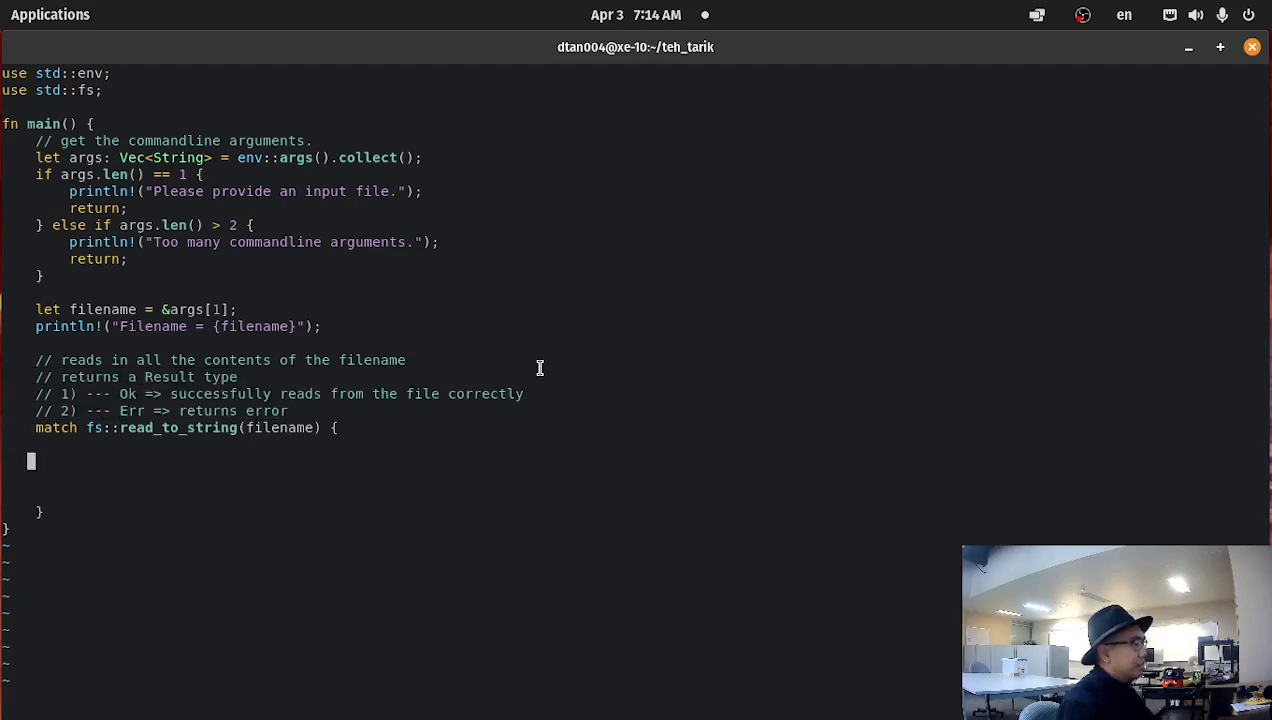
Add an Ok(file_contents) arm that runs println!("{file_contents}")
text(Ok)
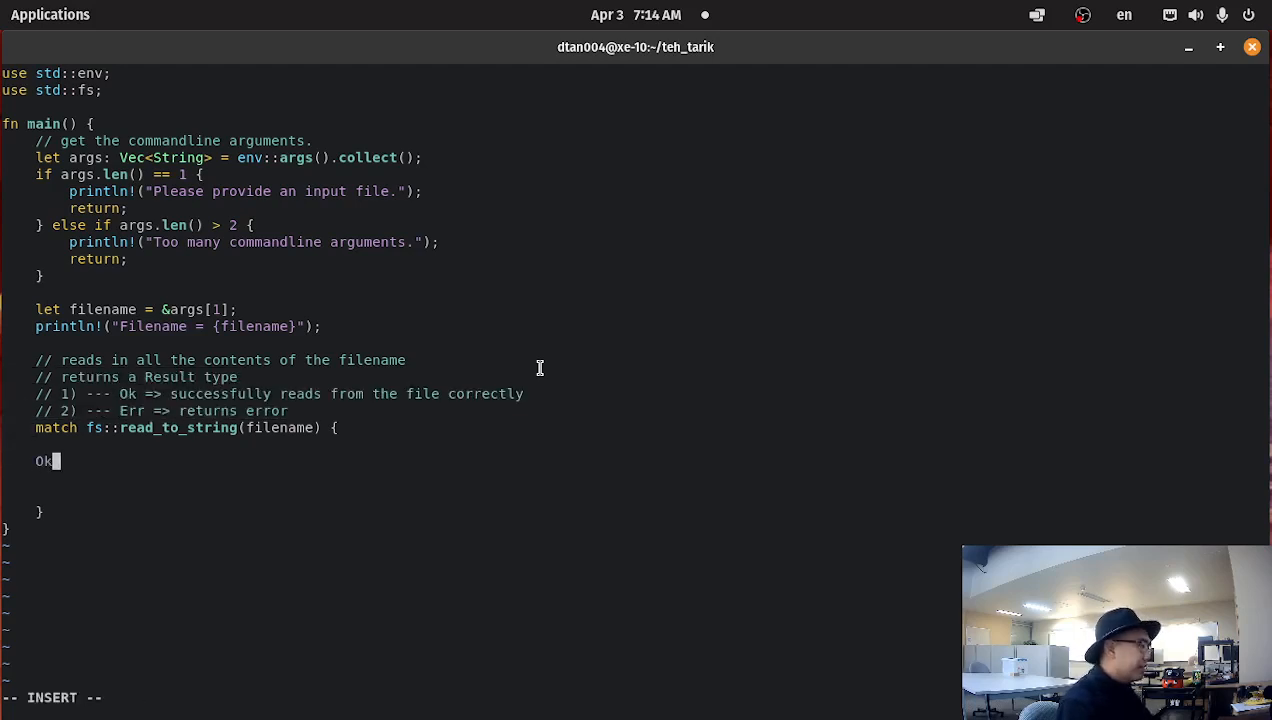
text(()
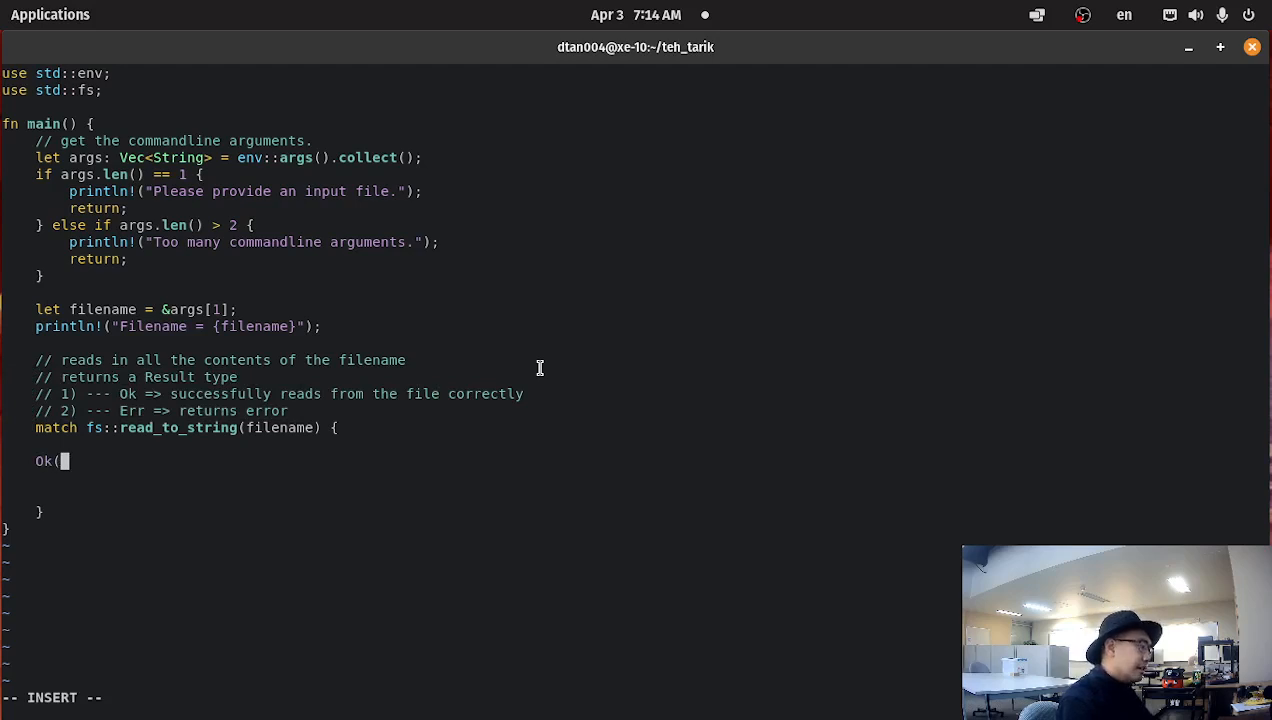
text(file_content)
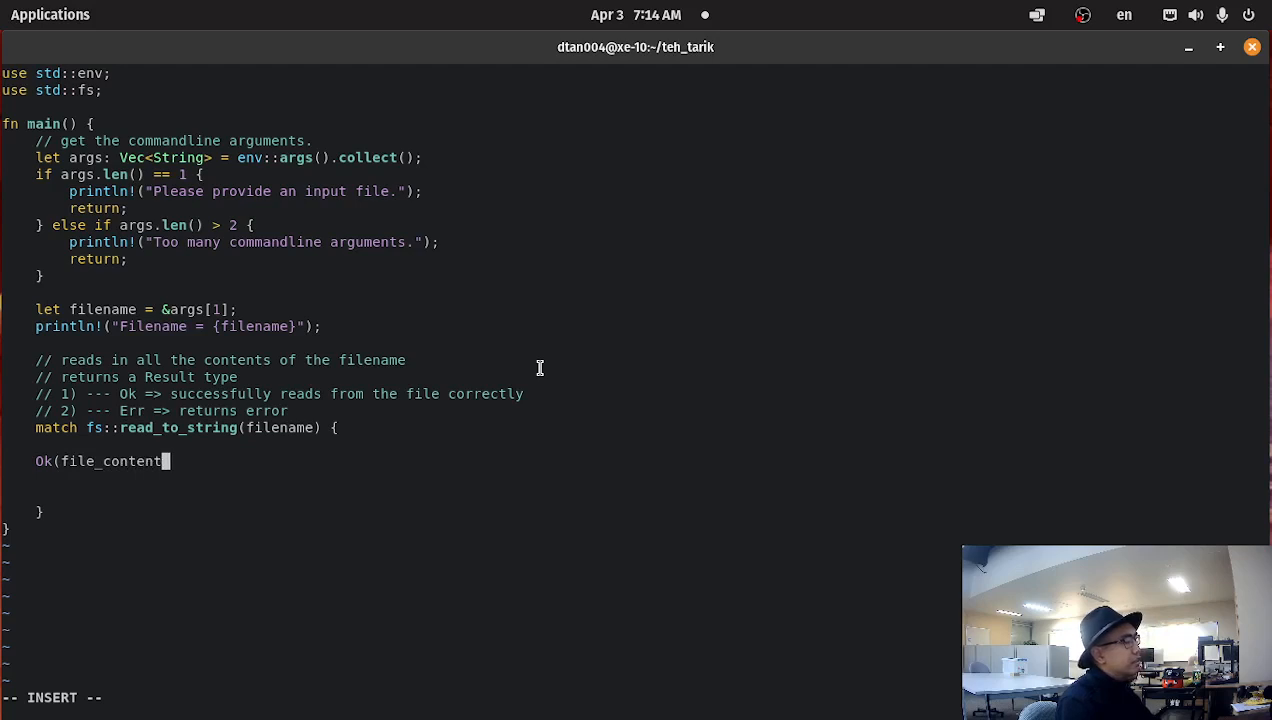
text(s) =>)
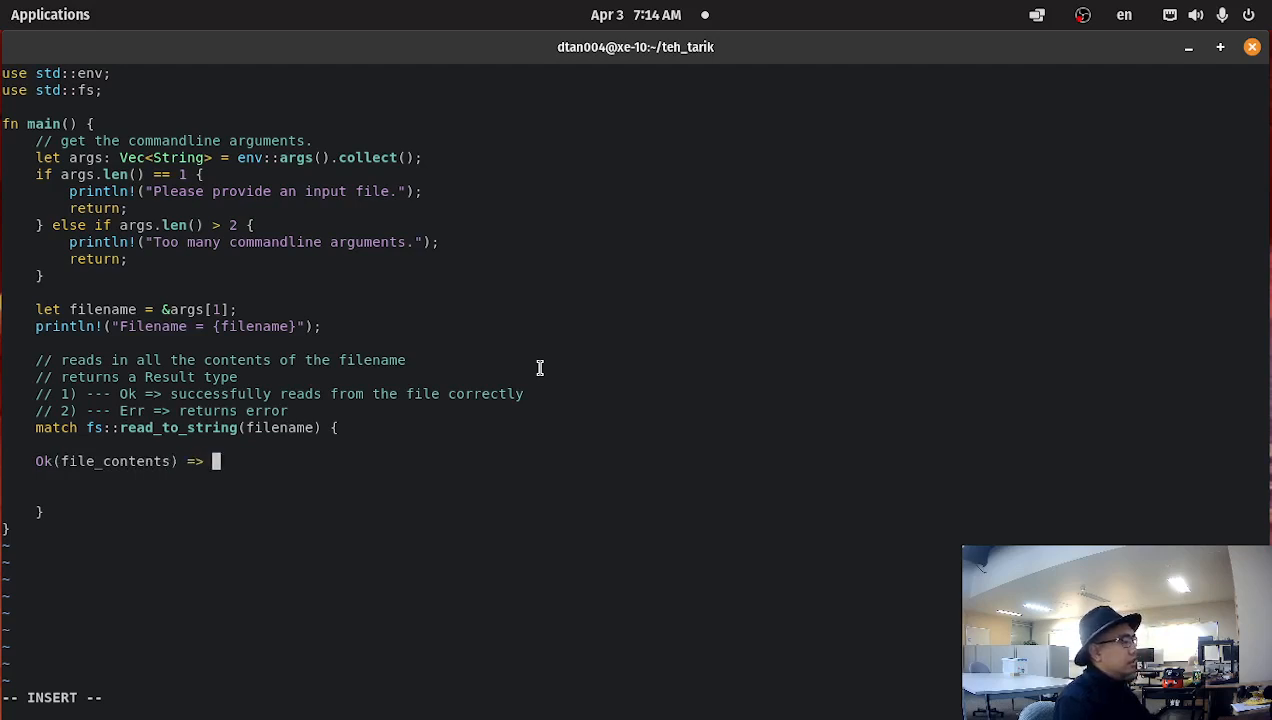
text({)
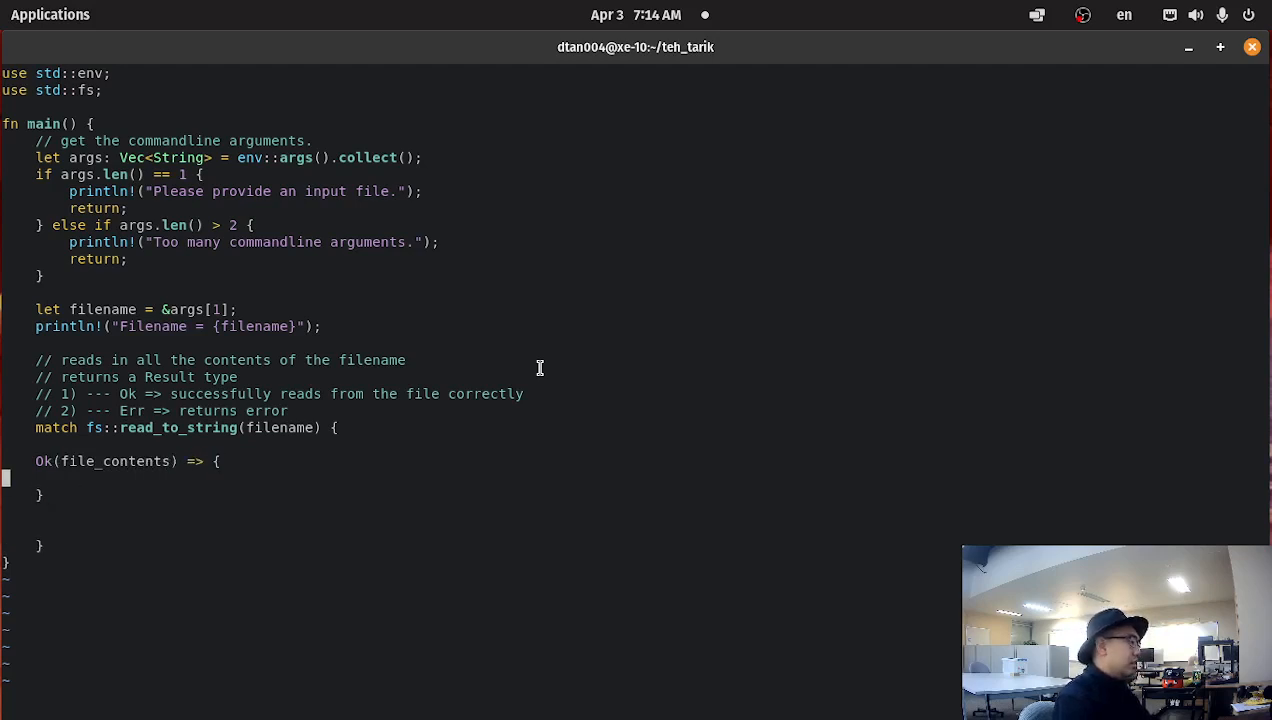
key(i)
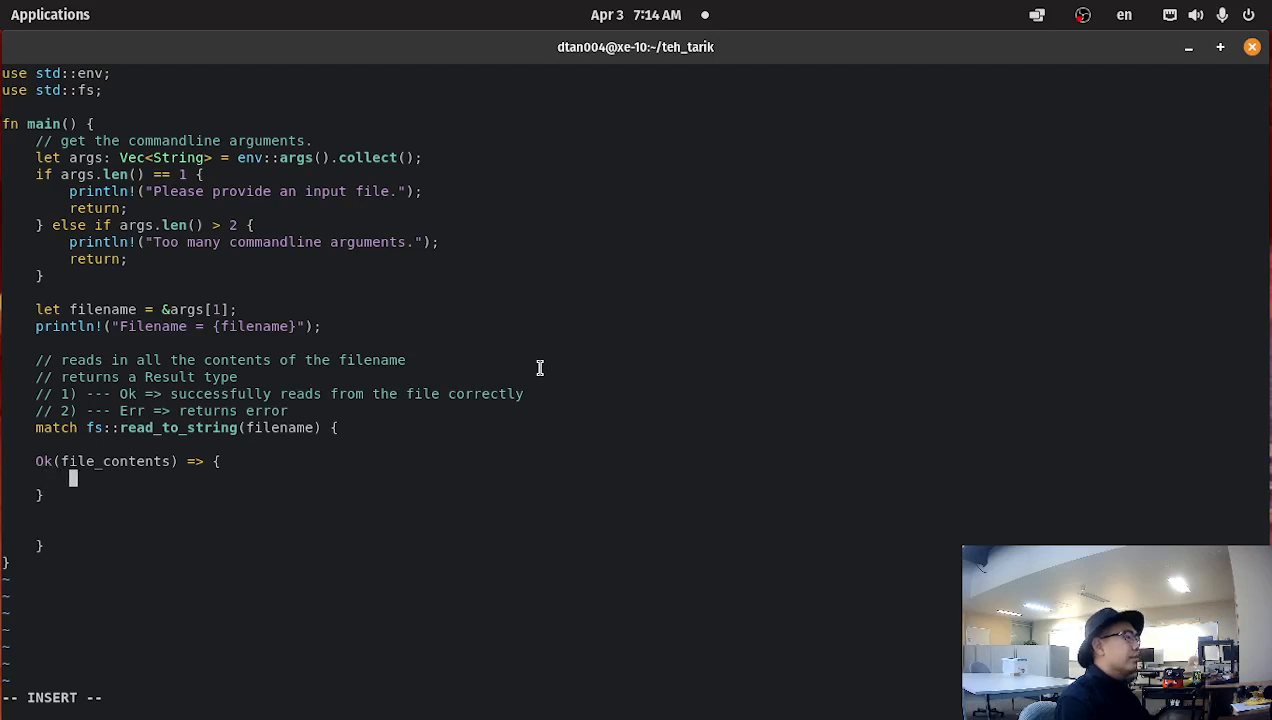
text(println!()
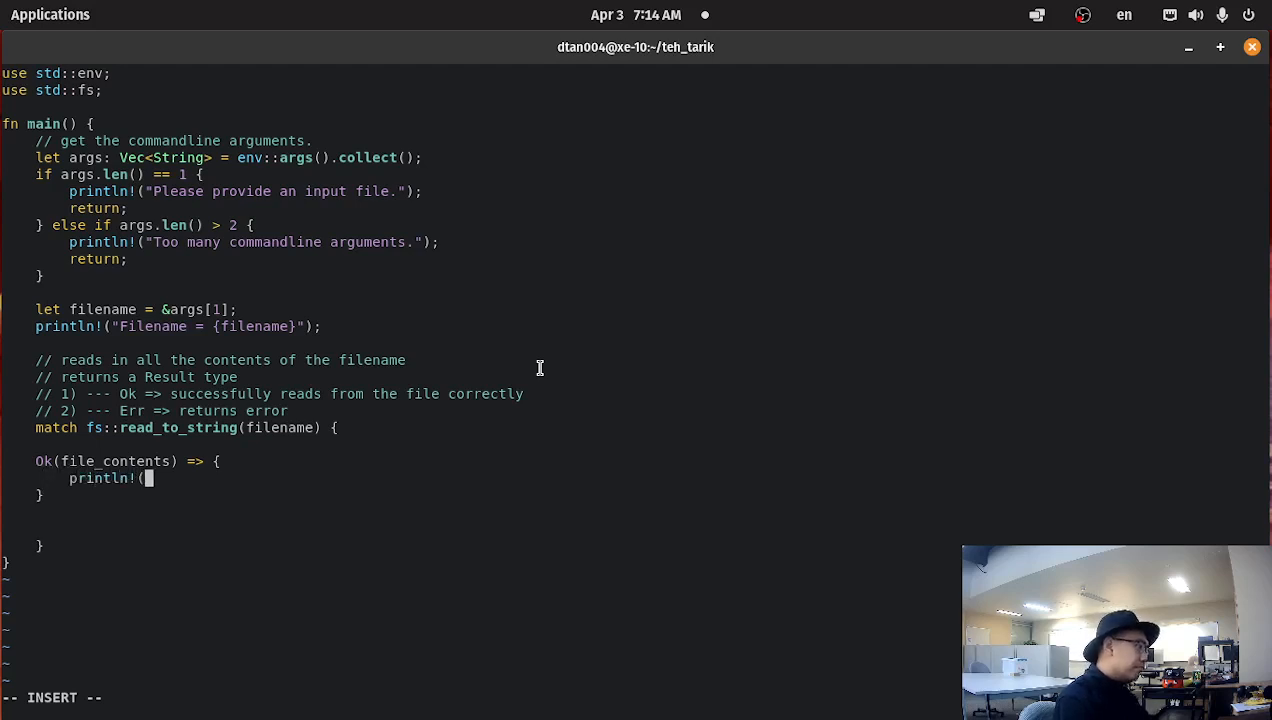
text("{file)
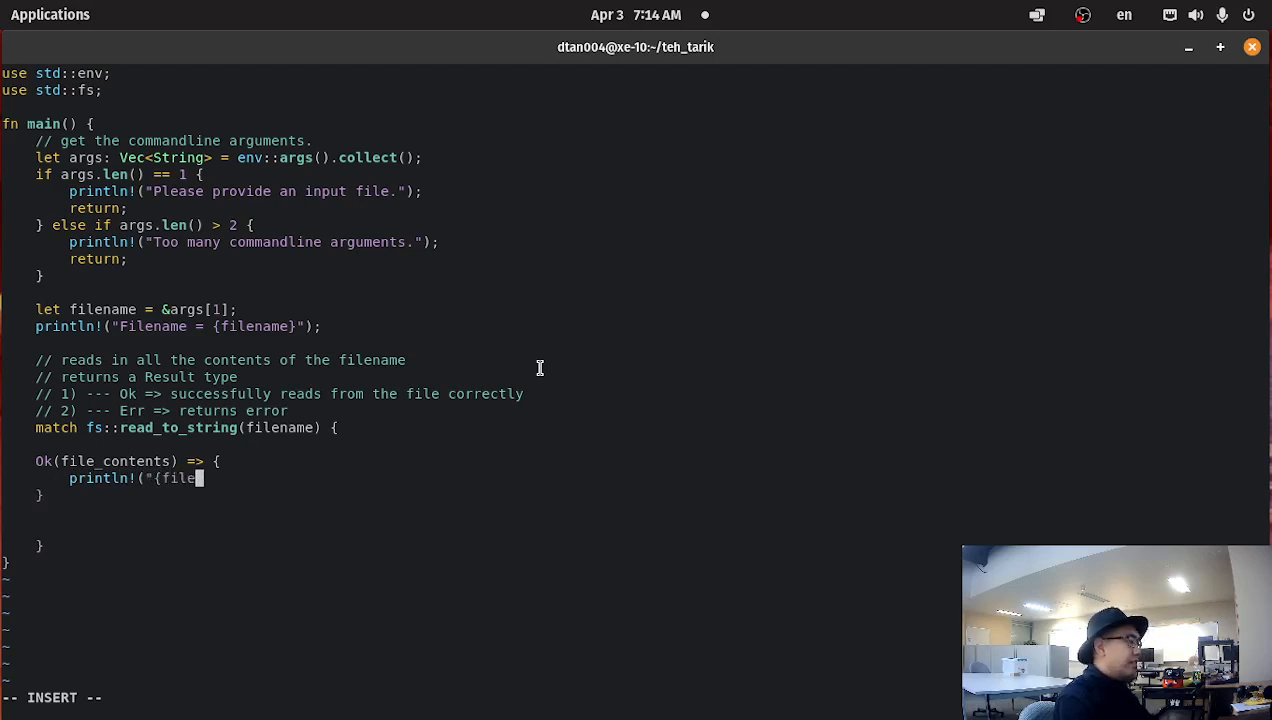
text(_contents}");)
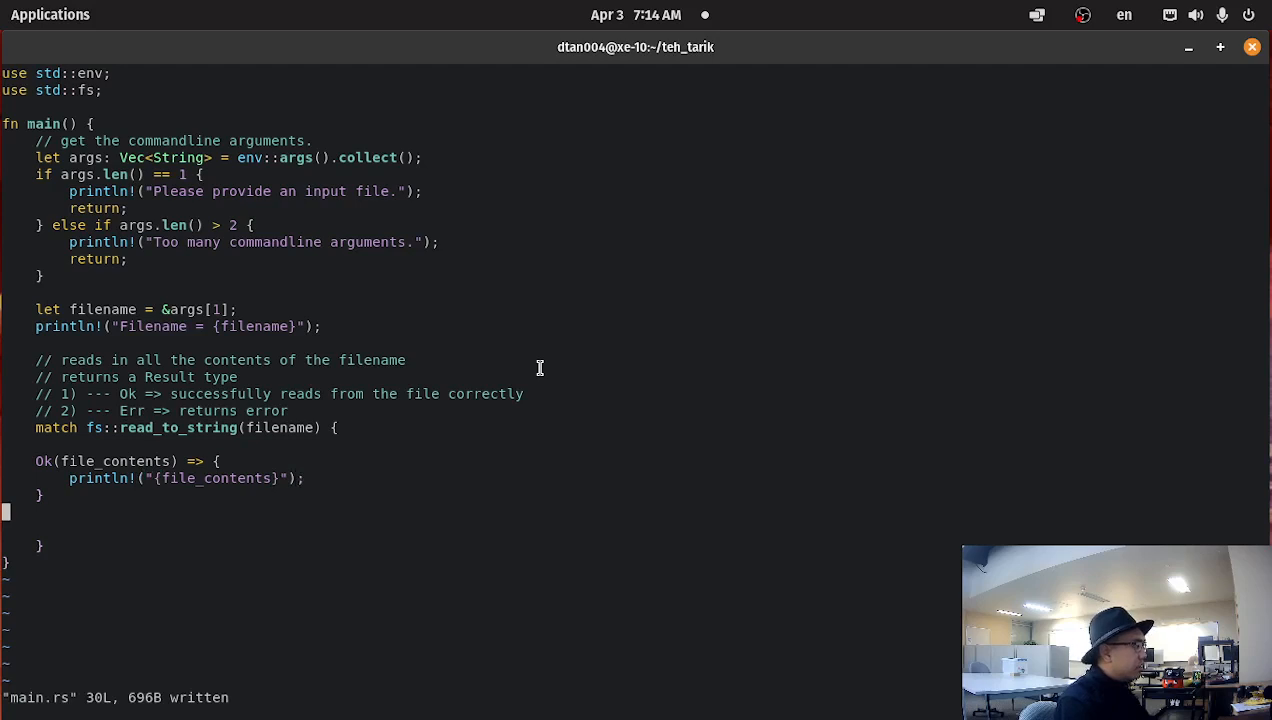
Begin an Err(e) match arm containing a println! call
key(i)
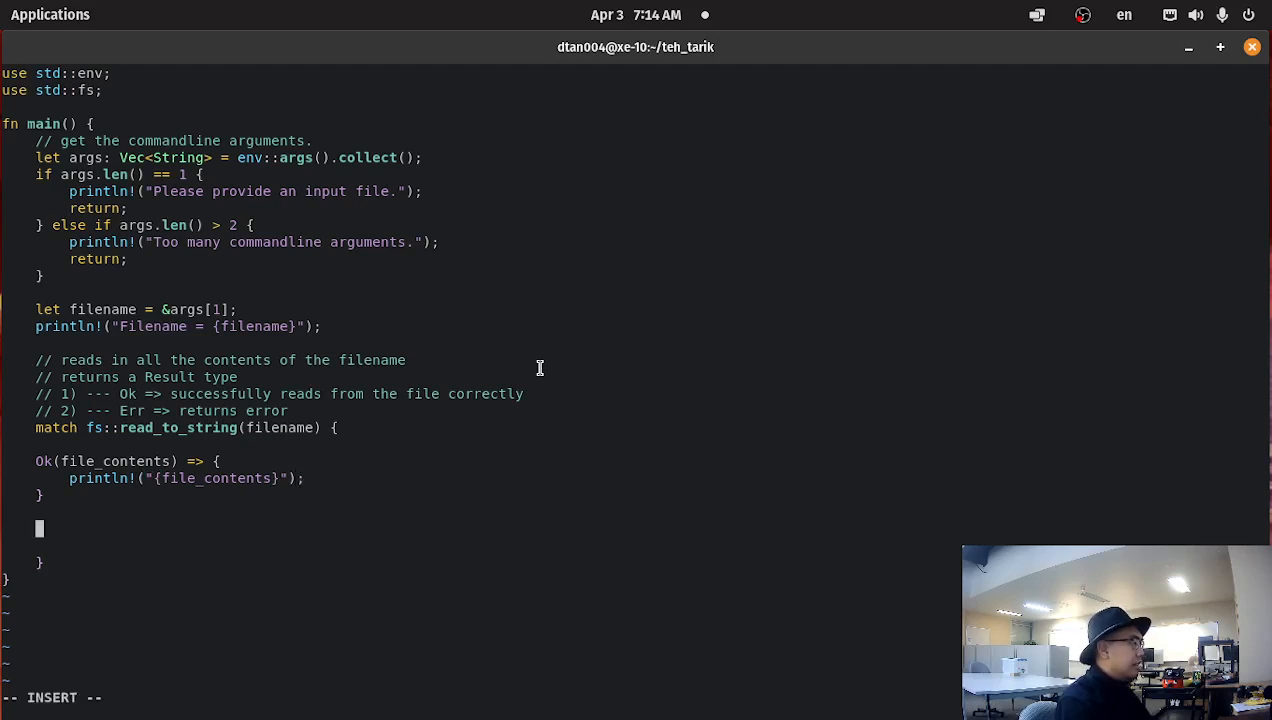
text(Err()
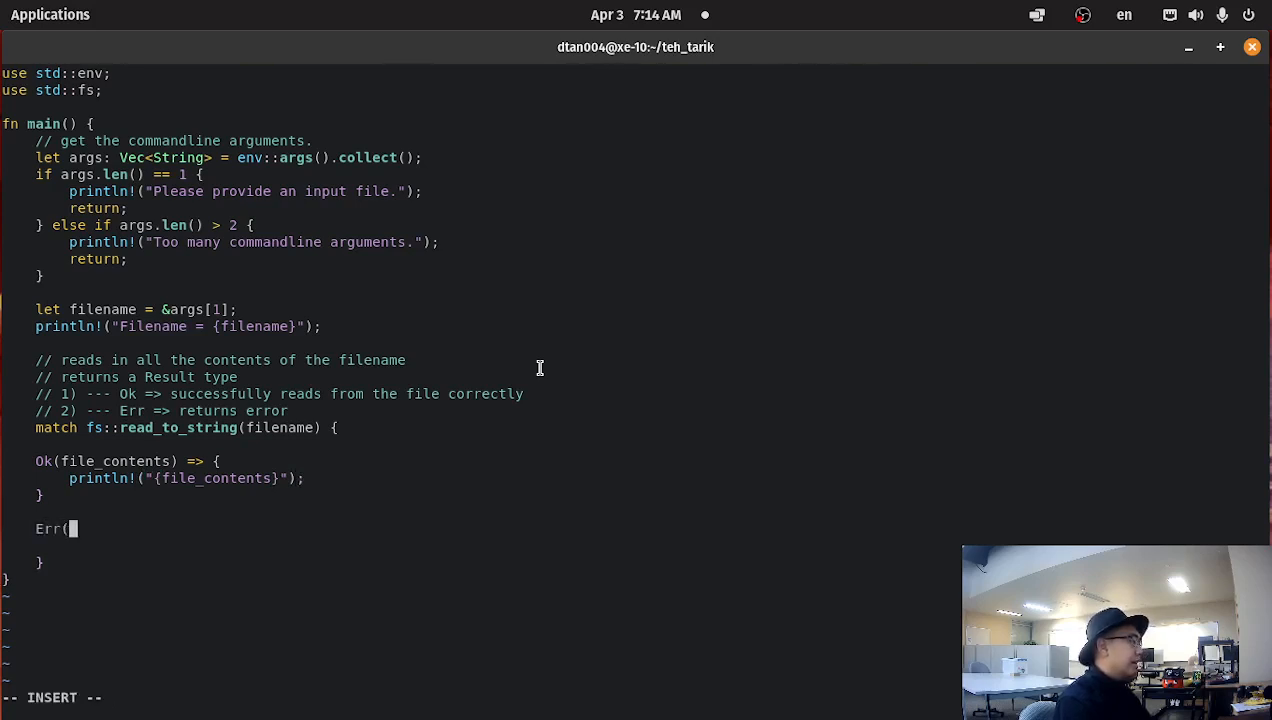
text(e) =>)
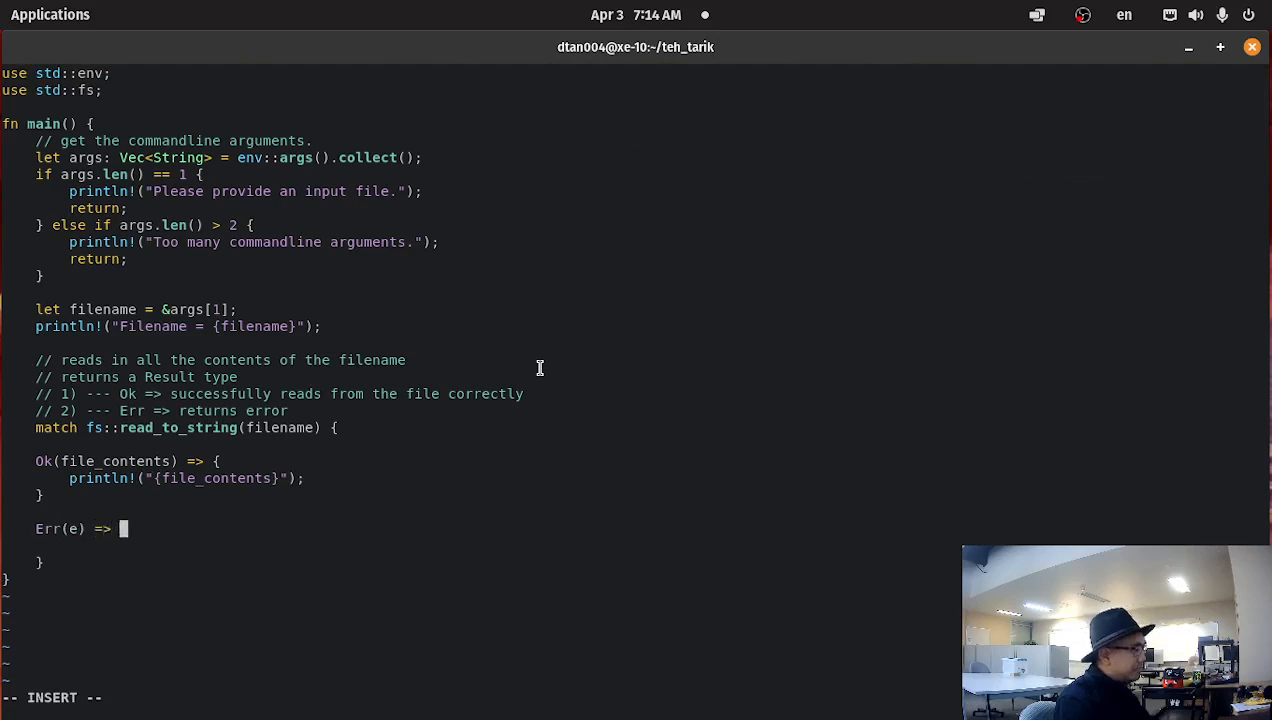
text({)
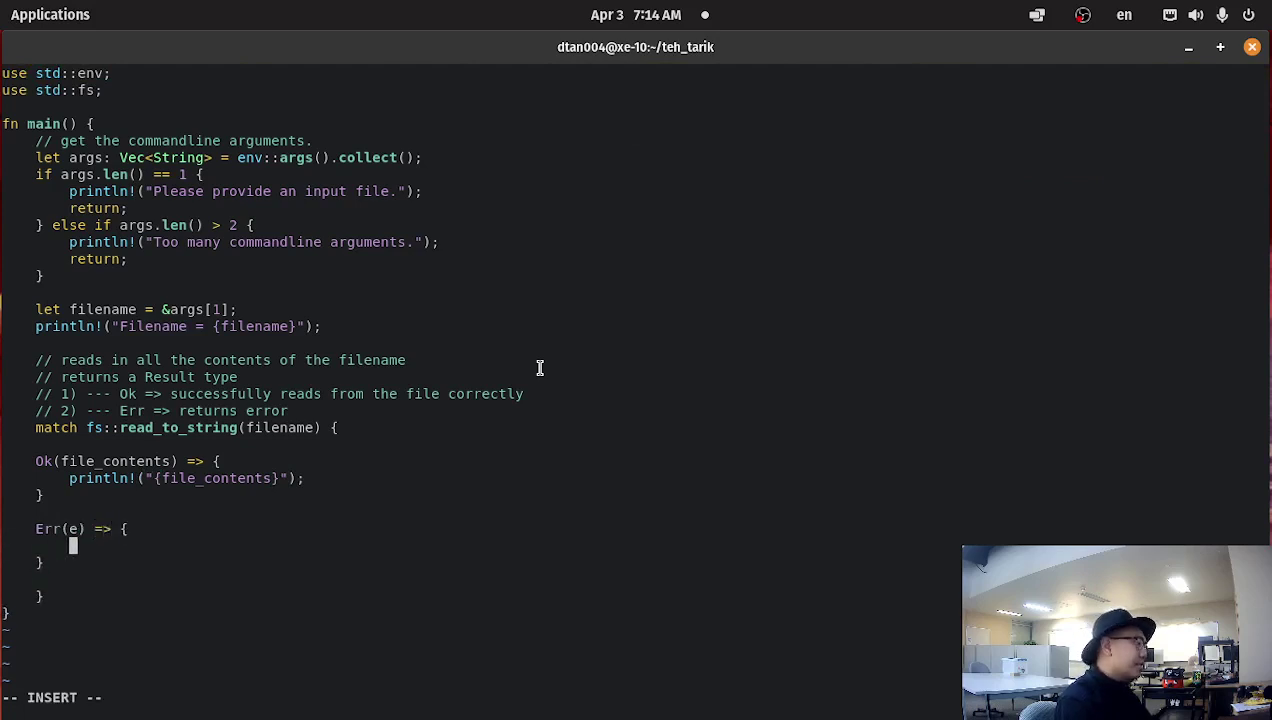
text(print)
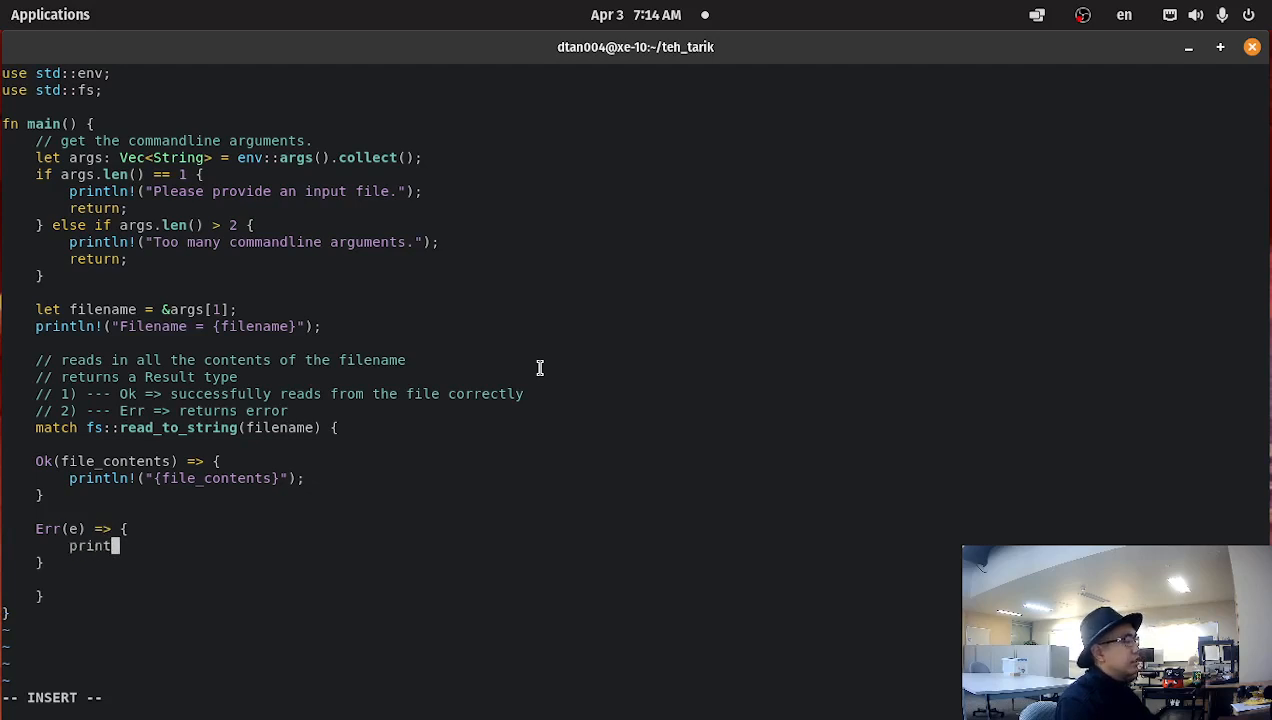
text(ln!(")
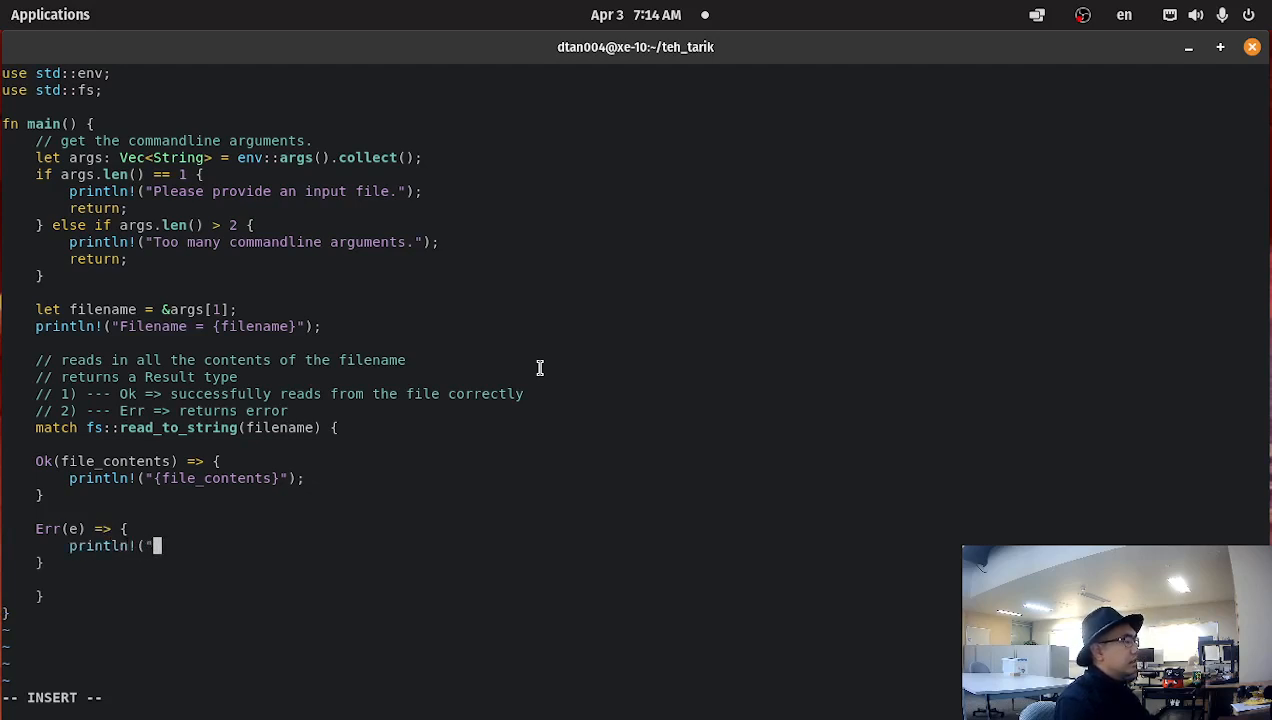
Print "Error. We did not open the file successfully" and the error e, then save and exit
text(Error.)
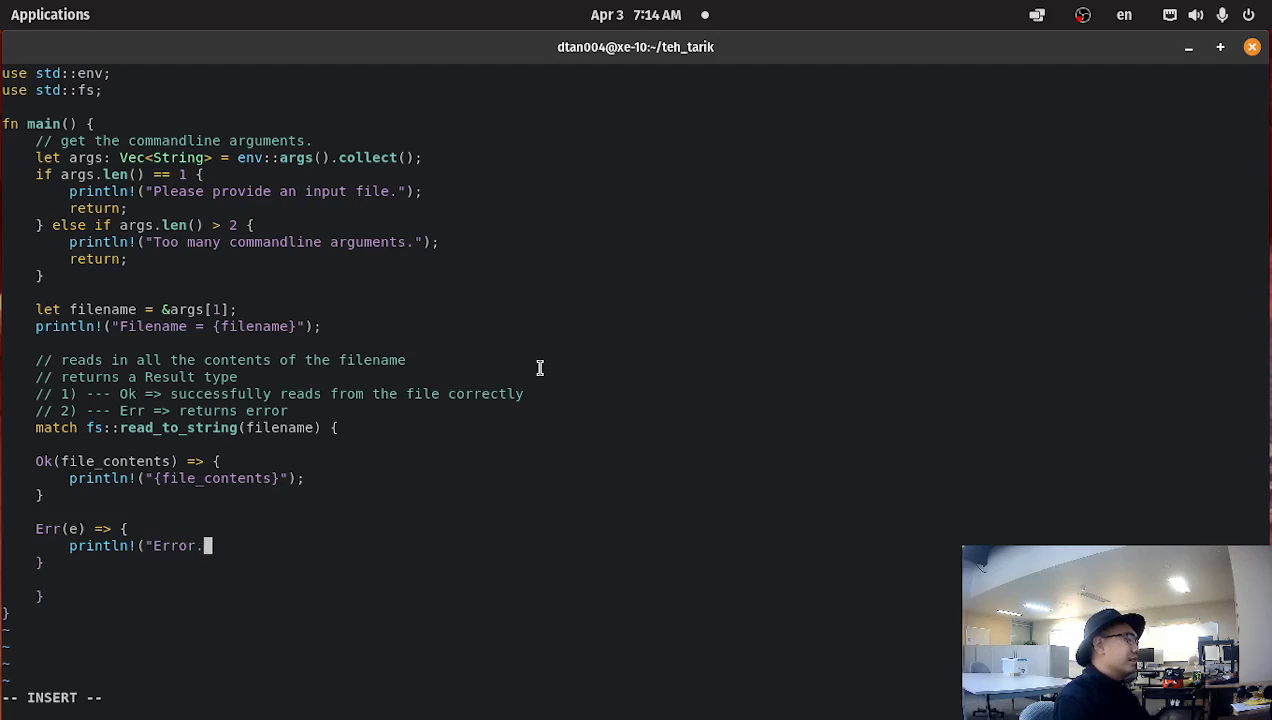
text(We)
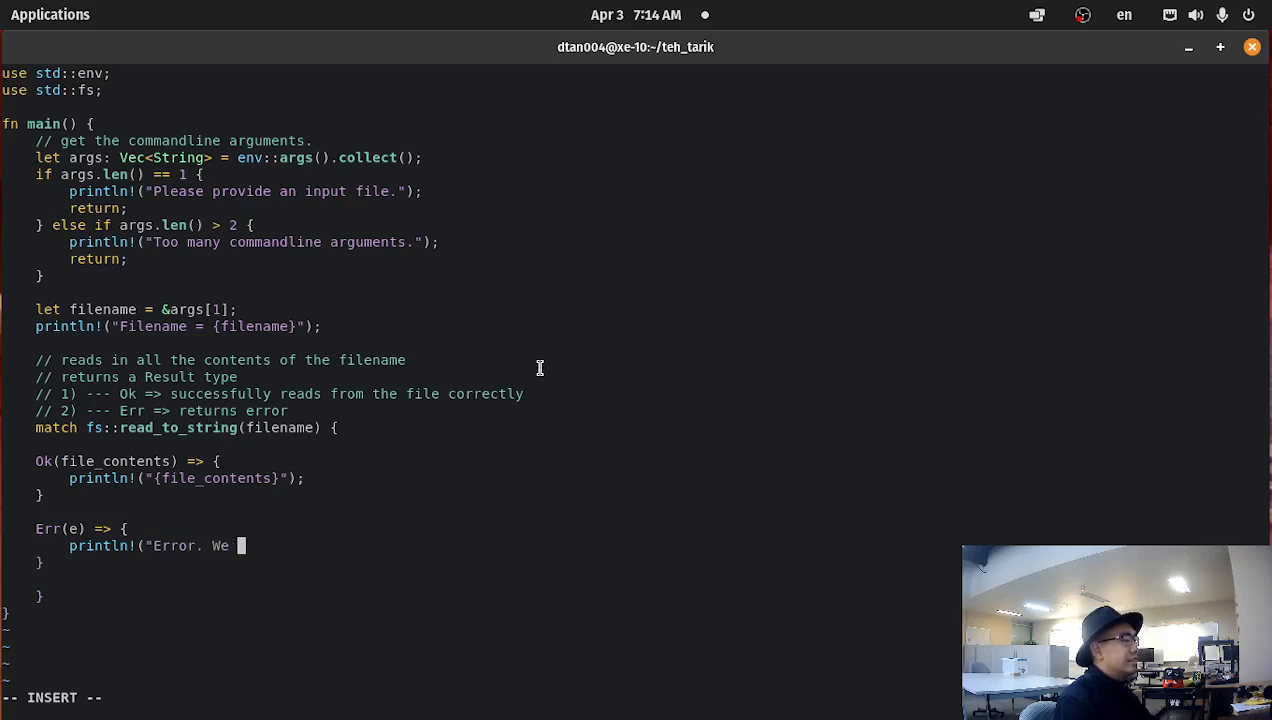
text(did not)
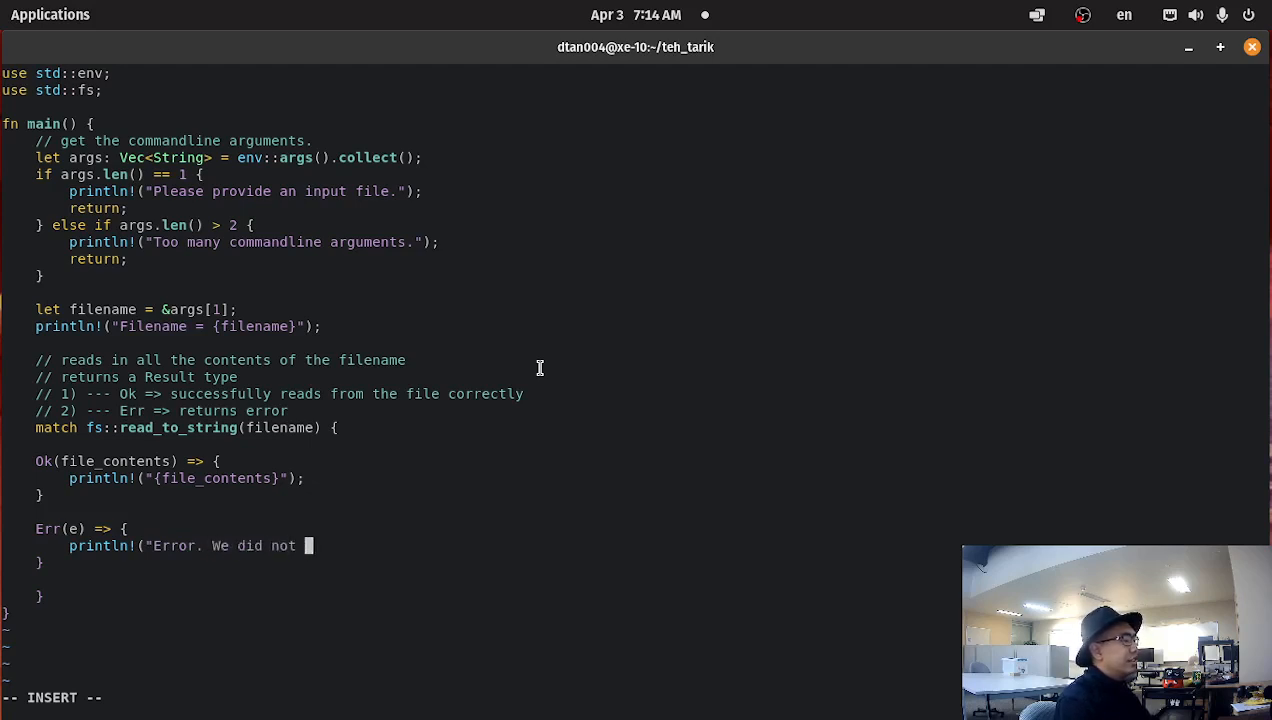
text(open the file)
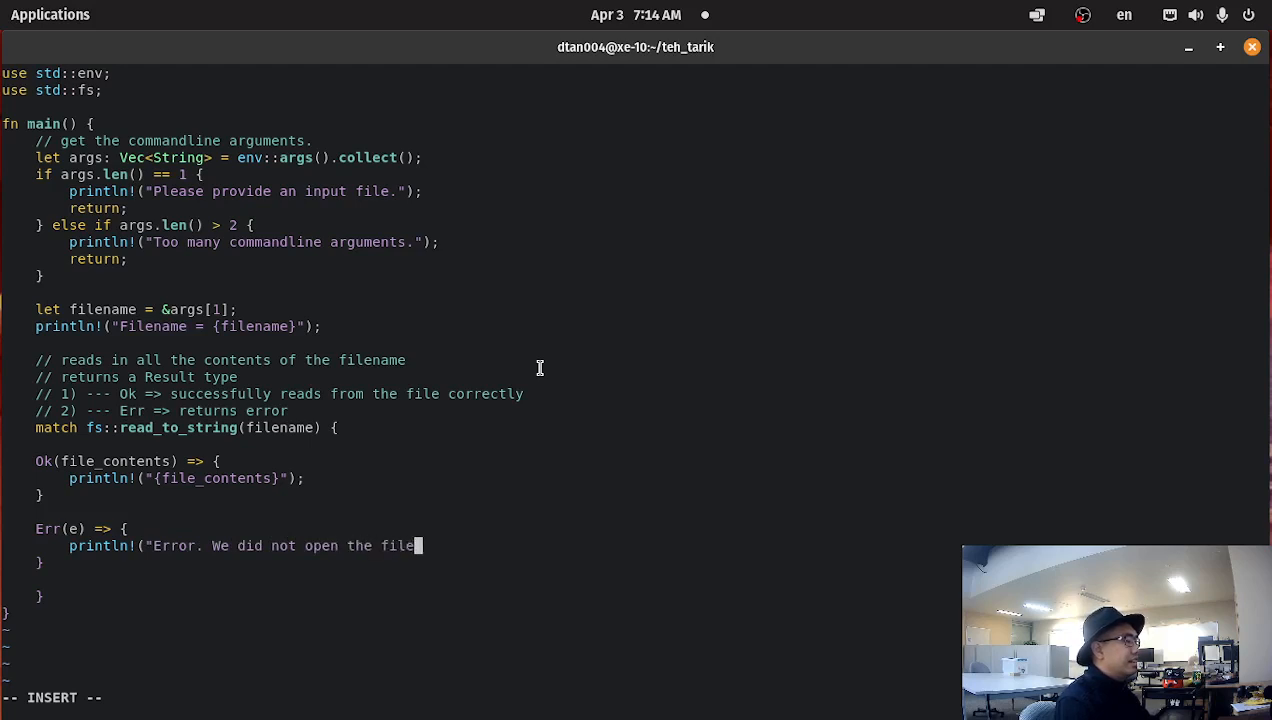
text(successfu)
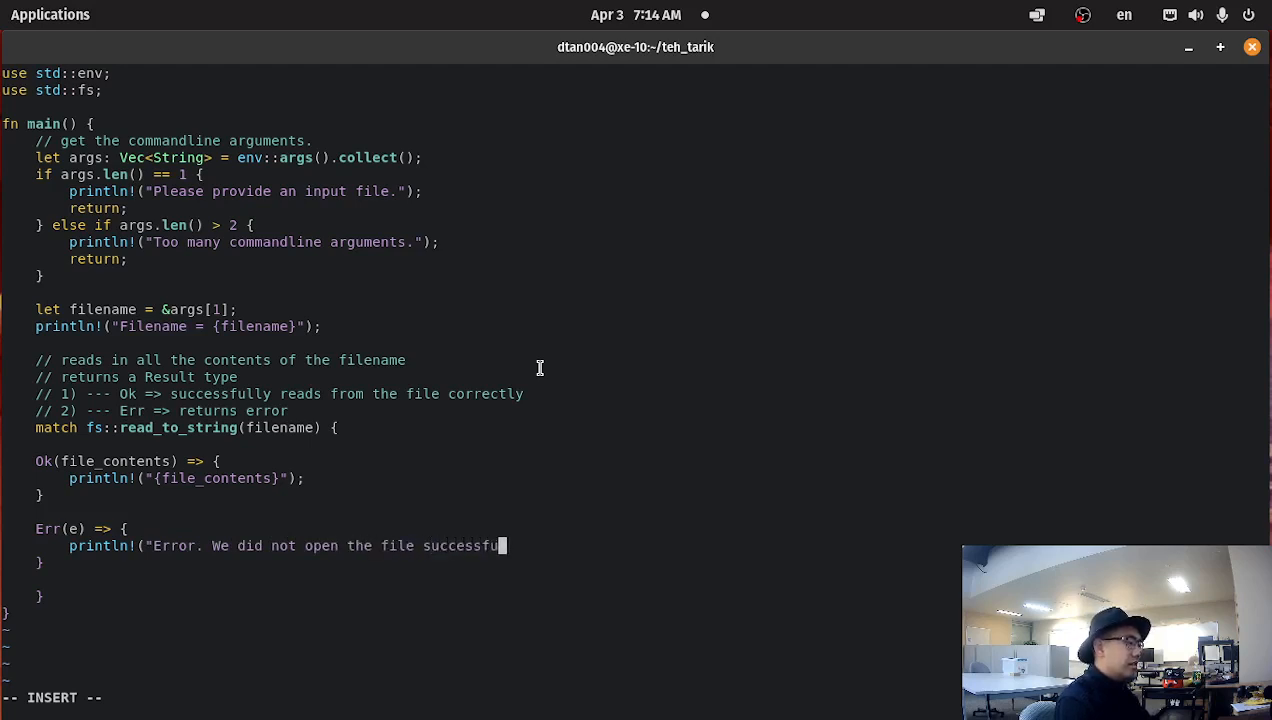
text(ly)
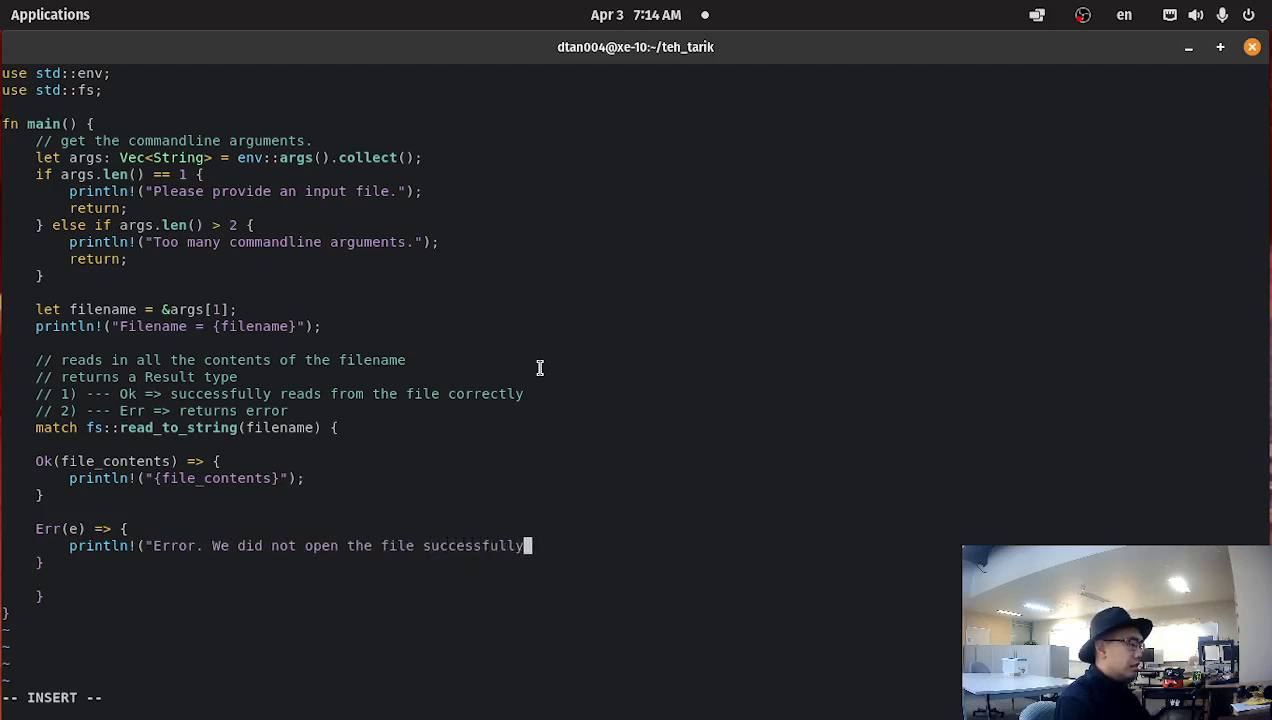
text(");)
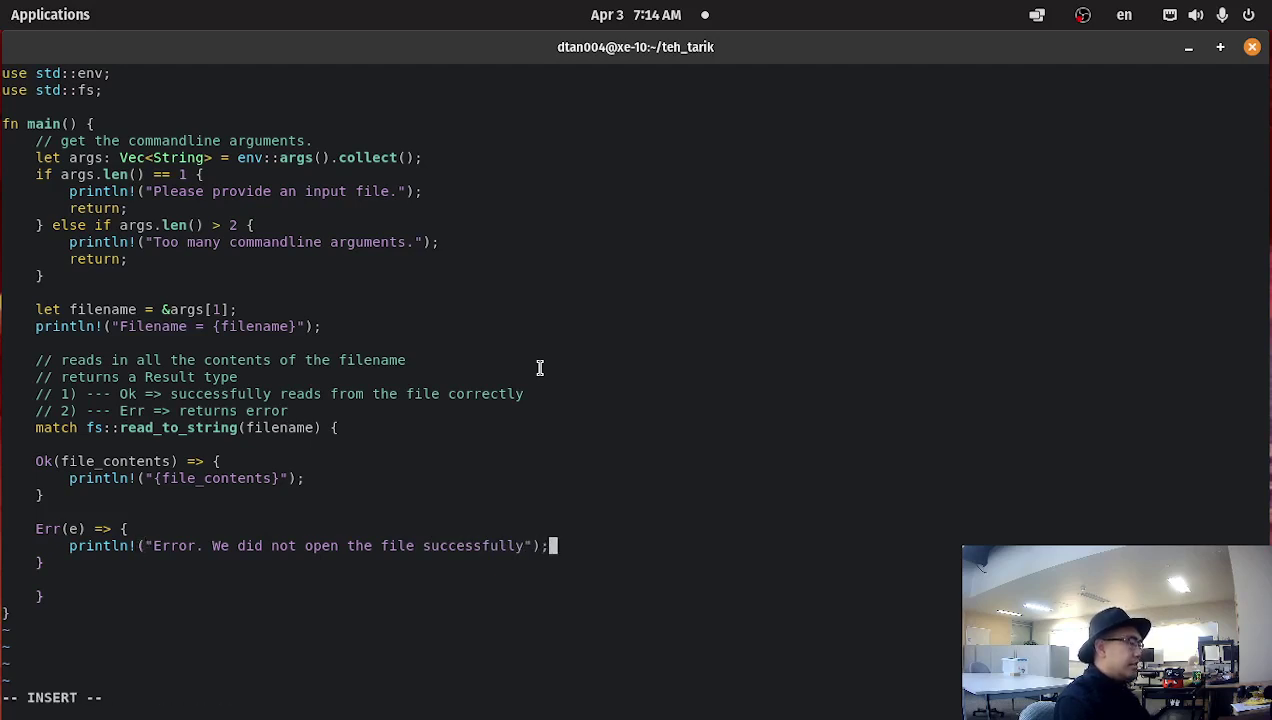
text(println!("{e)
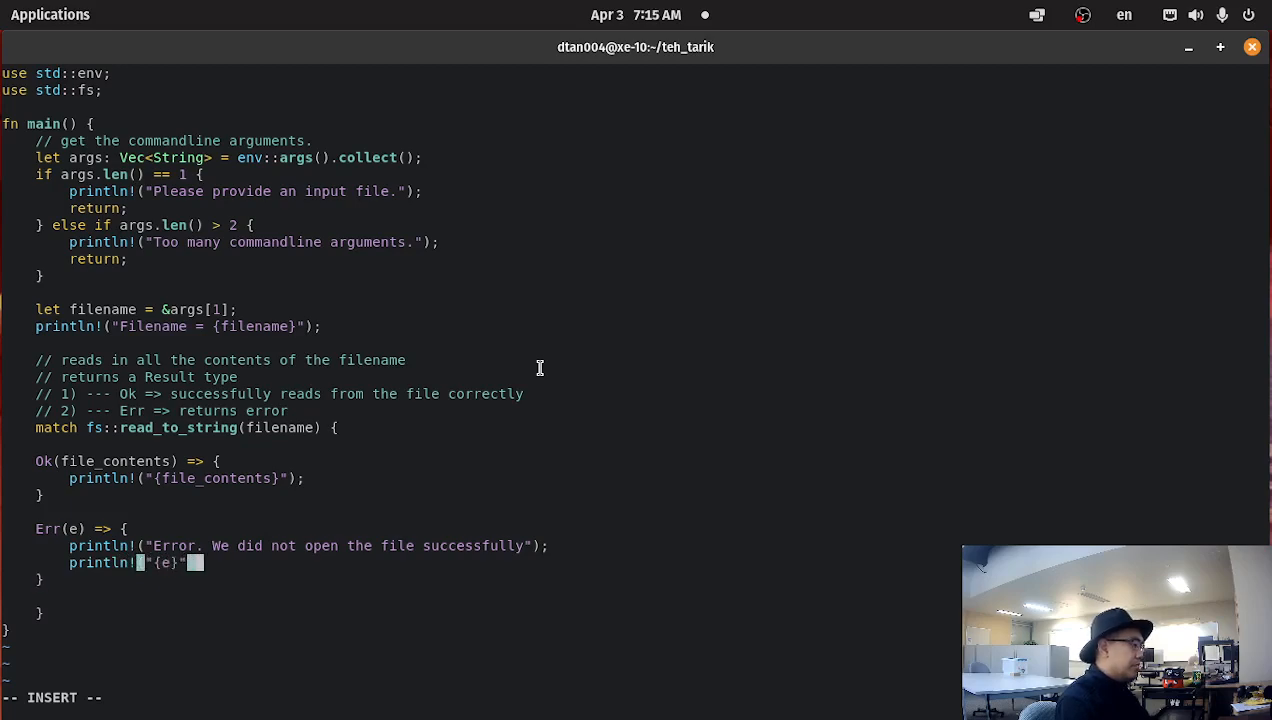
key(Escape)
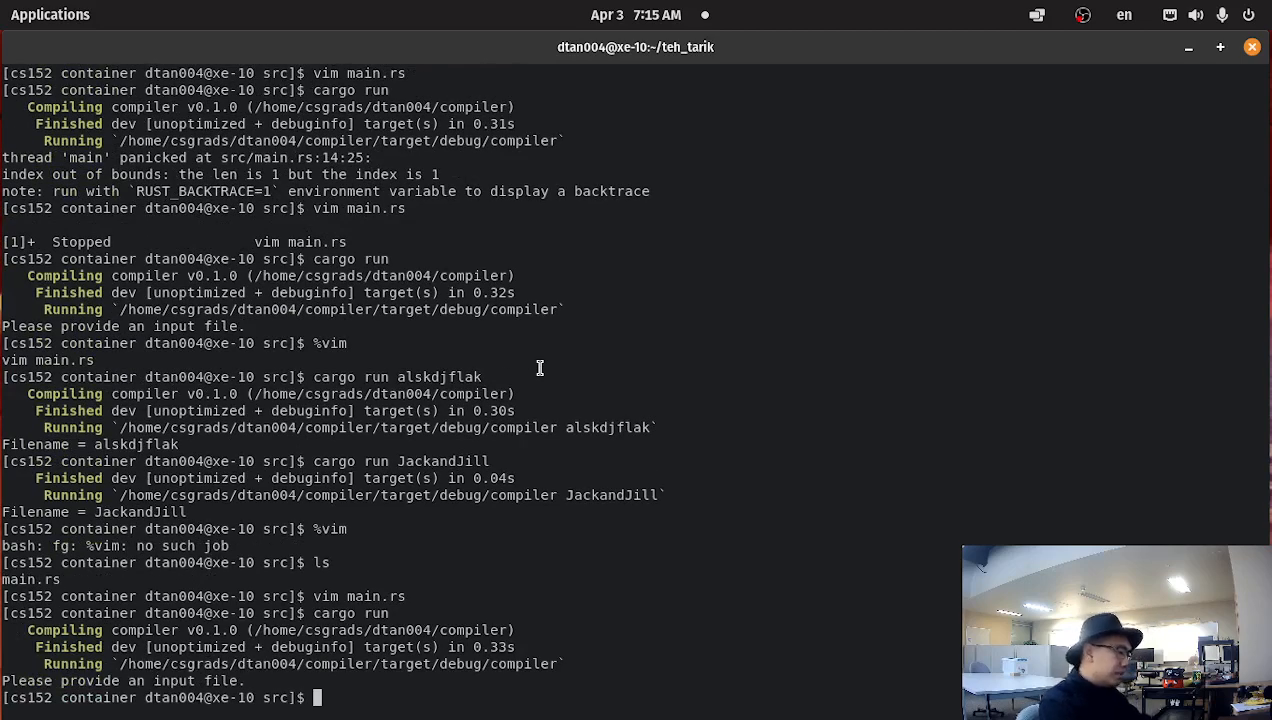
Run cargo run not_a_file.txt to see the missing-file error
text(cargo run)
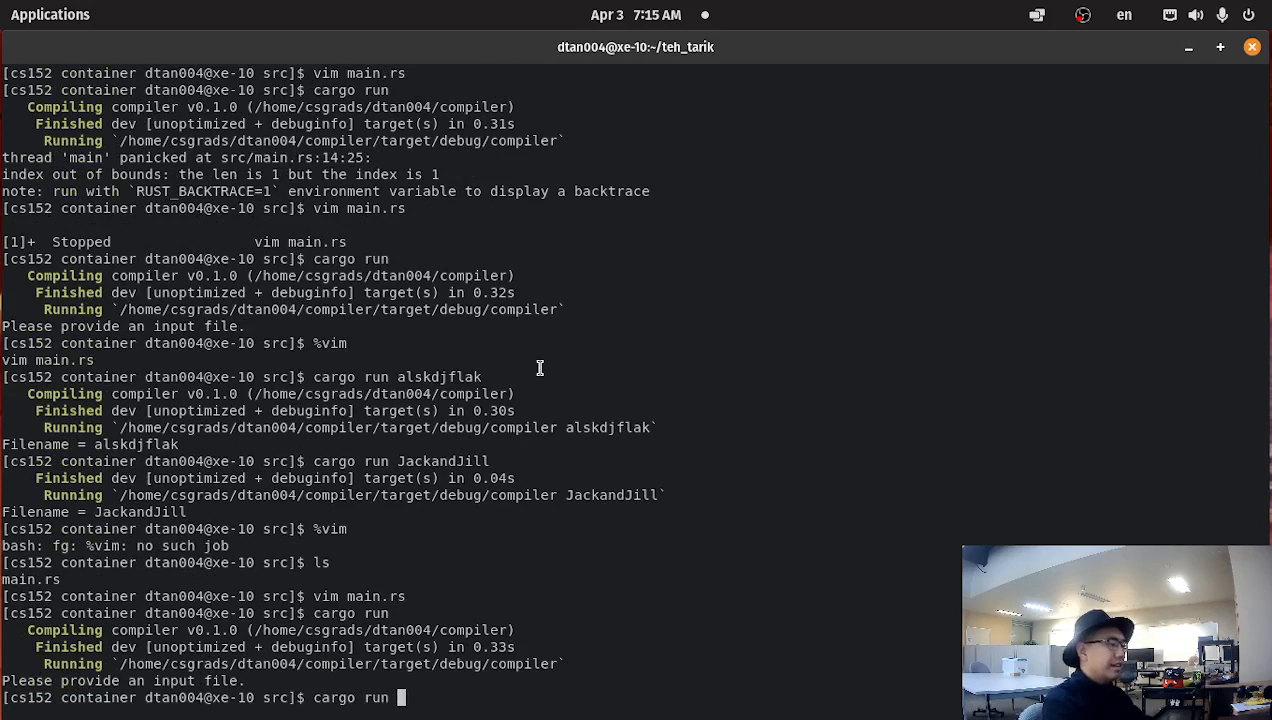
text(not_a)
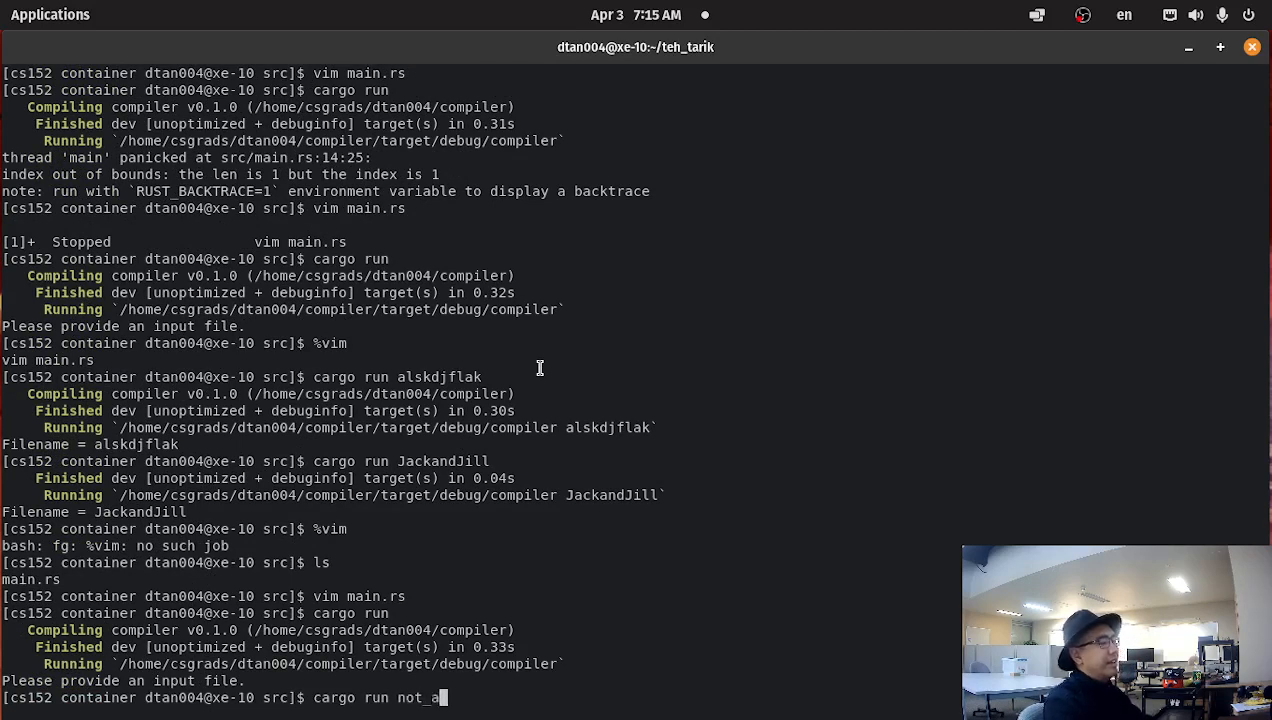
key(Return)
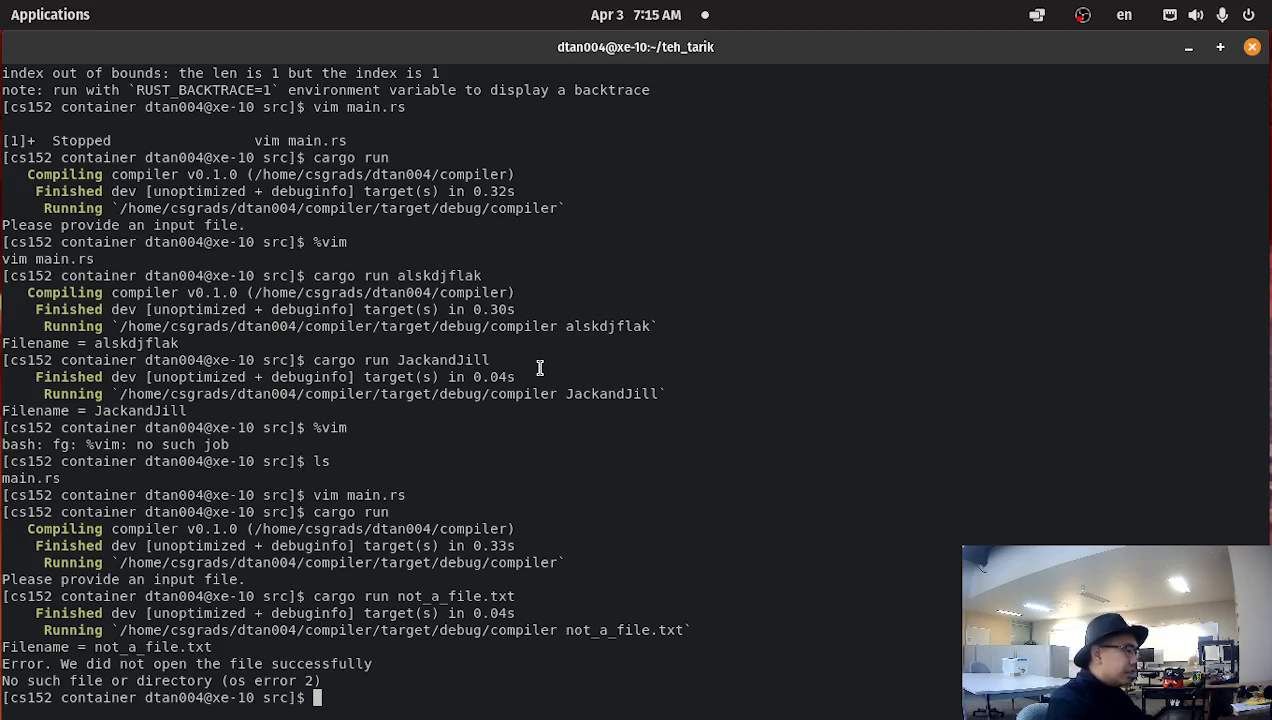
Run cargo run main.rs and scroll through the printed source
text(cargo run)
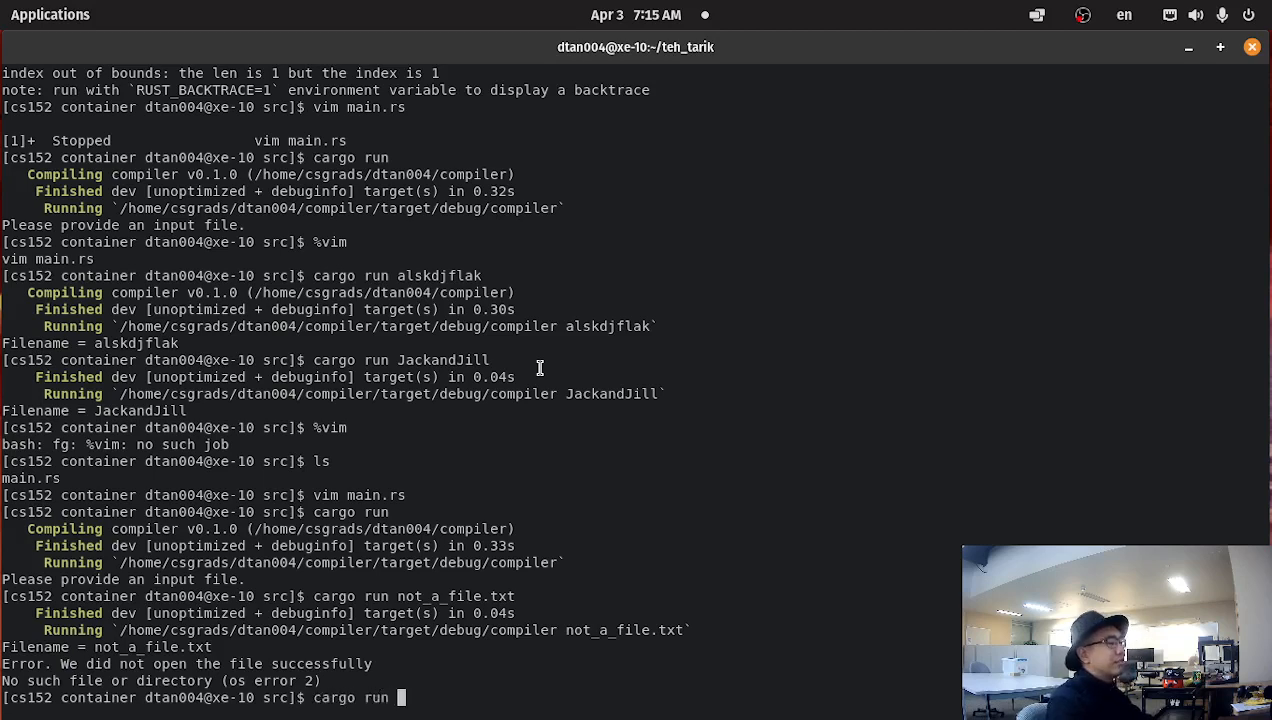
text(main.rs)
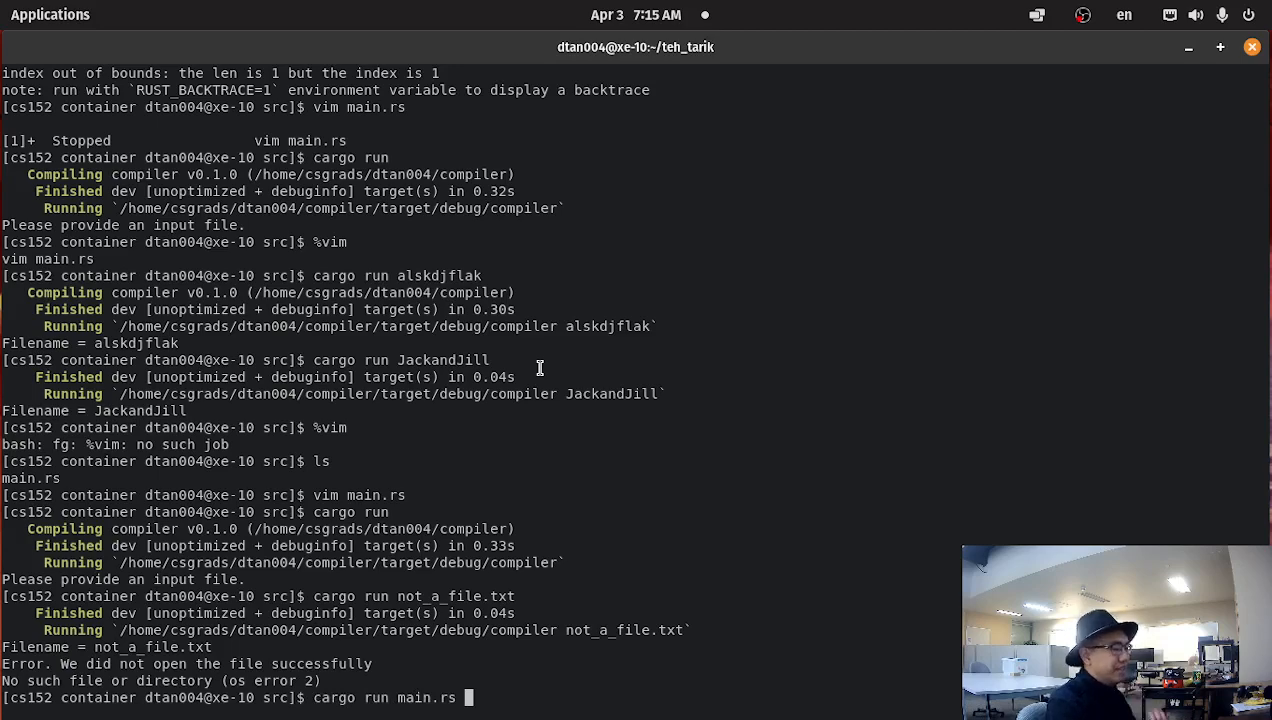
key(Return)
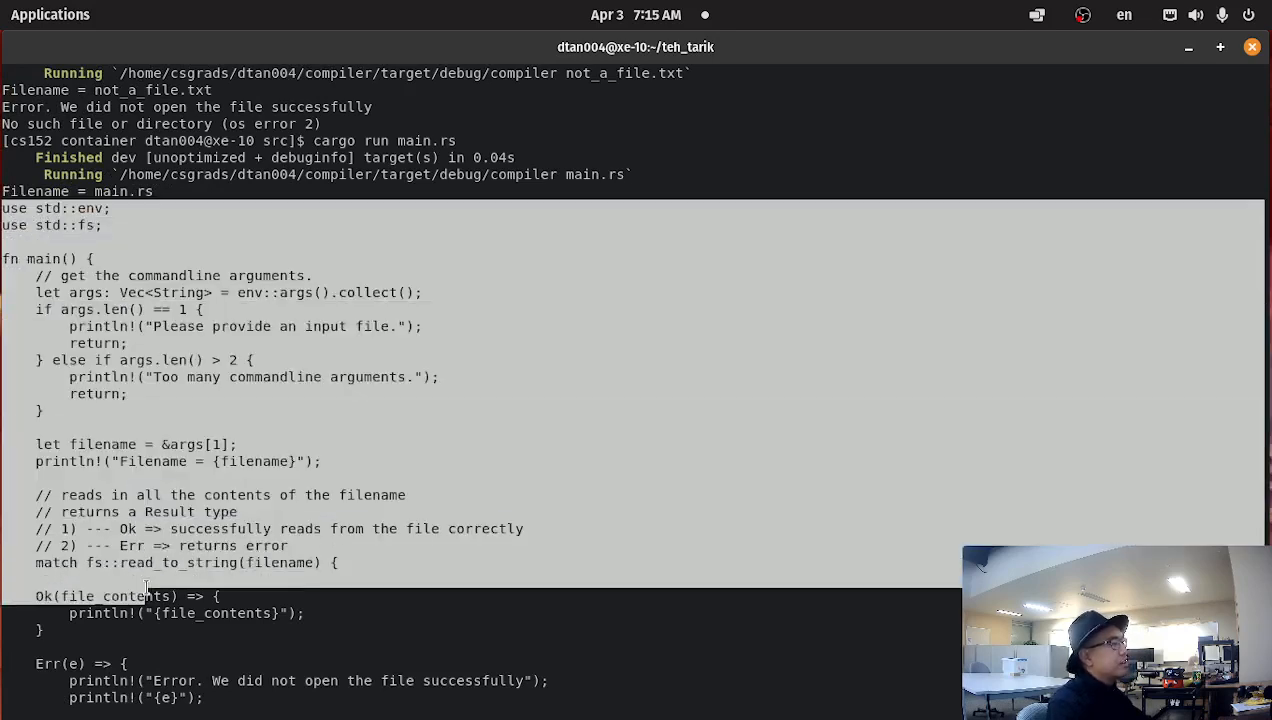
scroll(down, 3)
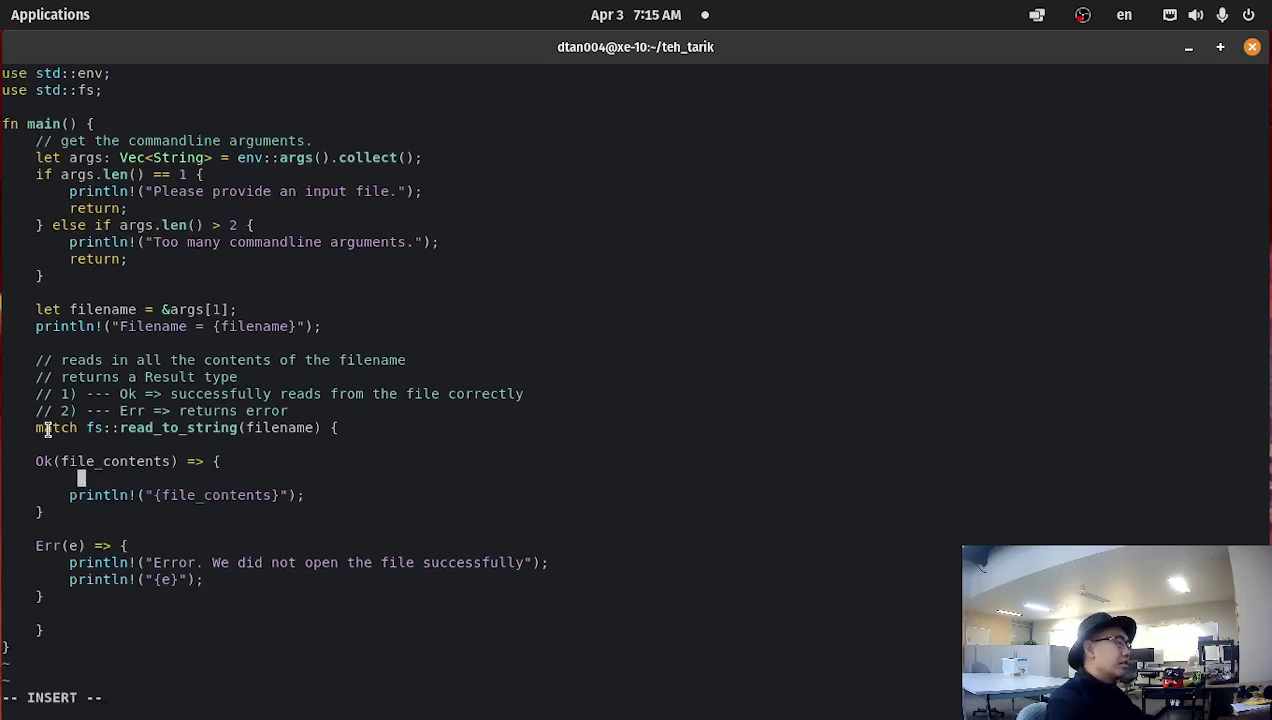
Add println!("Success. We openned the file successfully.") to the Ok arm and save
text(println!)
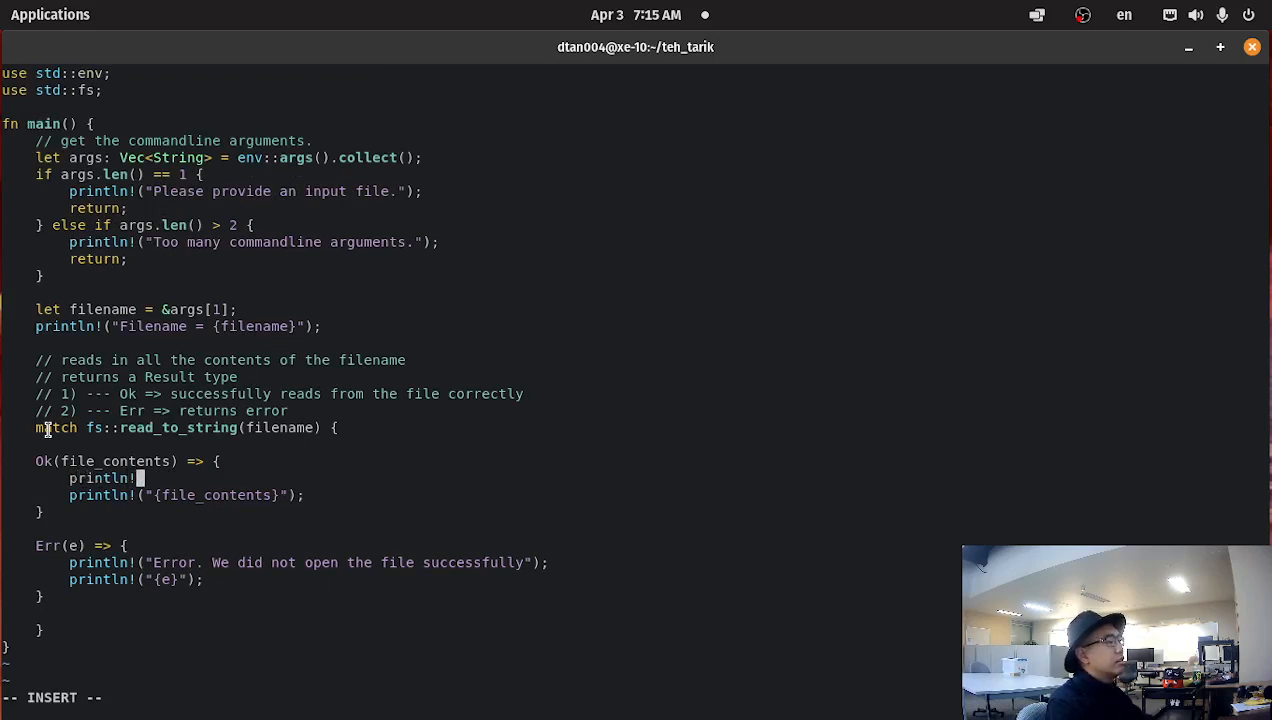
text("s)
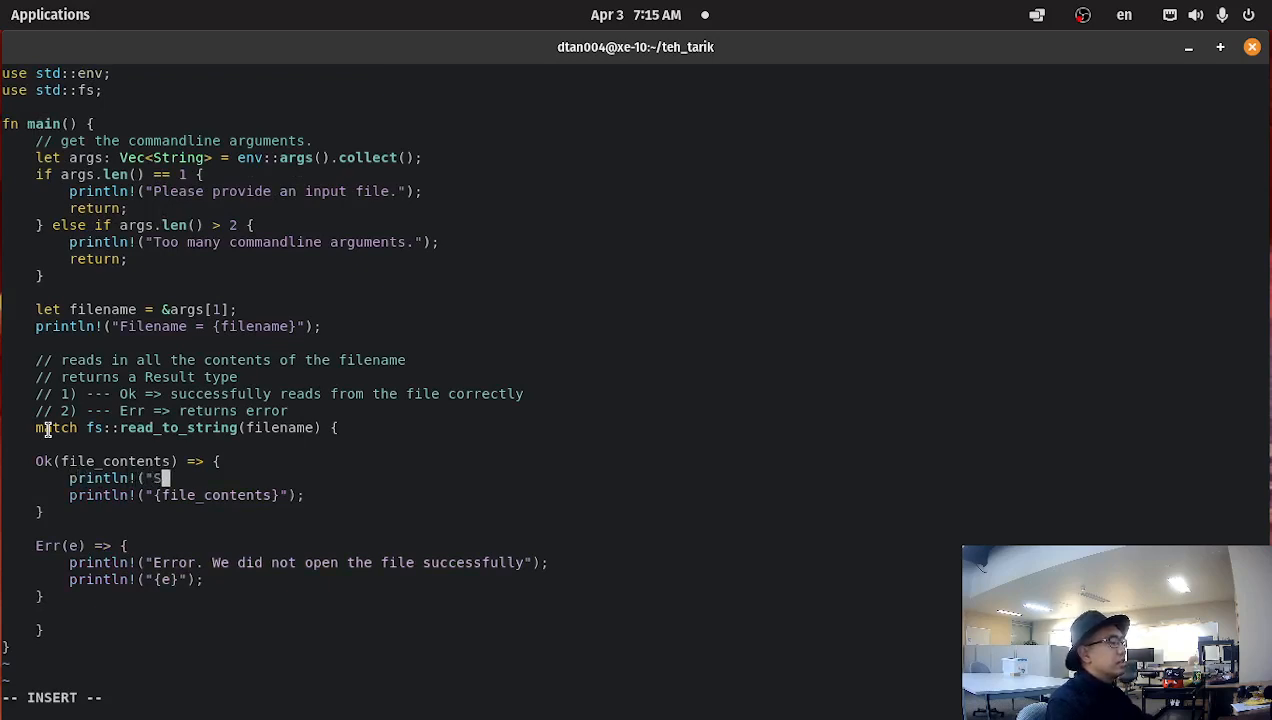
text(uccess)
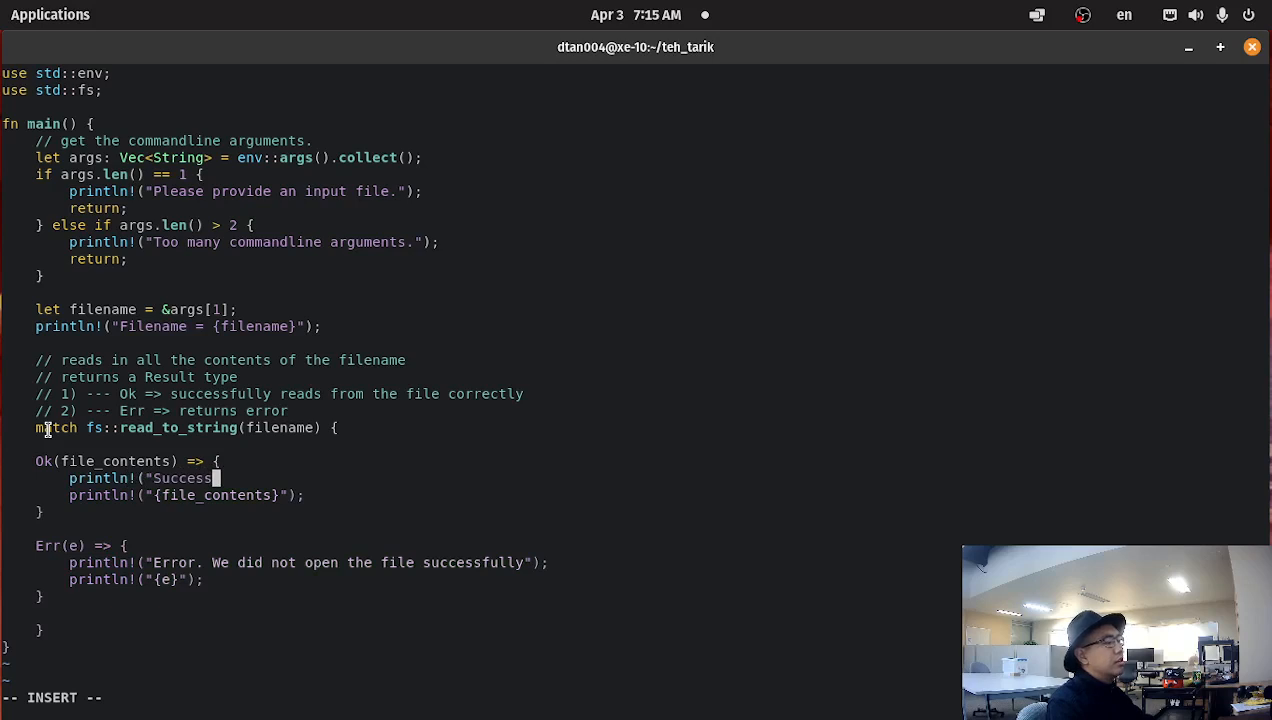
text(. We)
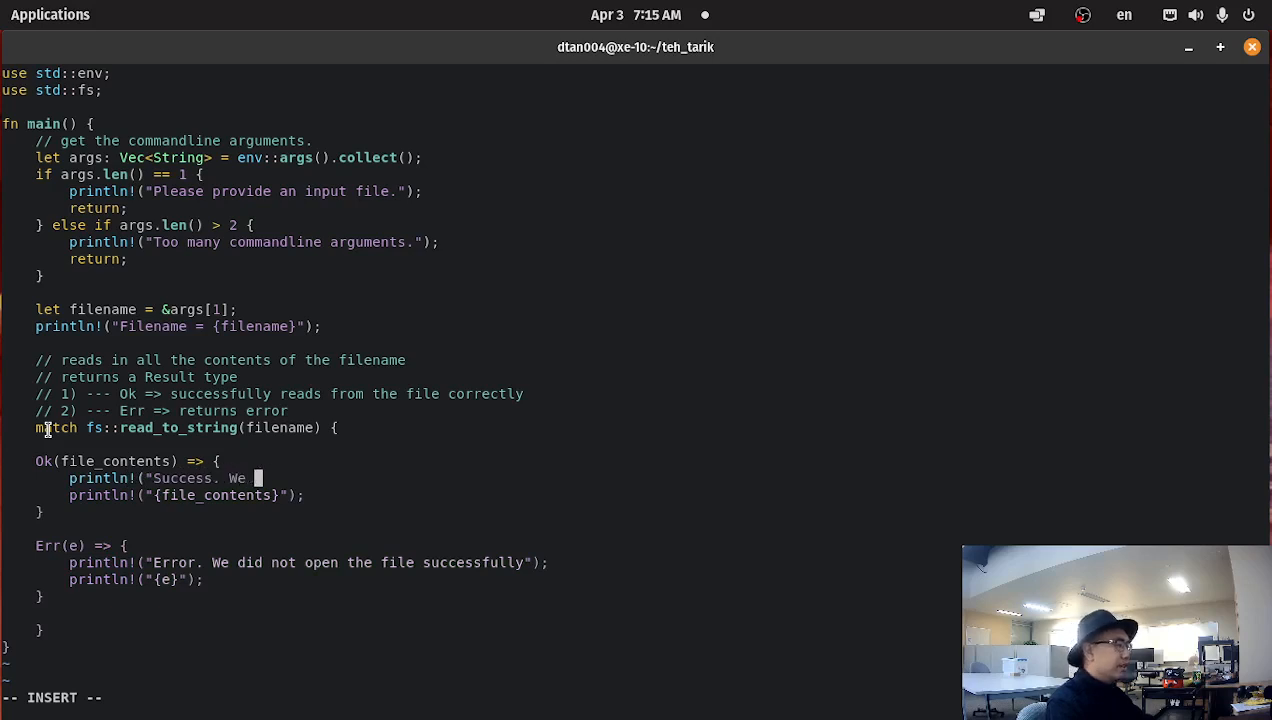
text(openned the file suc)
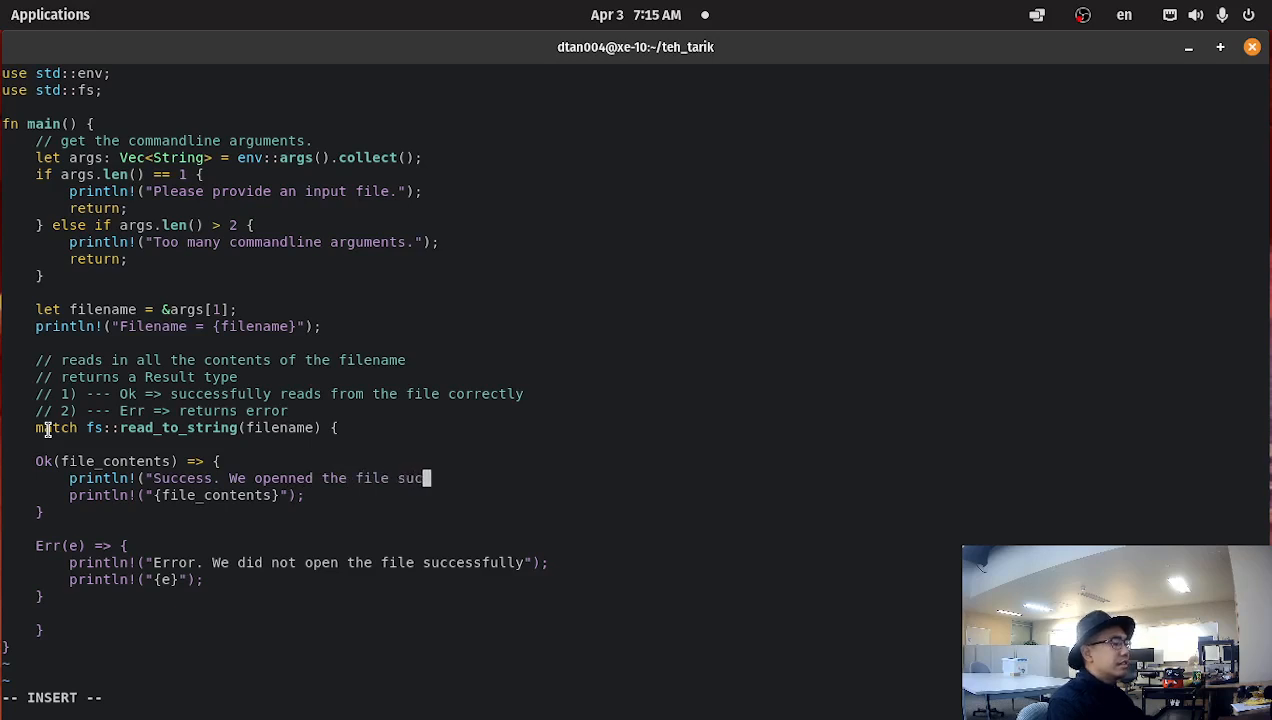
text(essfully.)
text(cargo r)
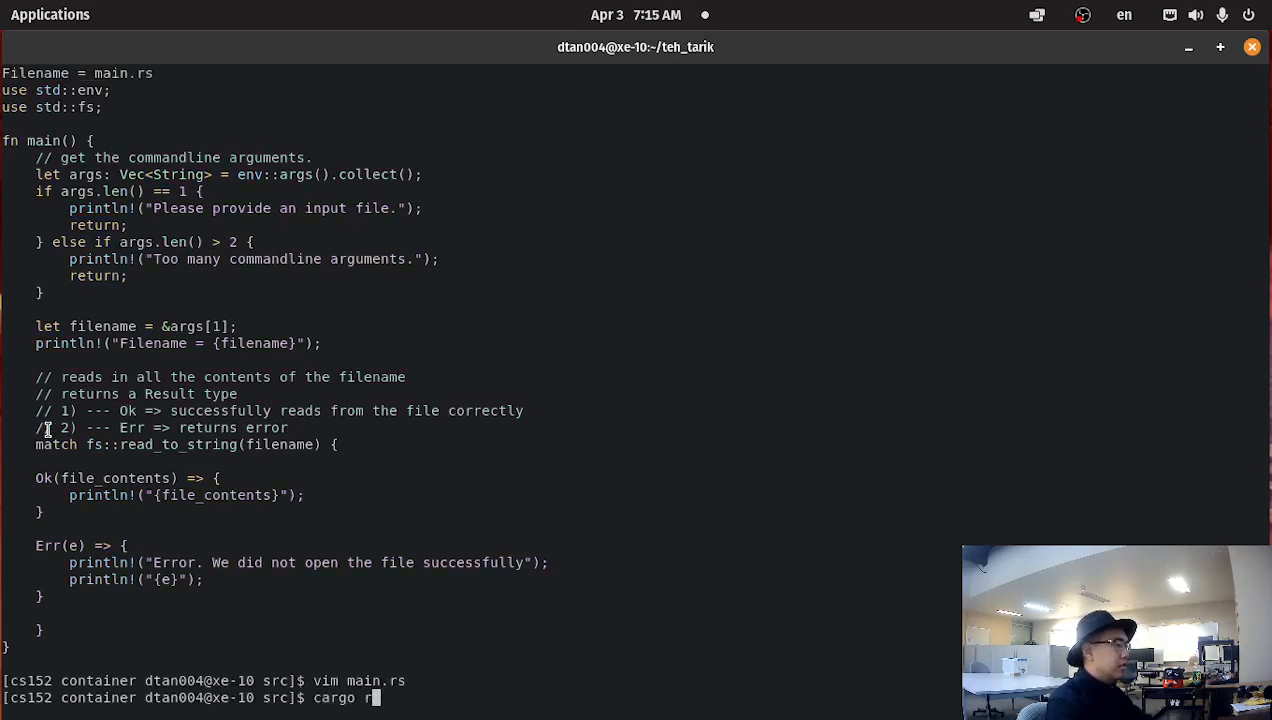
Rerun cargo run main.rs to see the success message, then create and enter an examples folder
key(Return)
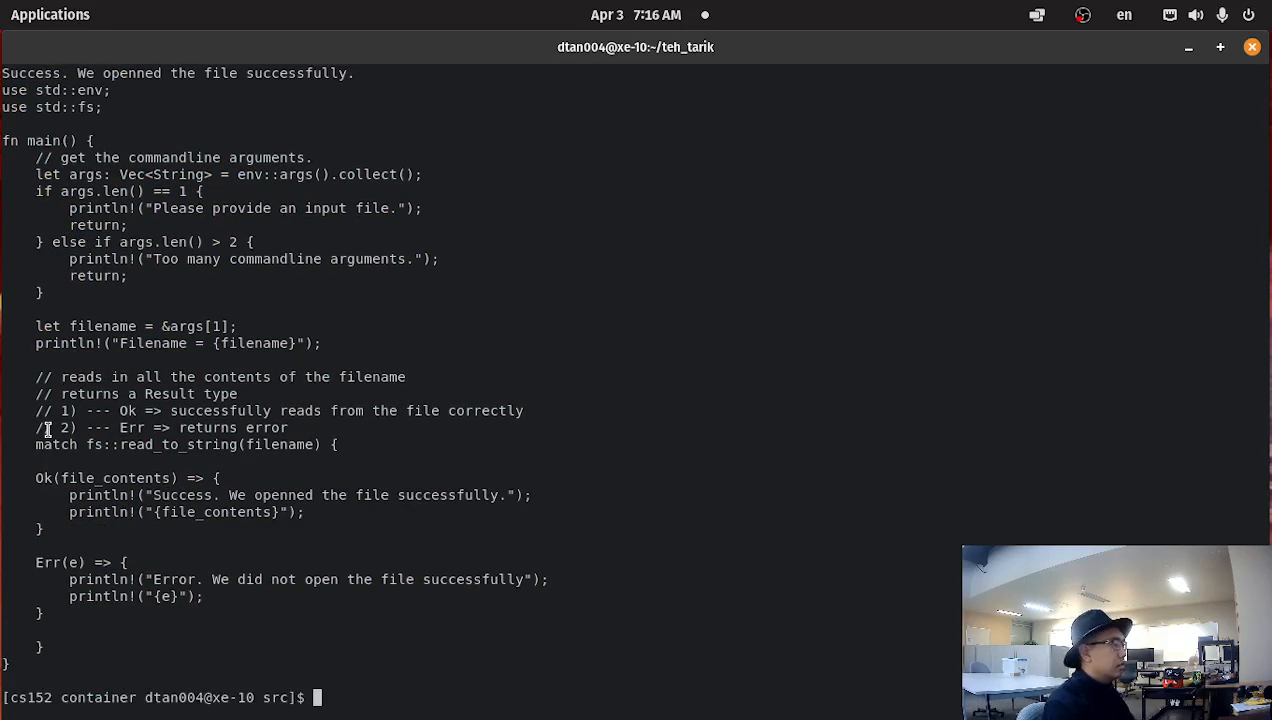
key(Return)
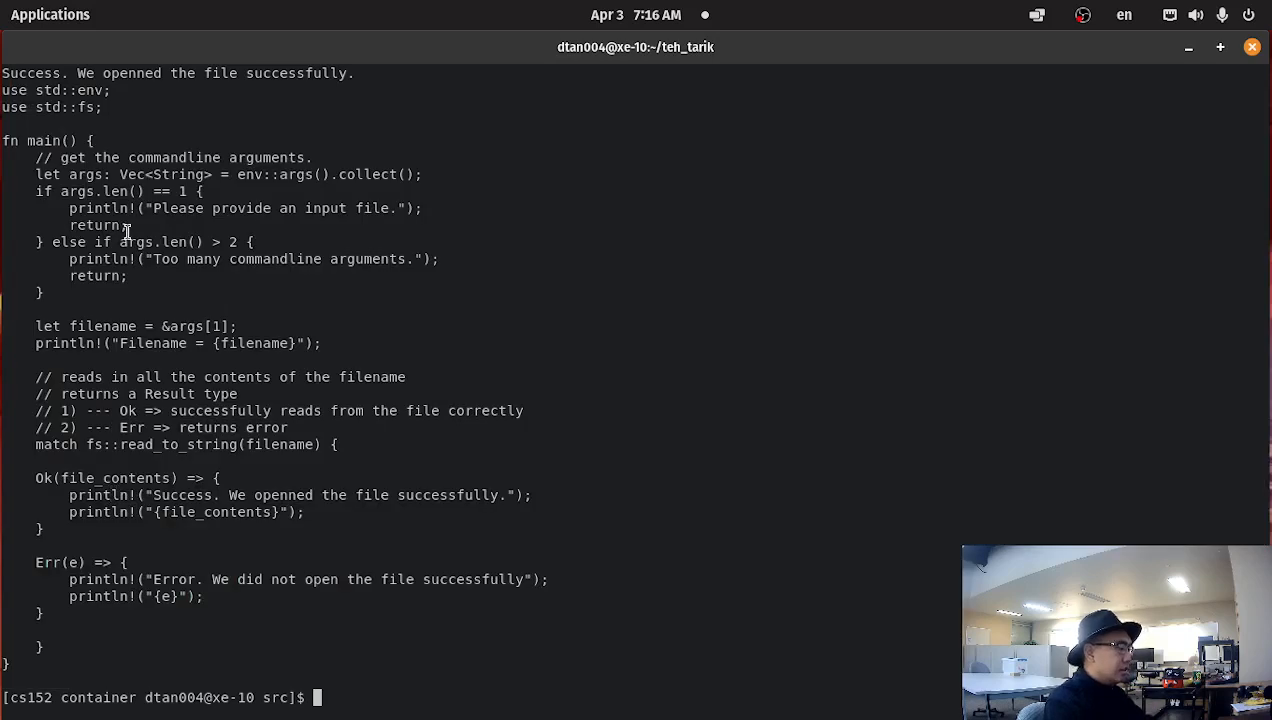
text(vim exa)
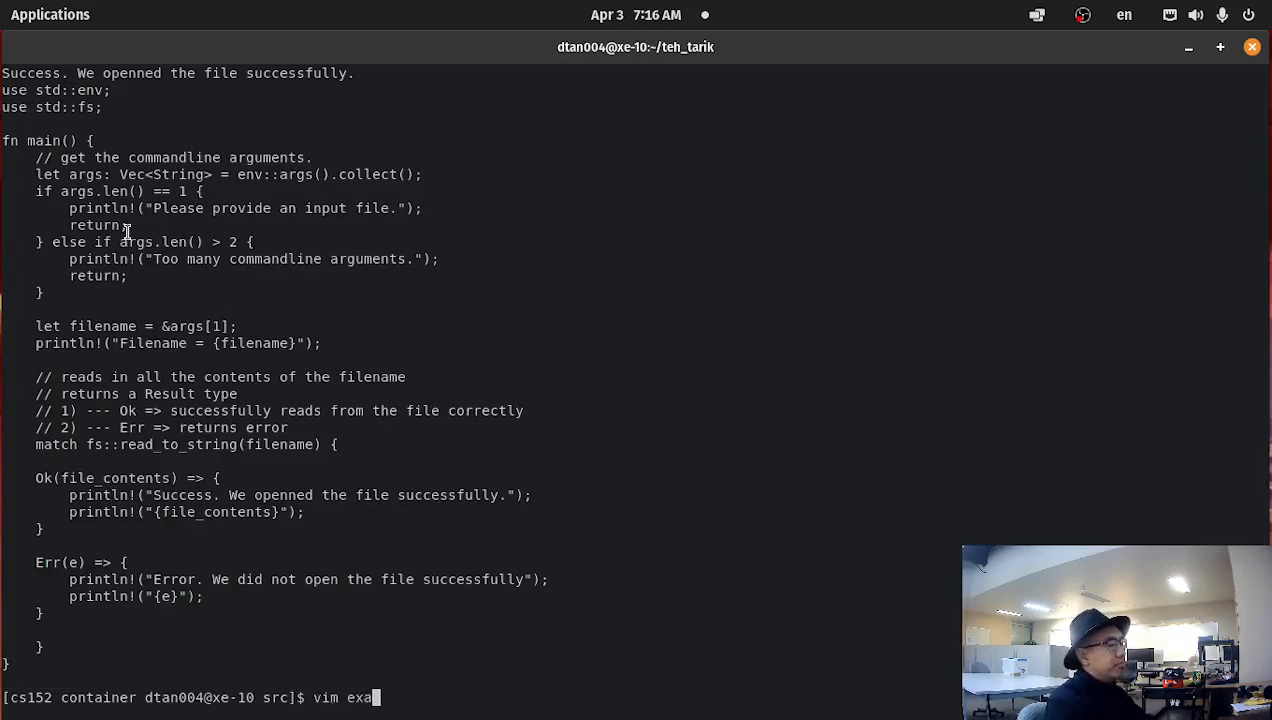
text(mpl)
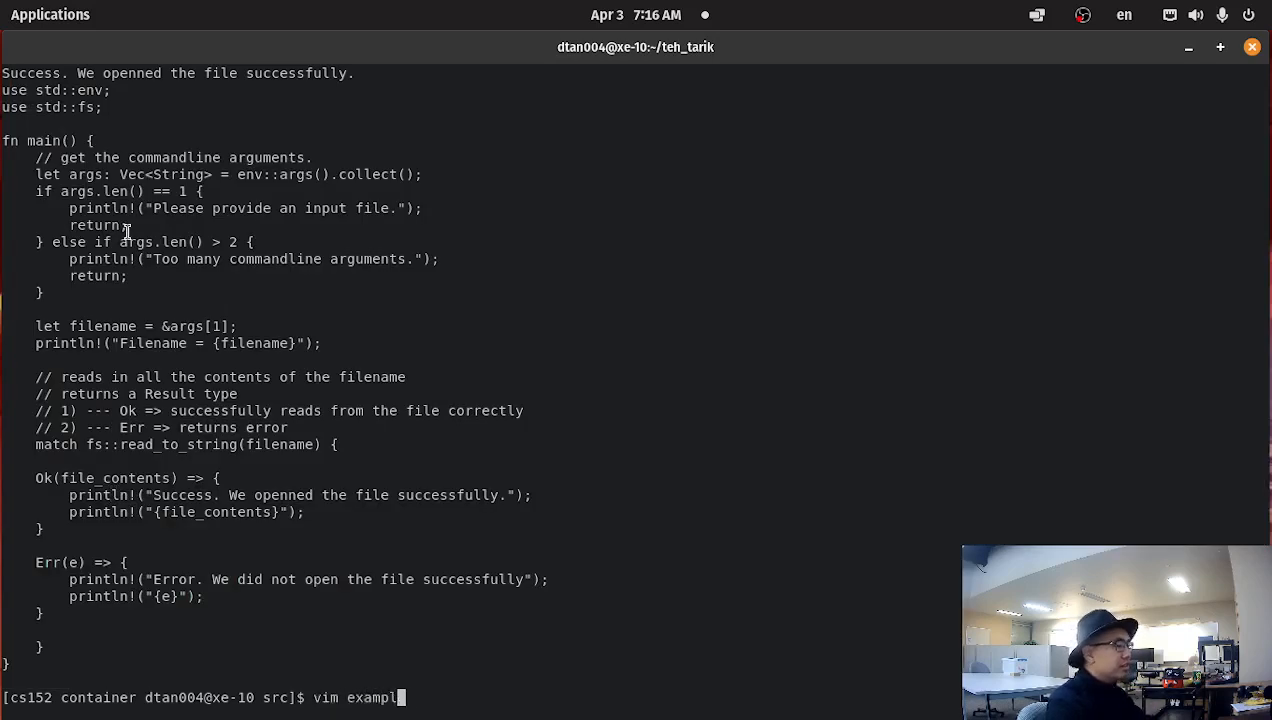
text(mkdir)
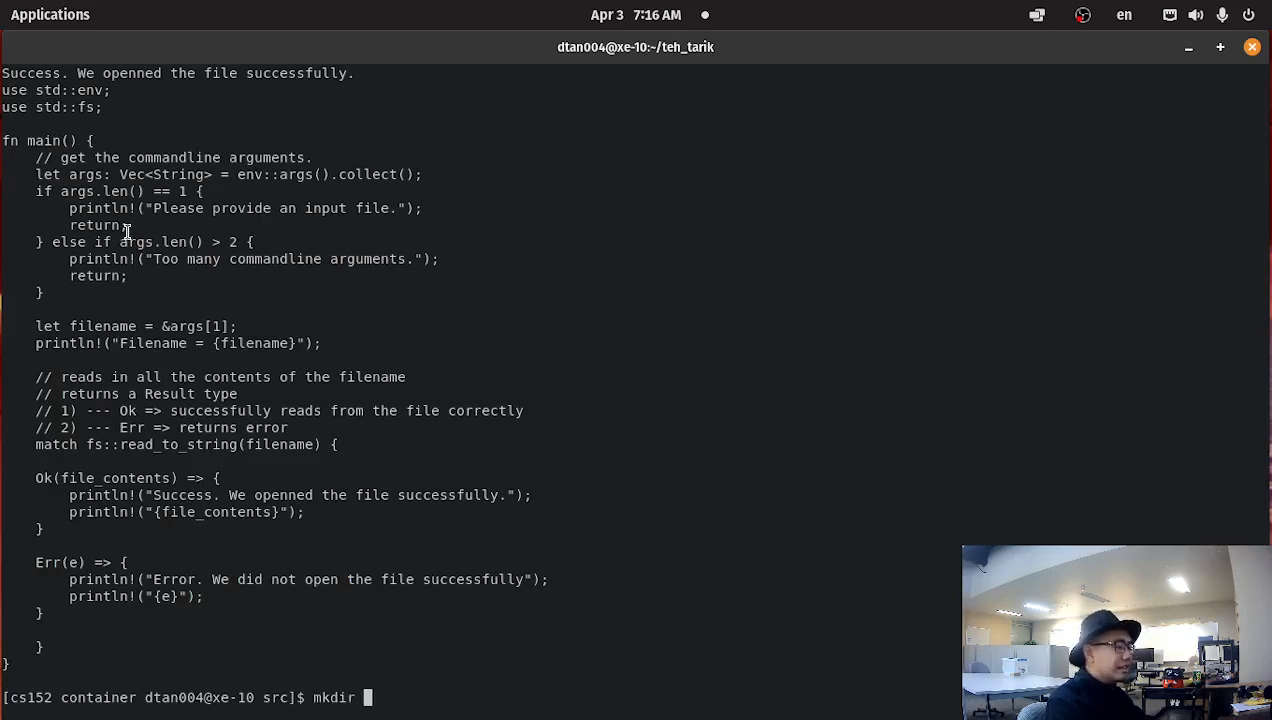
key(Return)
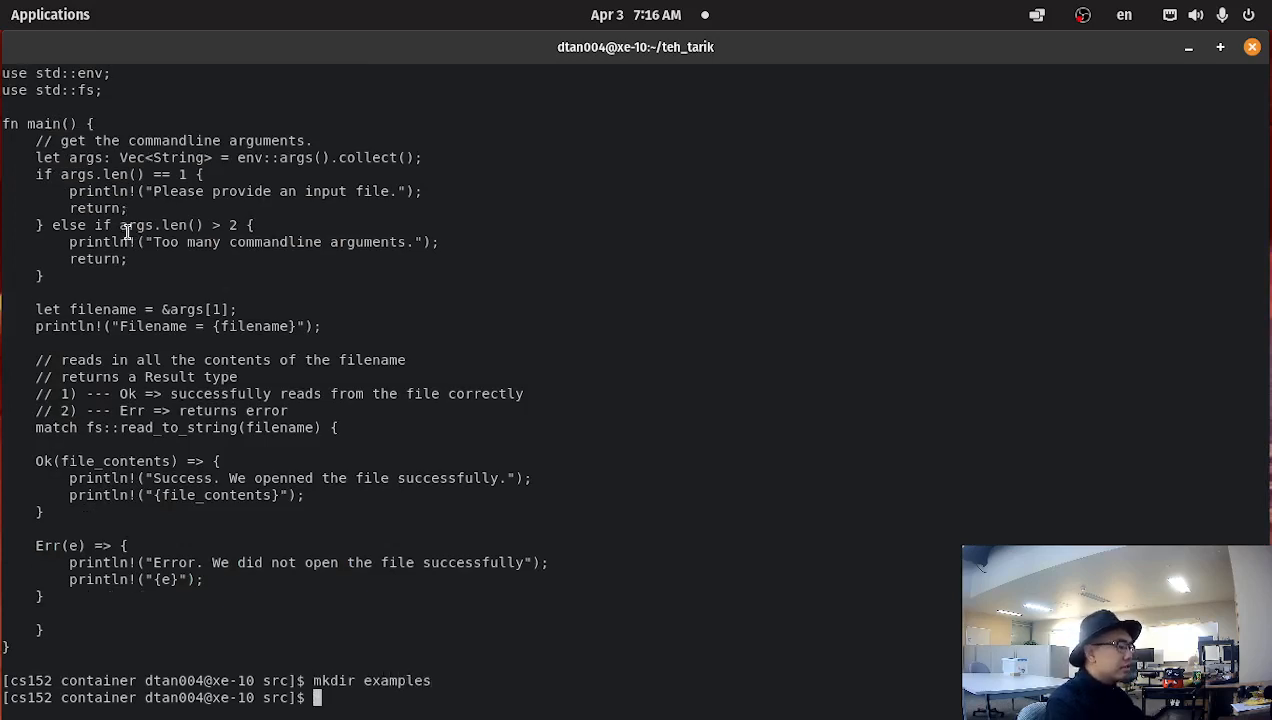
text(cd examples/)
text(vim)
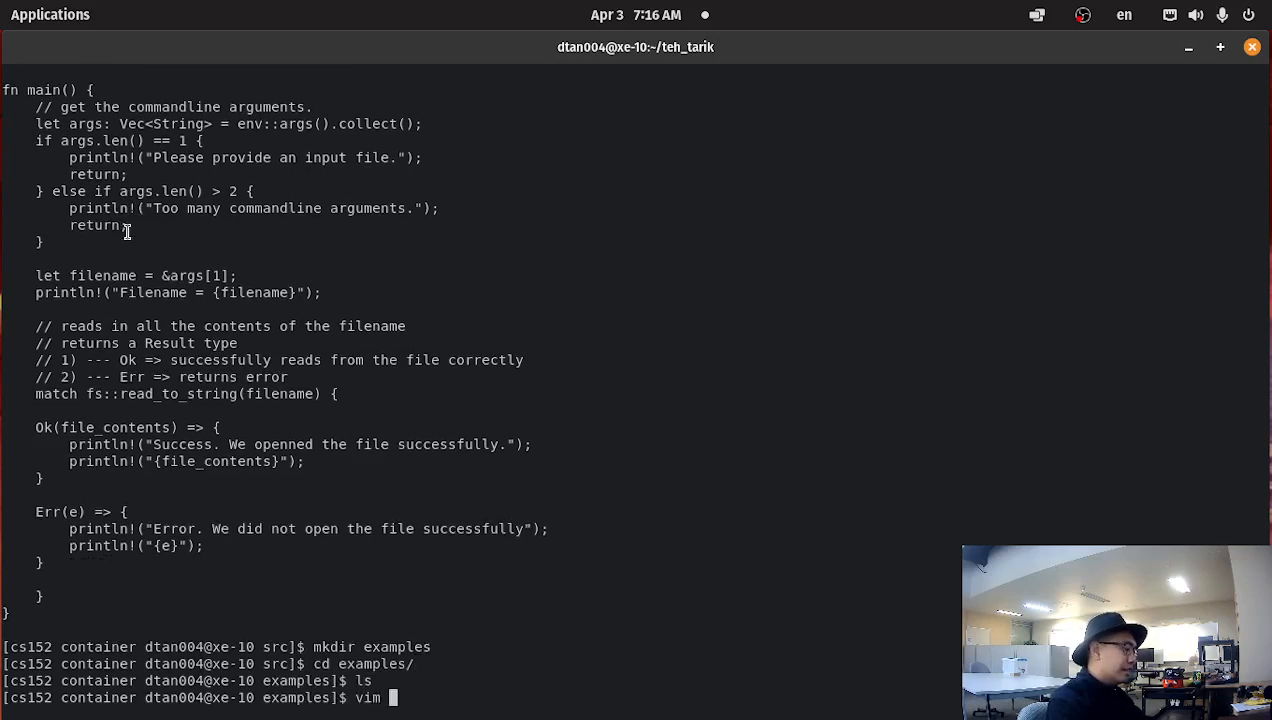
Write add.tt with func main declaring a, b, c, setting a = 100, b = 50, c = a + b, printing c
key(Return)
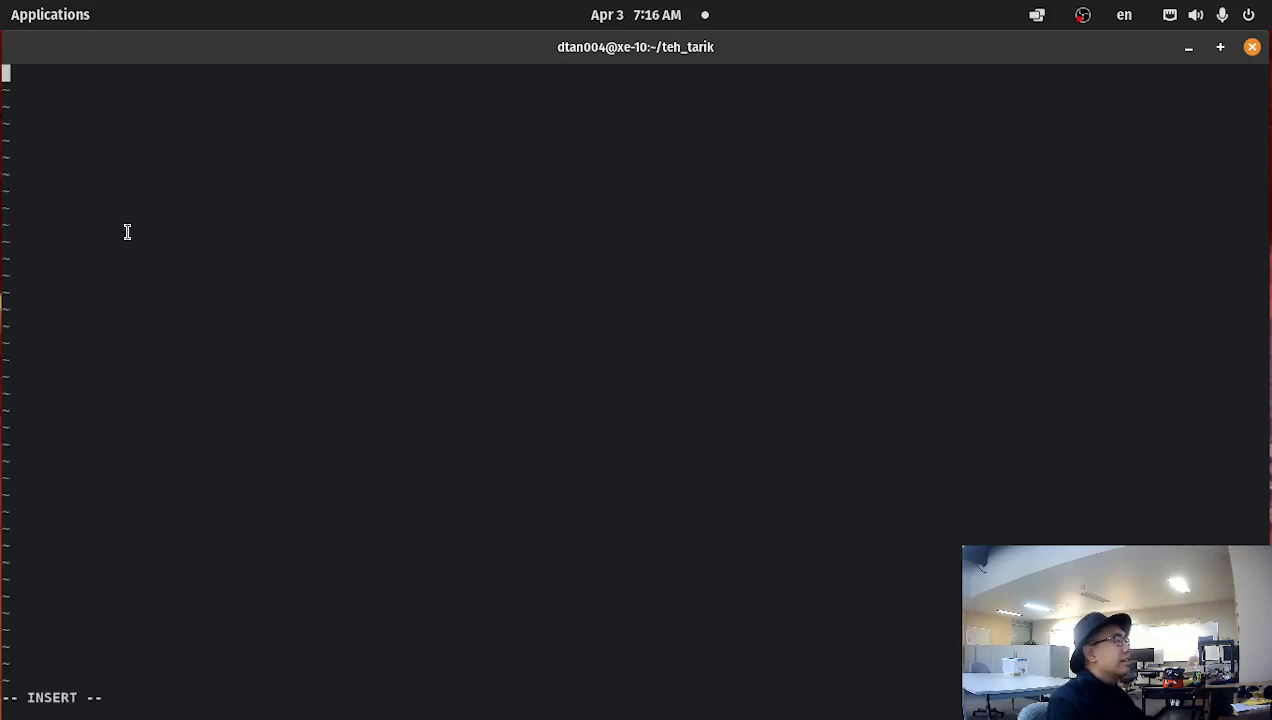
text(func main() {)
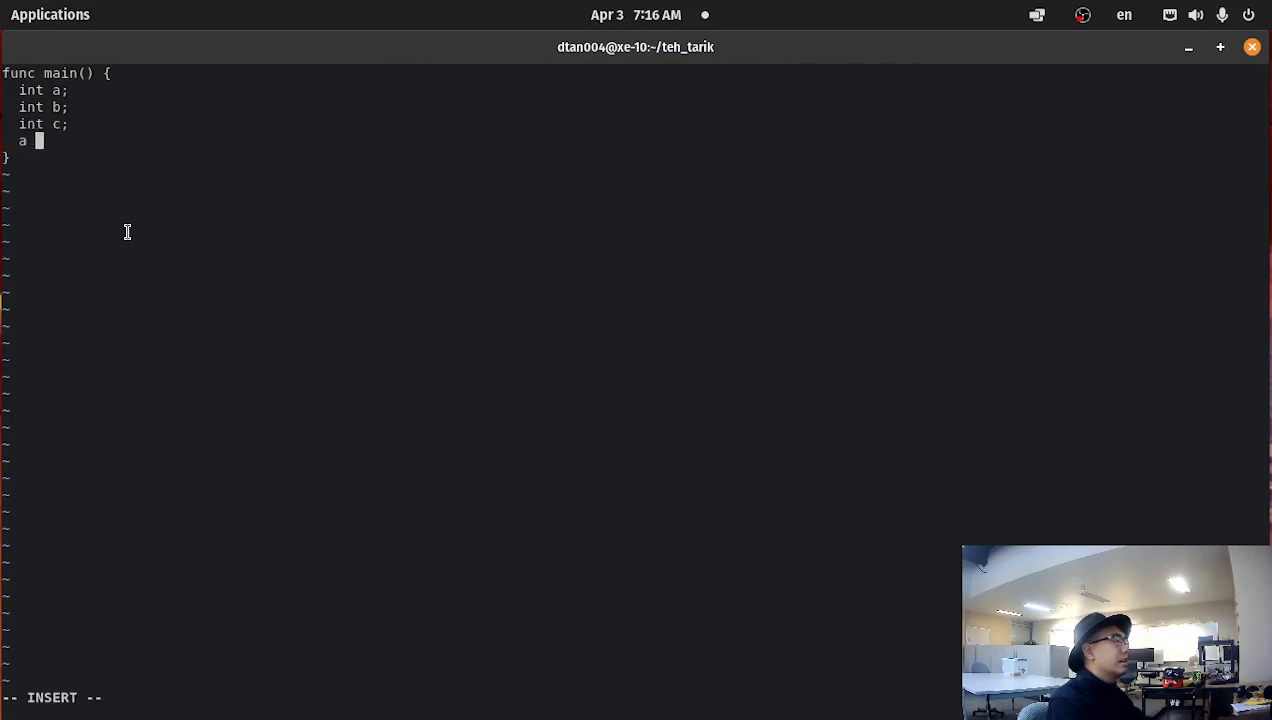
text(= 100;)
text(b = 50;)
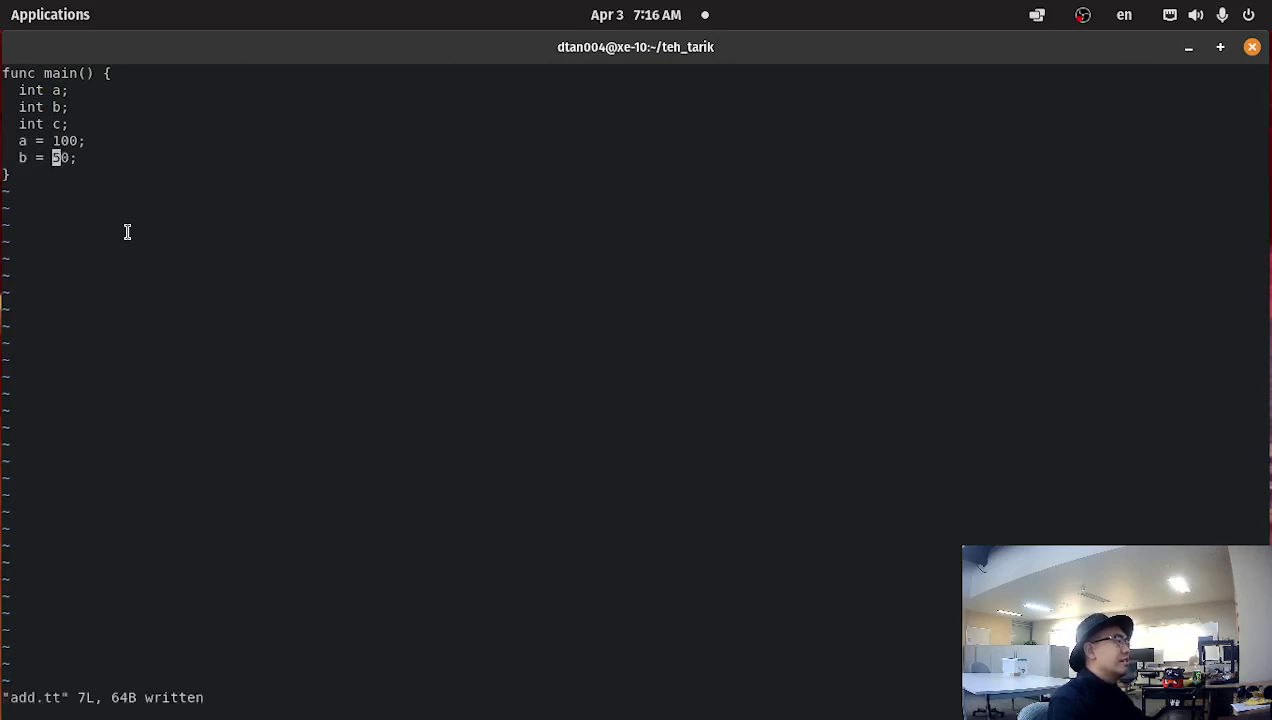
text(c = a)
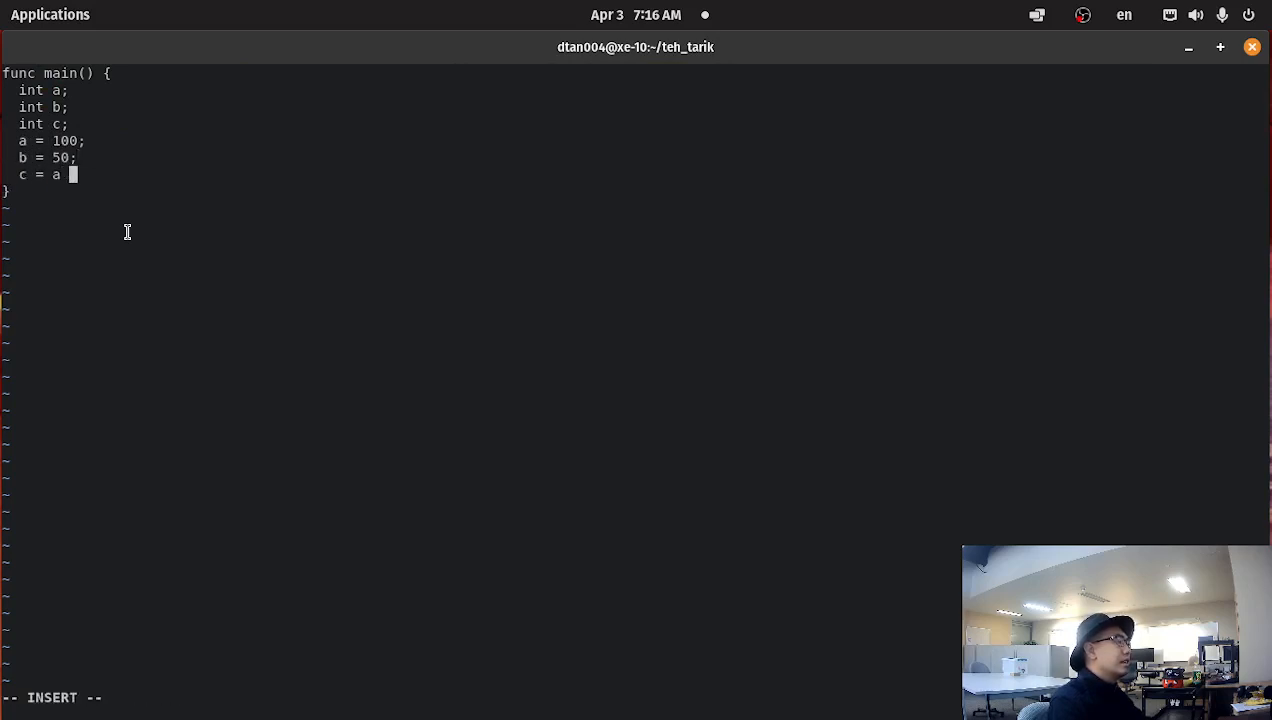
text(+ b;)
text(cargo run)
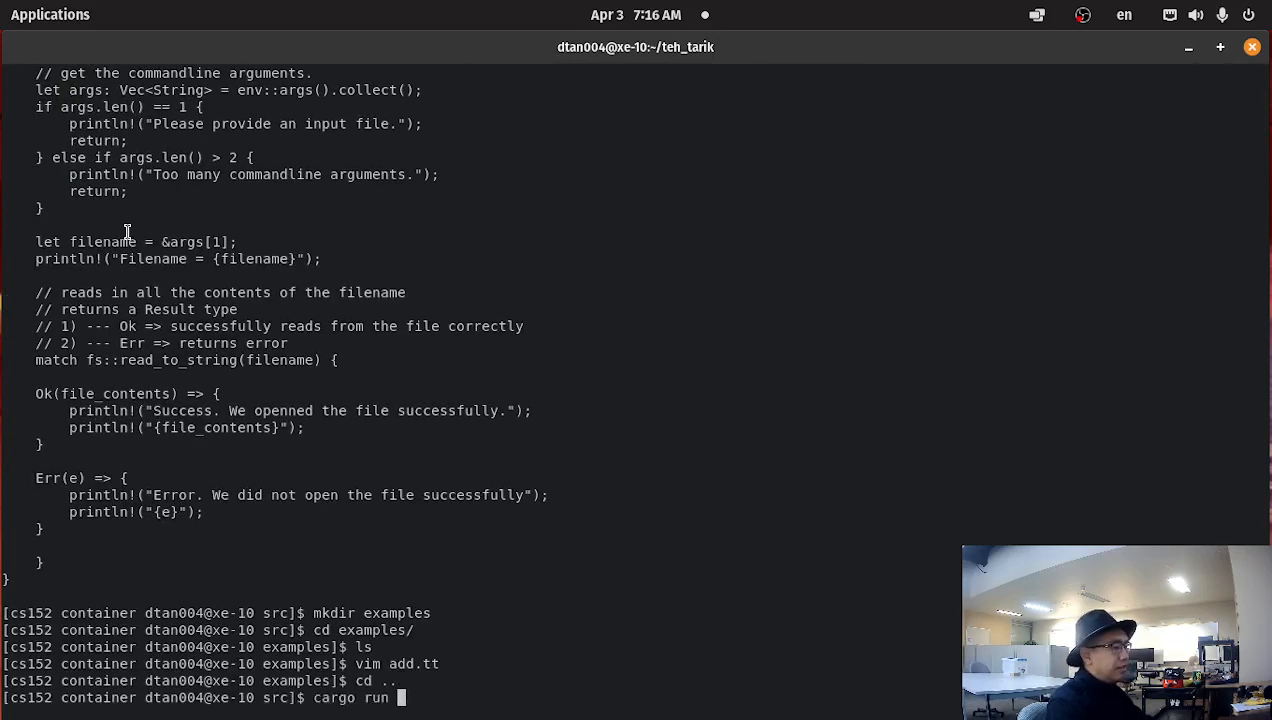
Run cargo run examples/add.tt to print the success message and add.tt's source
text(examples/add.tt)
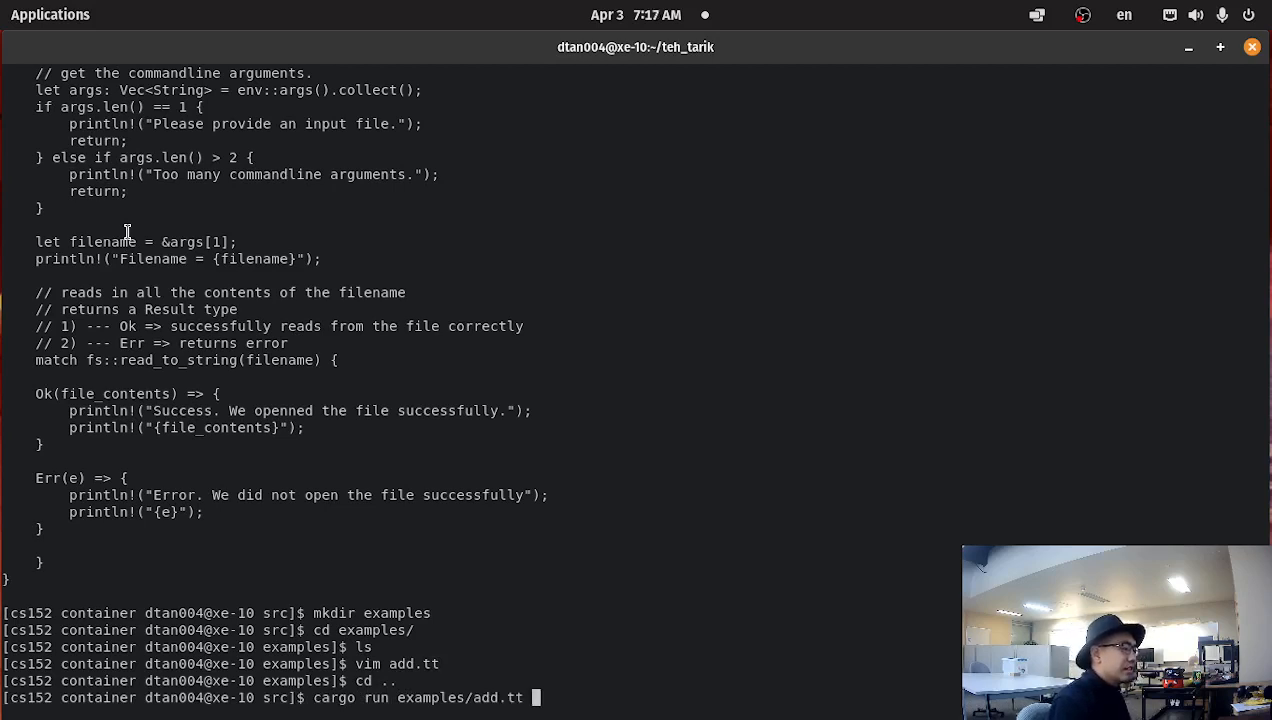
key(Return)
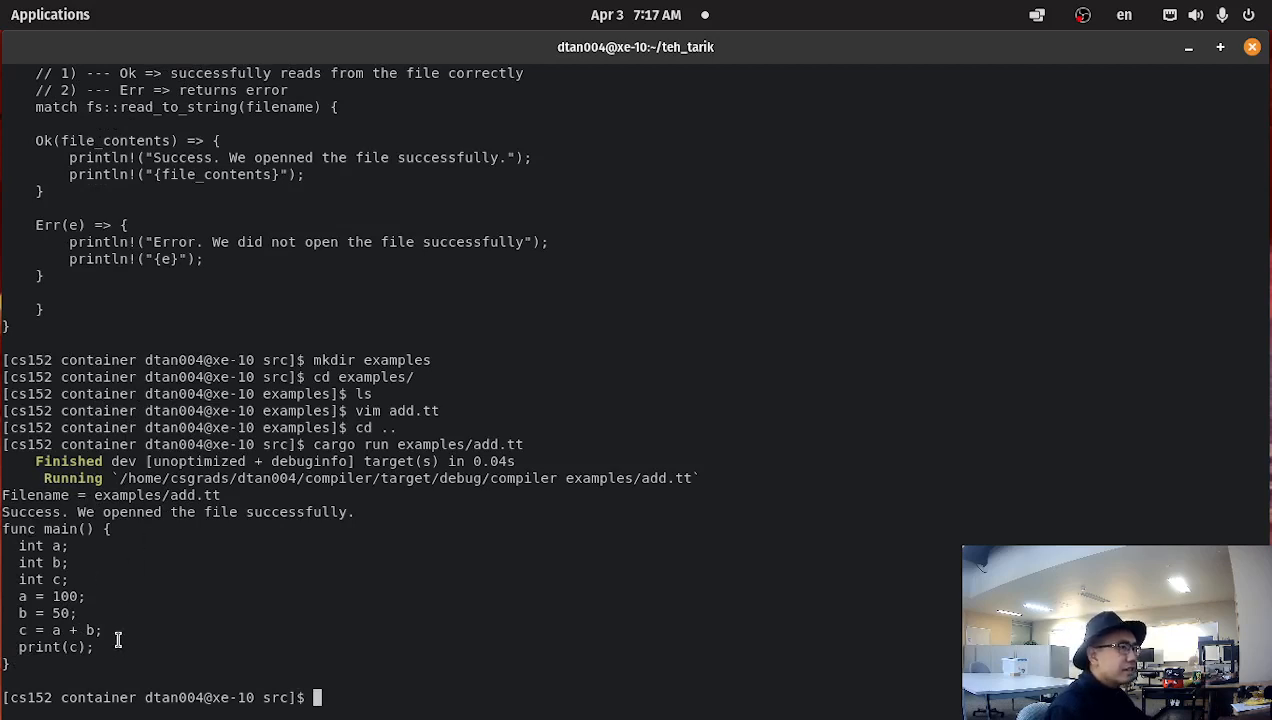
mouse_move(1115, 99)
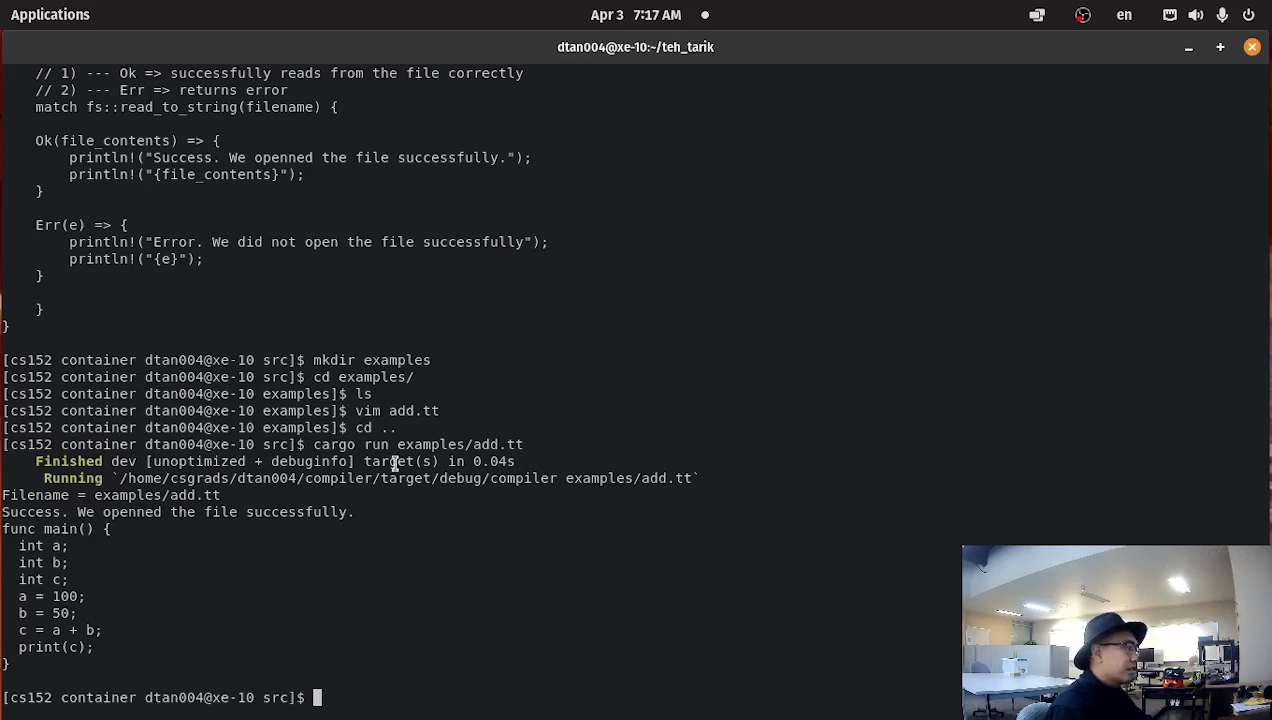
mouse_move(335, 411)
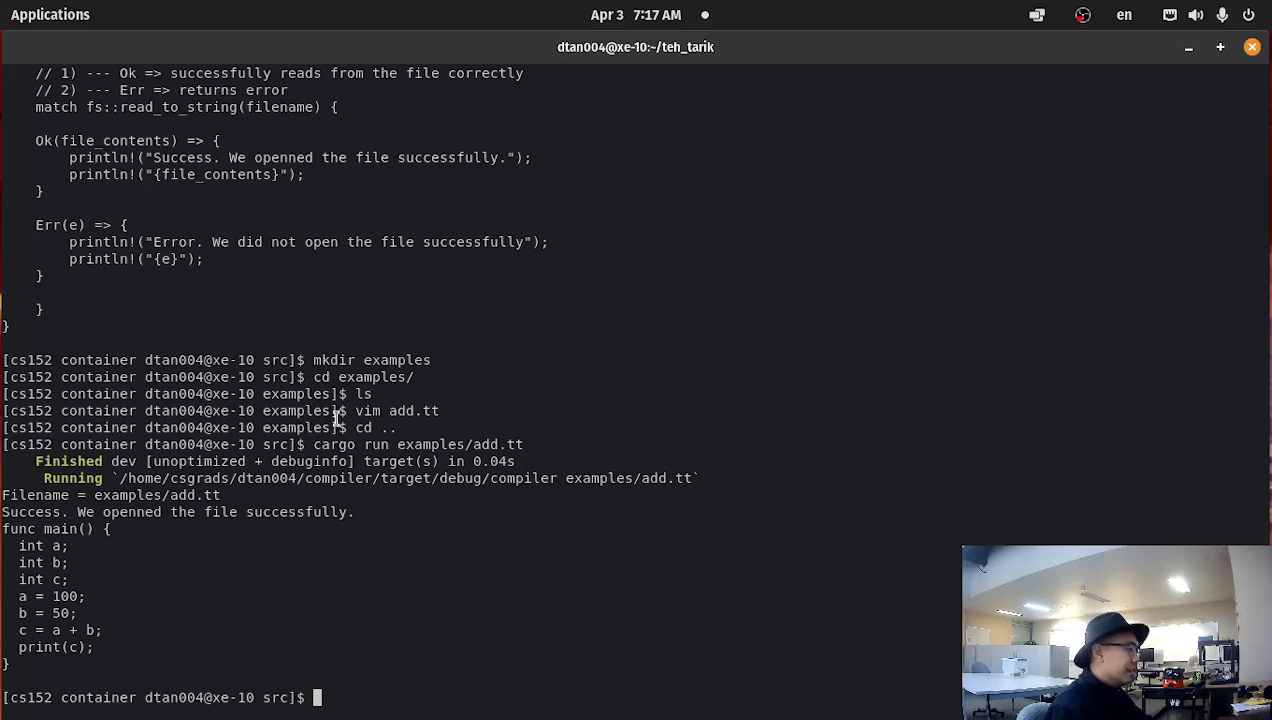
mouse_move(1067, 103)
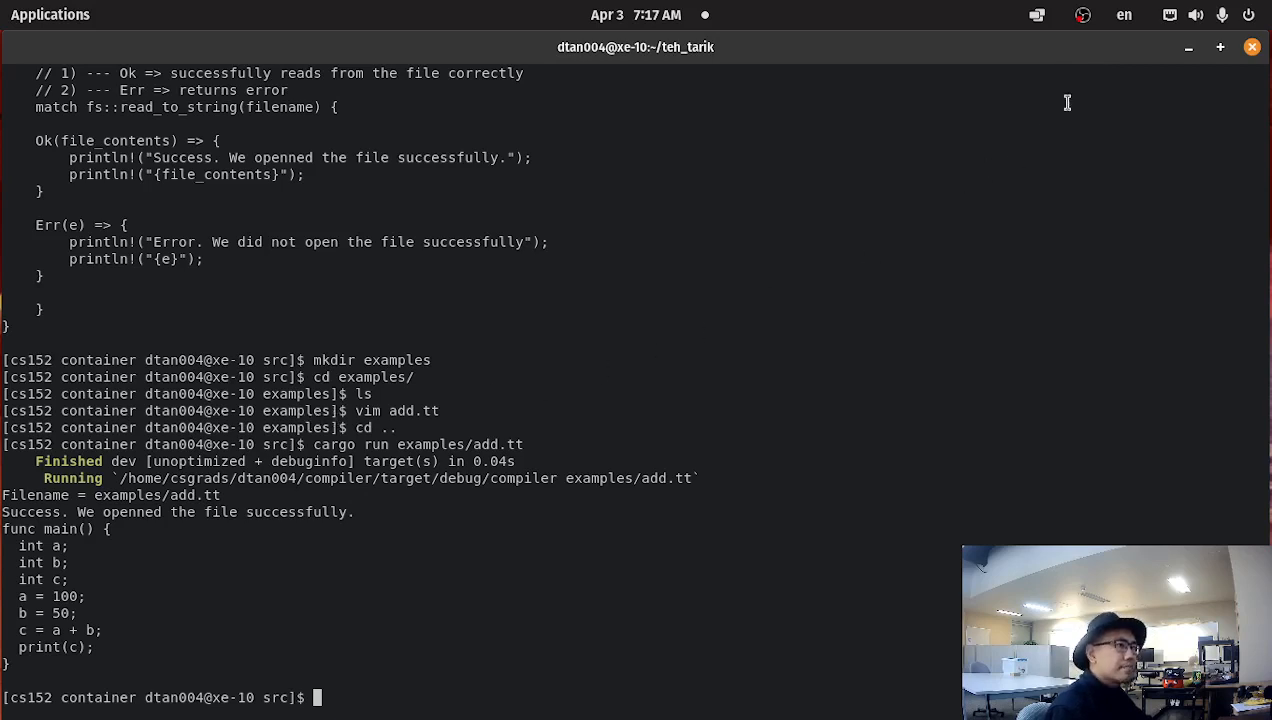